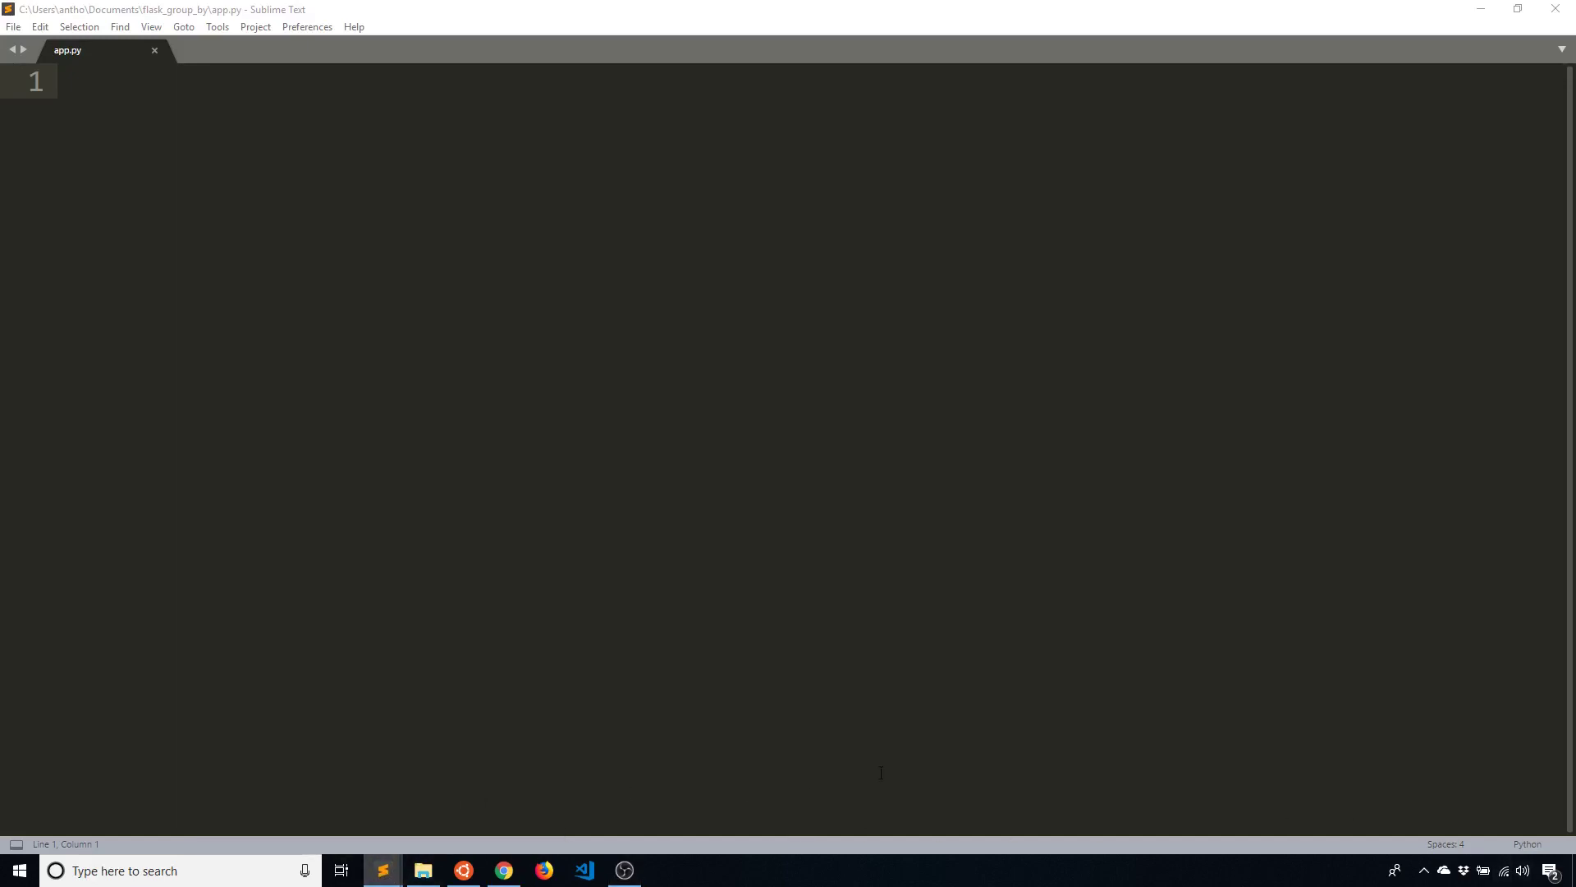
mouse_move(914, 762)
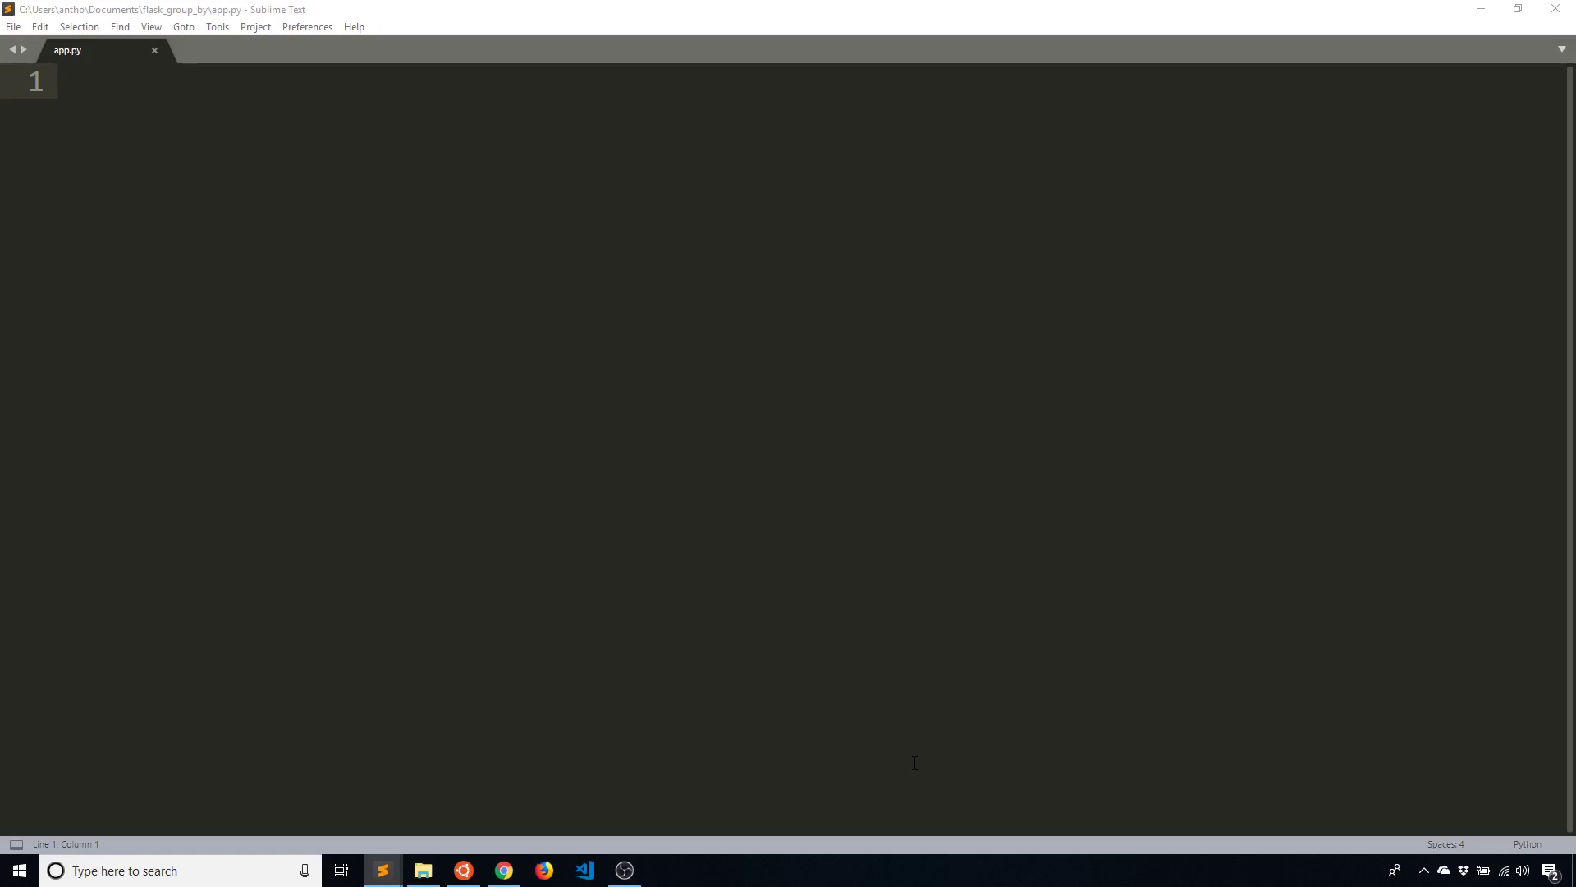
Bring up the Ubuntu terminal in the flask_group_by folder and list its files
left_click(463, 870)
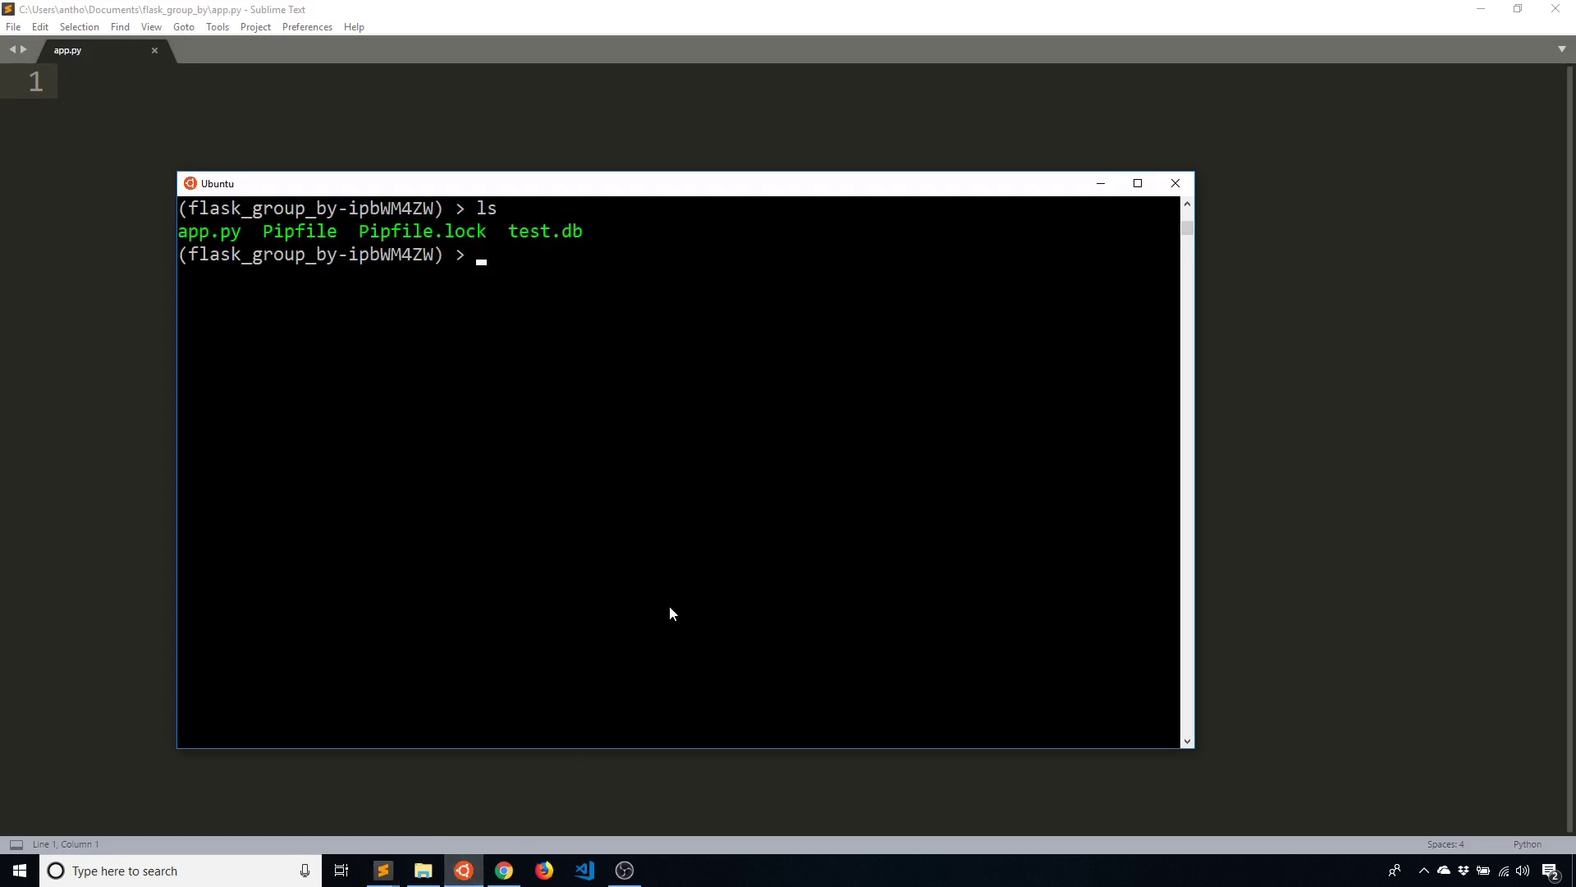
Open test.db in sqlite3
type("sqlite3")
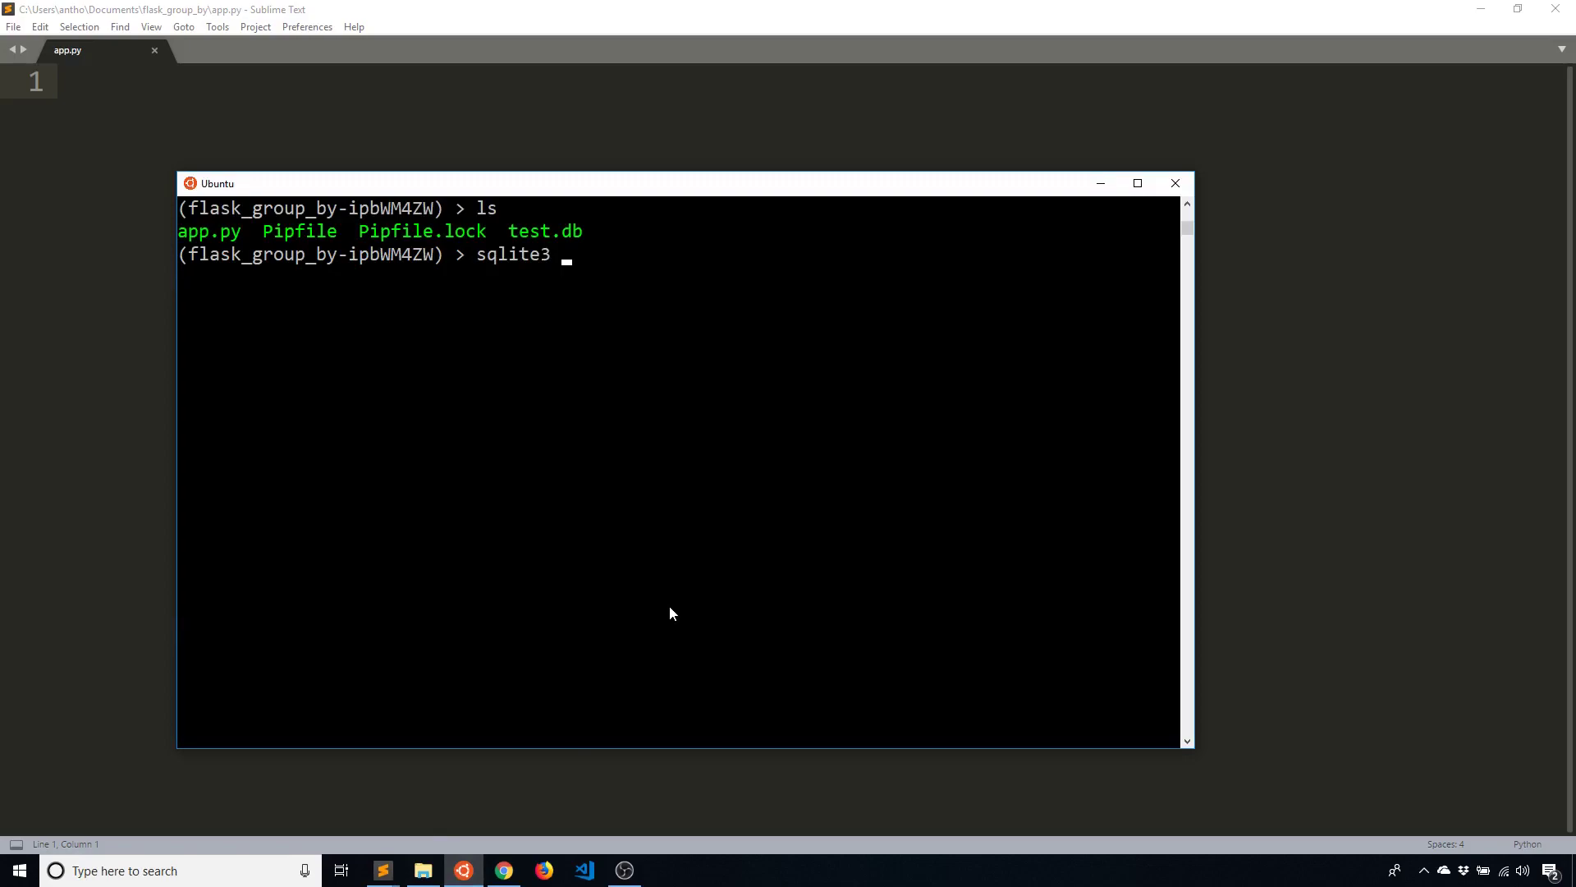
type("test.db")
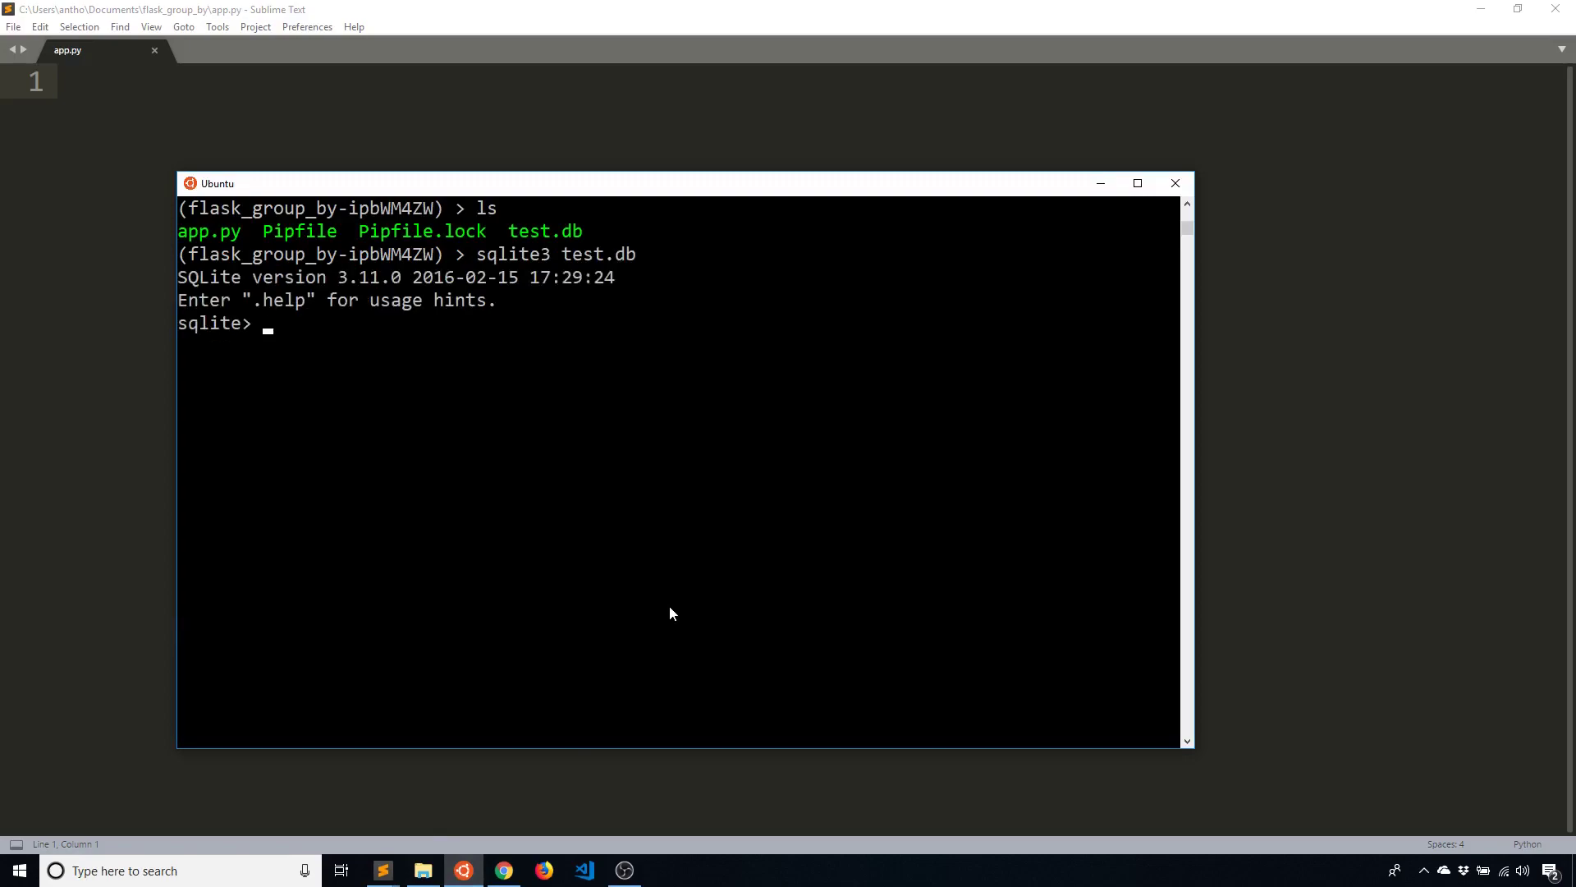
Run select * from customer; and select * from purchase; to list all rows
type("select * from")
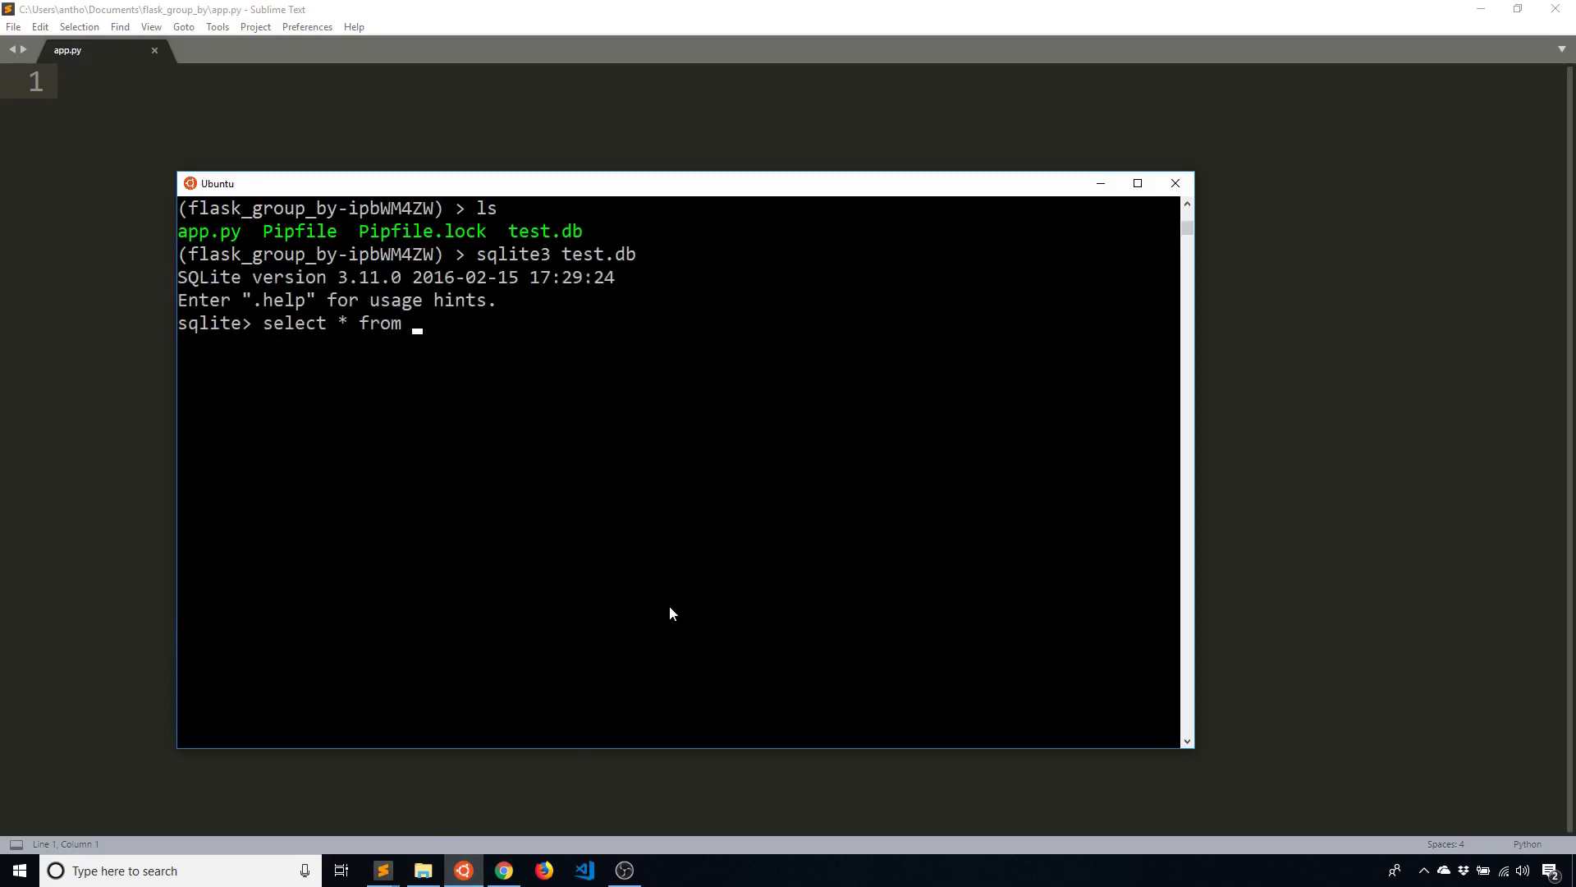
type("customer;")
type("select * fr")
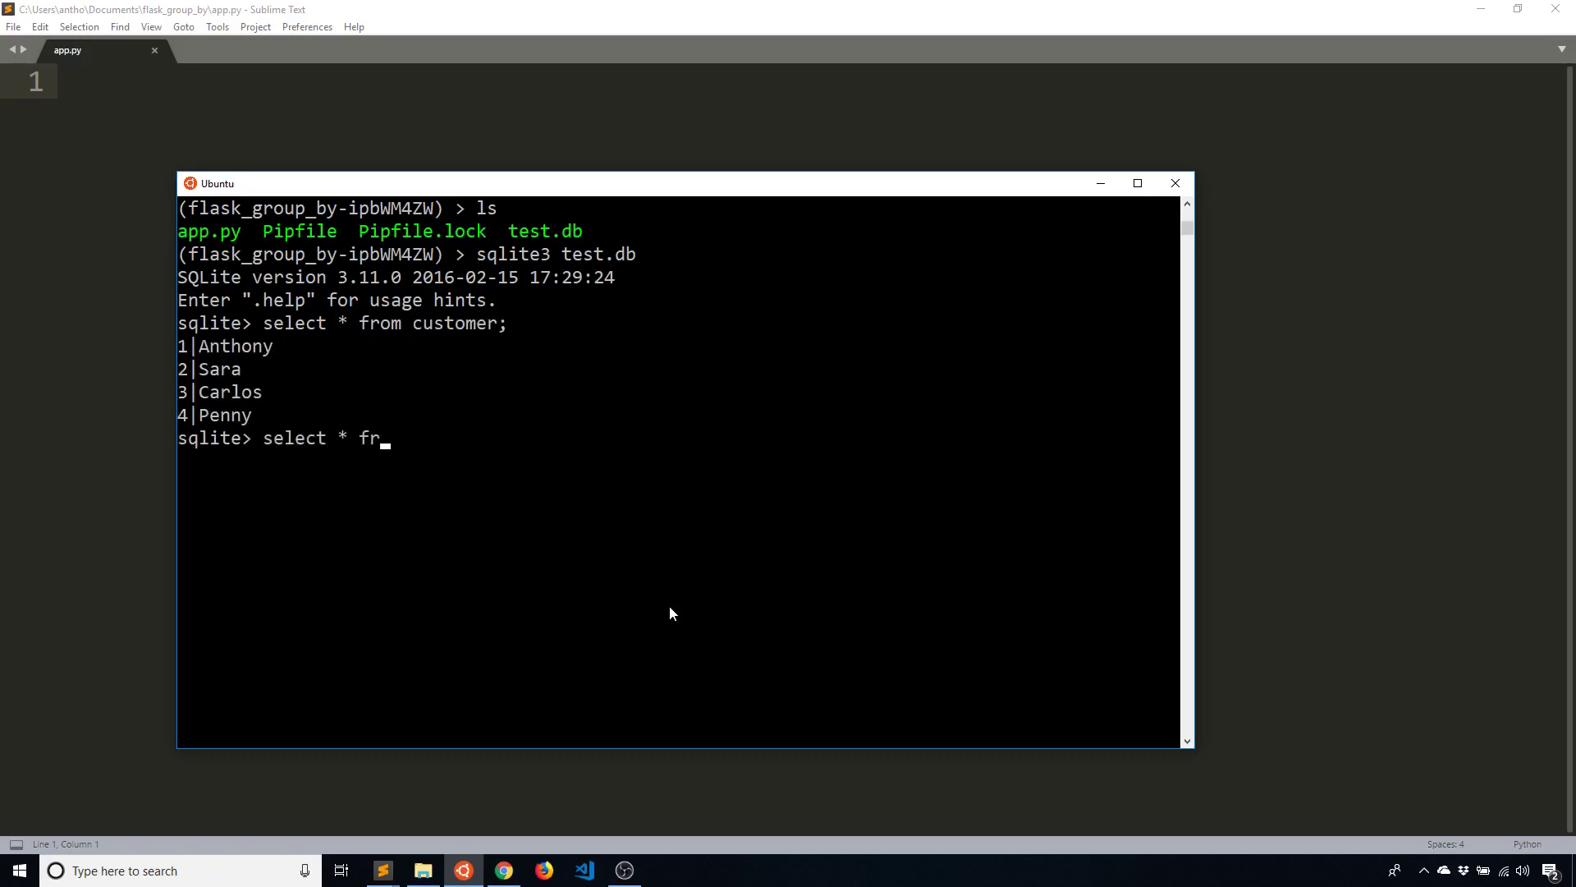
type("om")
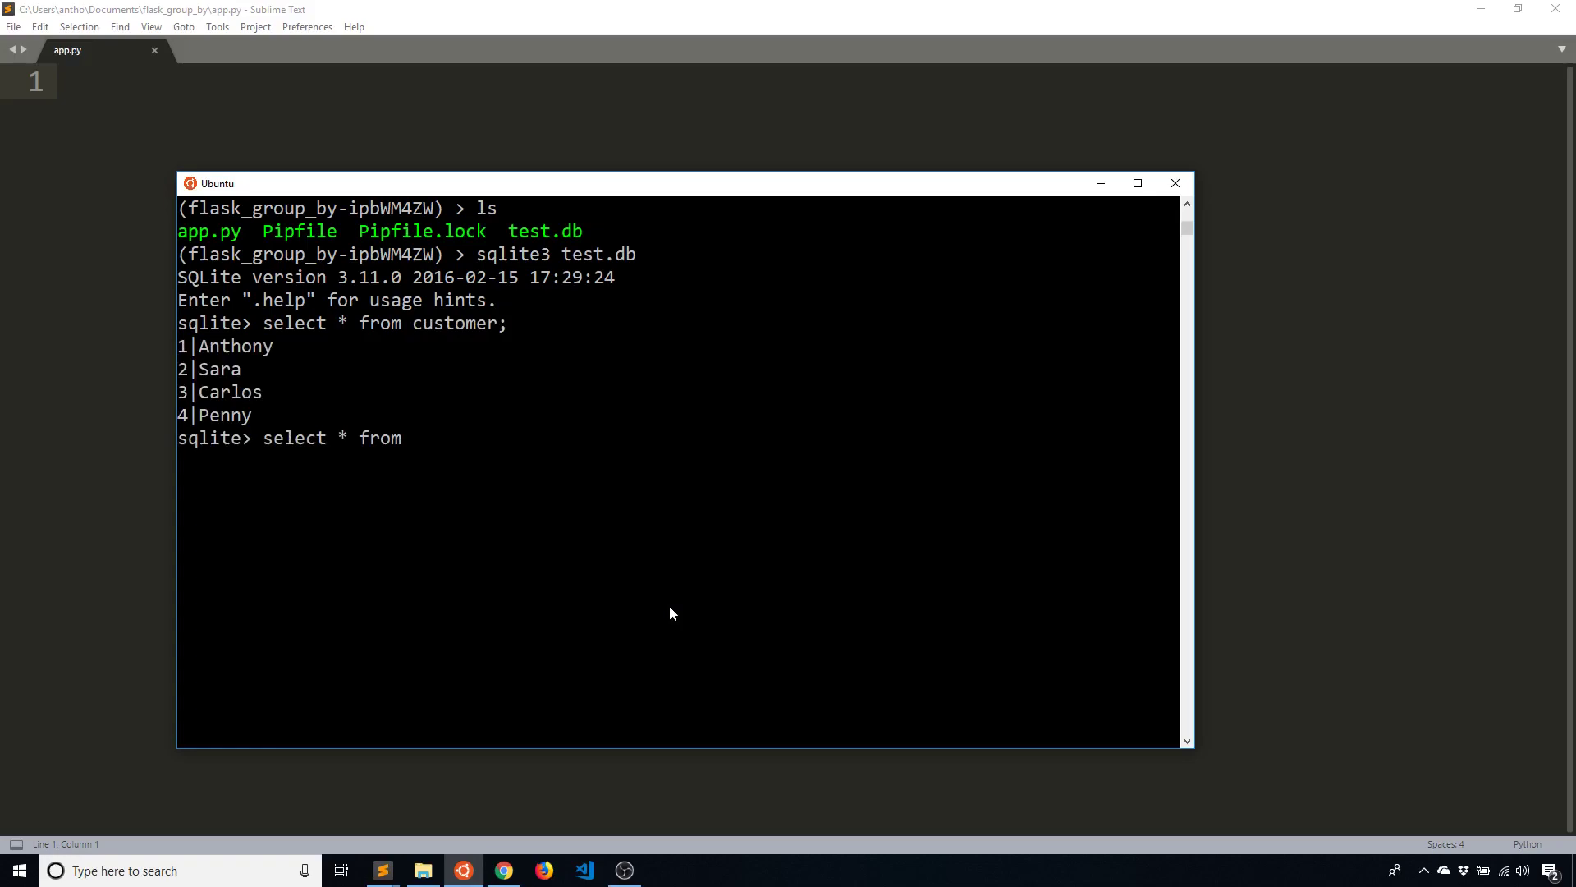
type("purchase;")
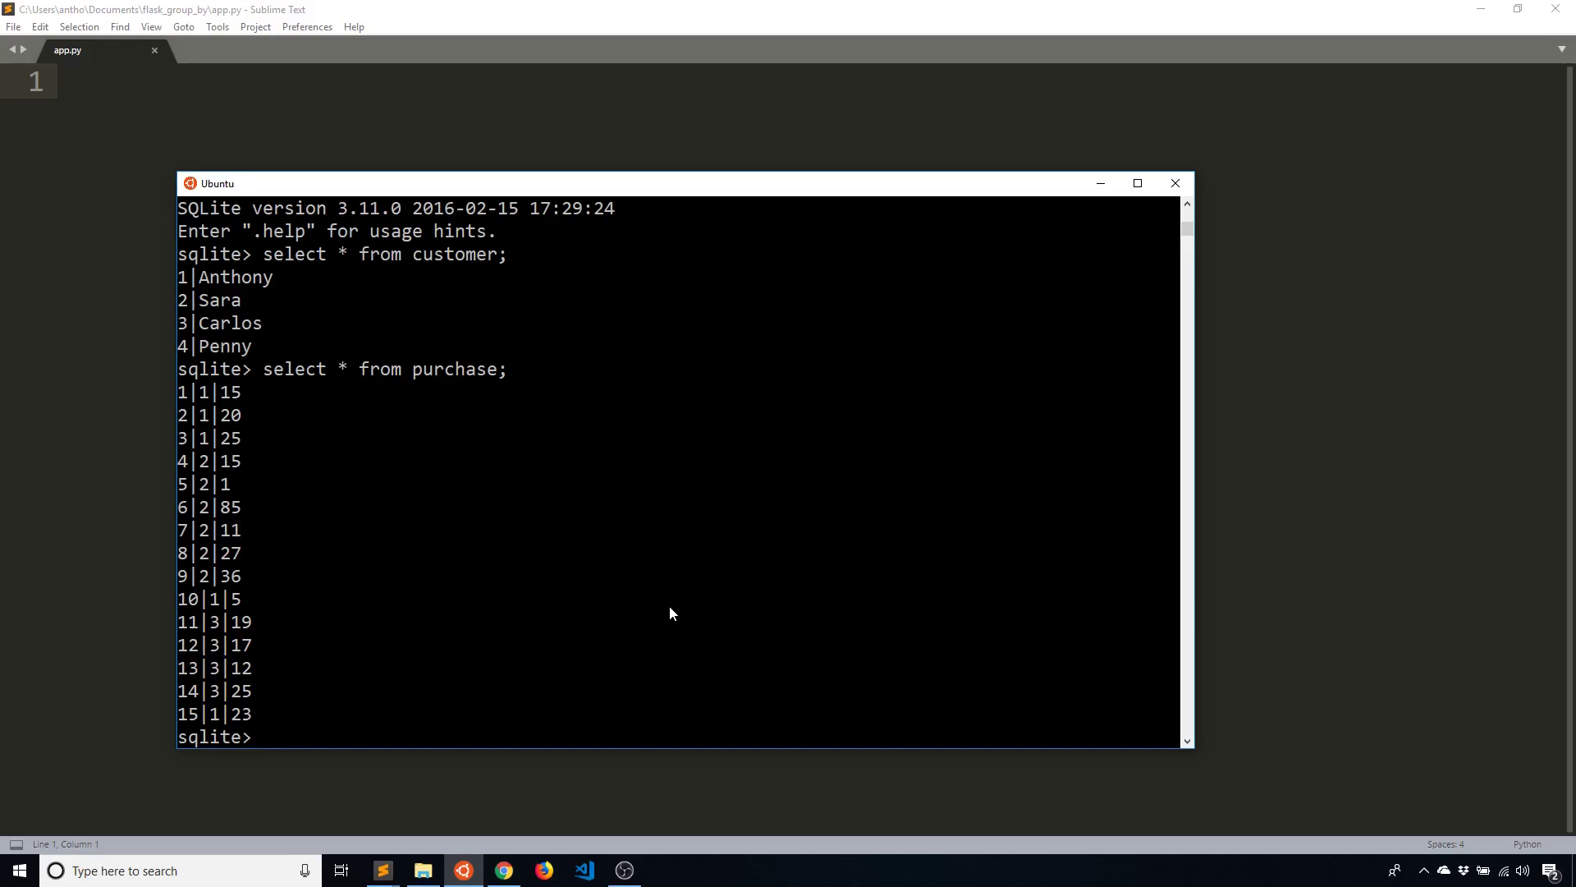
Write select customer.name, count(purchase.customer_id) from customer
type("select")
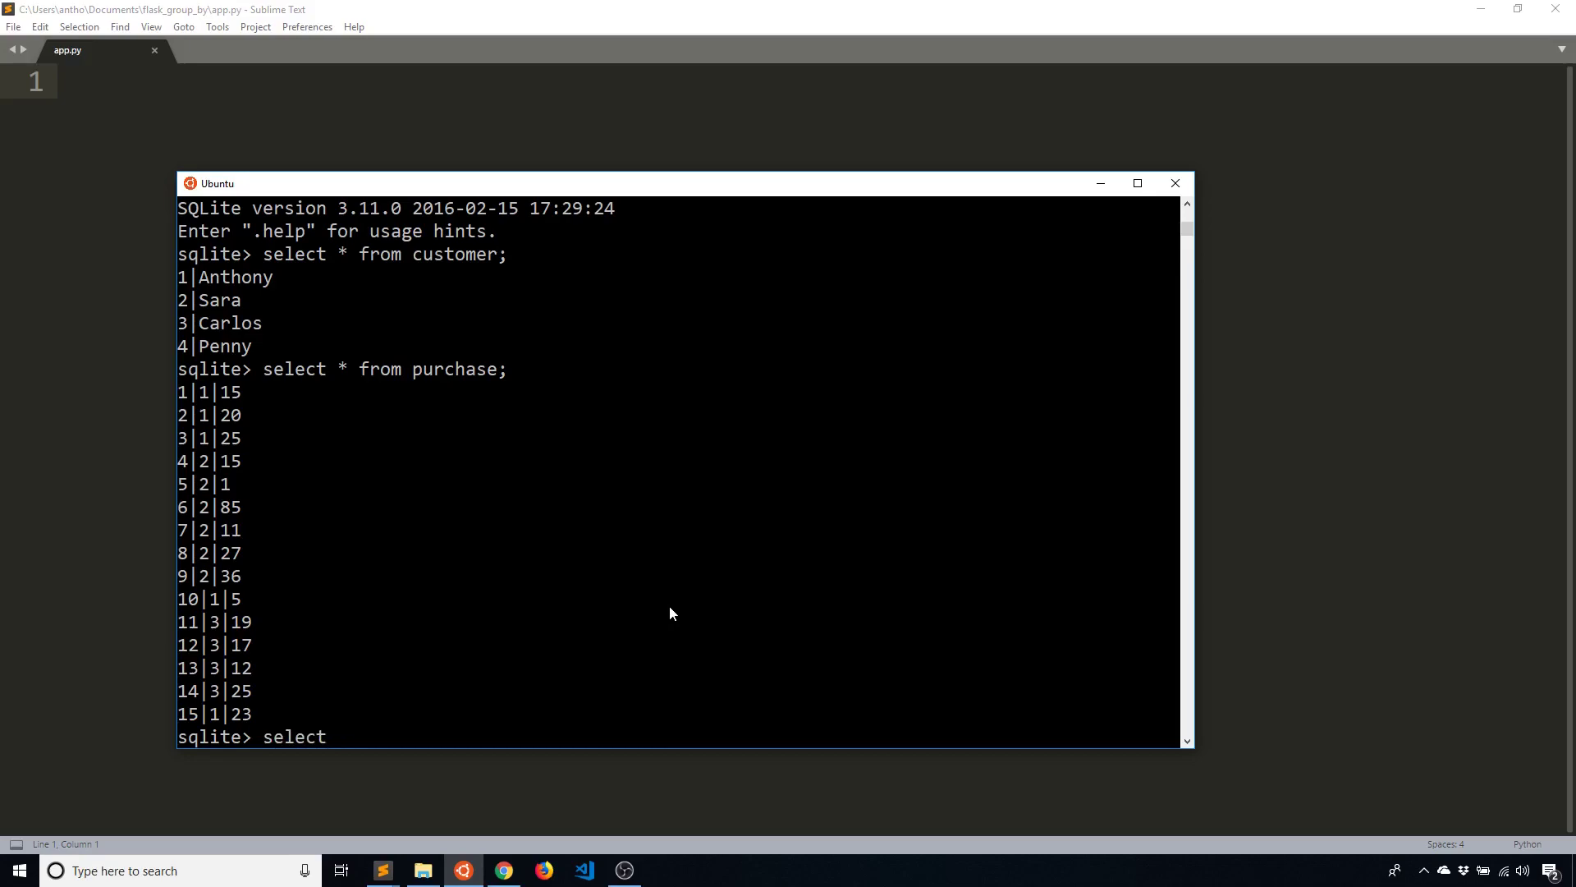
type("customer.name")
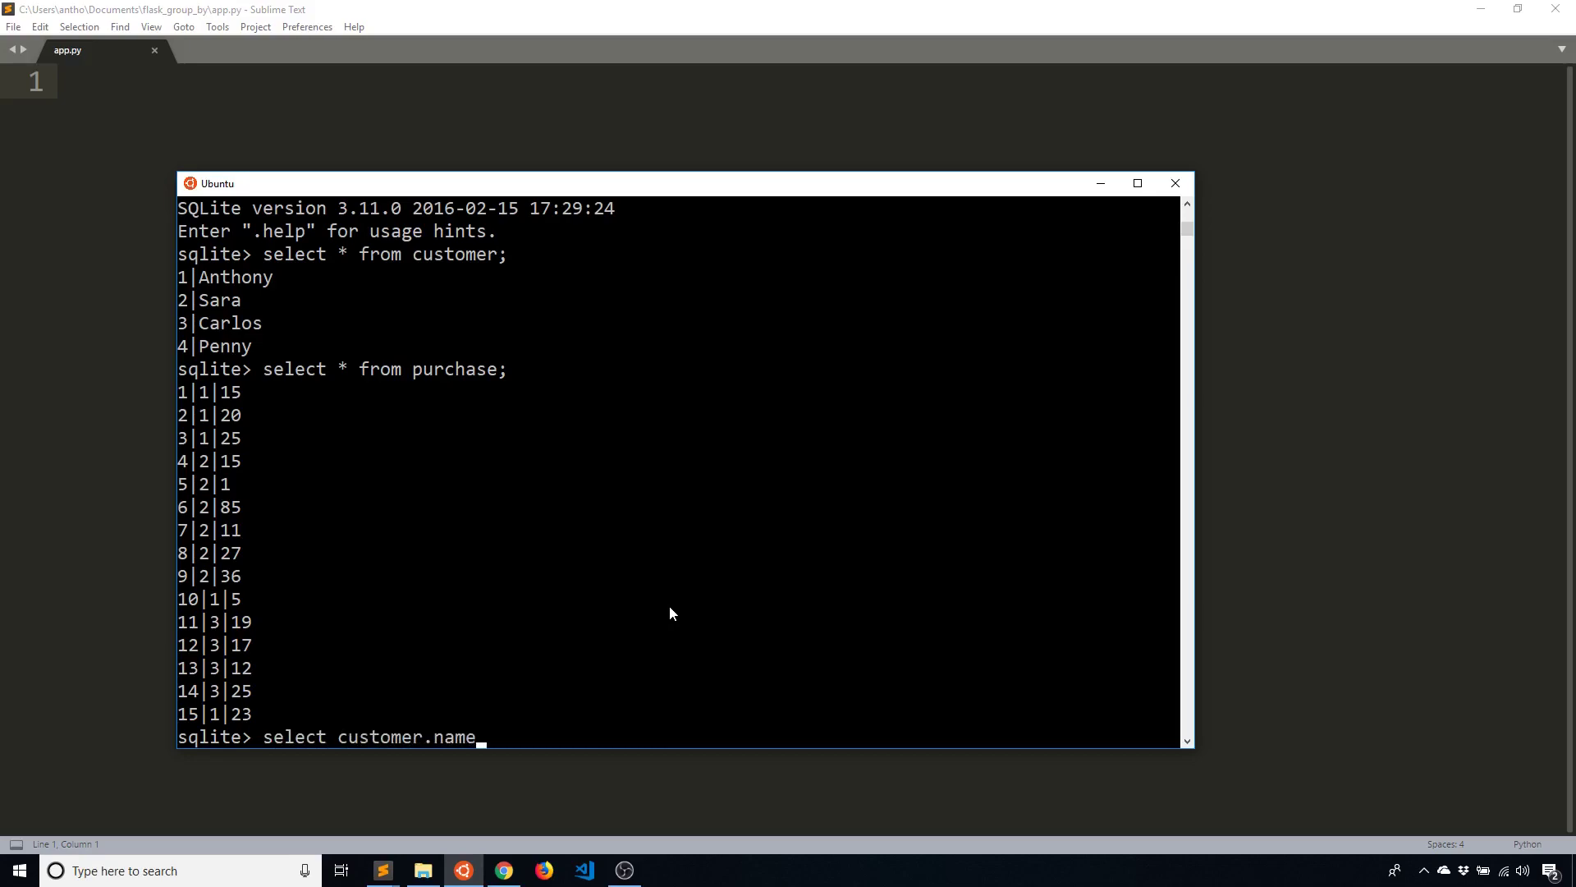
type(", cou")
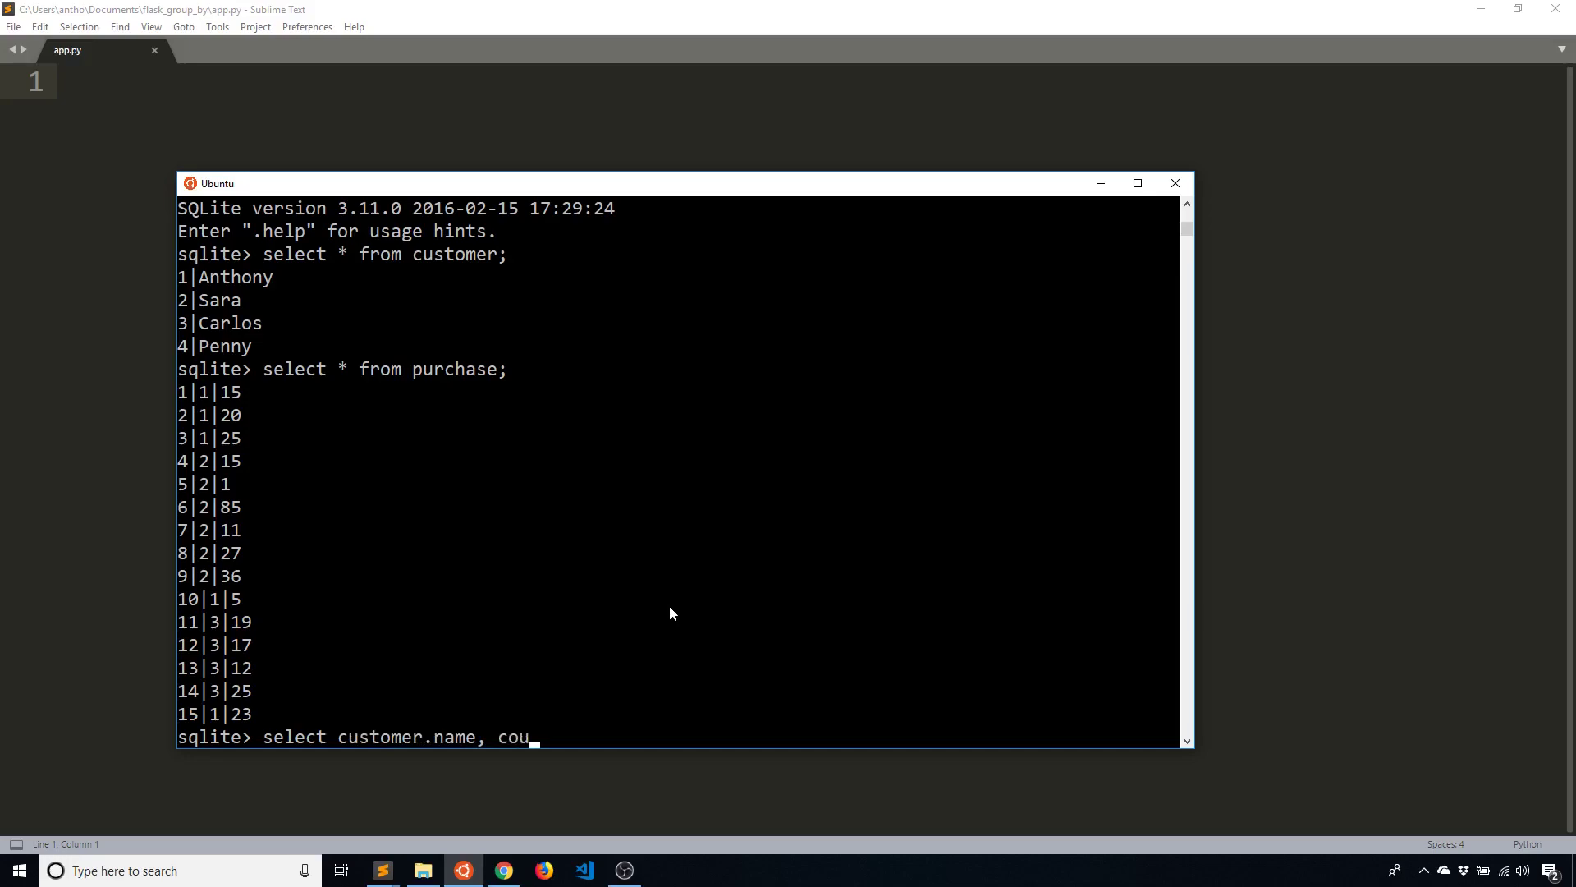
type("nt(")
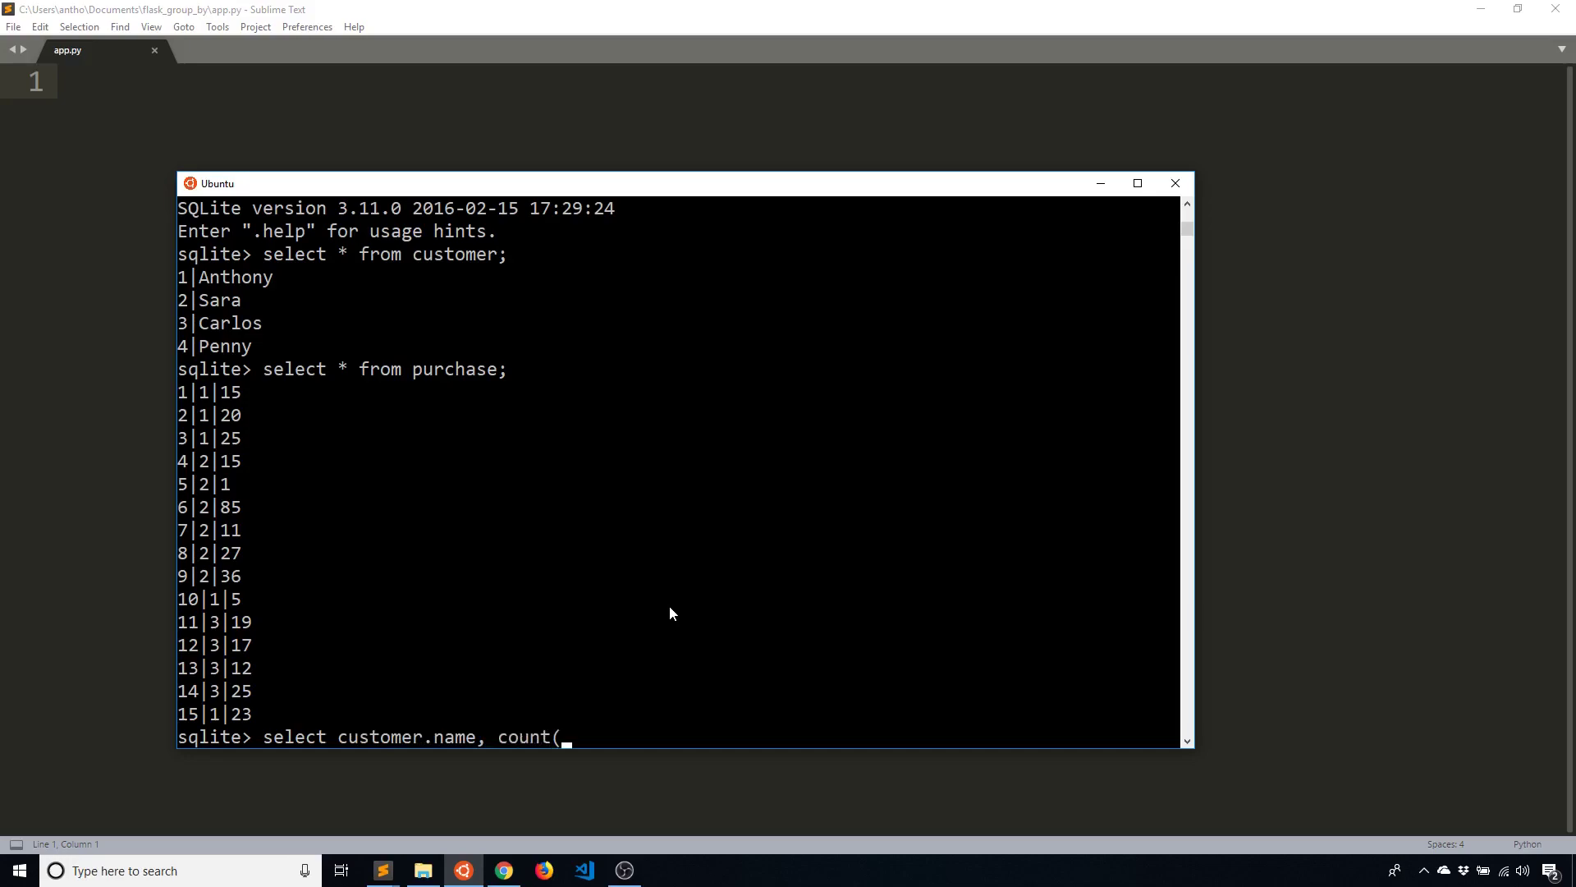
type("purchase.cd")
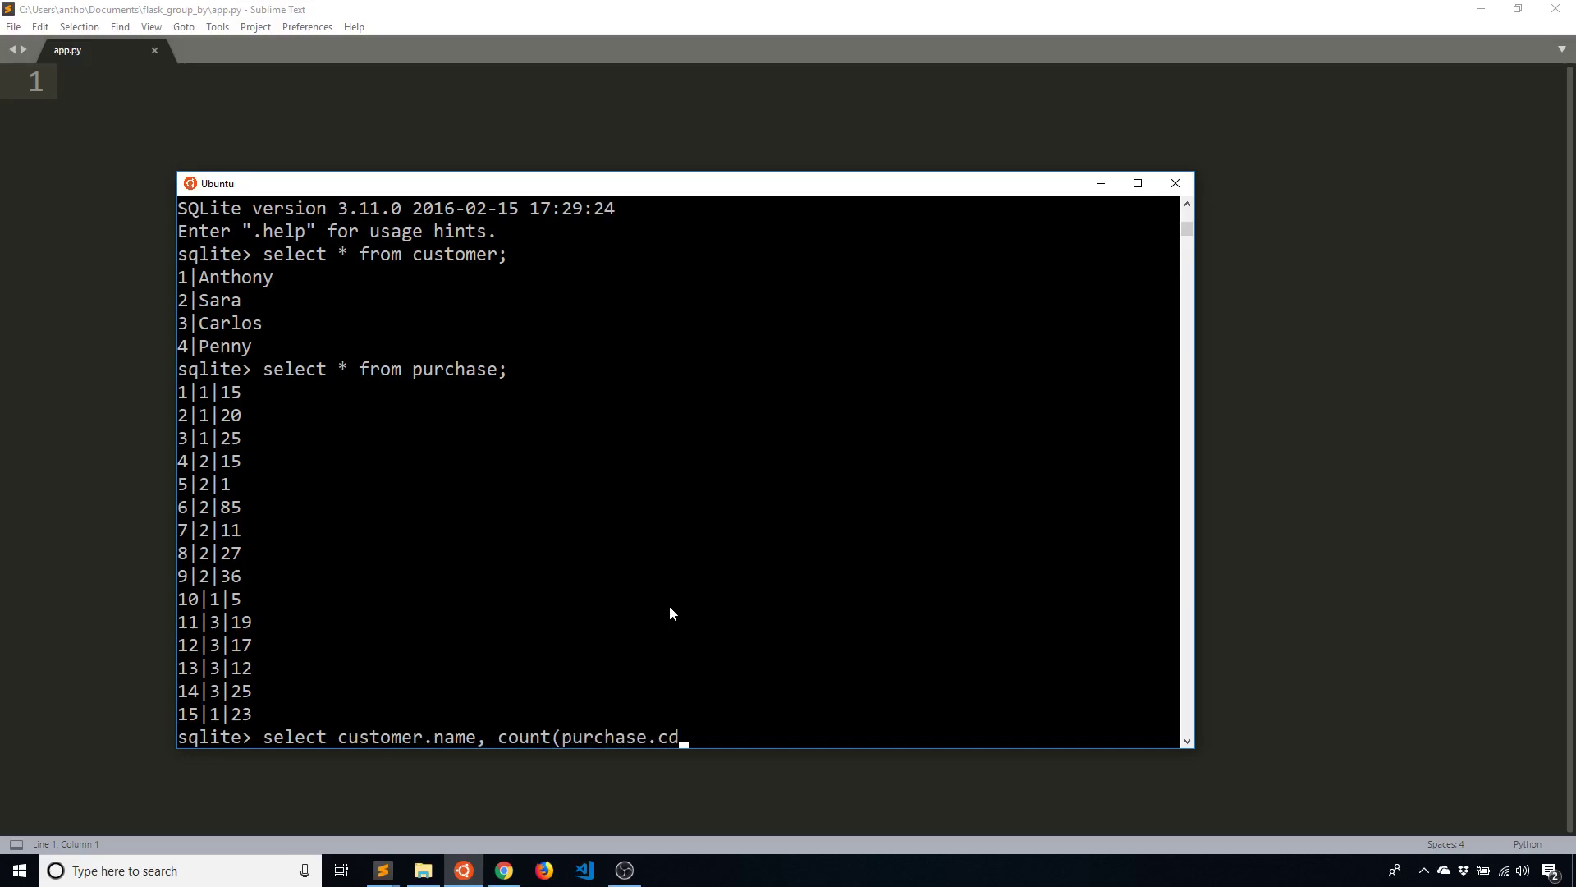
type("ustomer_id")
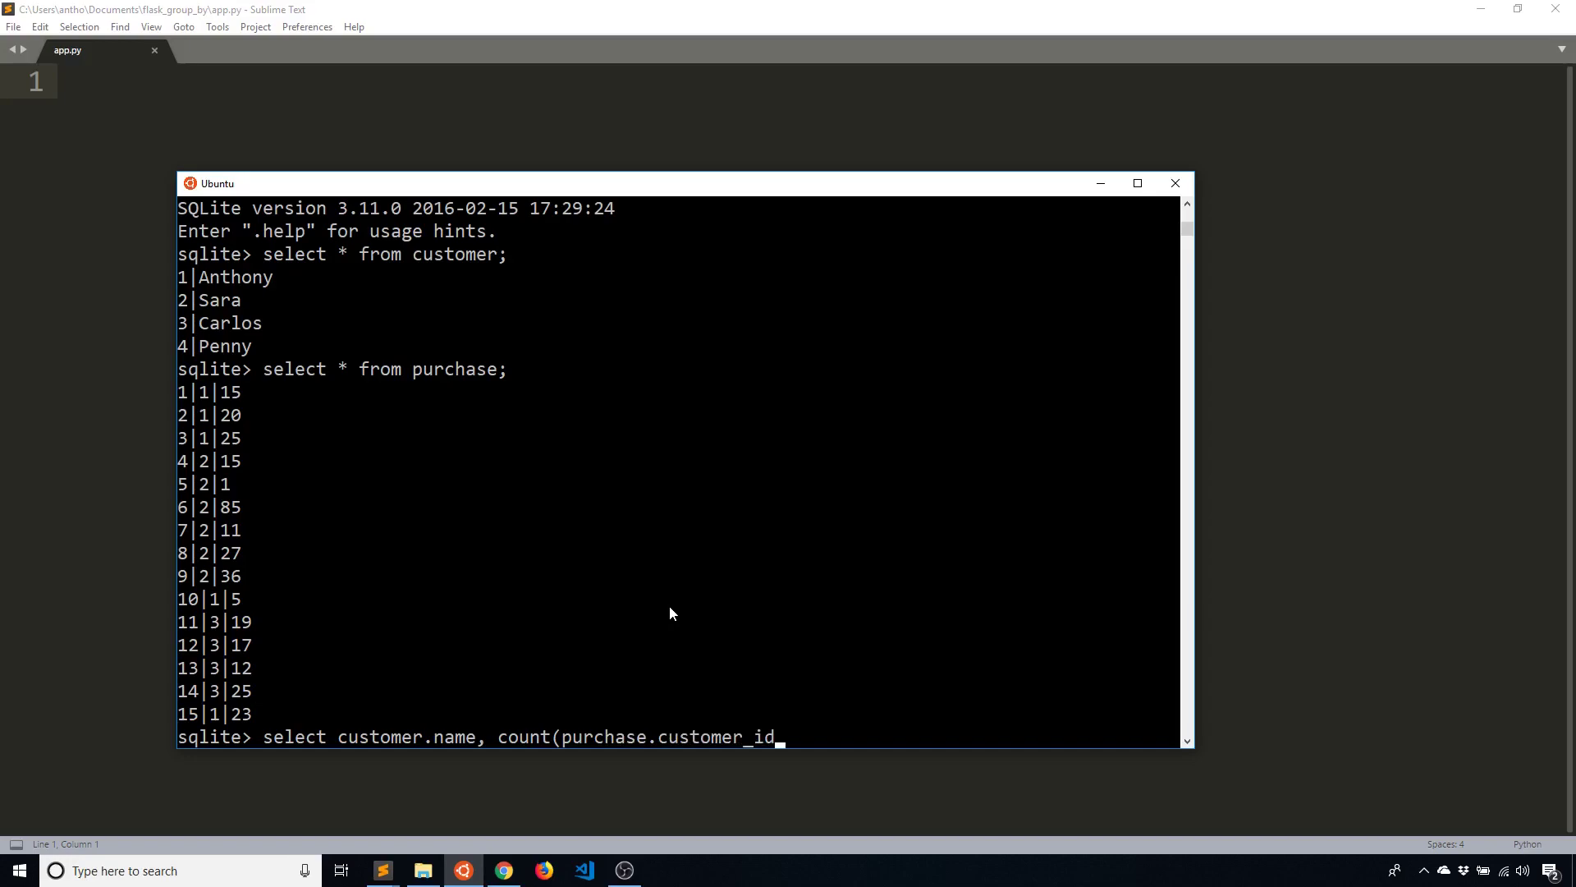
type(")")
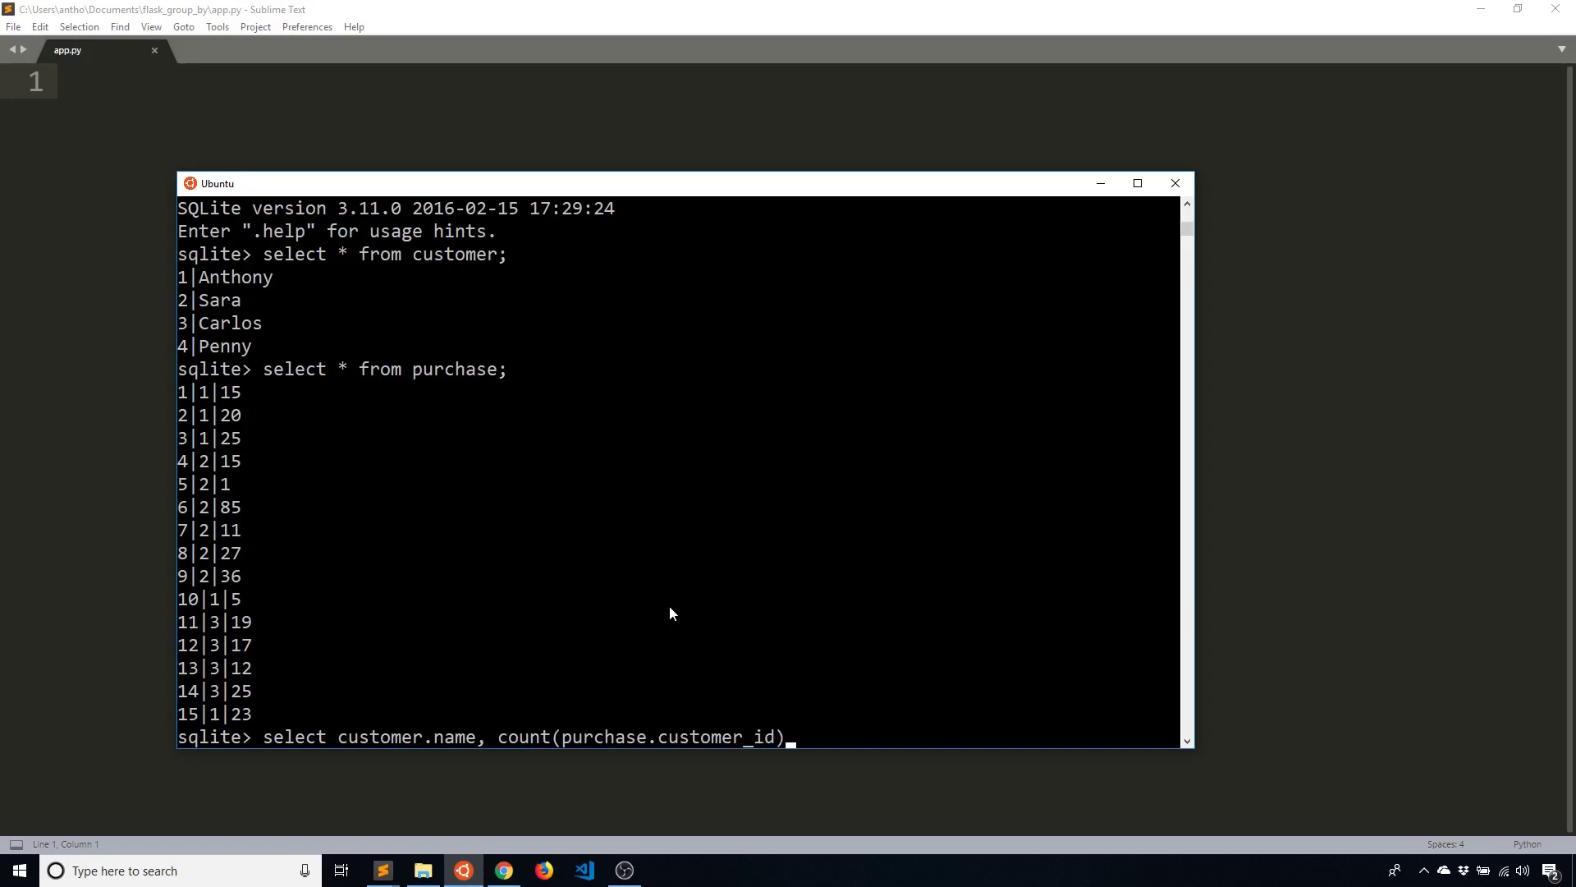
type("from")
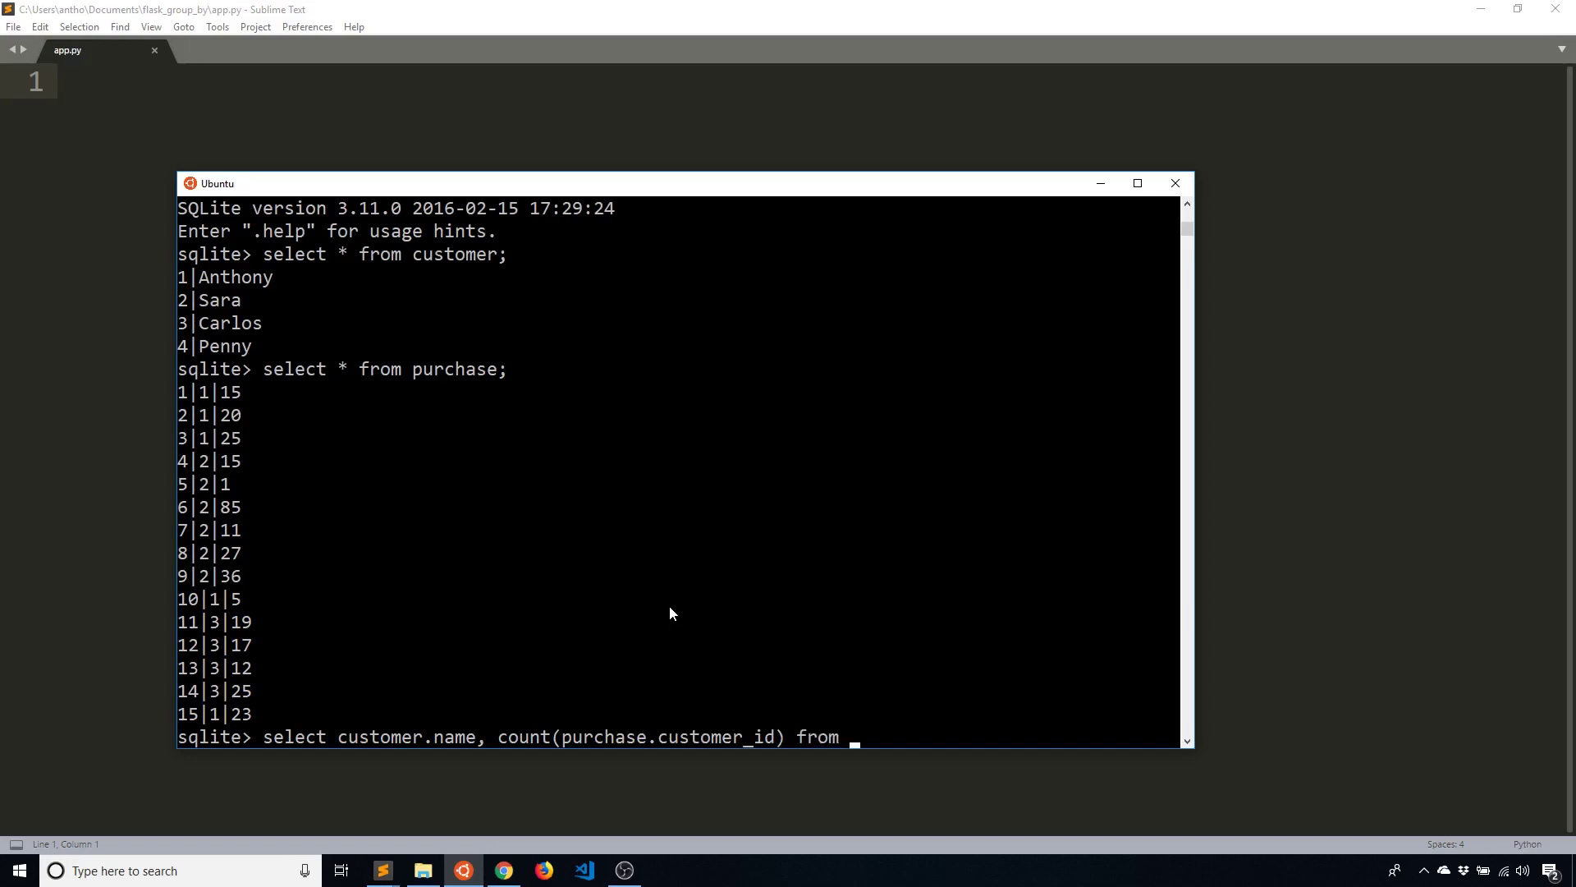
type("customer")
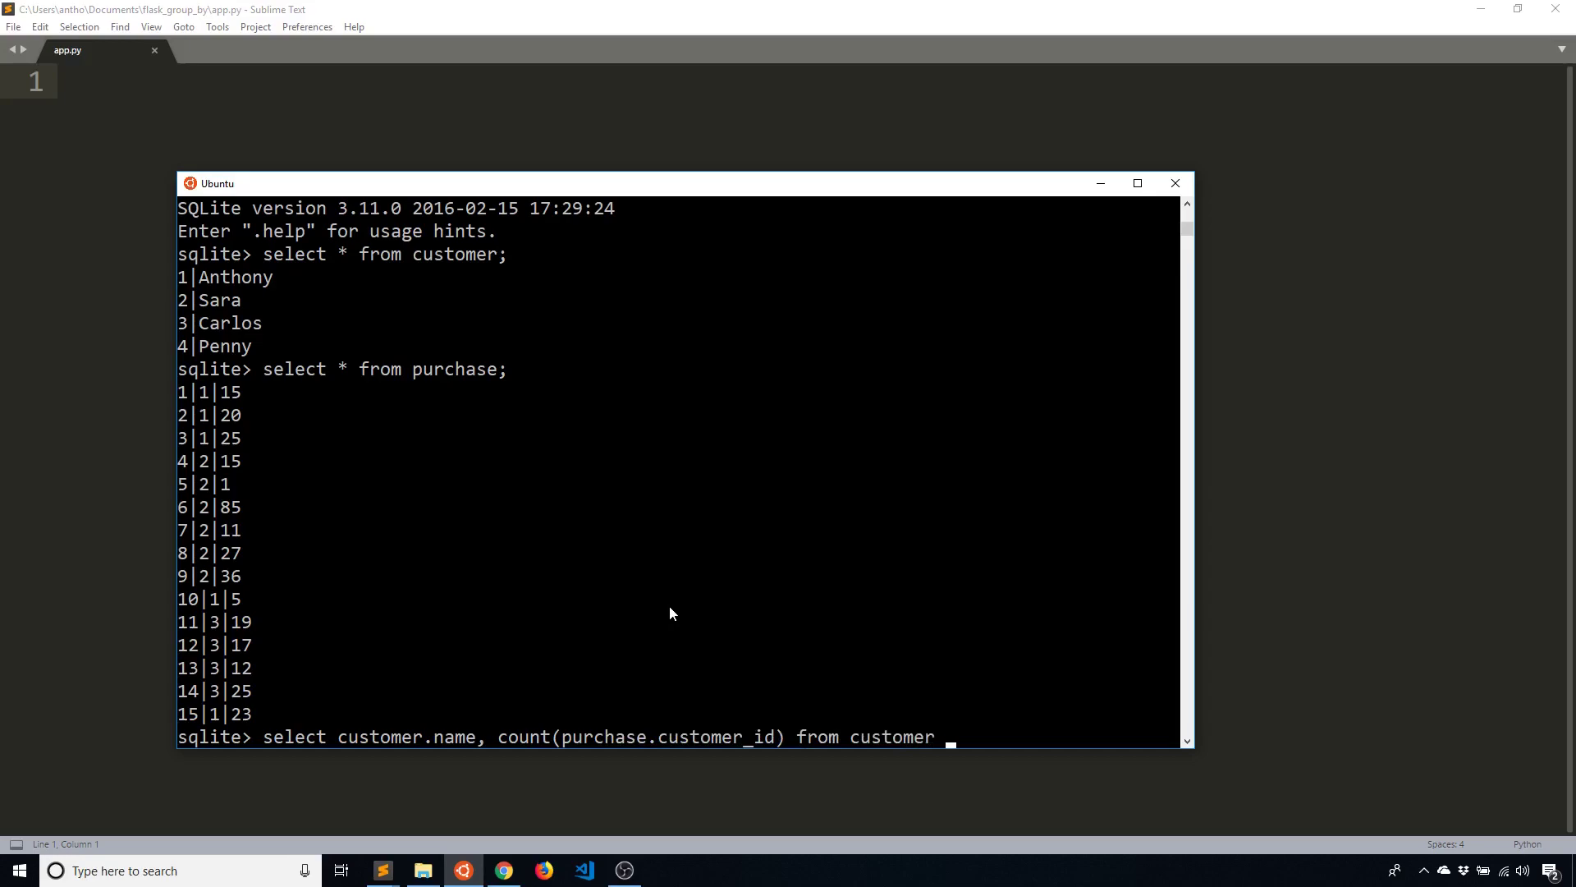
Complete it with left join purchase on customer.id = purchase.customer_id group by customer.name; and run it
type("left join")
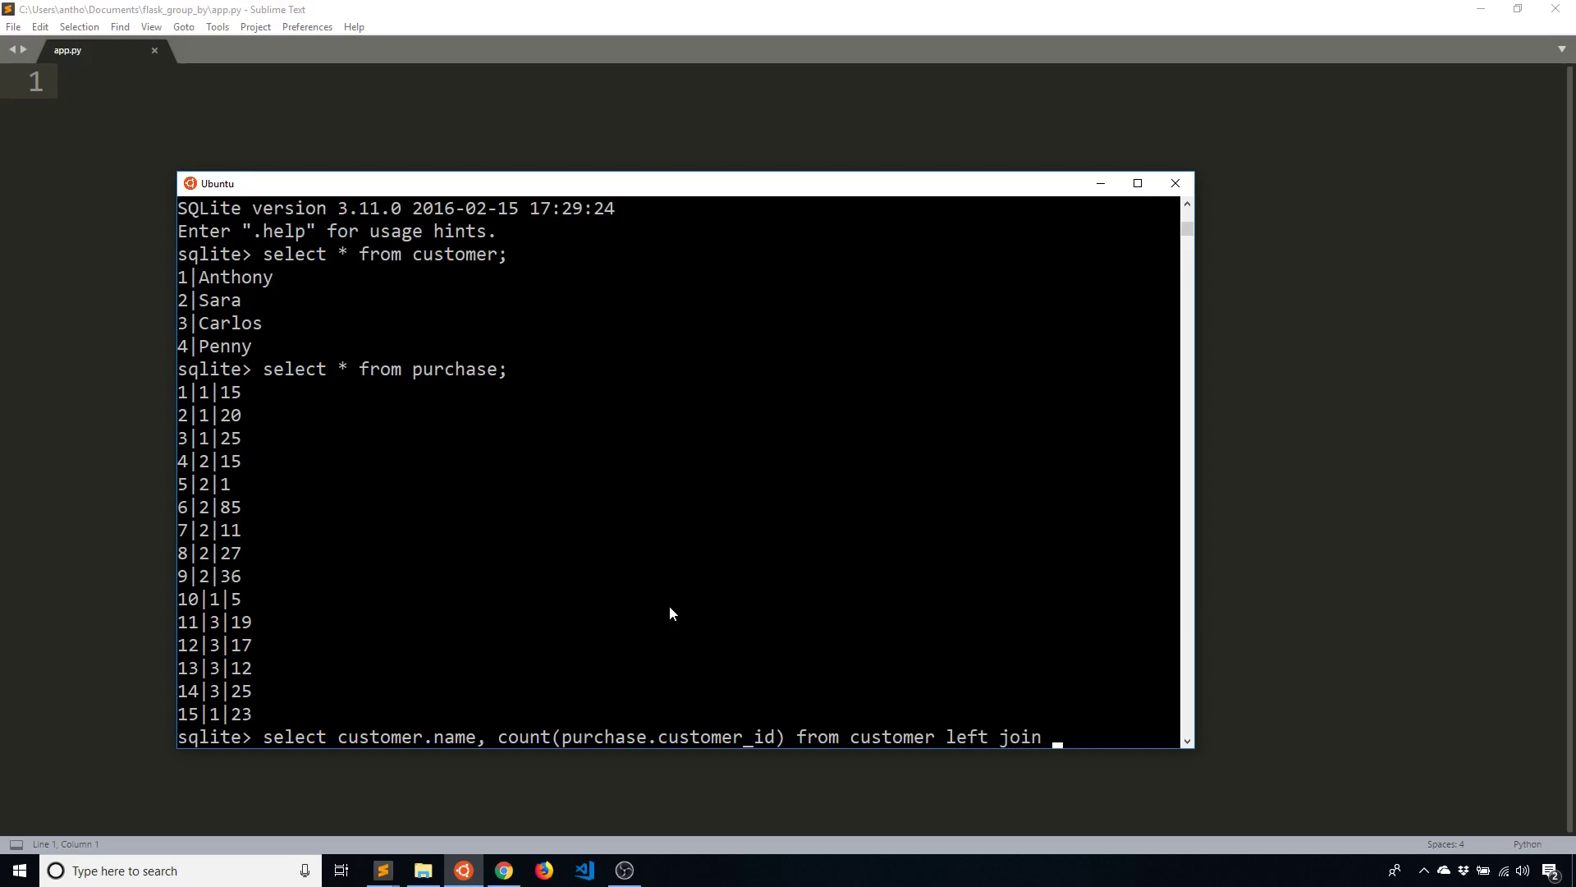
type("purchase on cus")
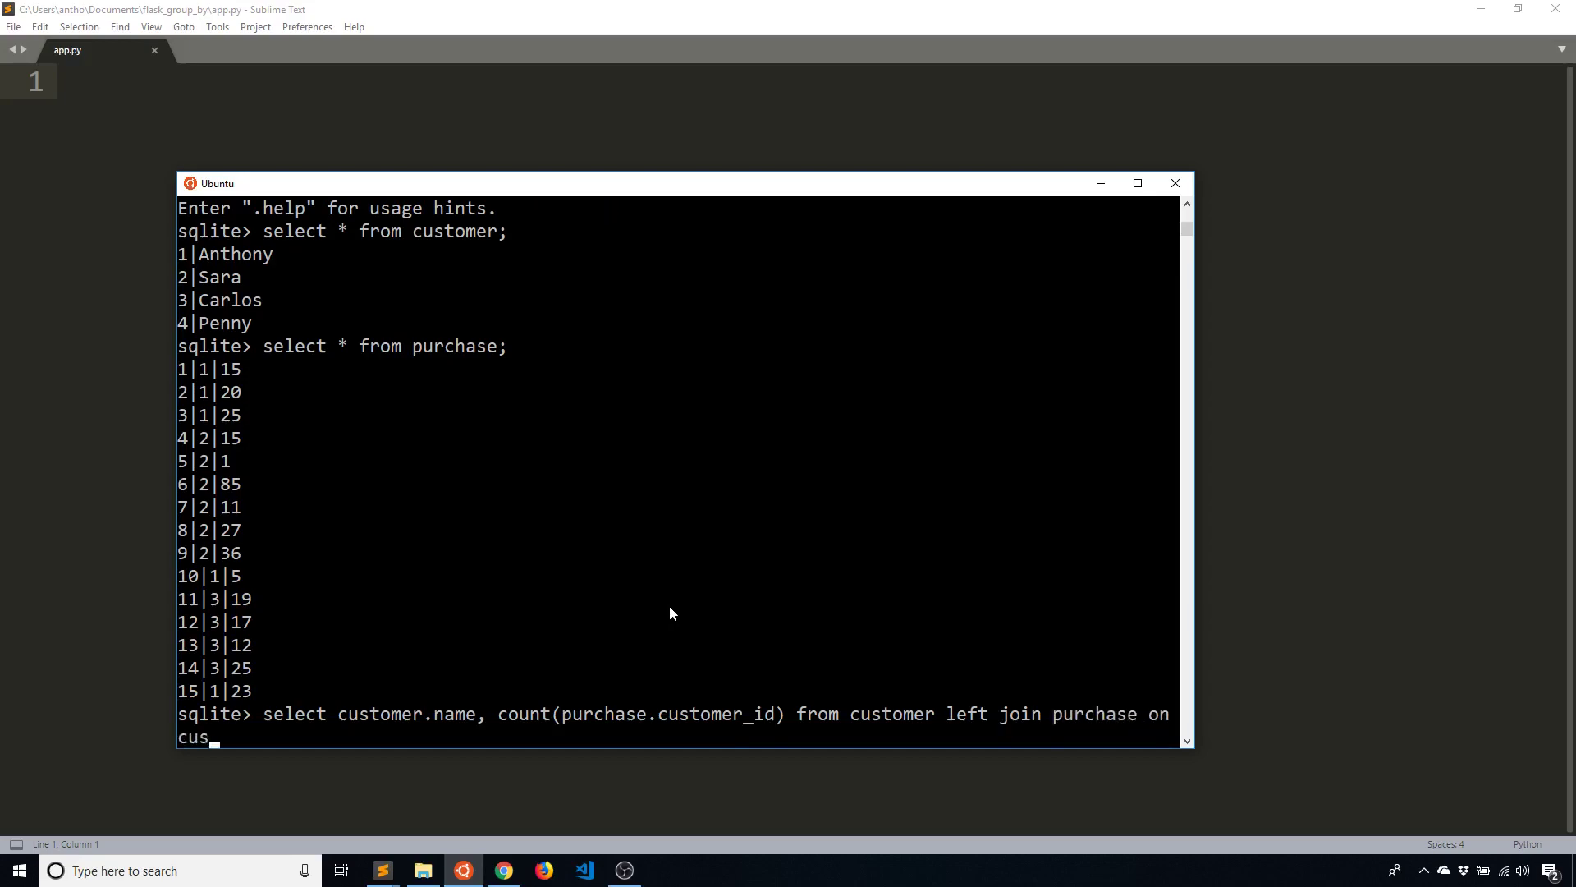
type("tomer.id =")
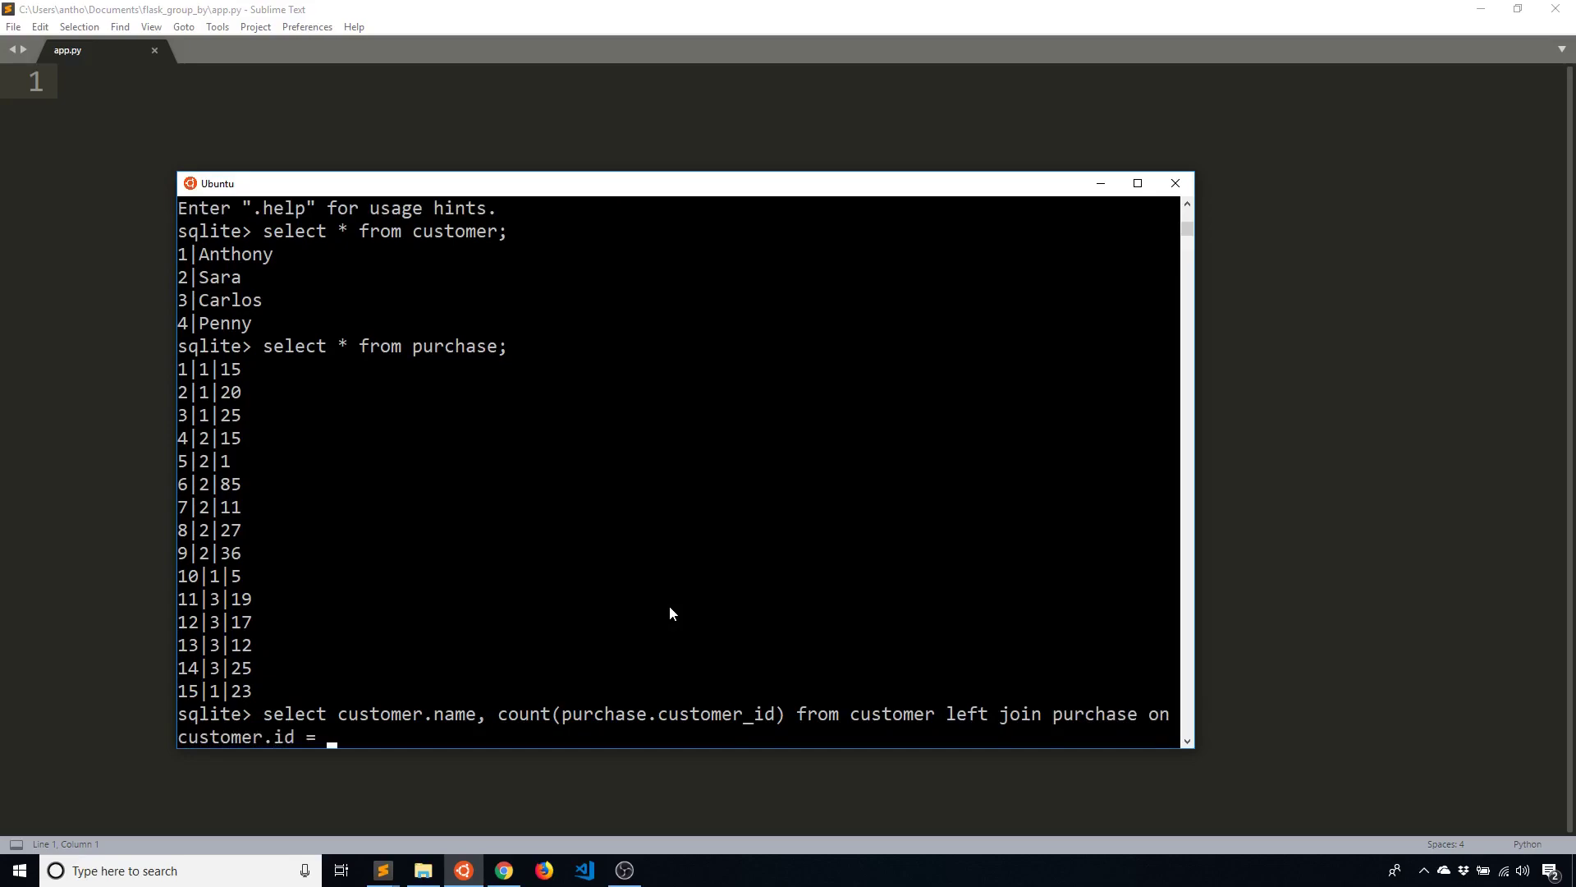
type("purchase.customer_")
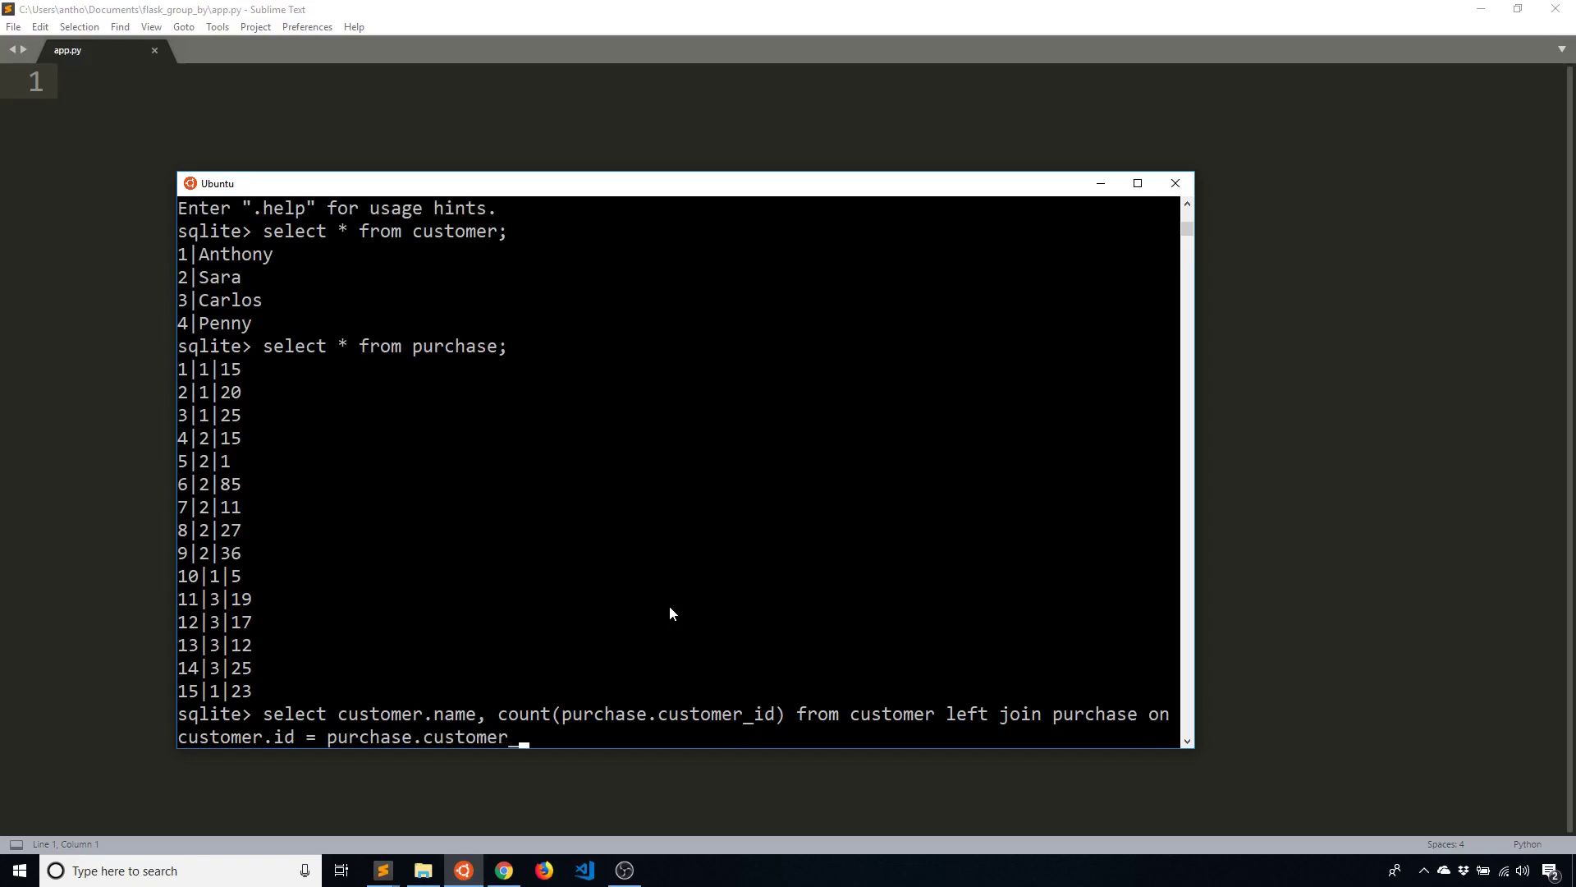
type("id")
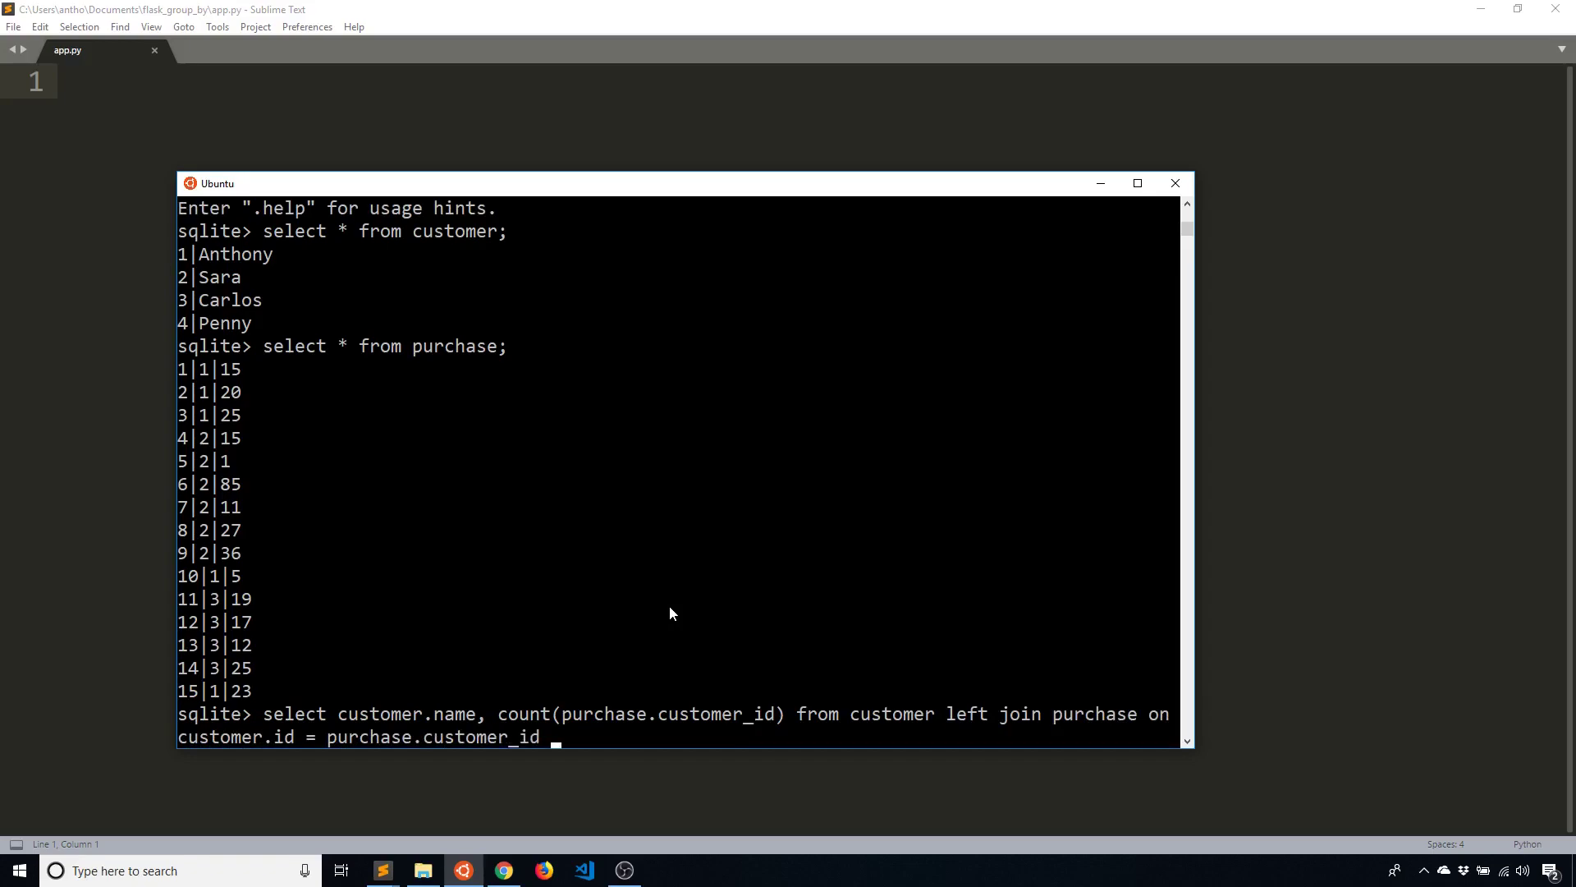
type("group by")
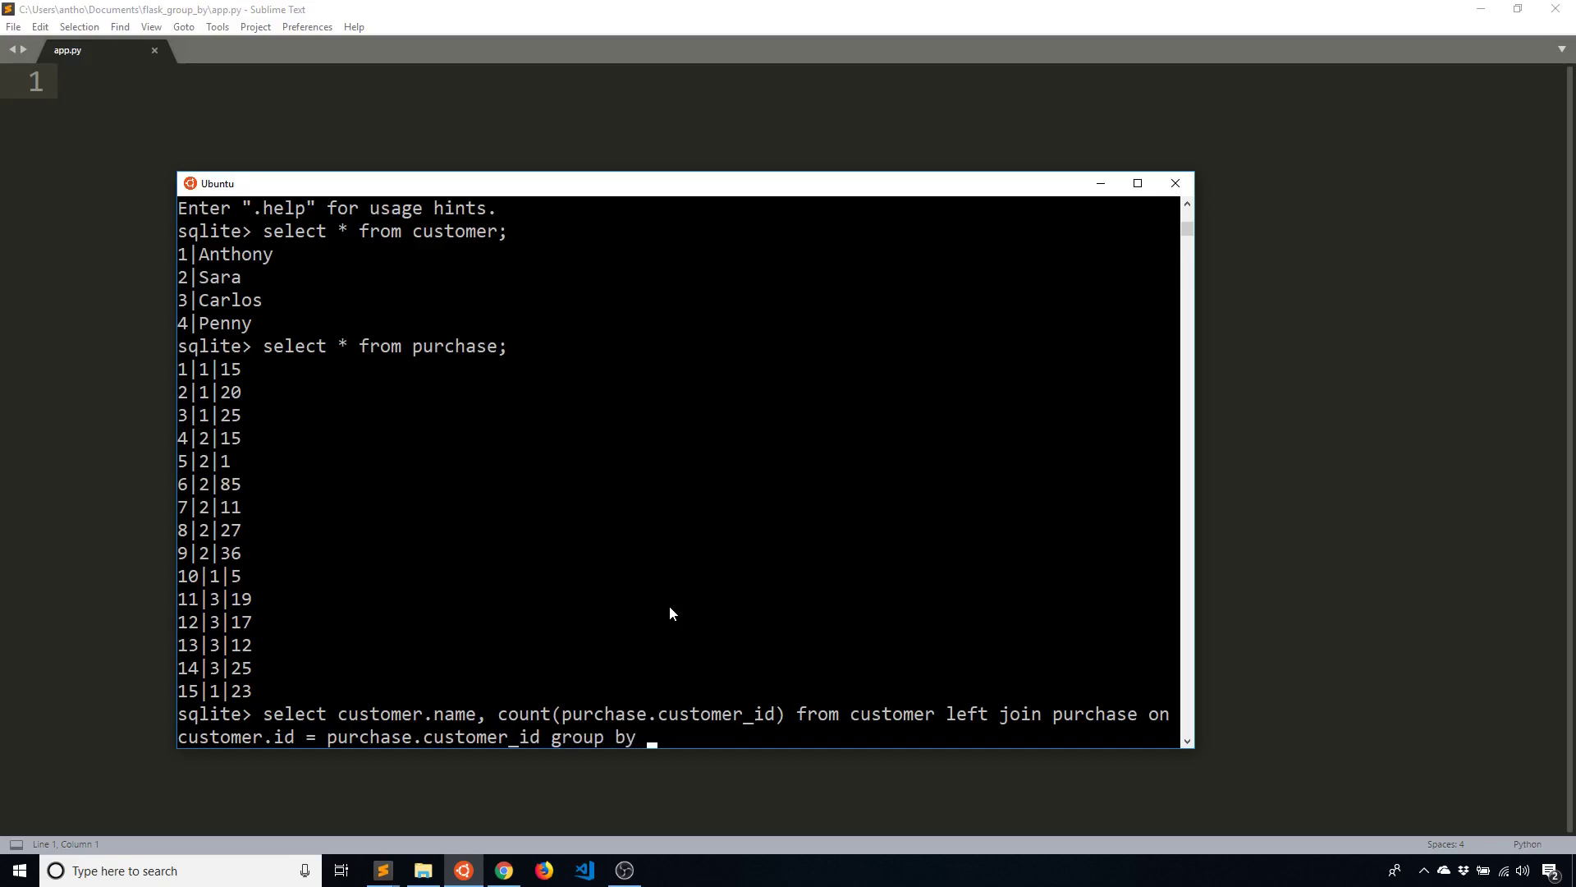
type("customer.name;")
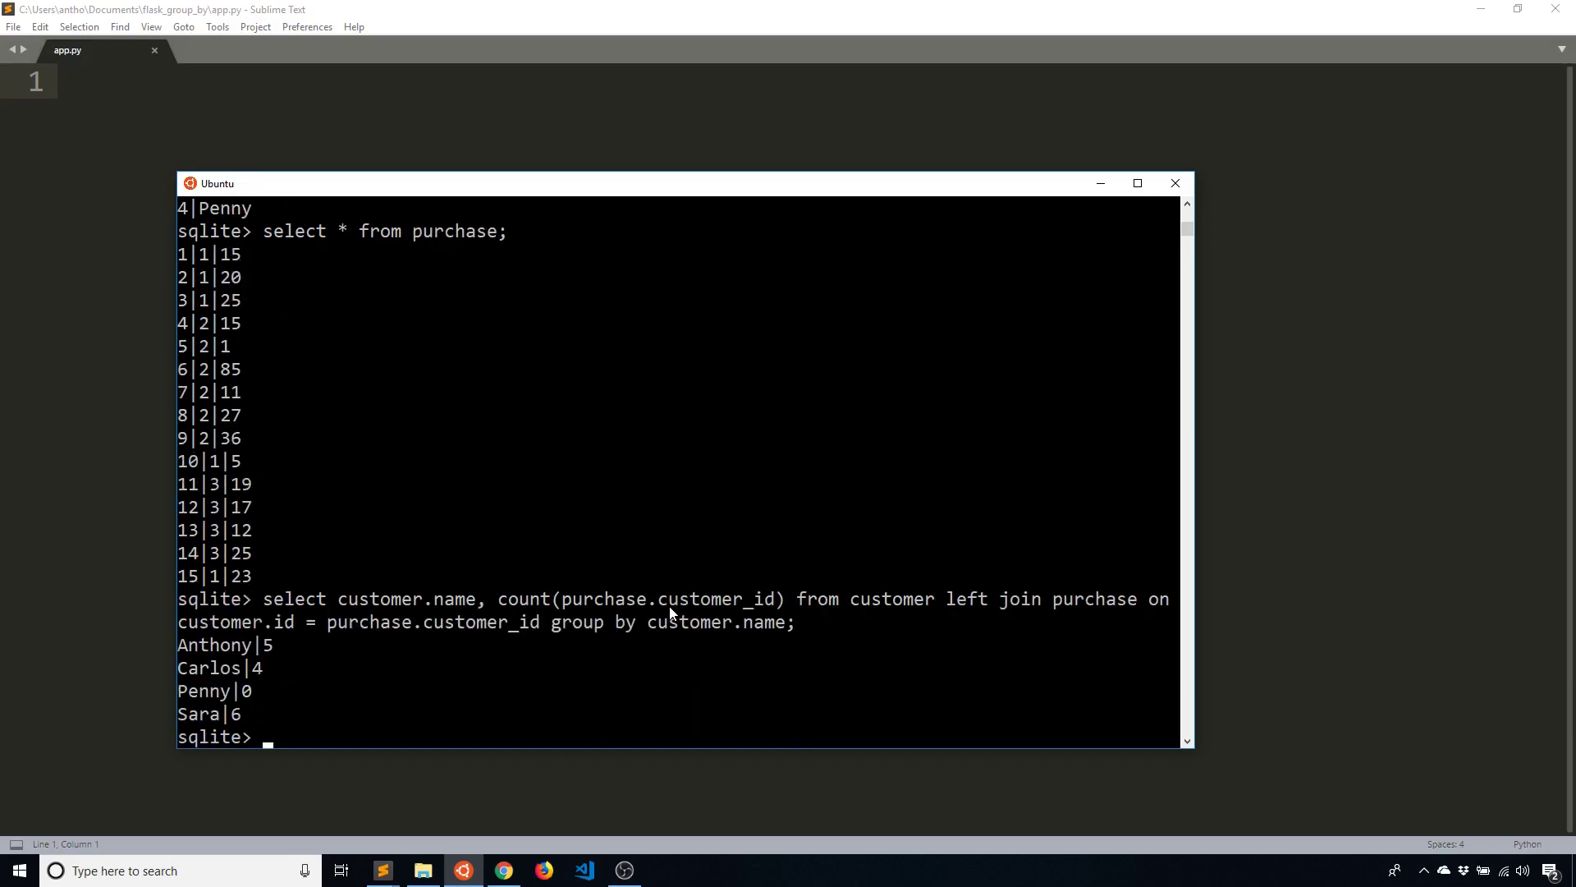
mouse_move(299, 684)
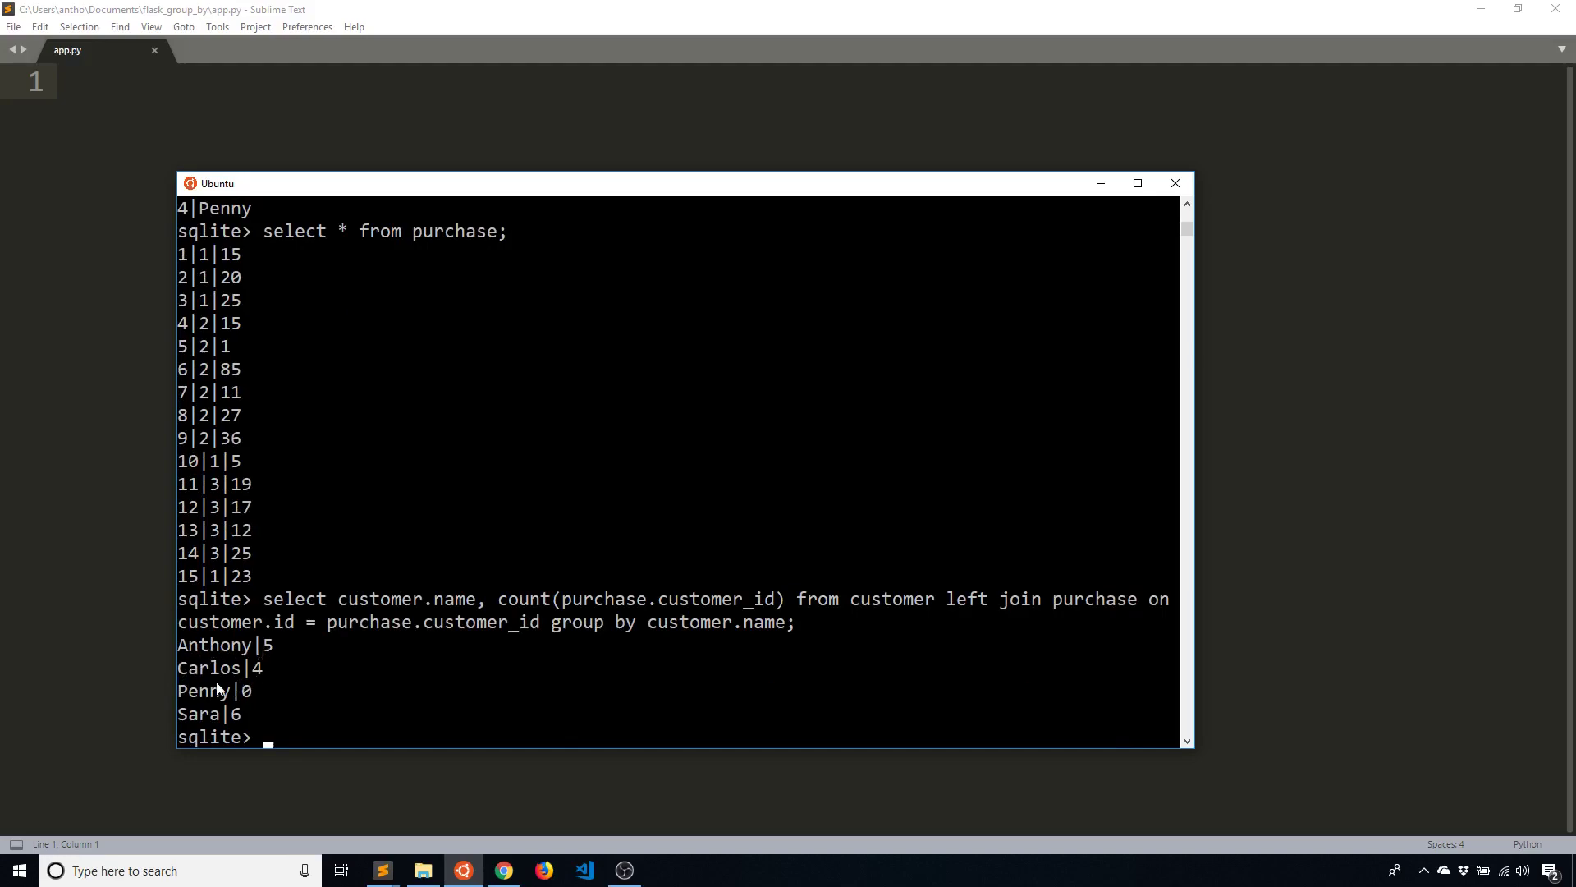
mouse_move(255, 704)
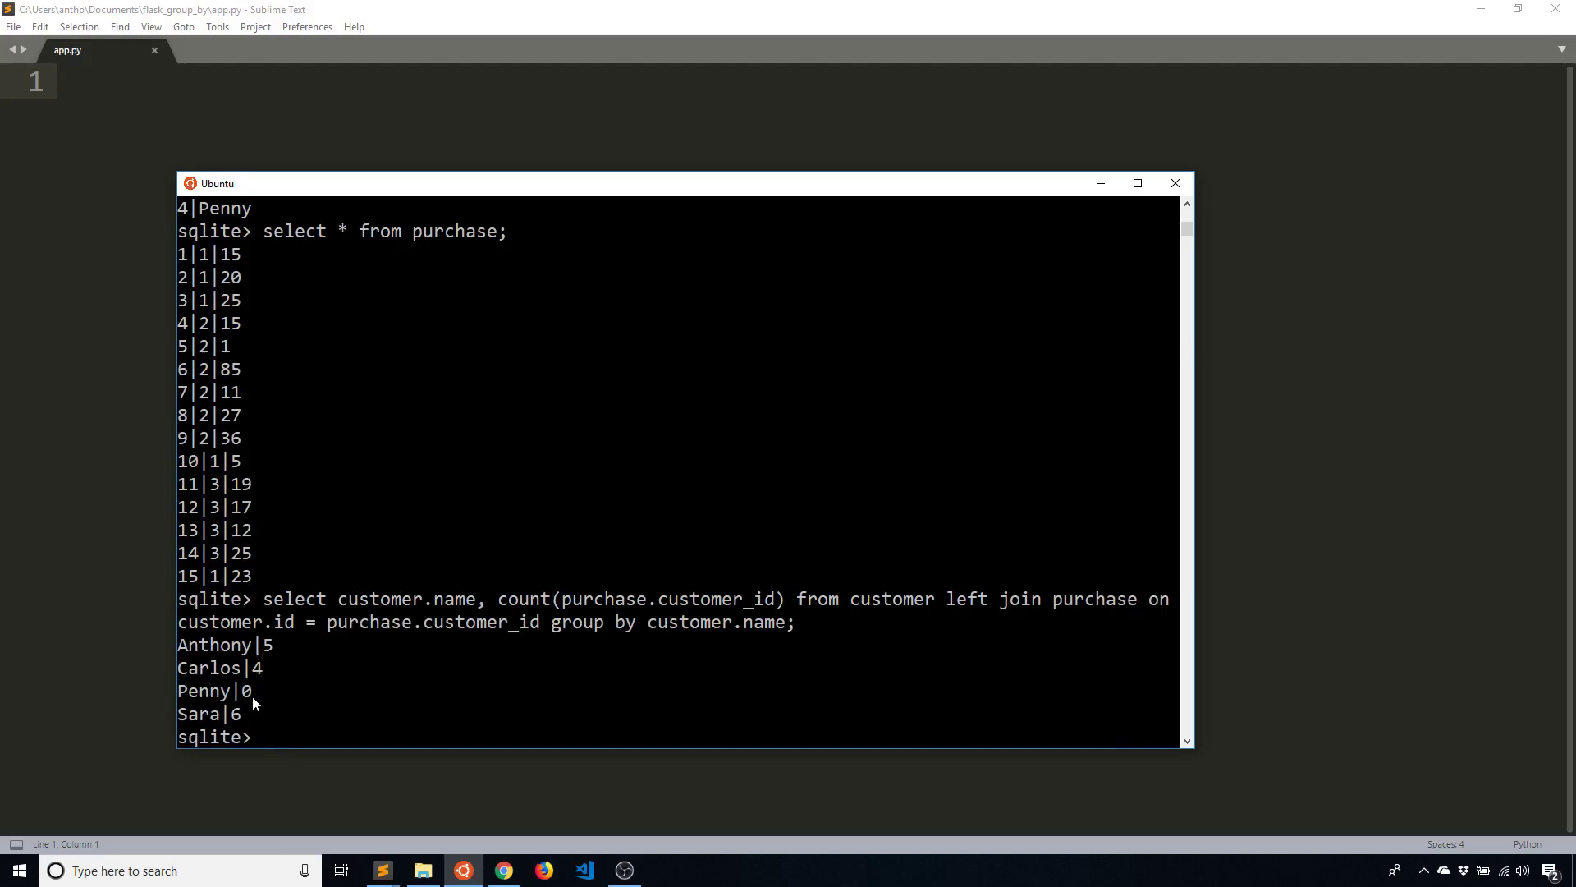
mouse_move(422, 700)
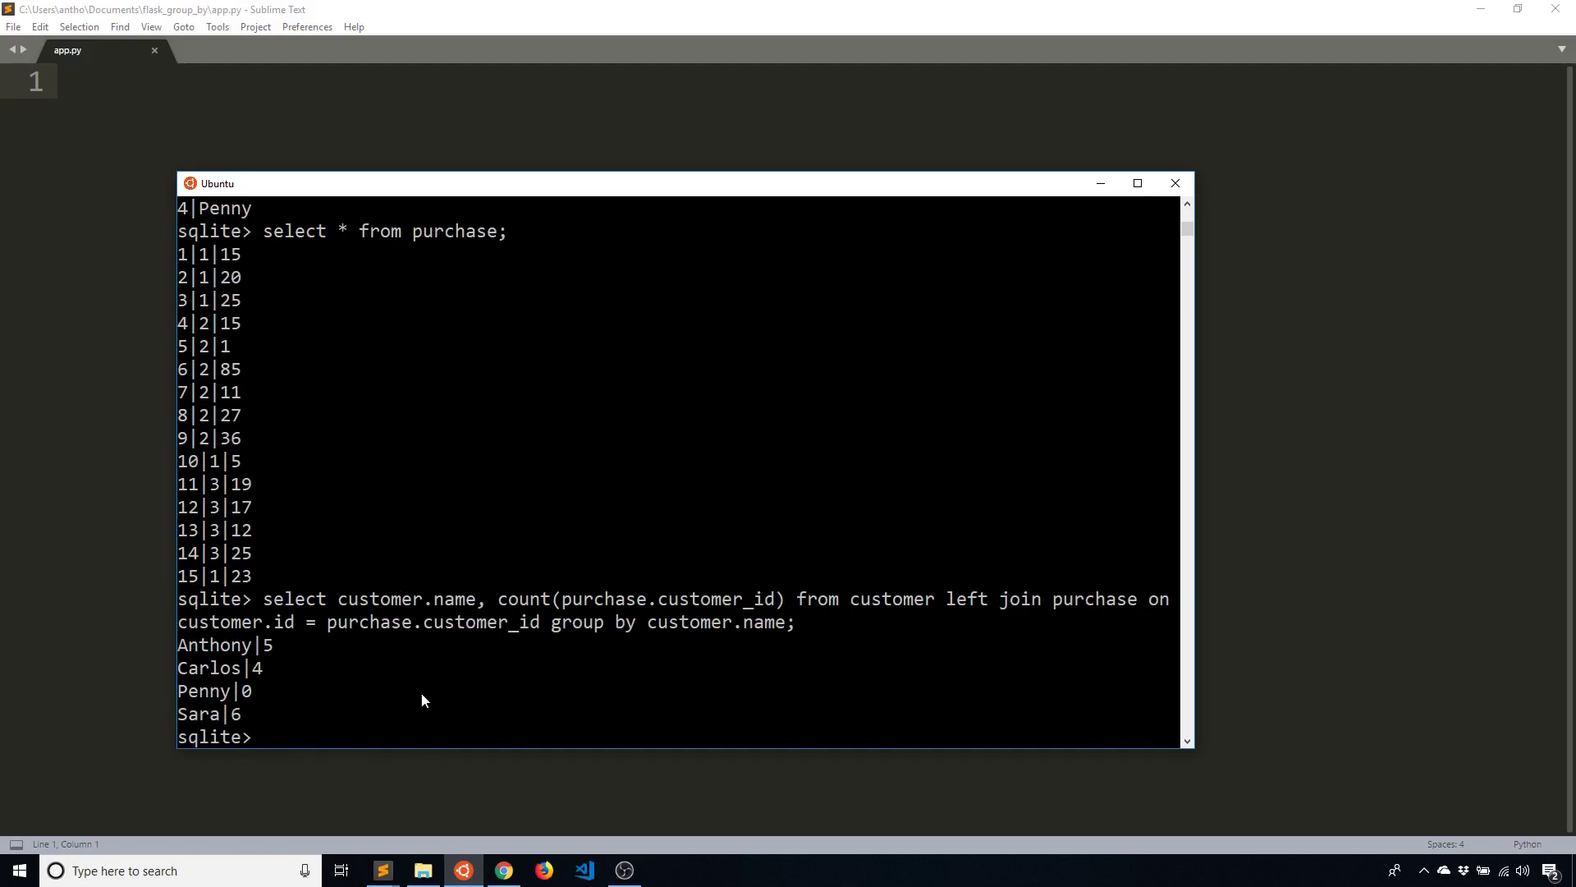
mouse_move(743, 683)
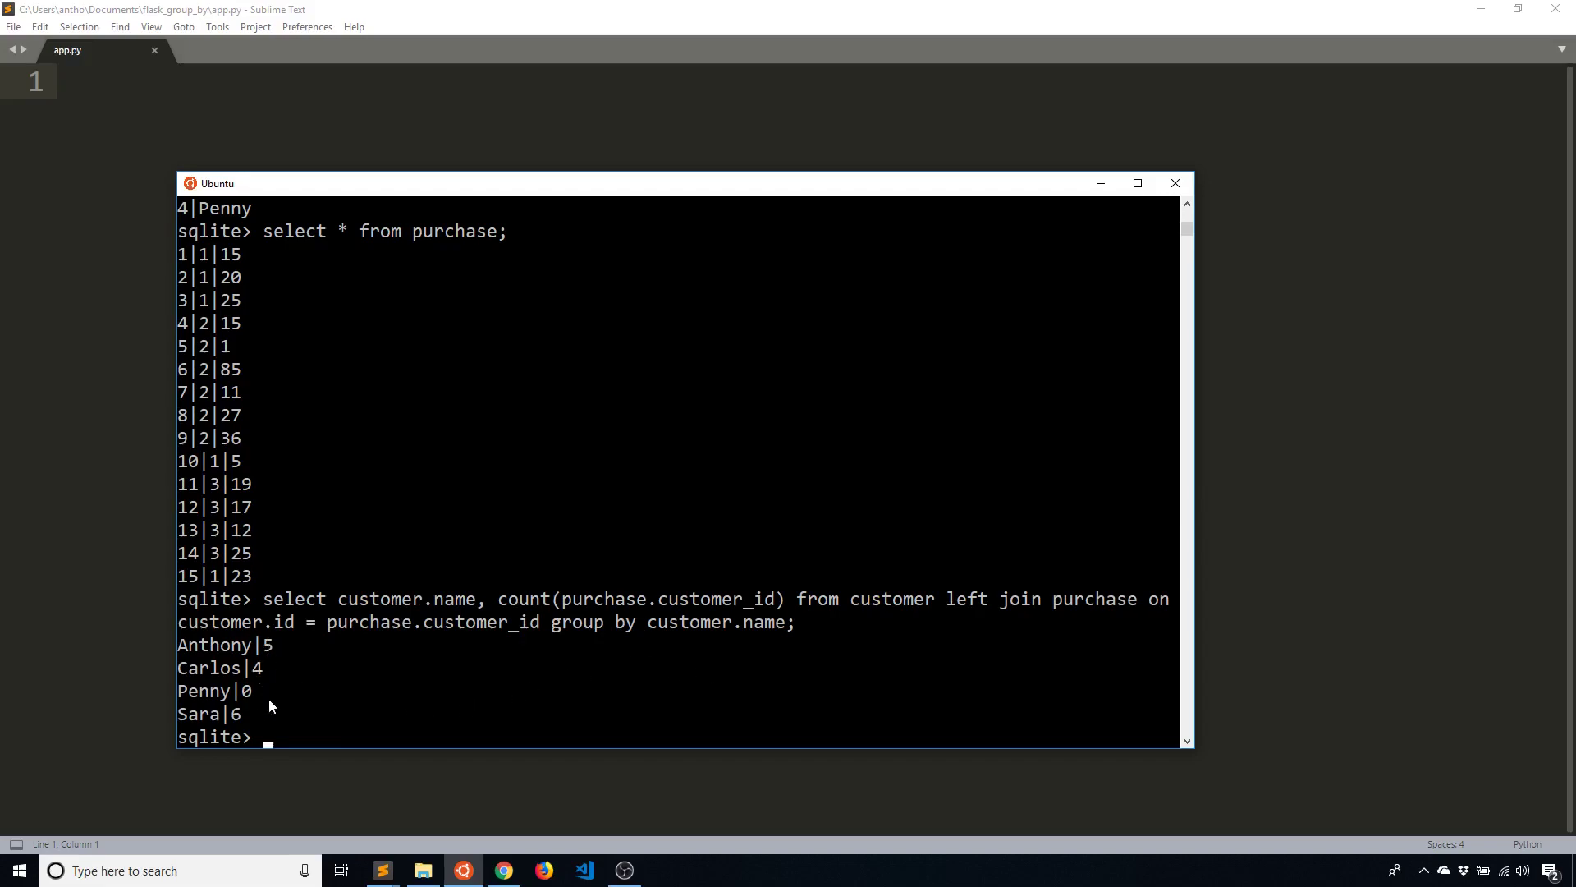
mouse_move(420, 738)
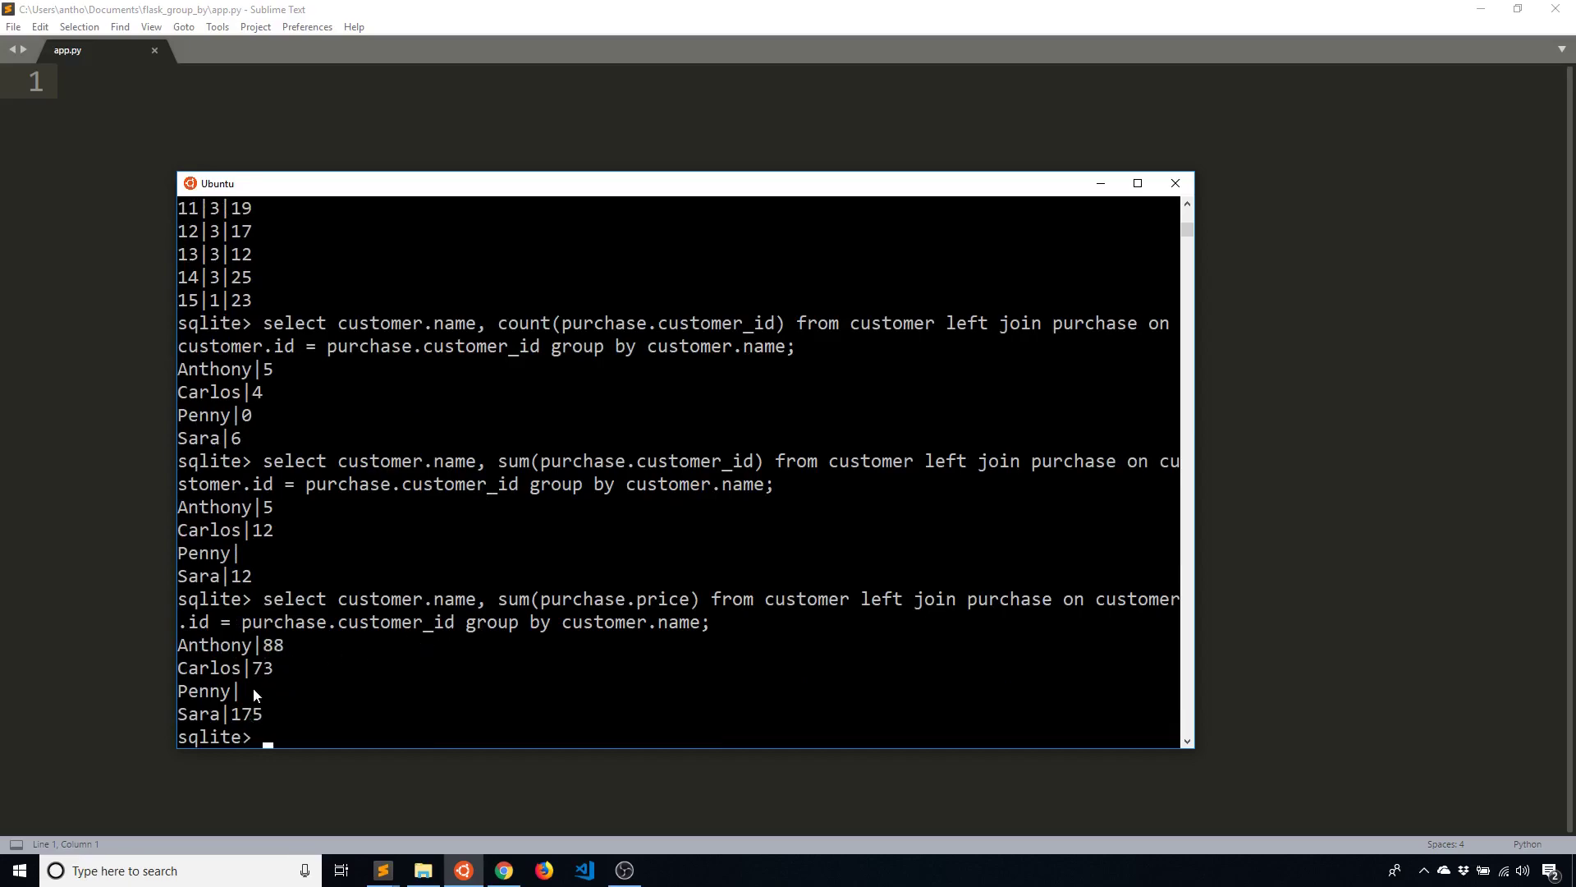
mouse_move(298, 731)
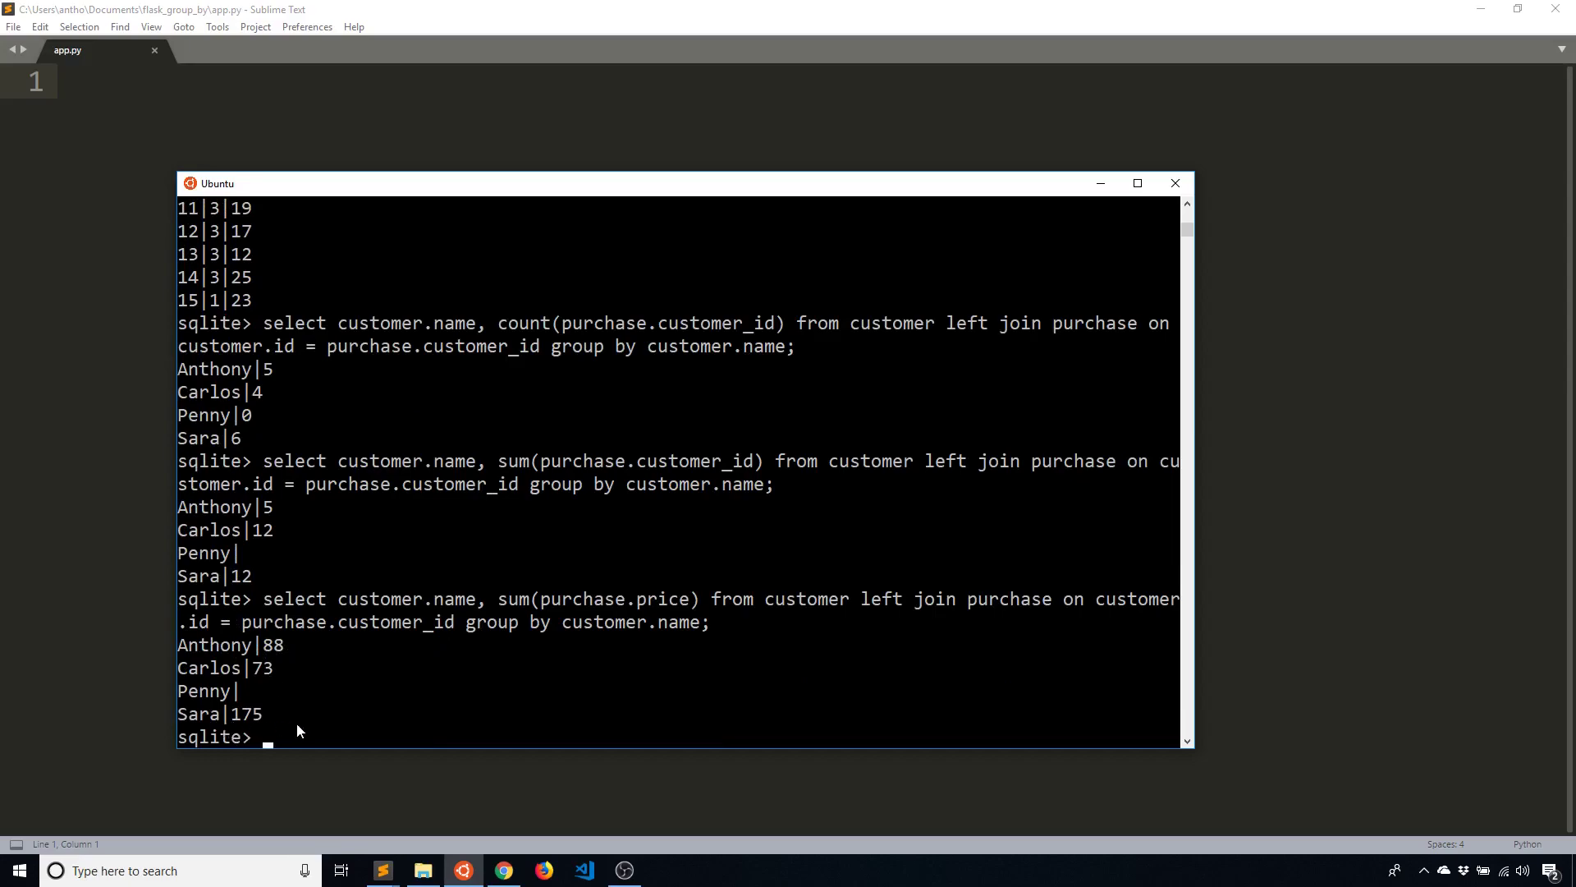
mouse_move(306, 732)
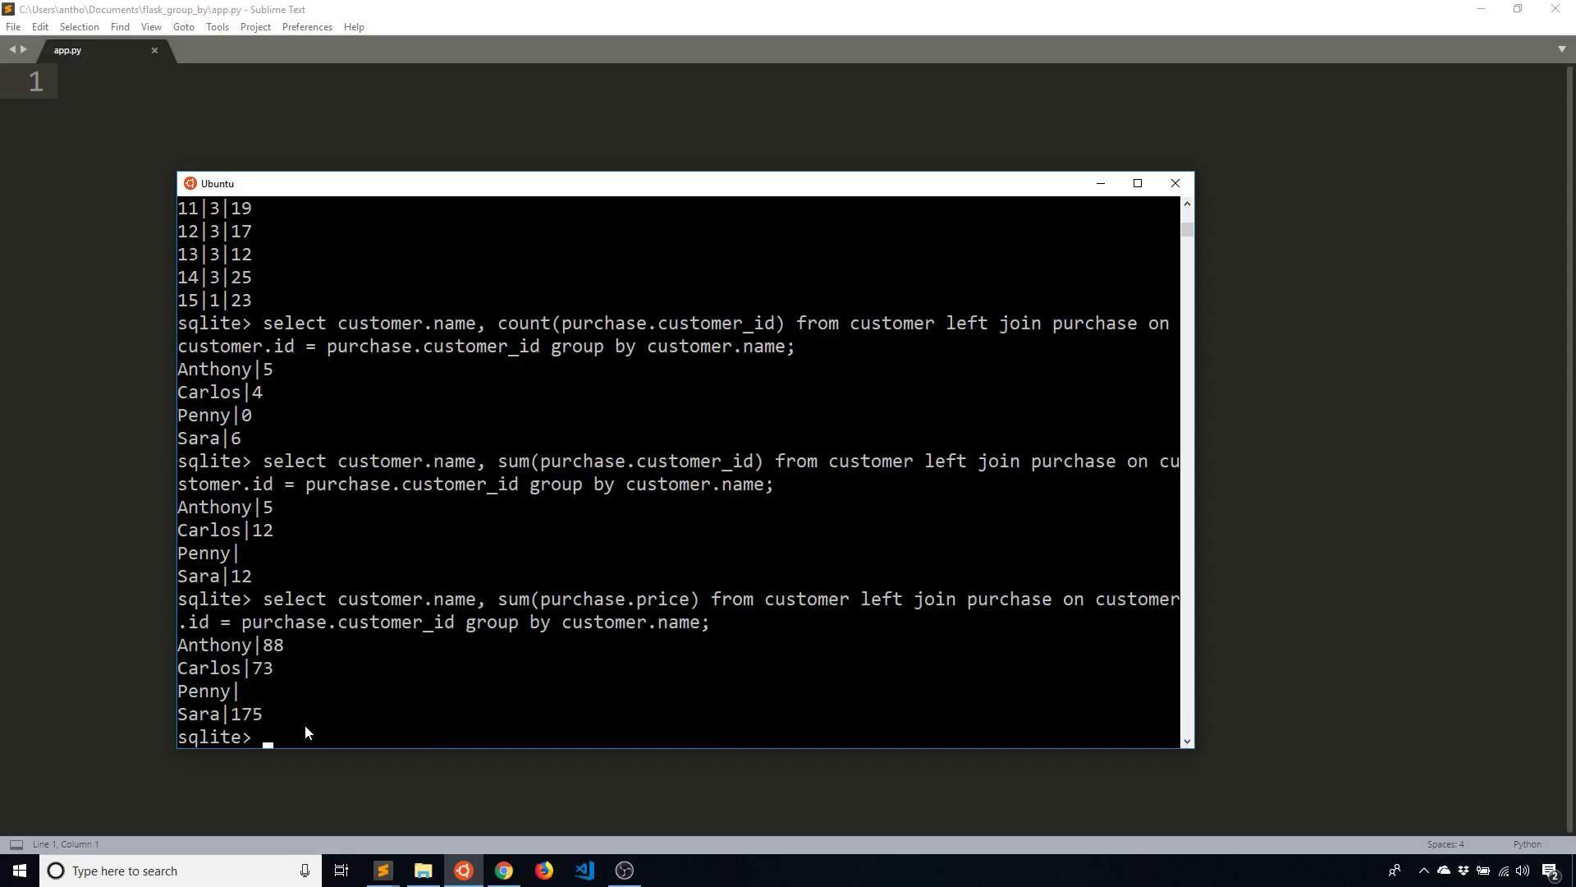
Quit the sqlite3 session with .exit
type(".exit")
left_click(810, 82)
type("from flask")
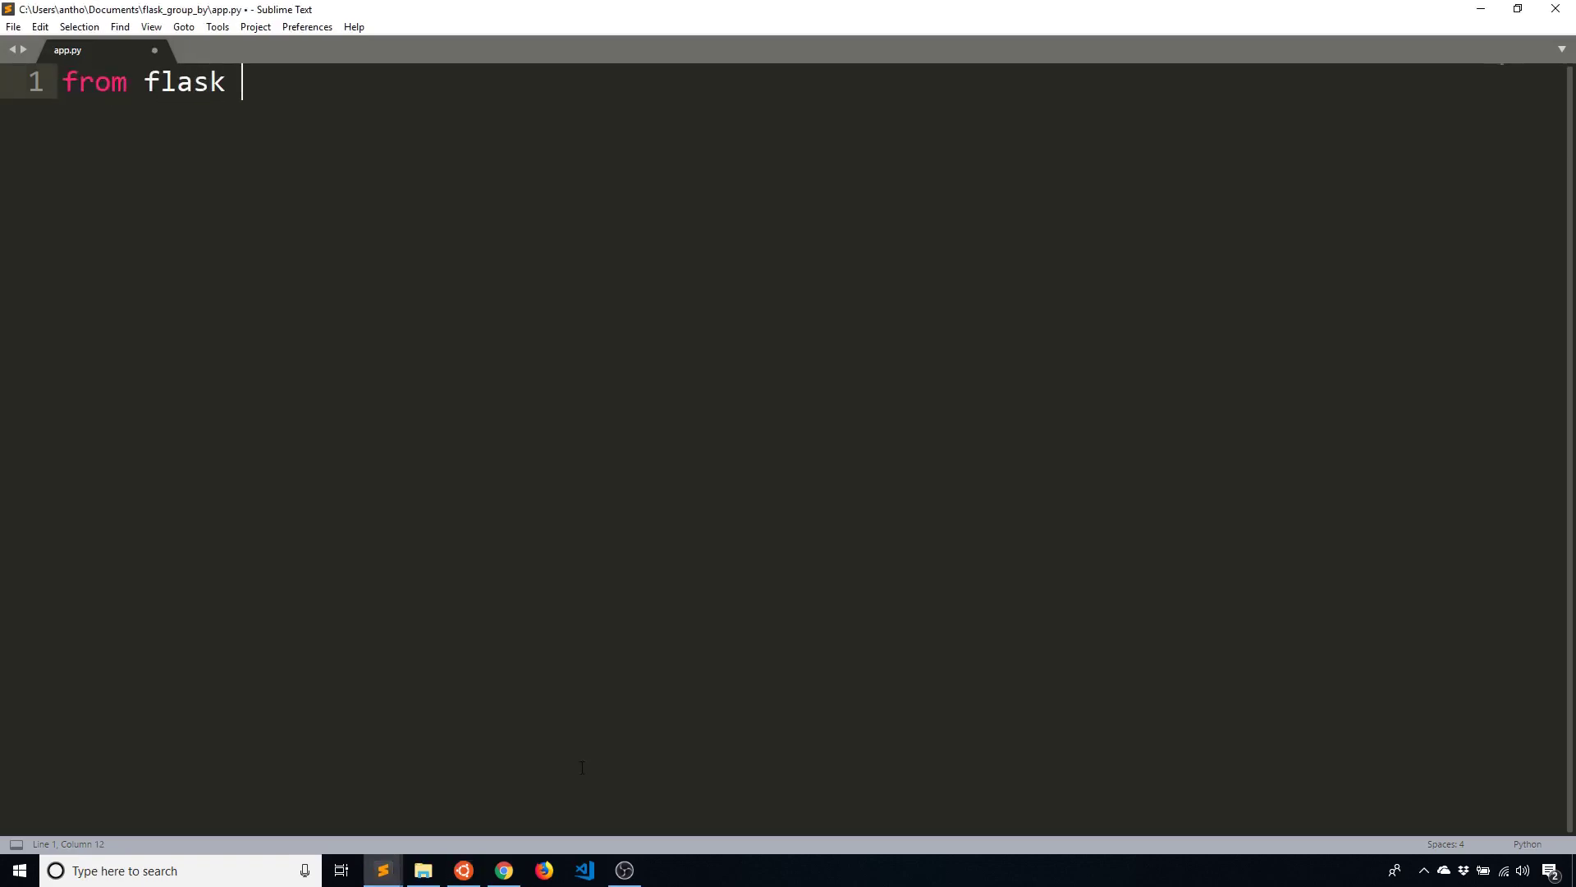
Import Flask and SQLAlchemy and create app = Flask(__name__)
type("import Flask")
type("from flask_salqlch")
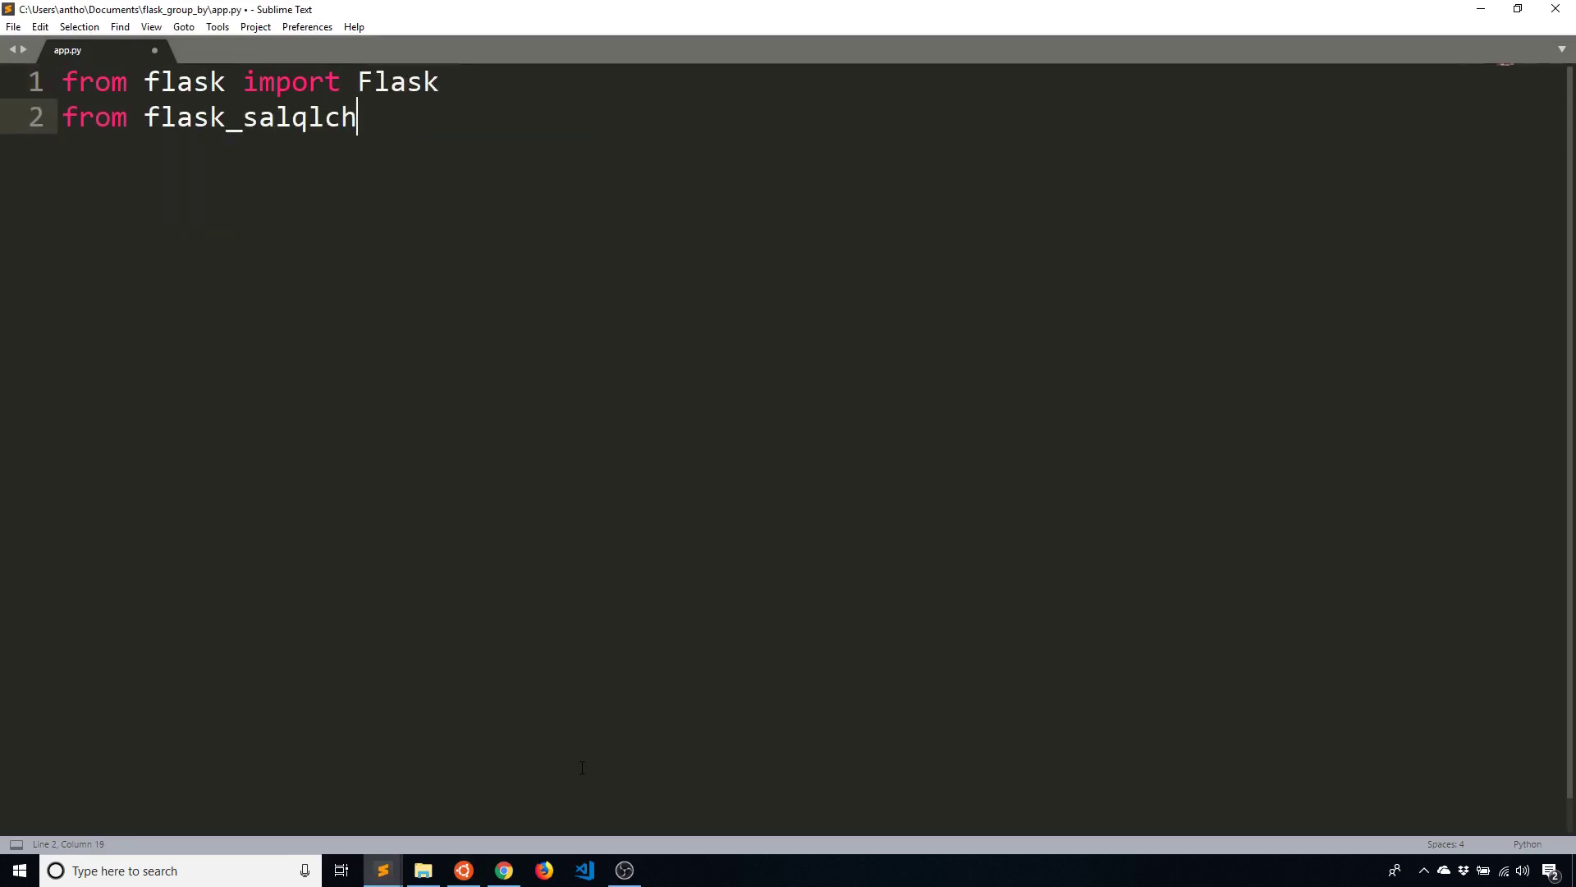
key("backspace")
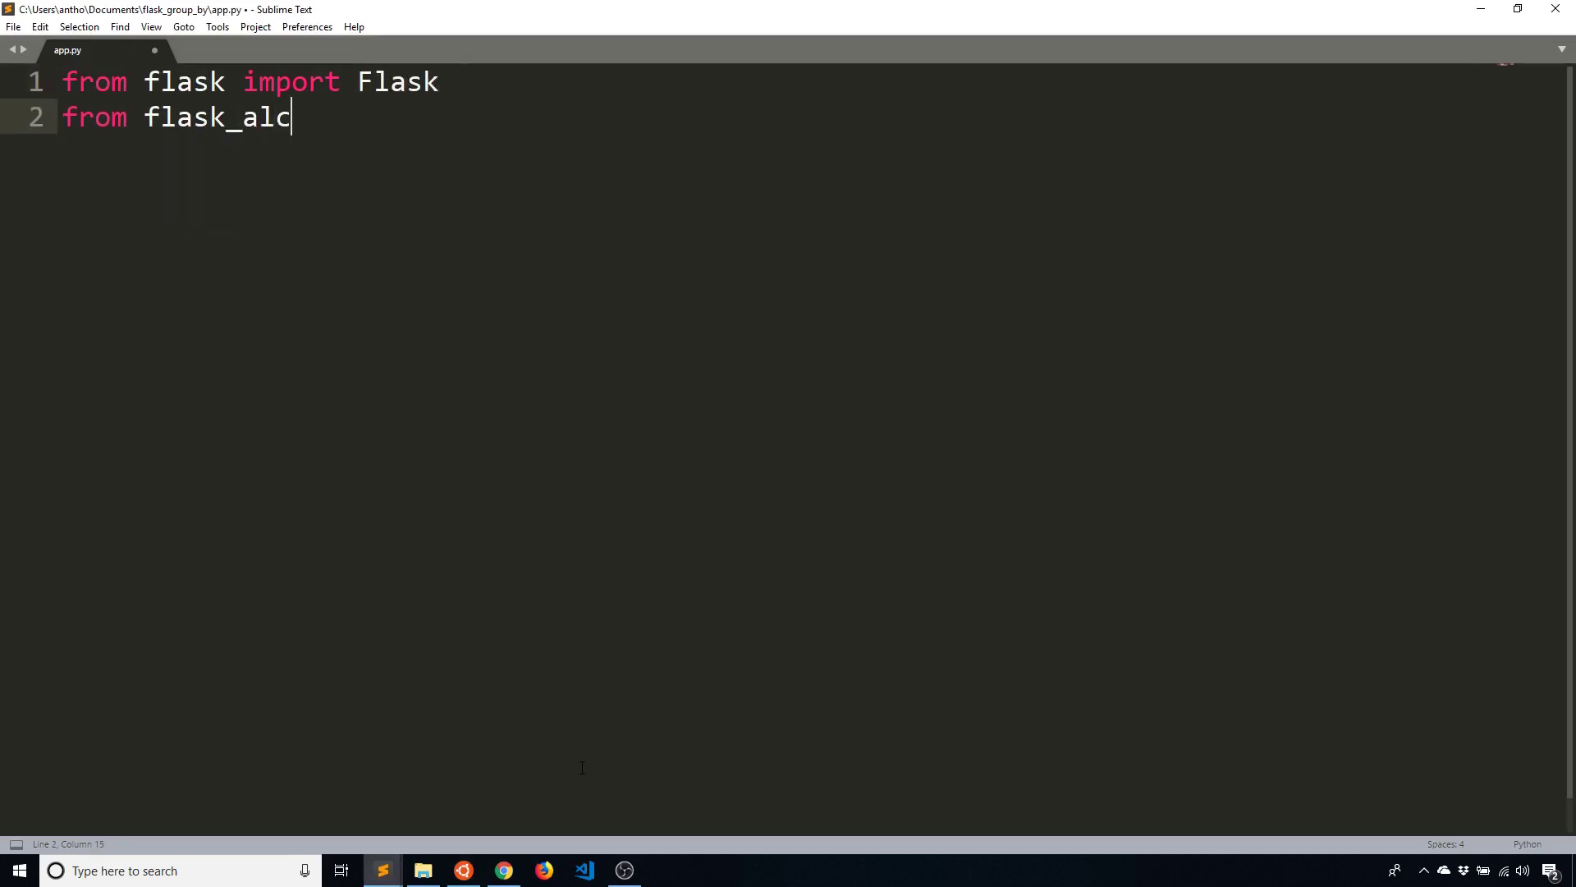
type("hemy import S")
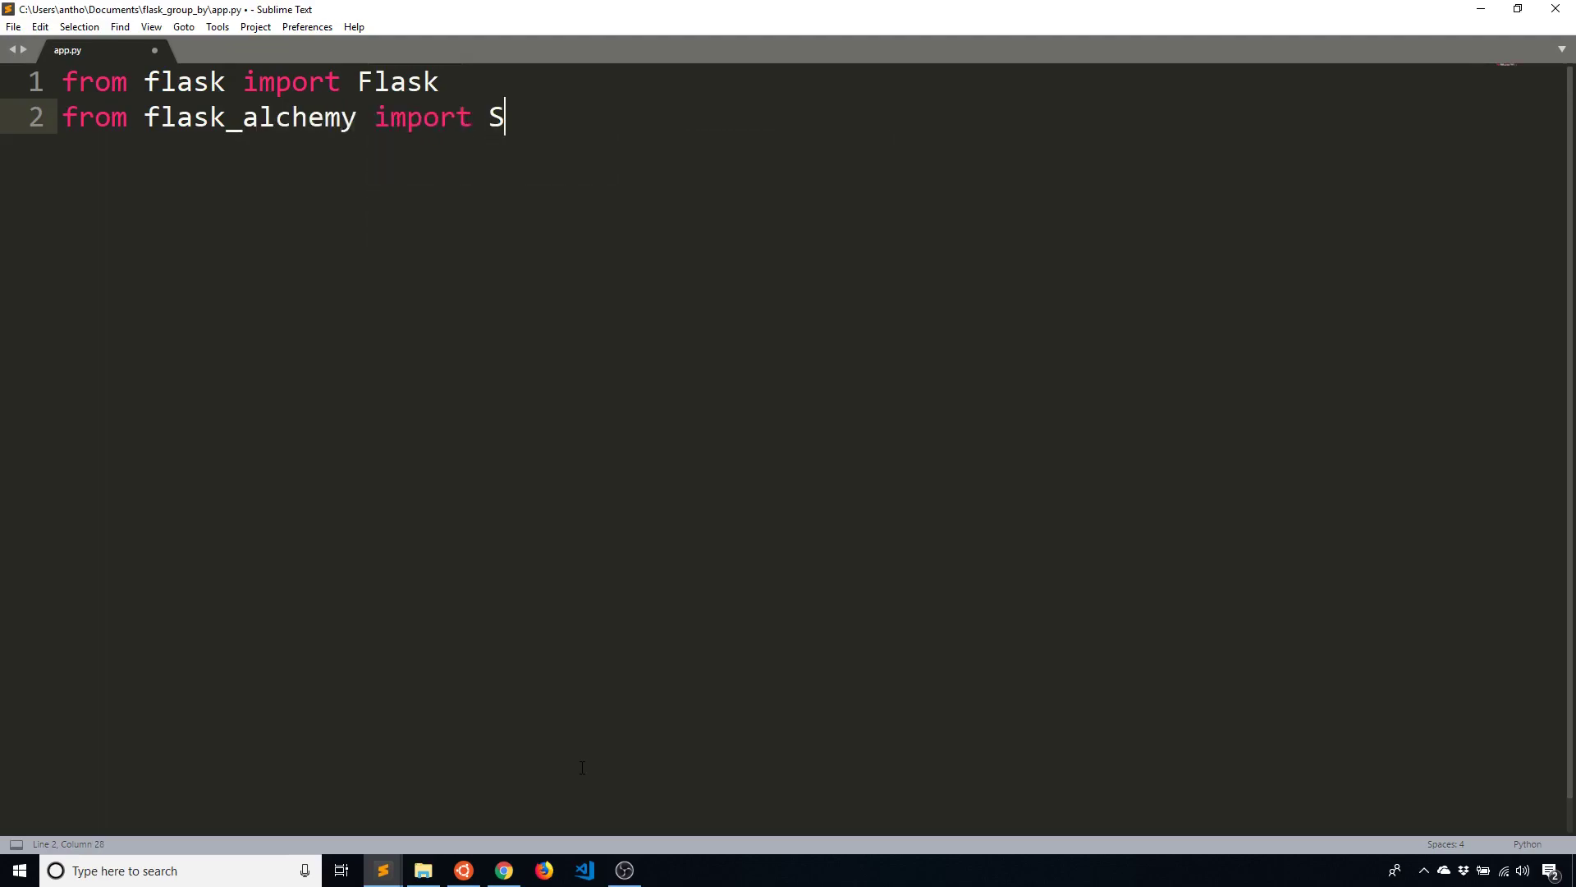
type("QLAlchemy")
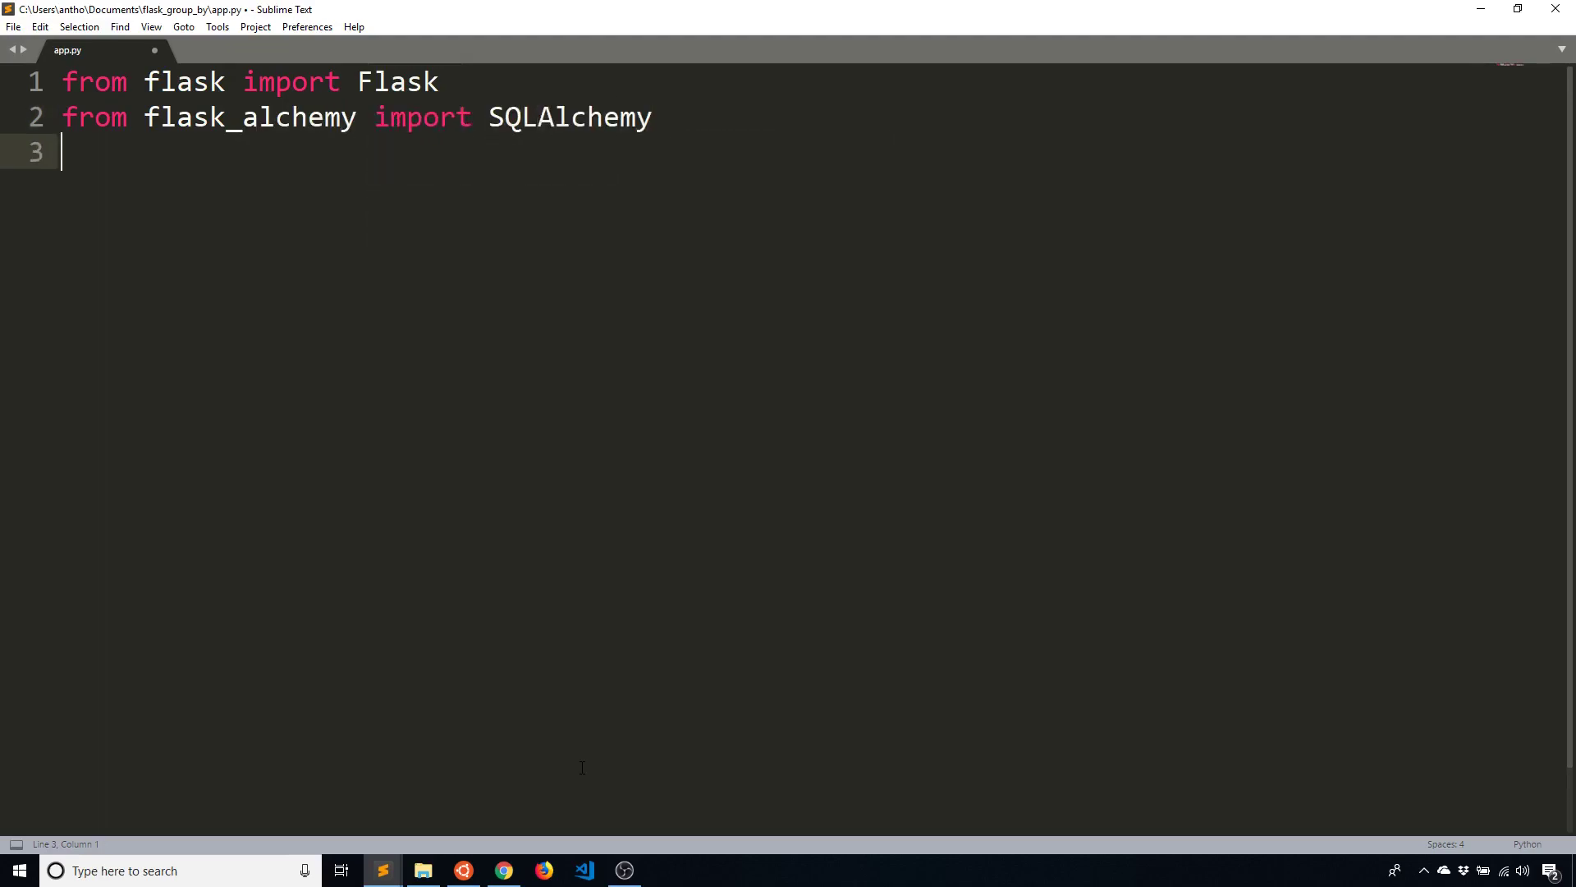
type("app = Flask)")
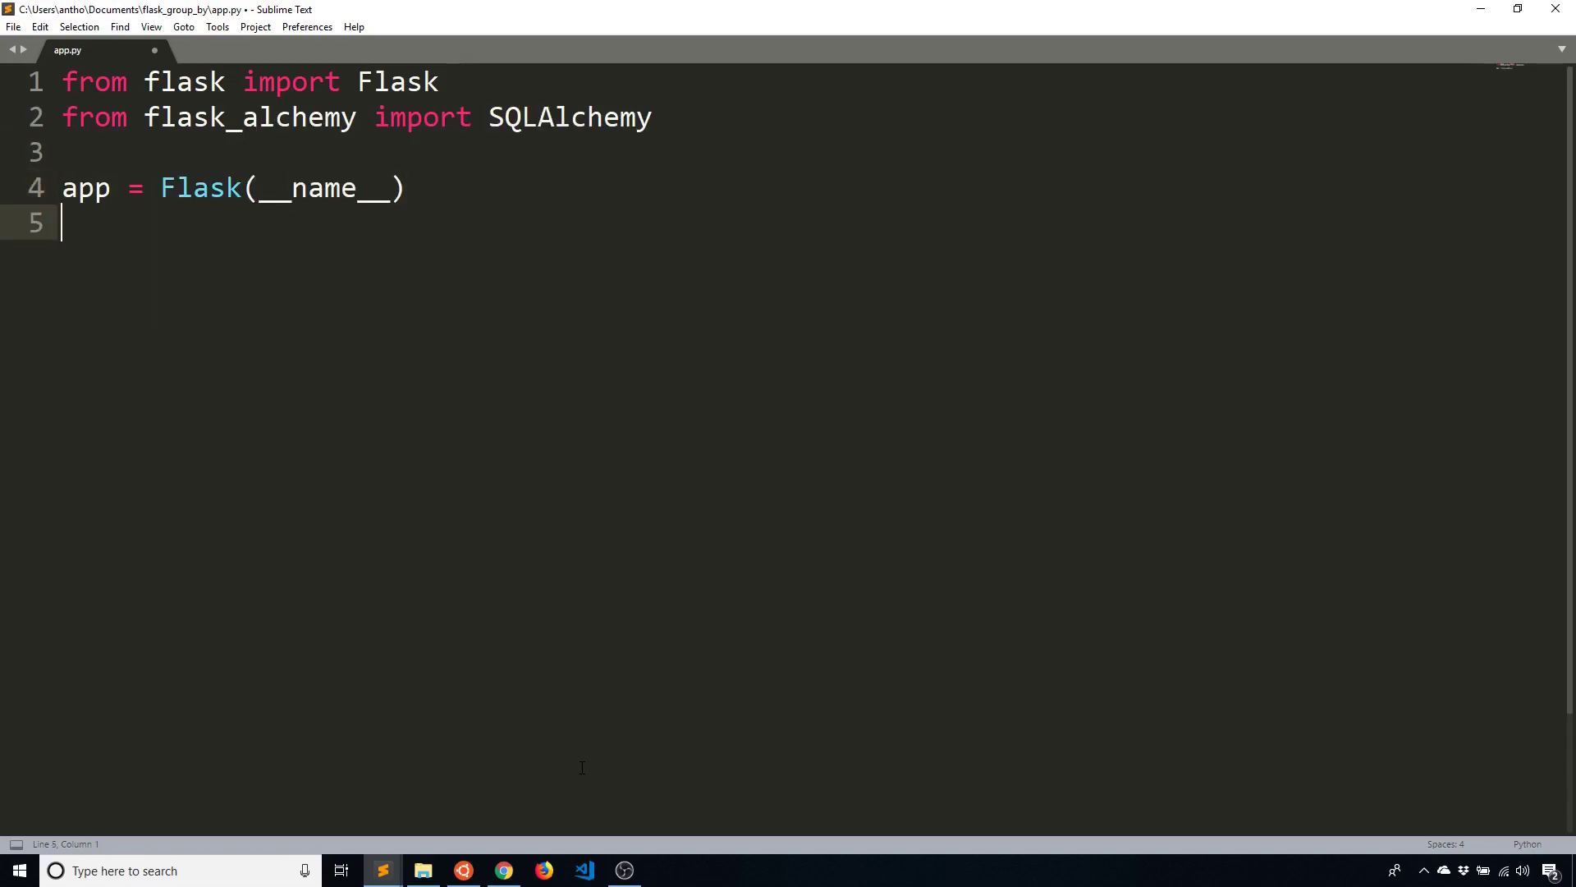
Set the SQLAlchemy database URI config to sqlite:///test.db and create db = SQLAlchemy(app)
type("app.conf")
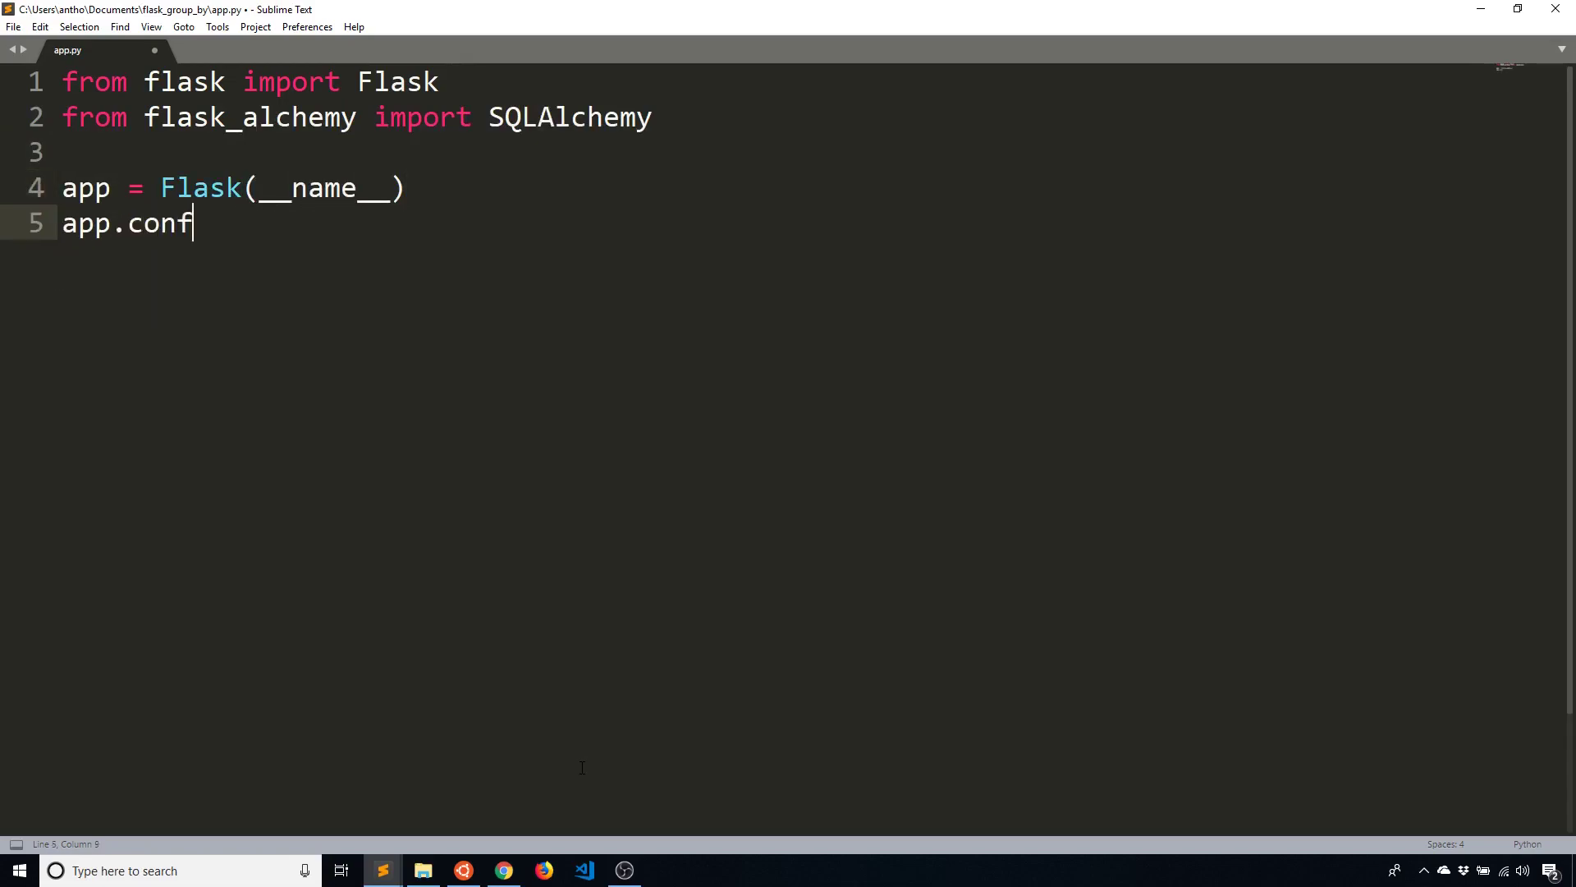
type("ig['SQALCLHE']")
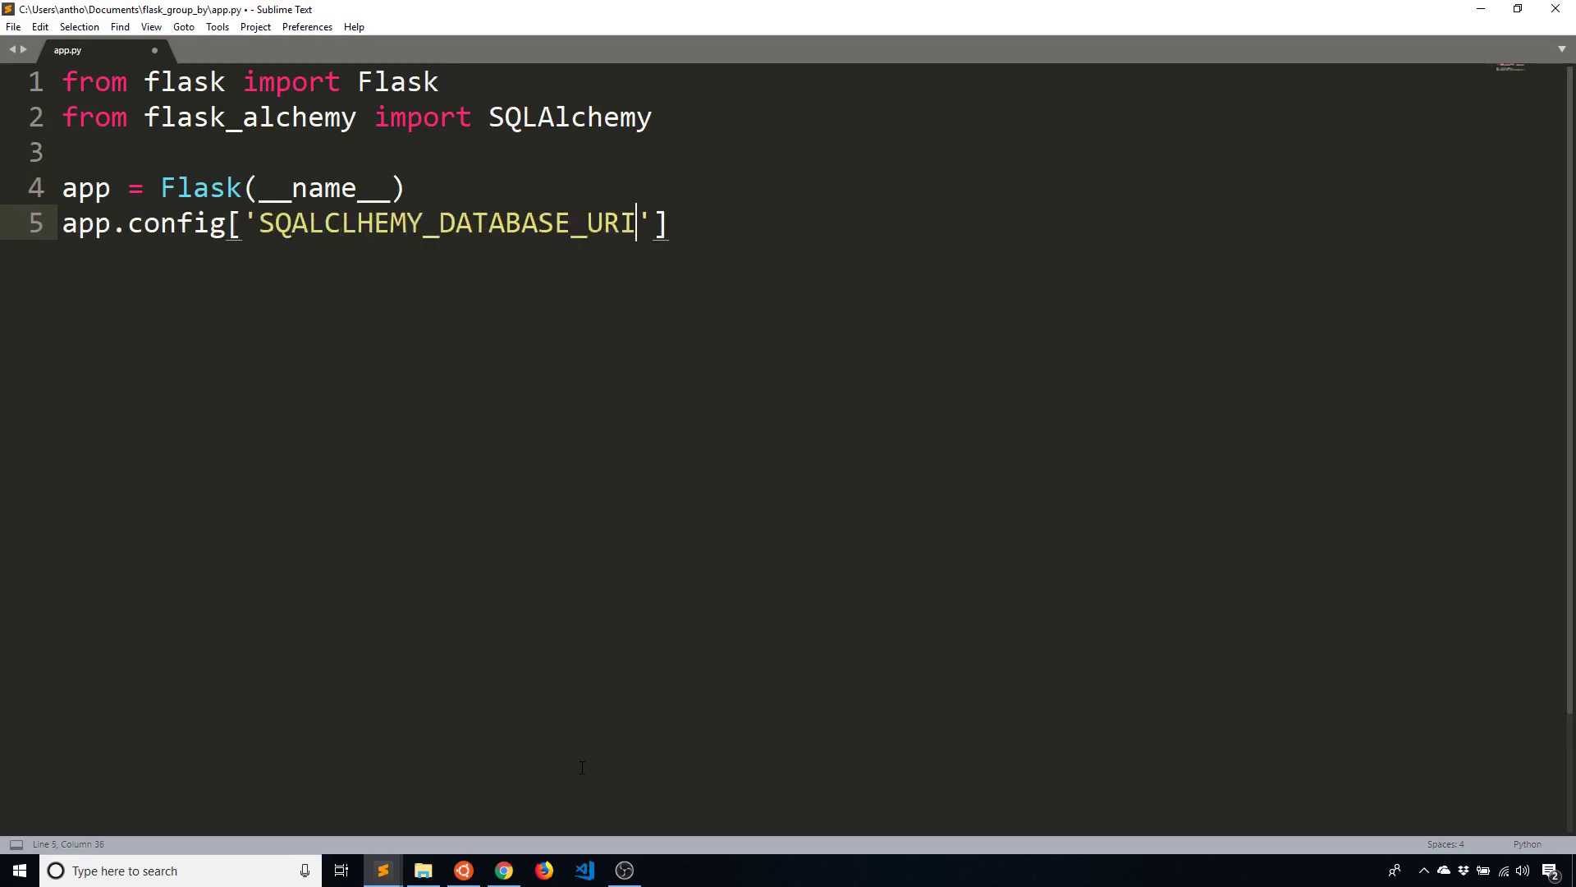
type("= 'sqlite'")
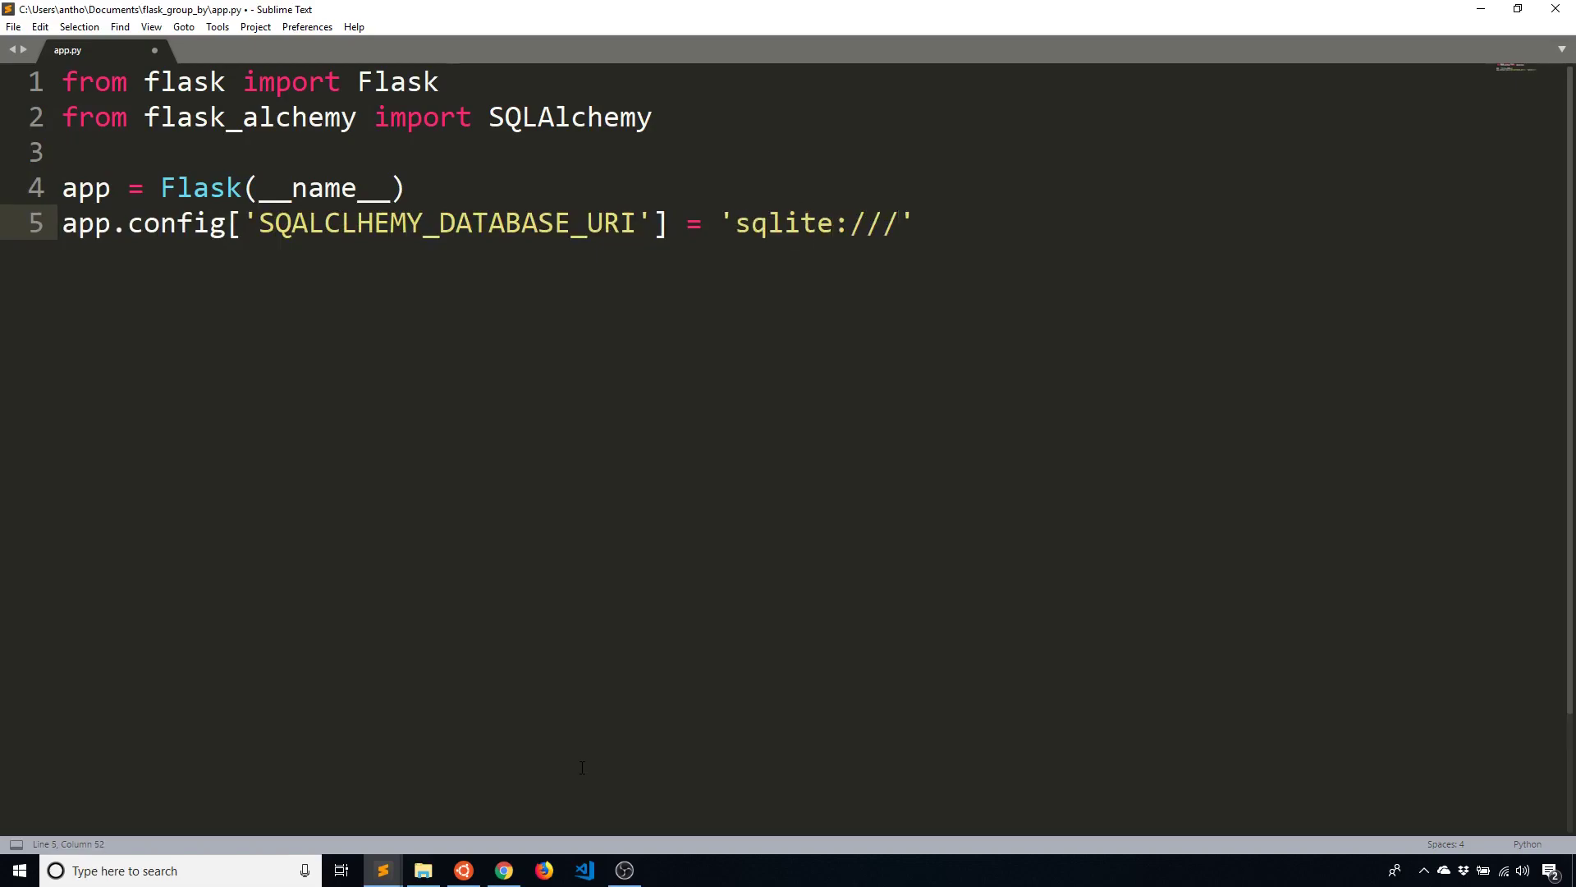
type("test.db")
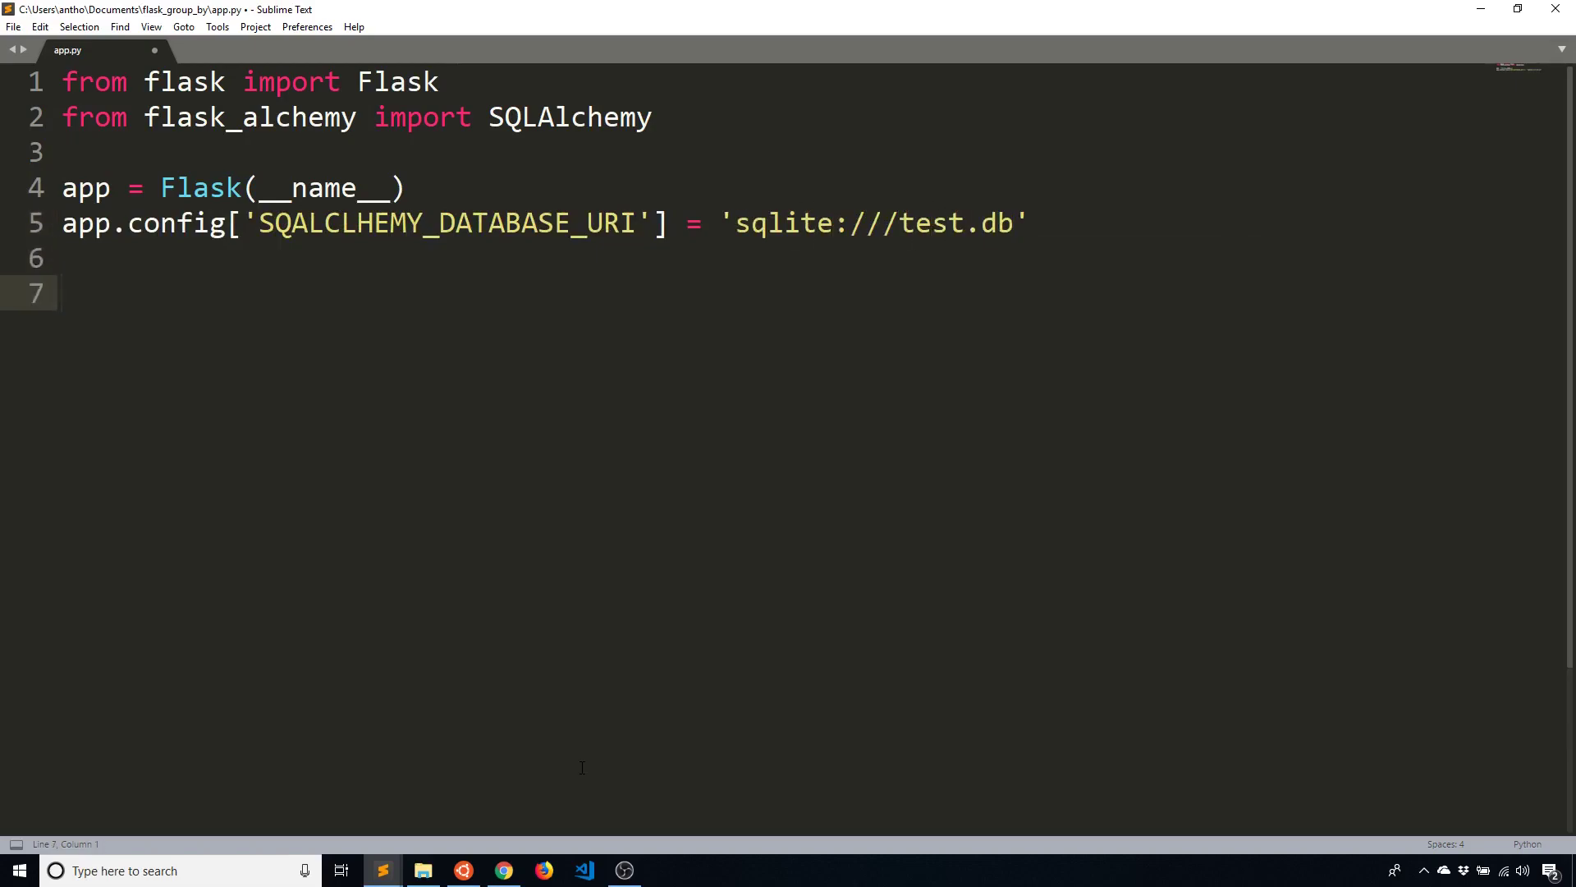
type("db = S")
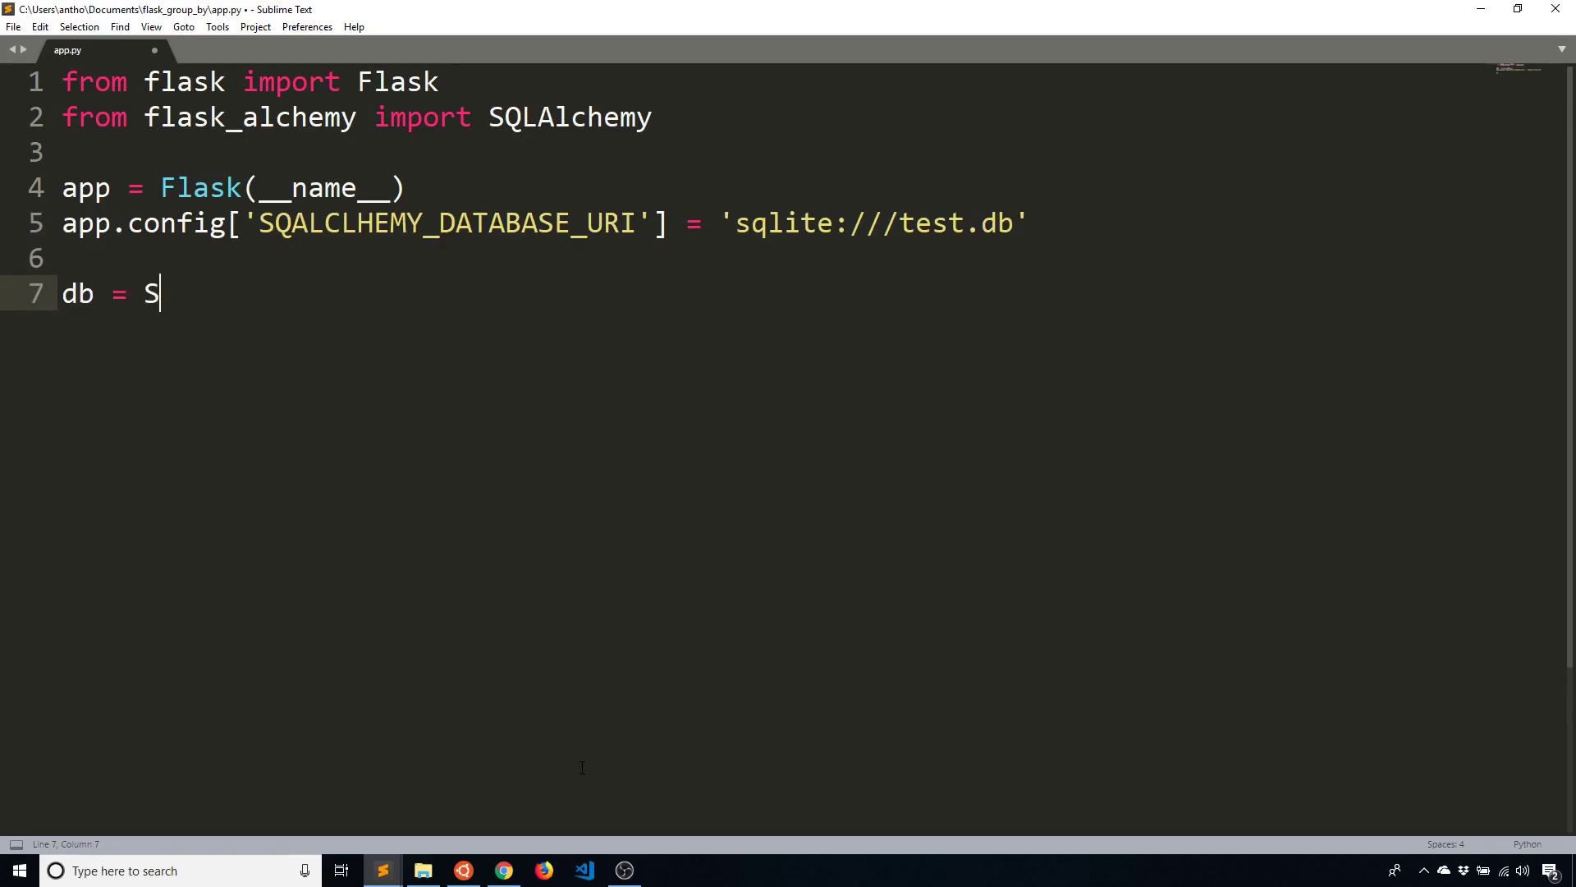
type("q")
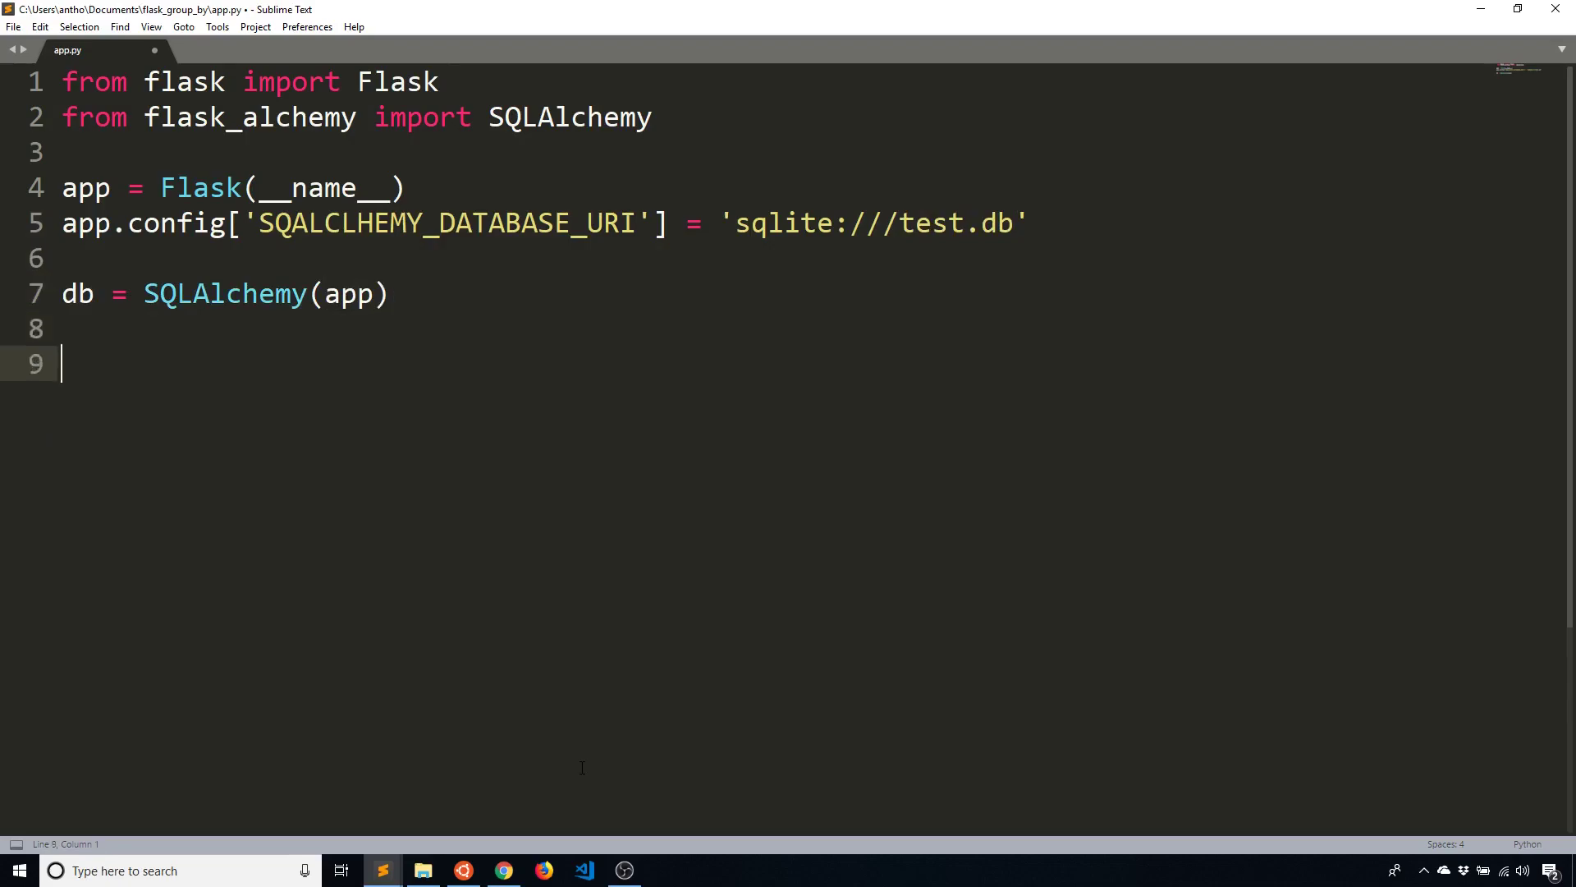
Define class Customer(db.Model) with an Integer primary-key id and a String(50) name column
type("class")
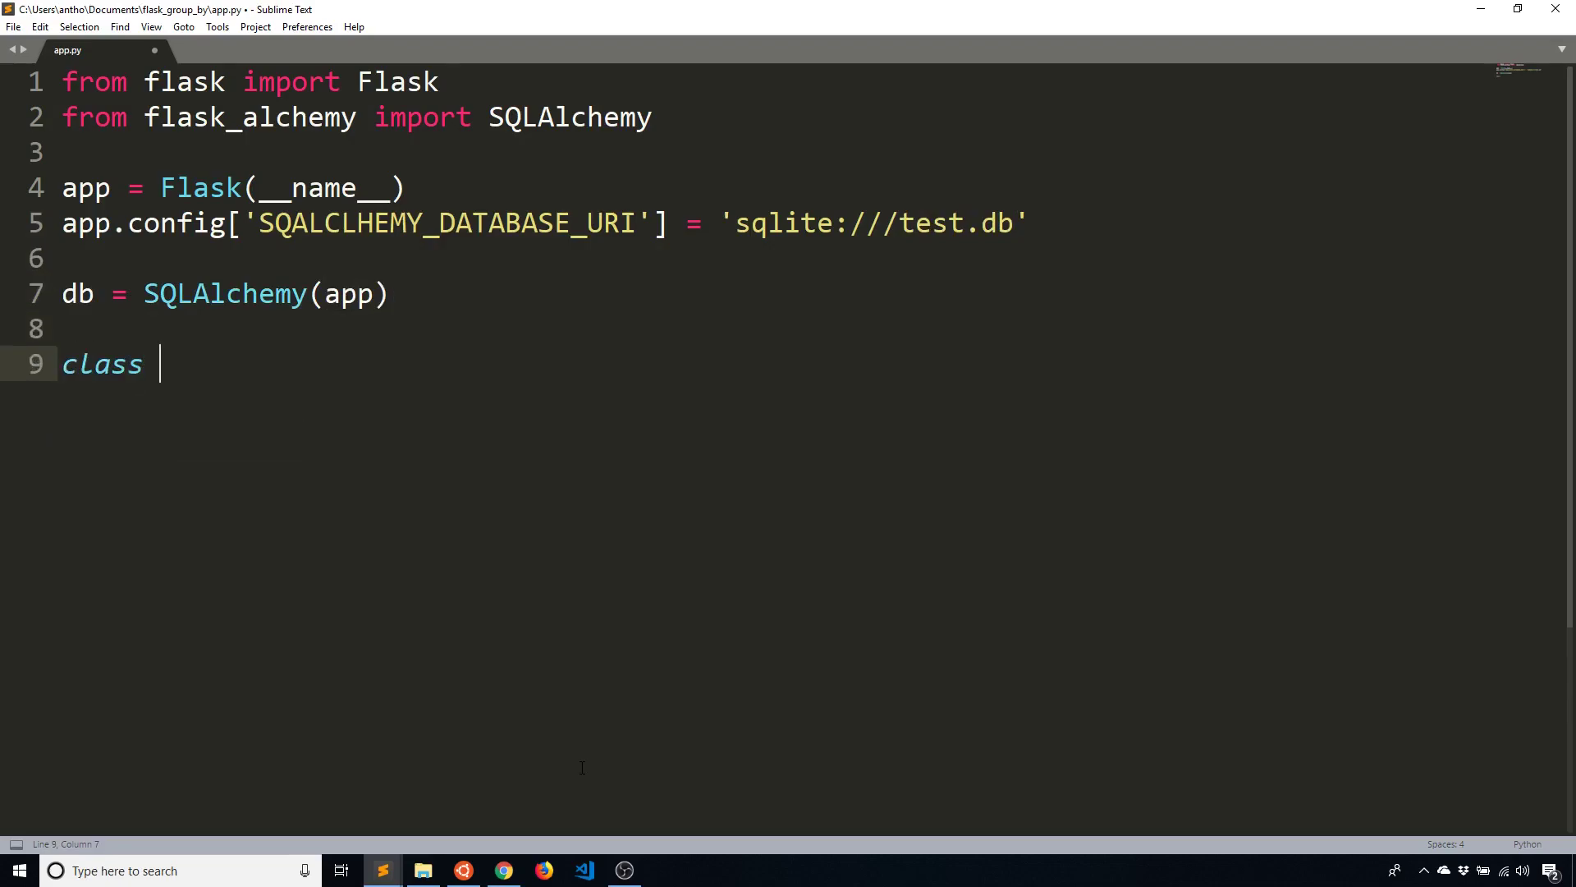
type("Customer(db.Model)")
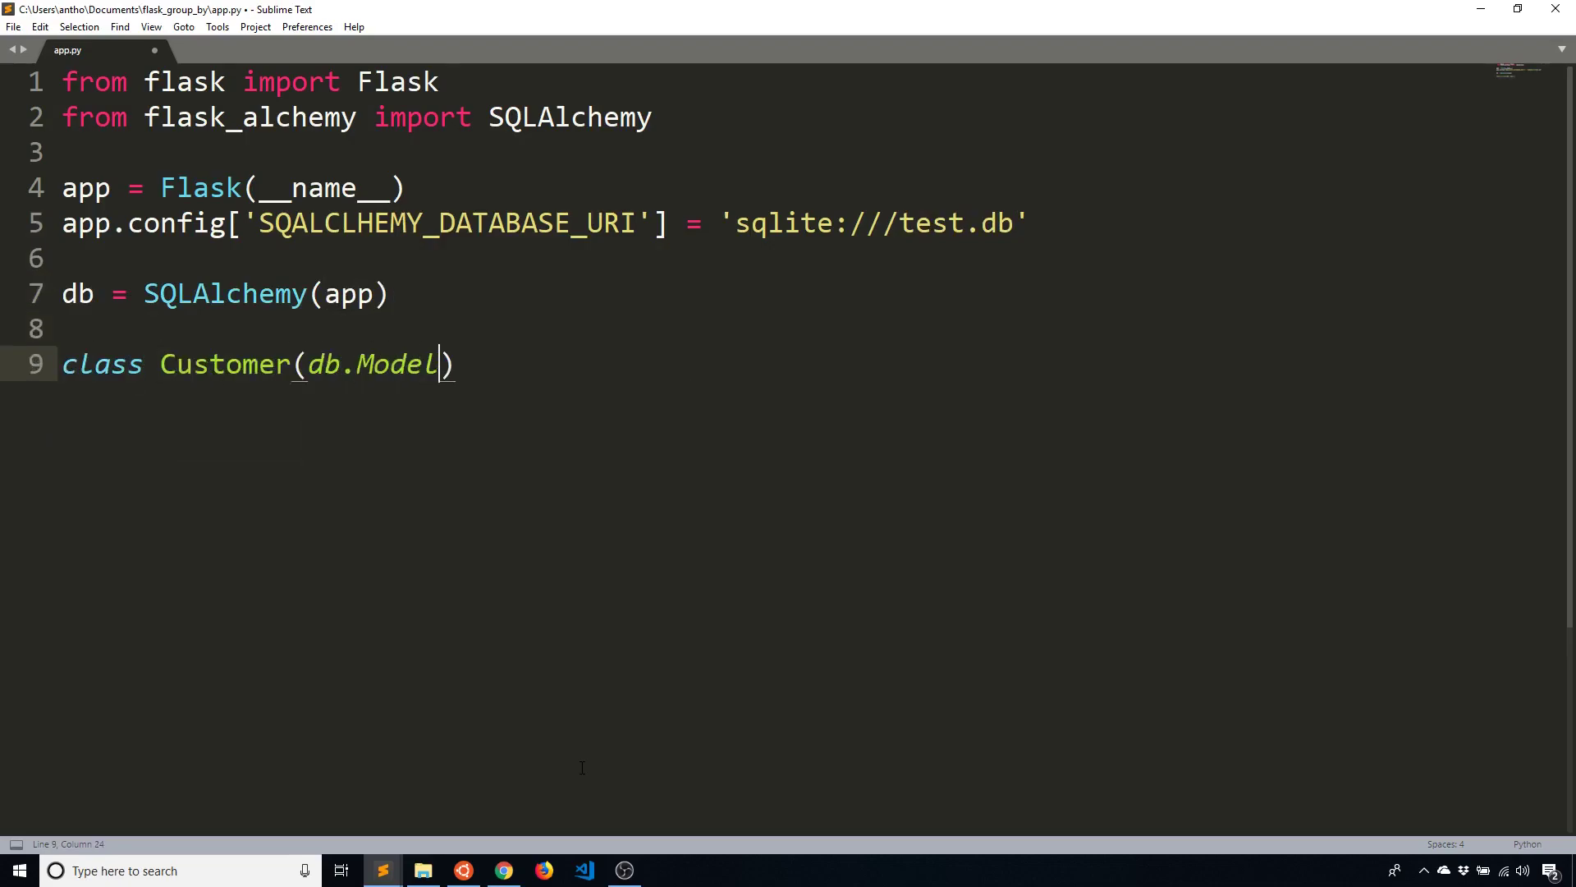
type(":")
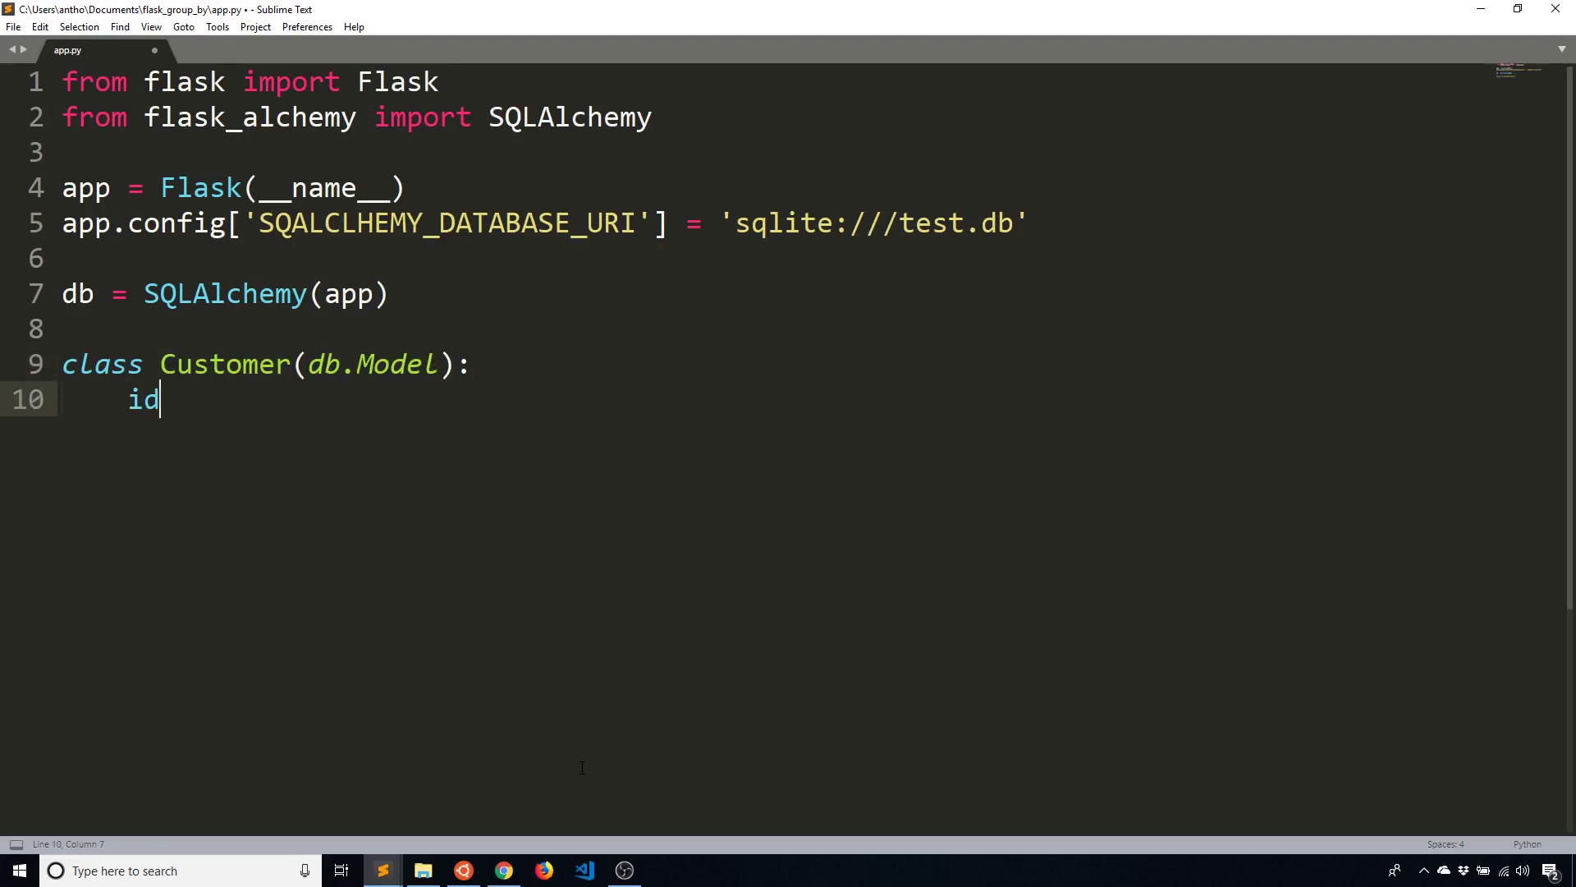
type("= db.C")
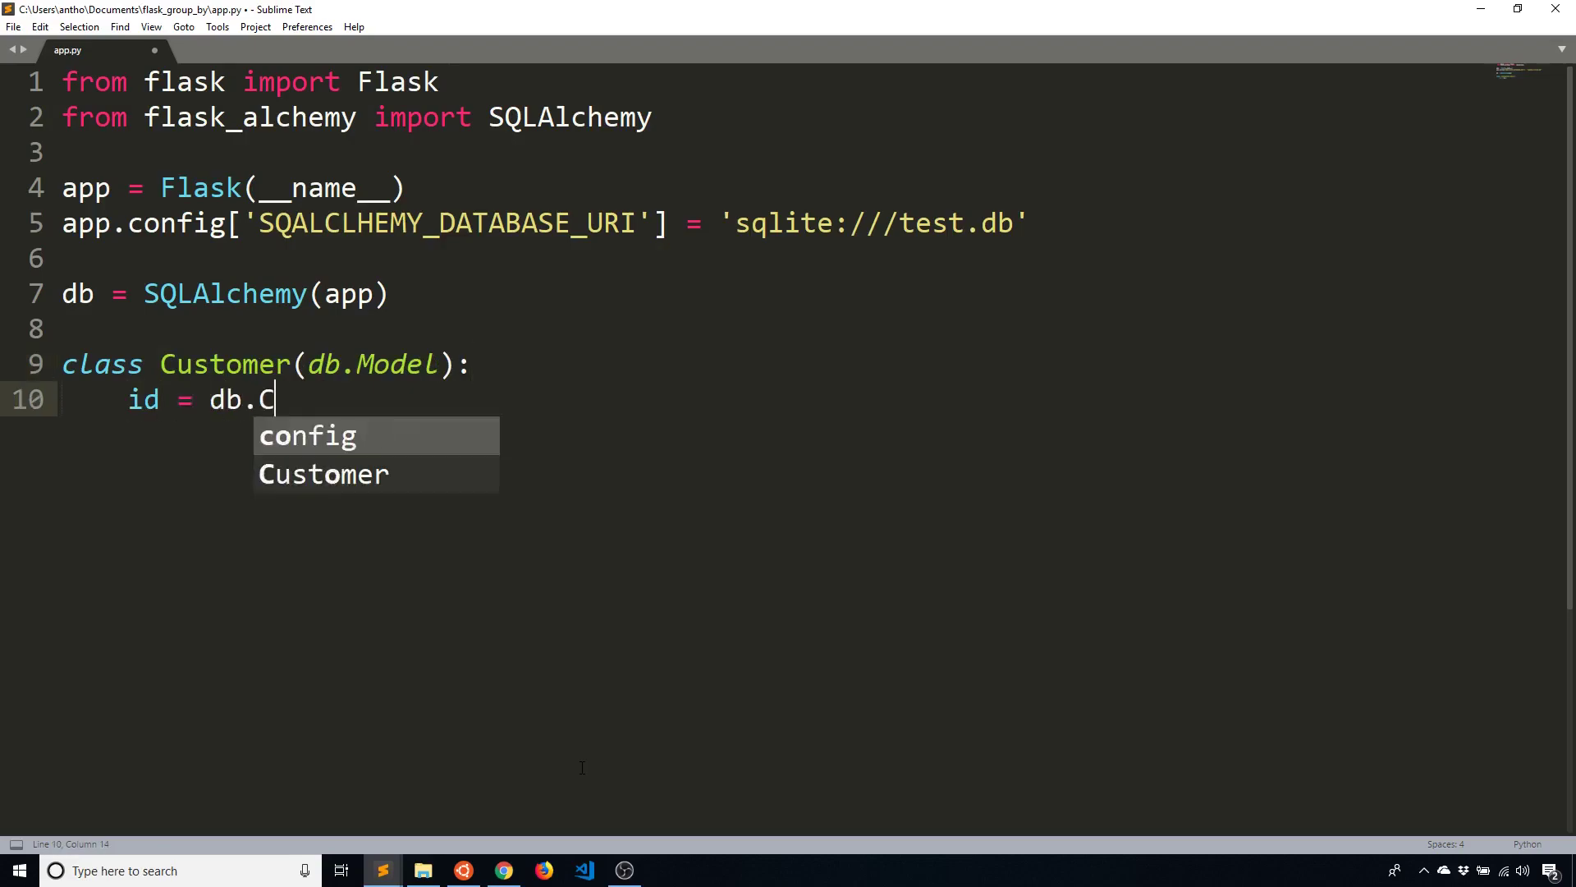
type("olumn(db.)")
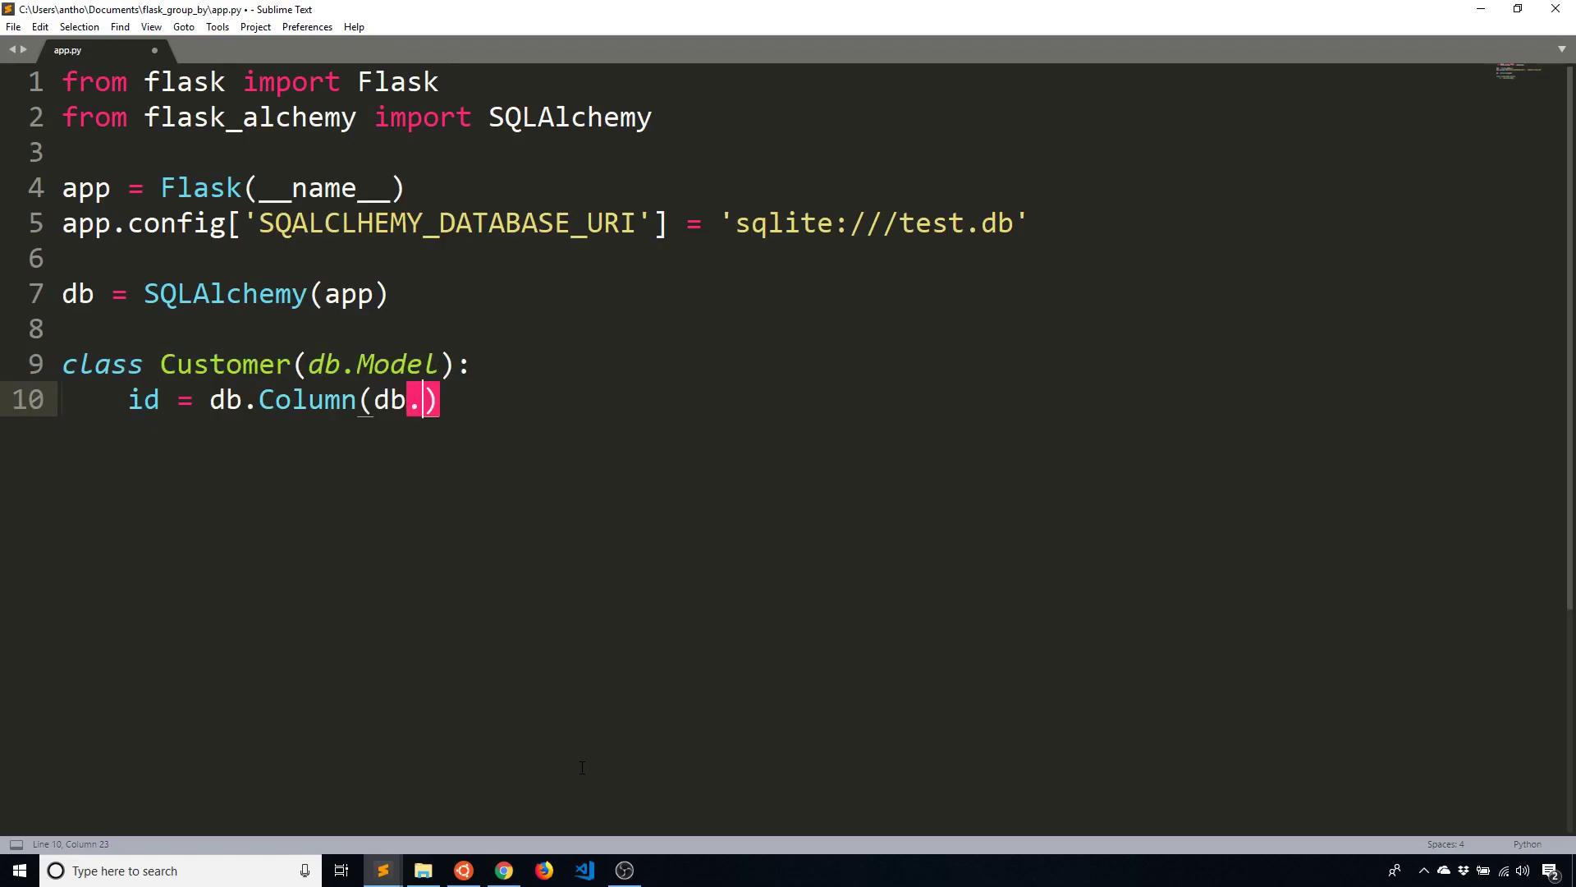
type("Integer, primary_")
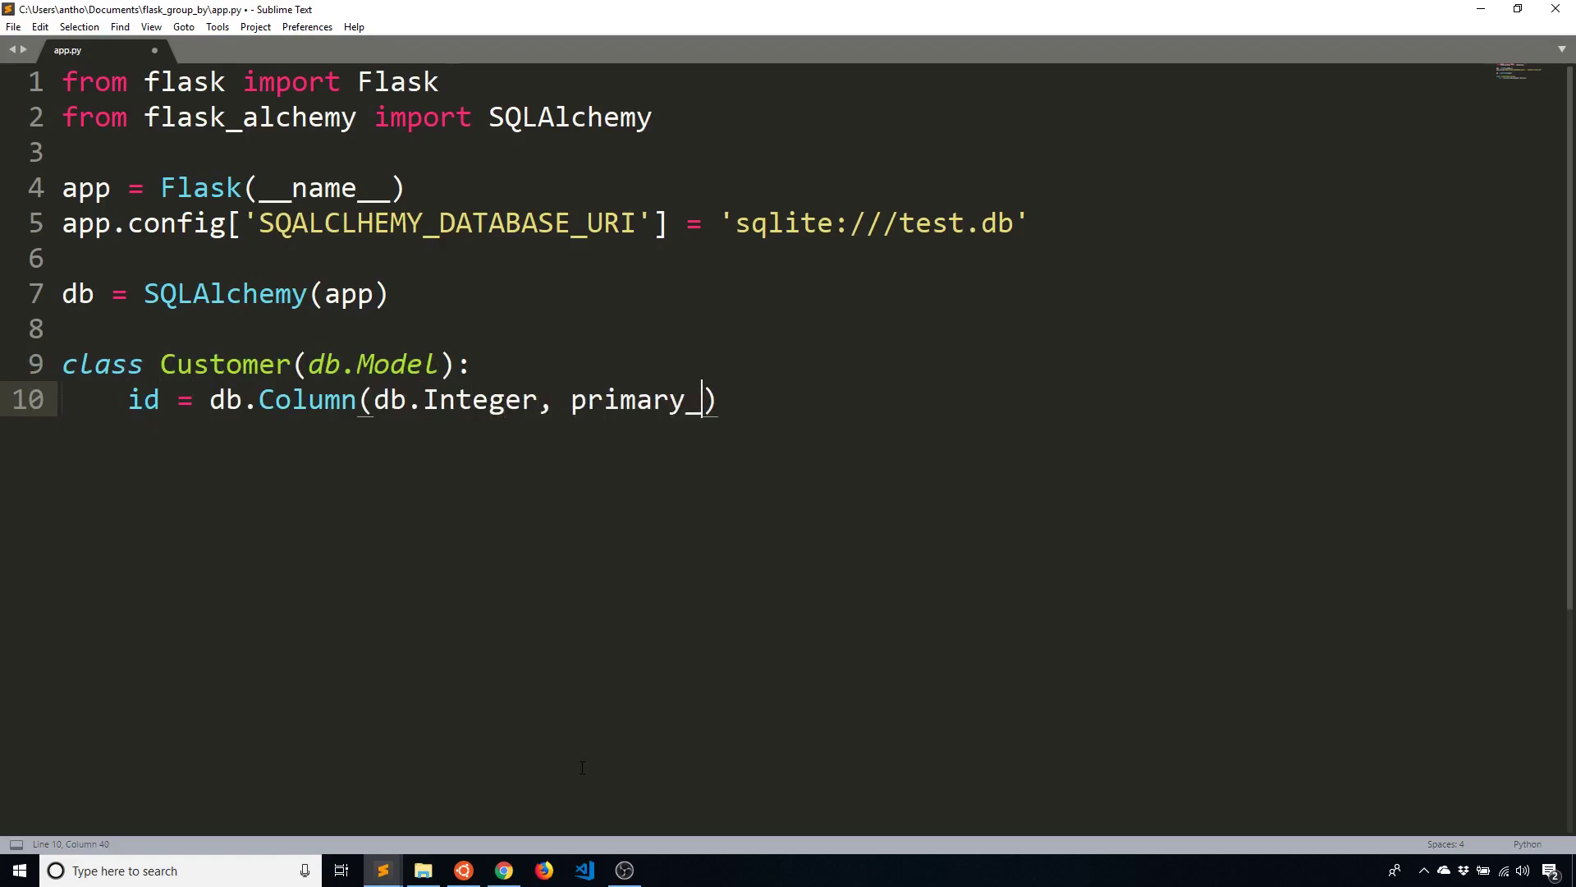
type("key=True)")
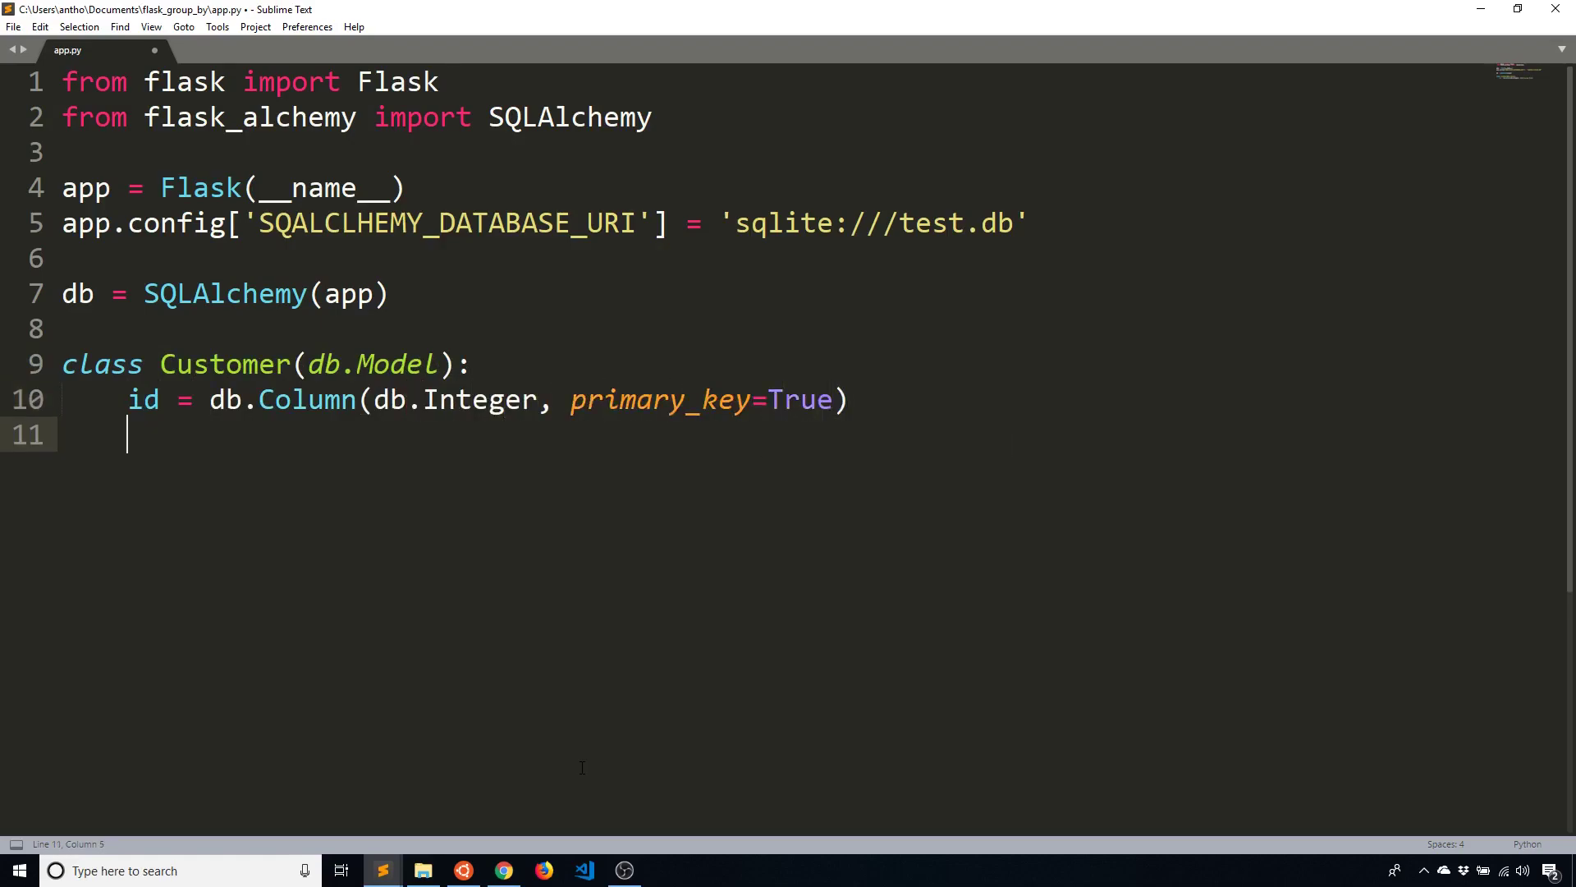
type("name = db.Col")
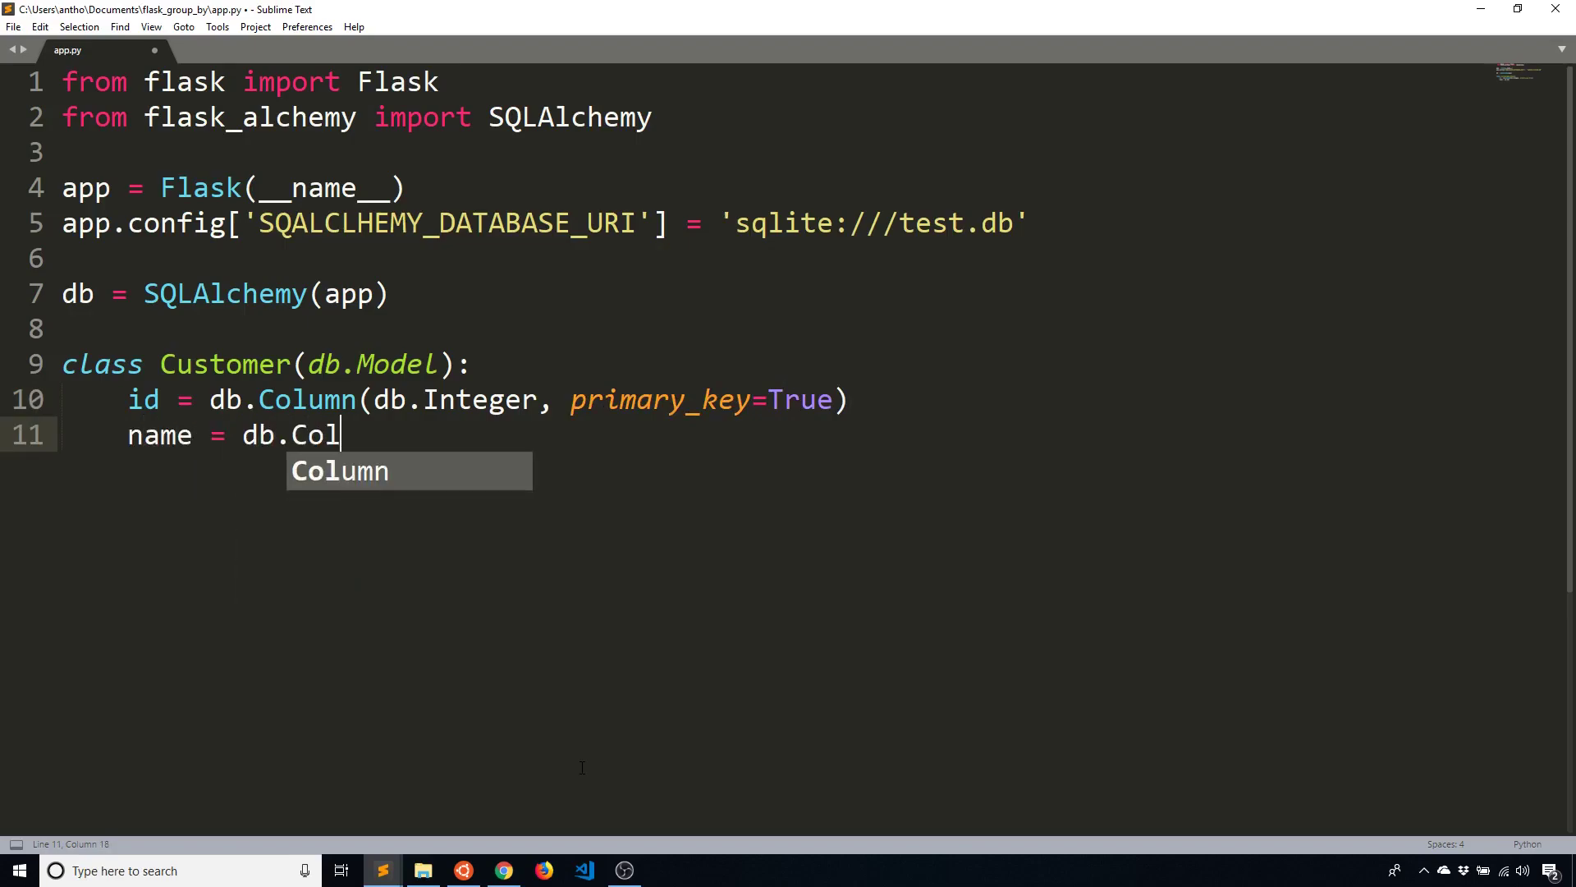
type("umn(db.String(50))")
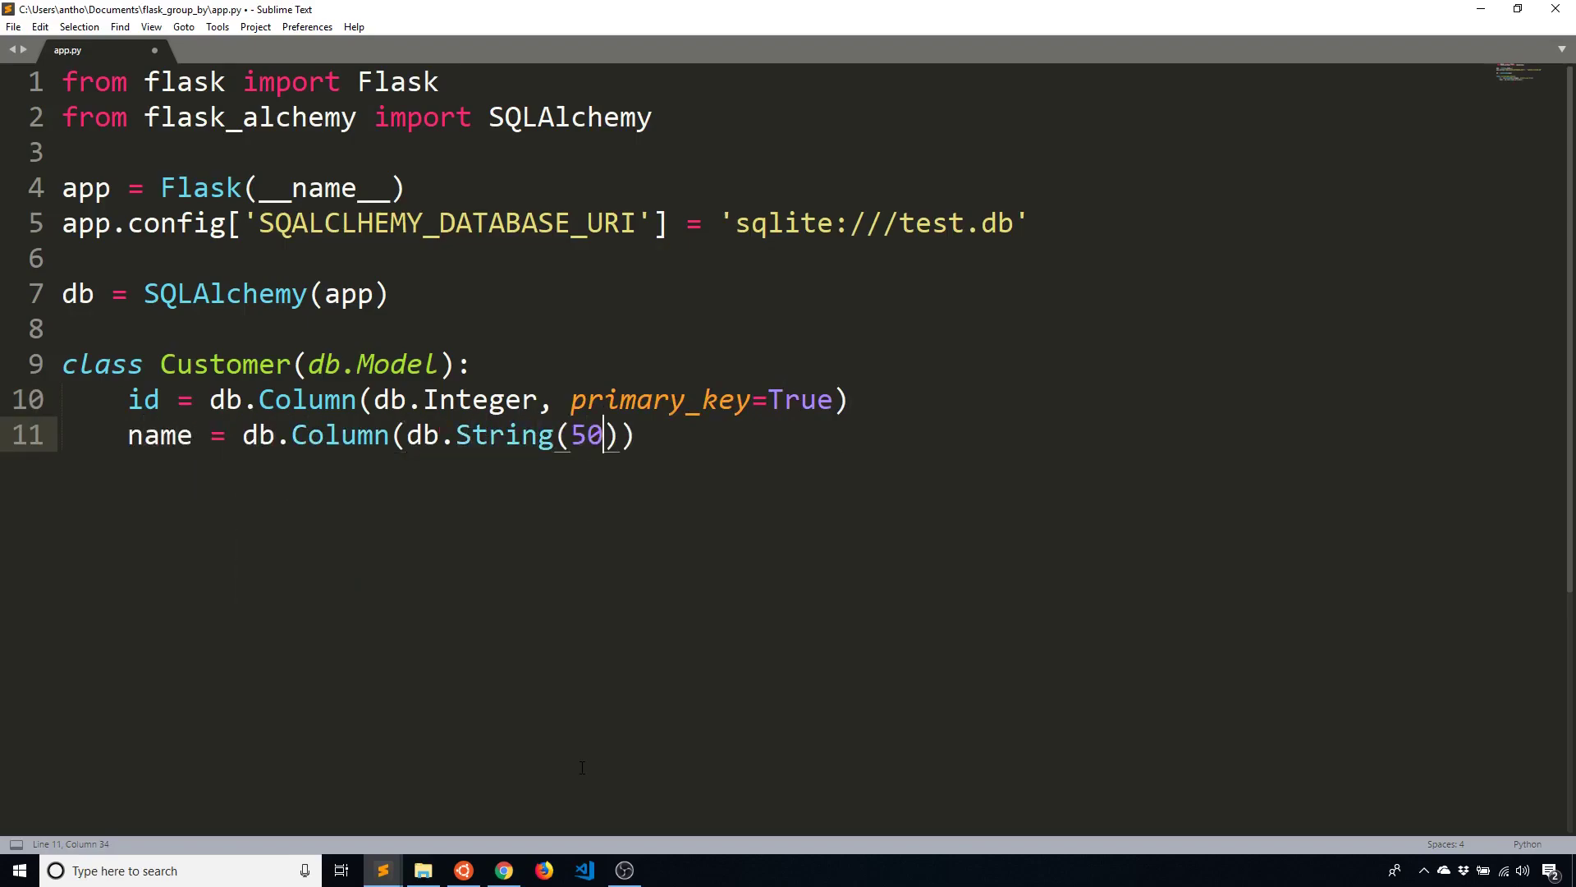
Define class Purchase(db.Model) with an Integer primary-key id column
type("class")
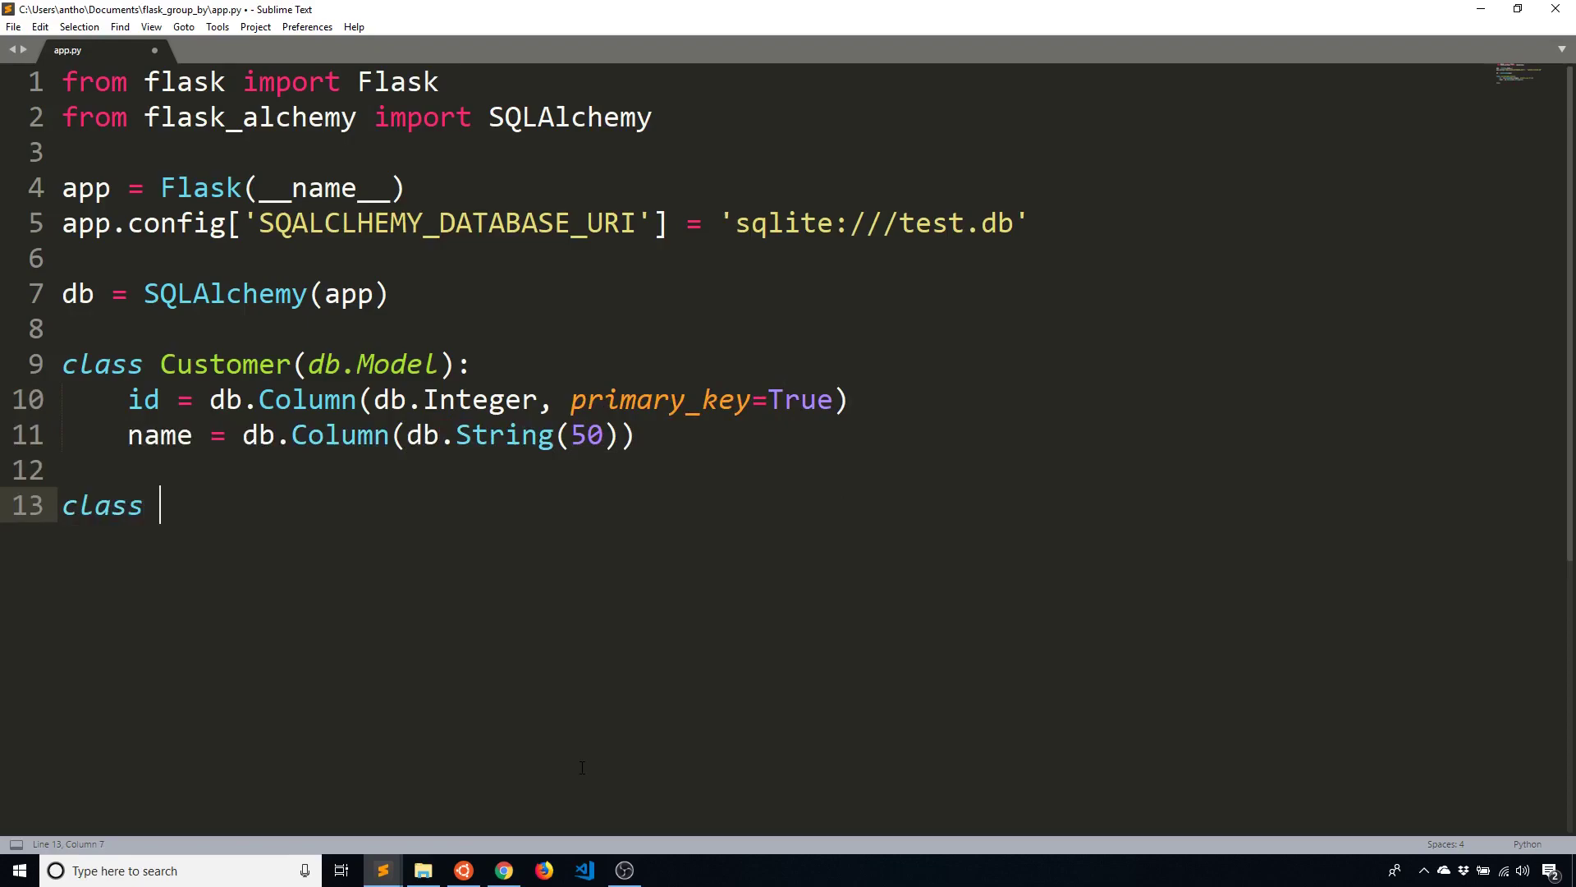
type("Purchase(db.")
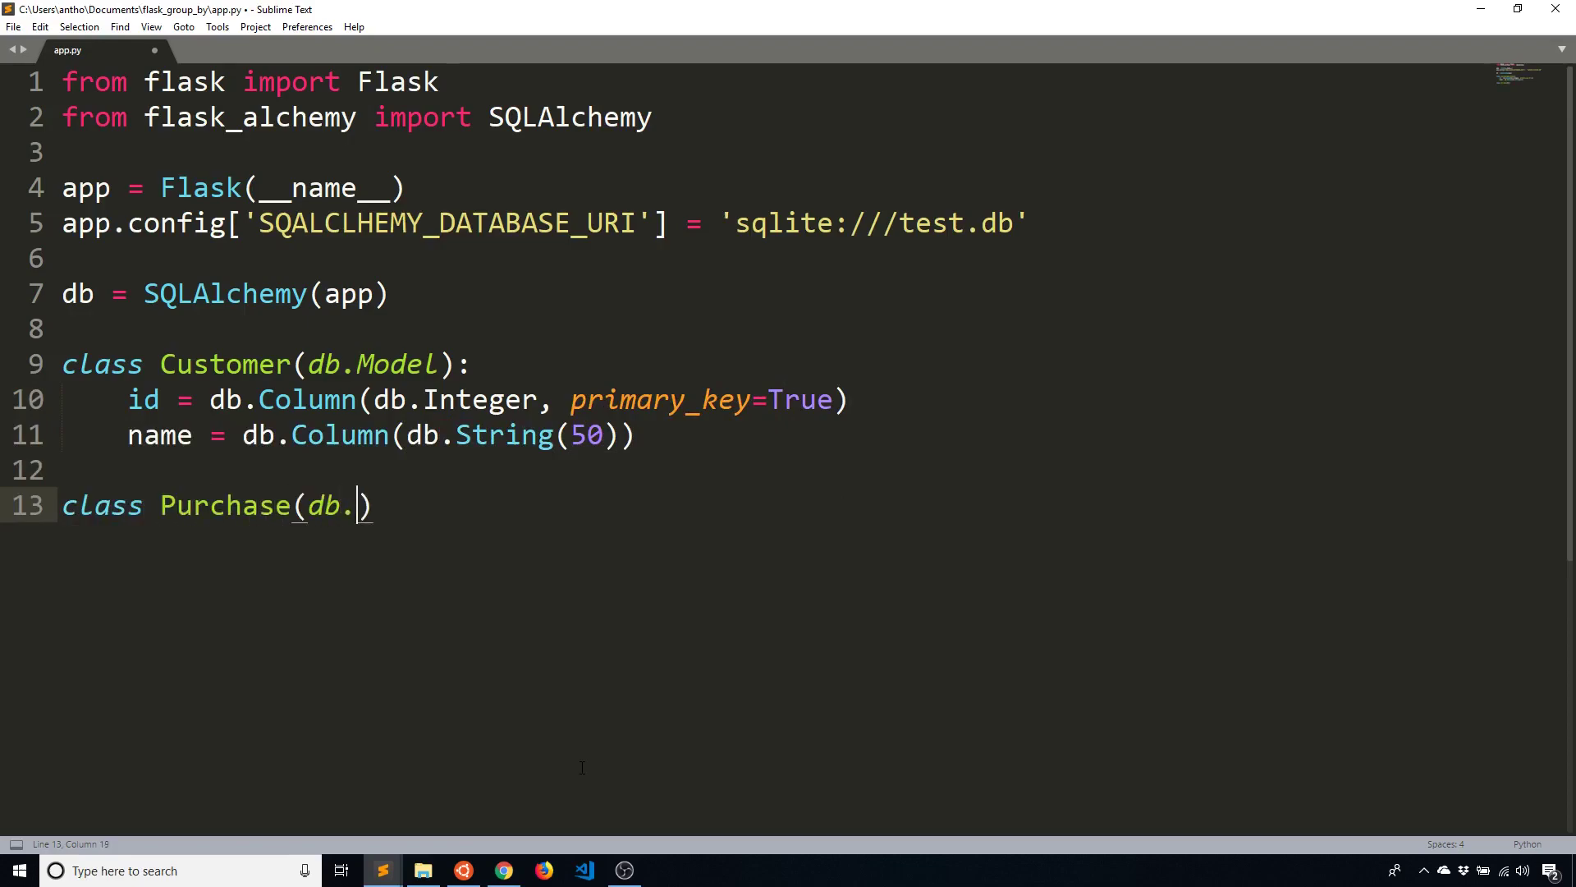
type("Model):")
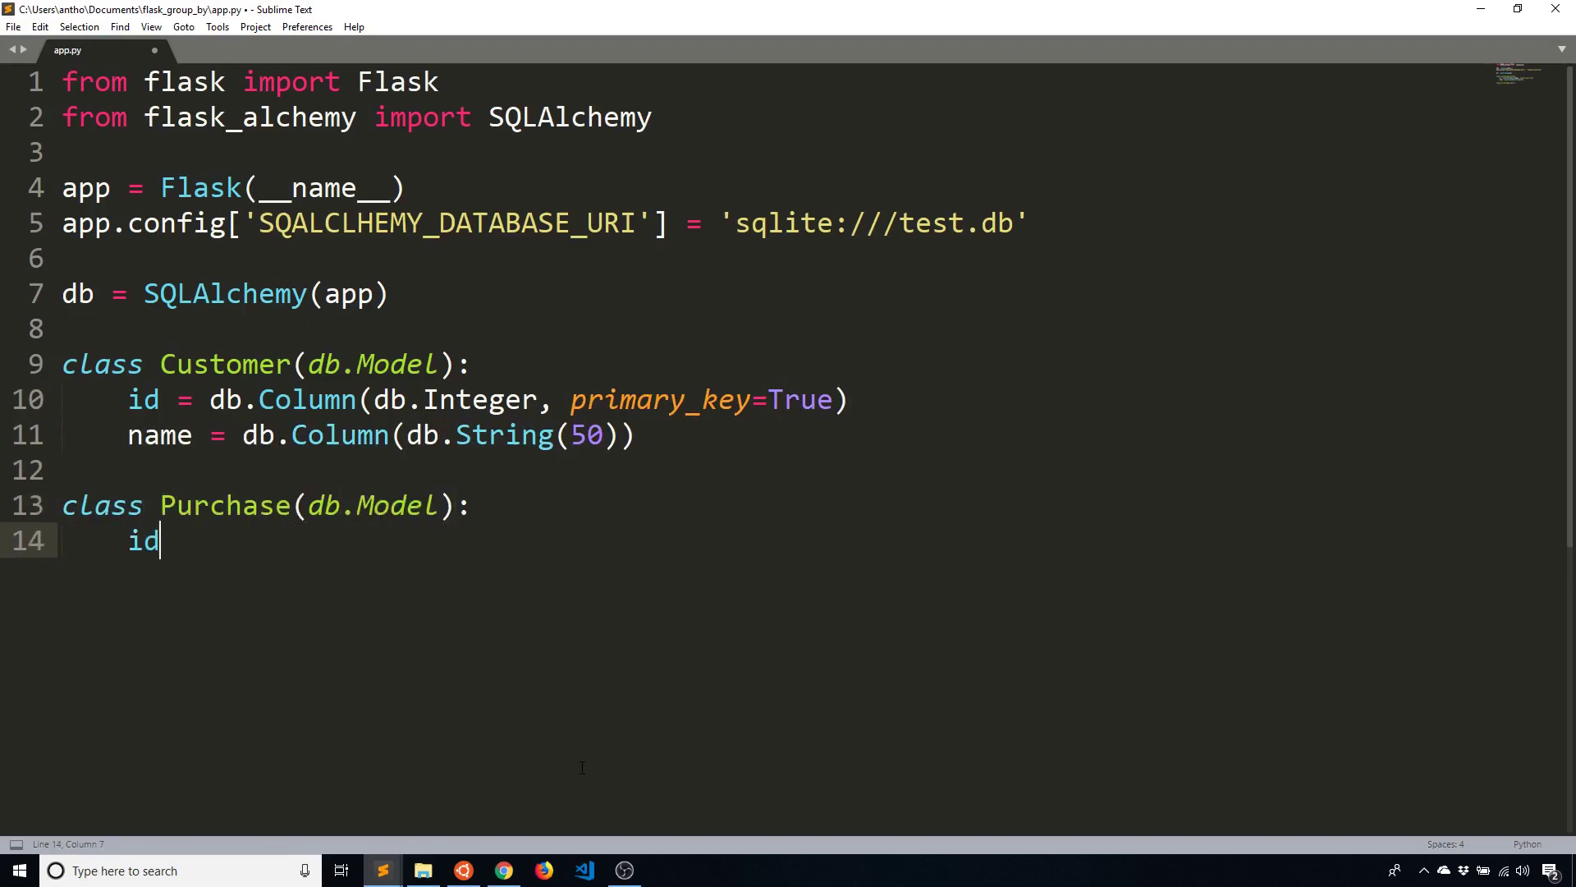
type("= db.Col")
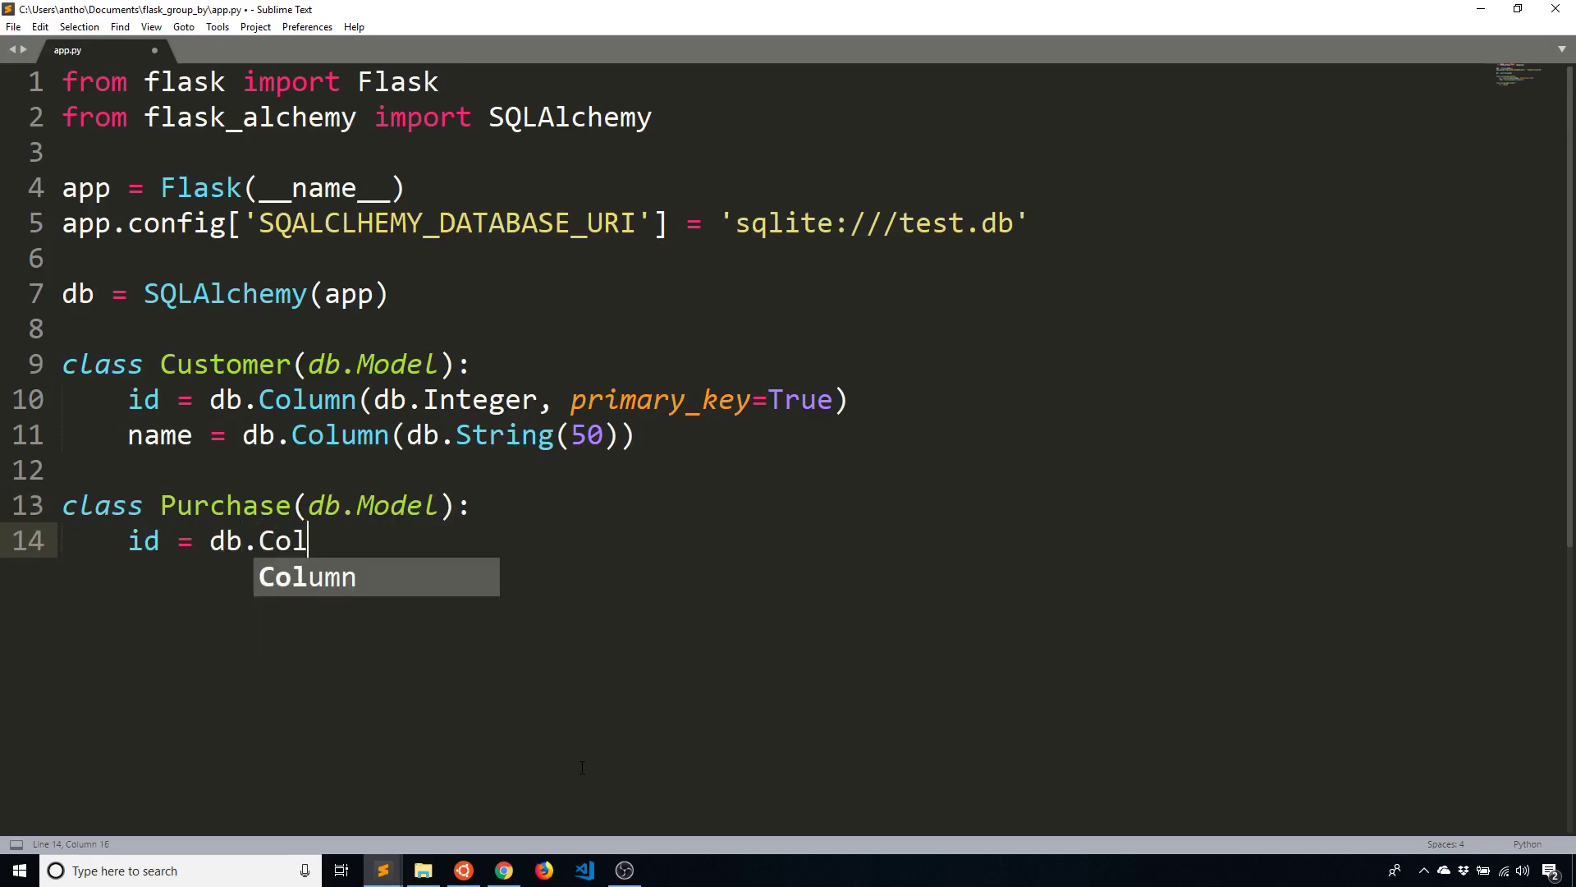
type("umn(db.Integer")
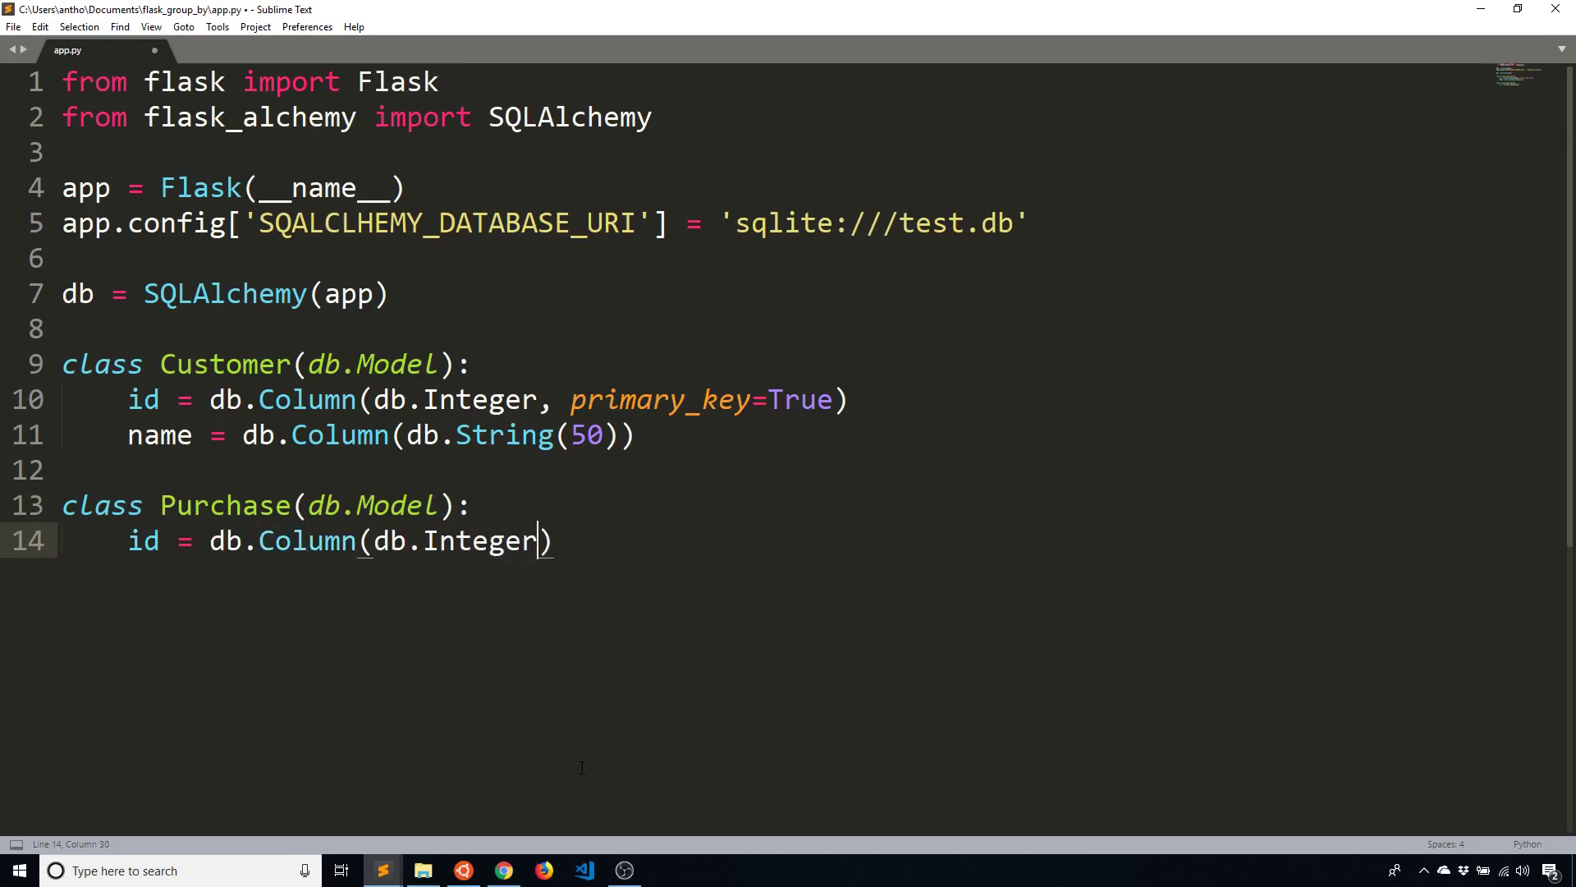
type(", primary_key")
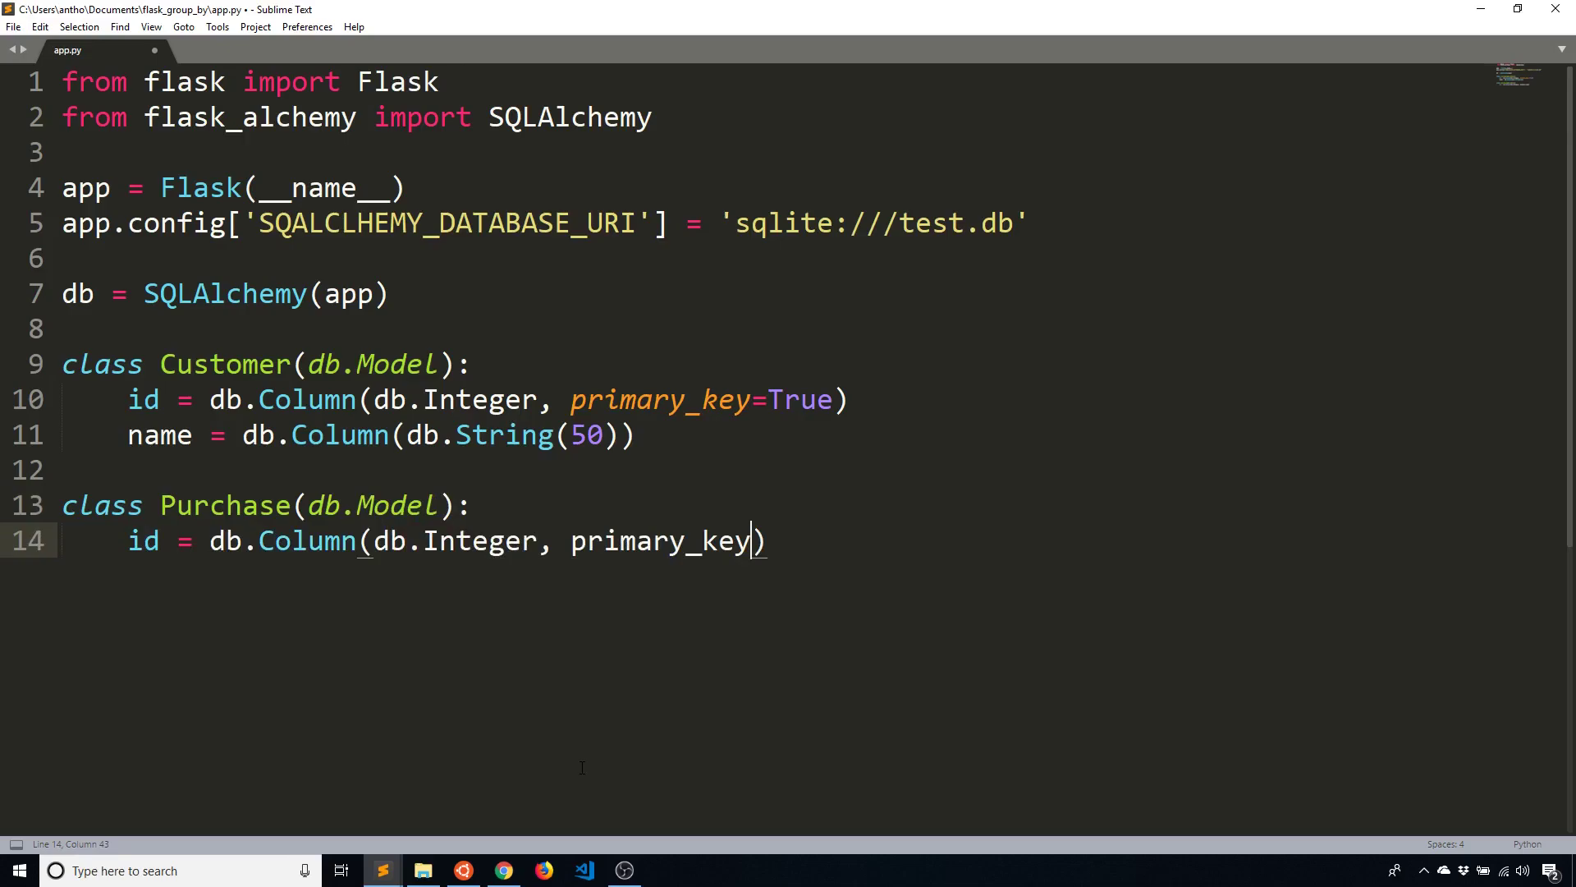
type("=True")
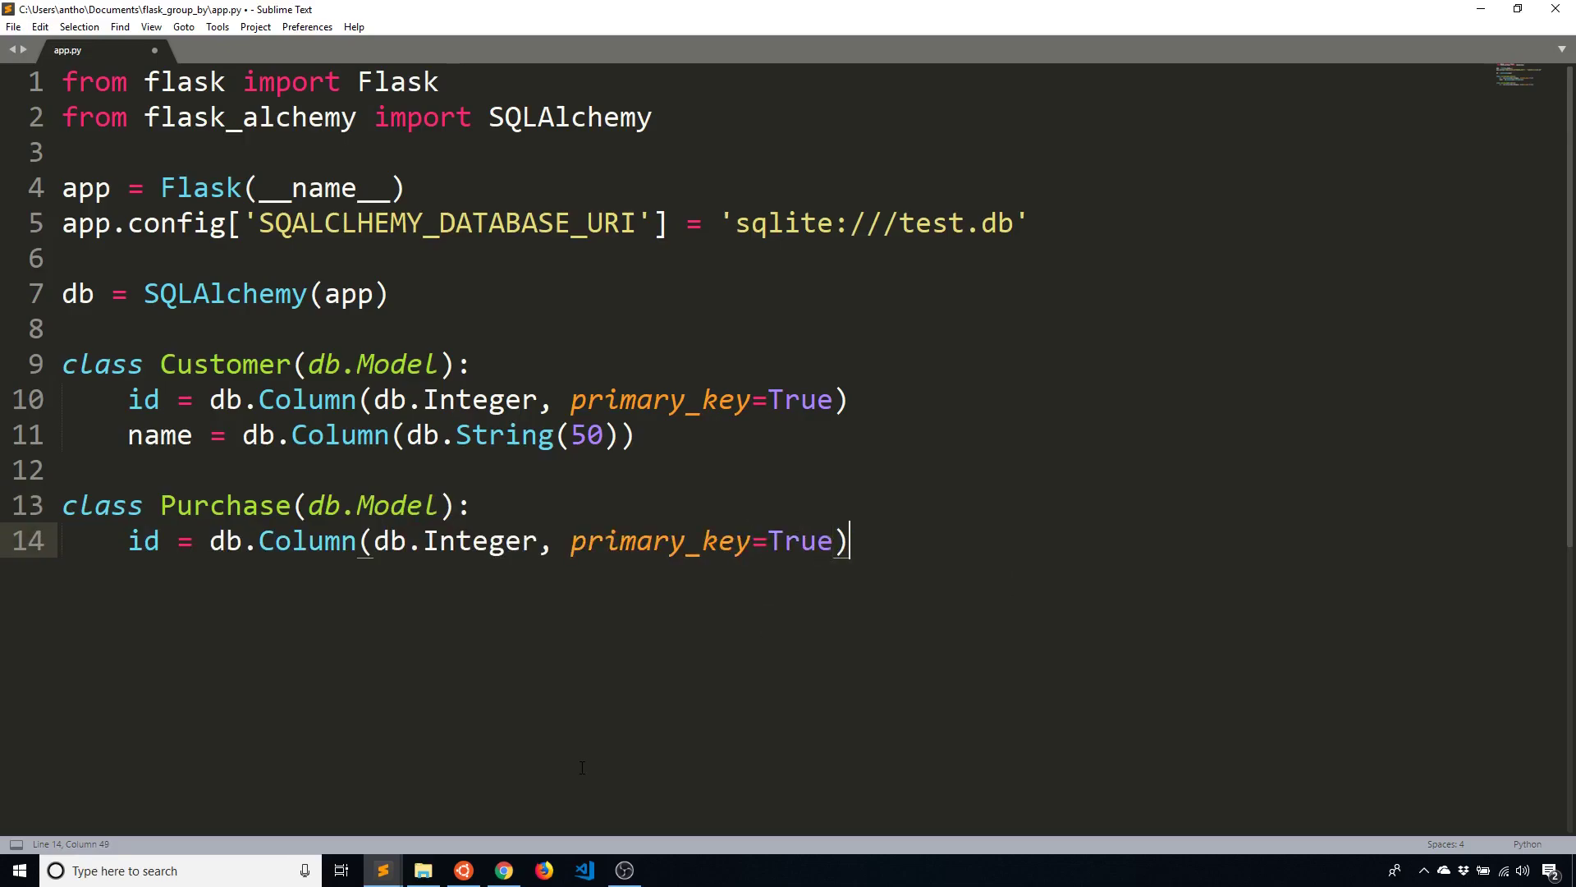
key("enter")
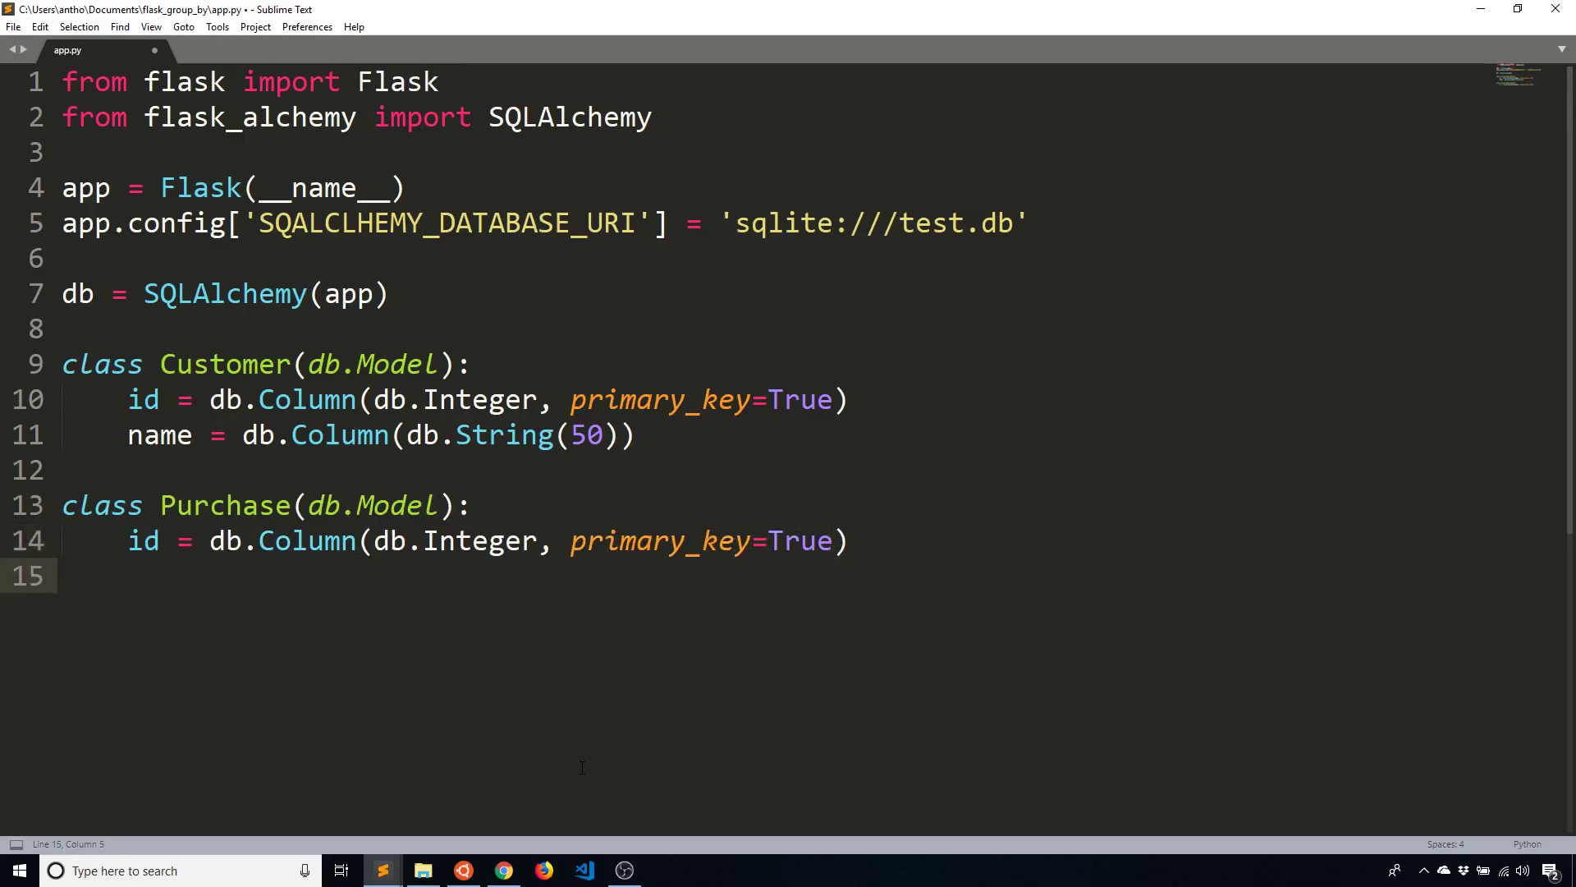
Add customer_id as an Integer ForeignKey to customer.id and an Integer price column
type("customer_id = db.")
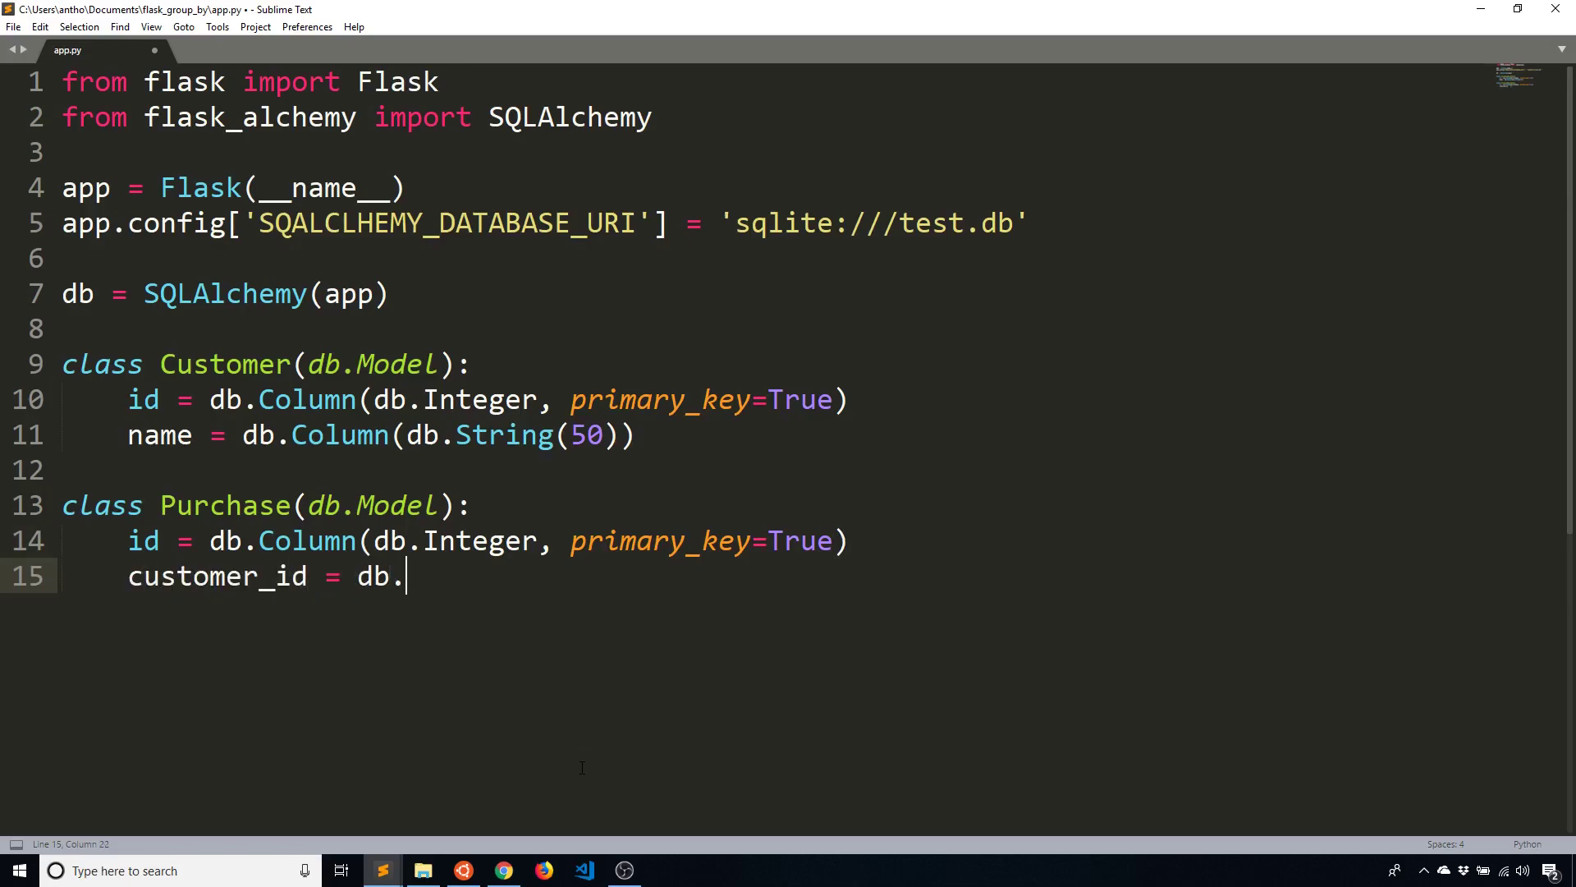
type("Column(db")
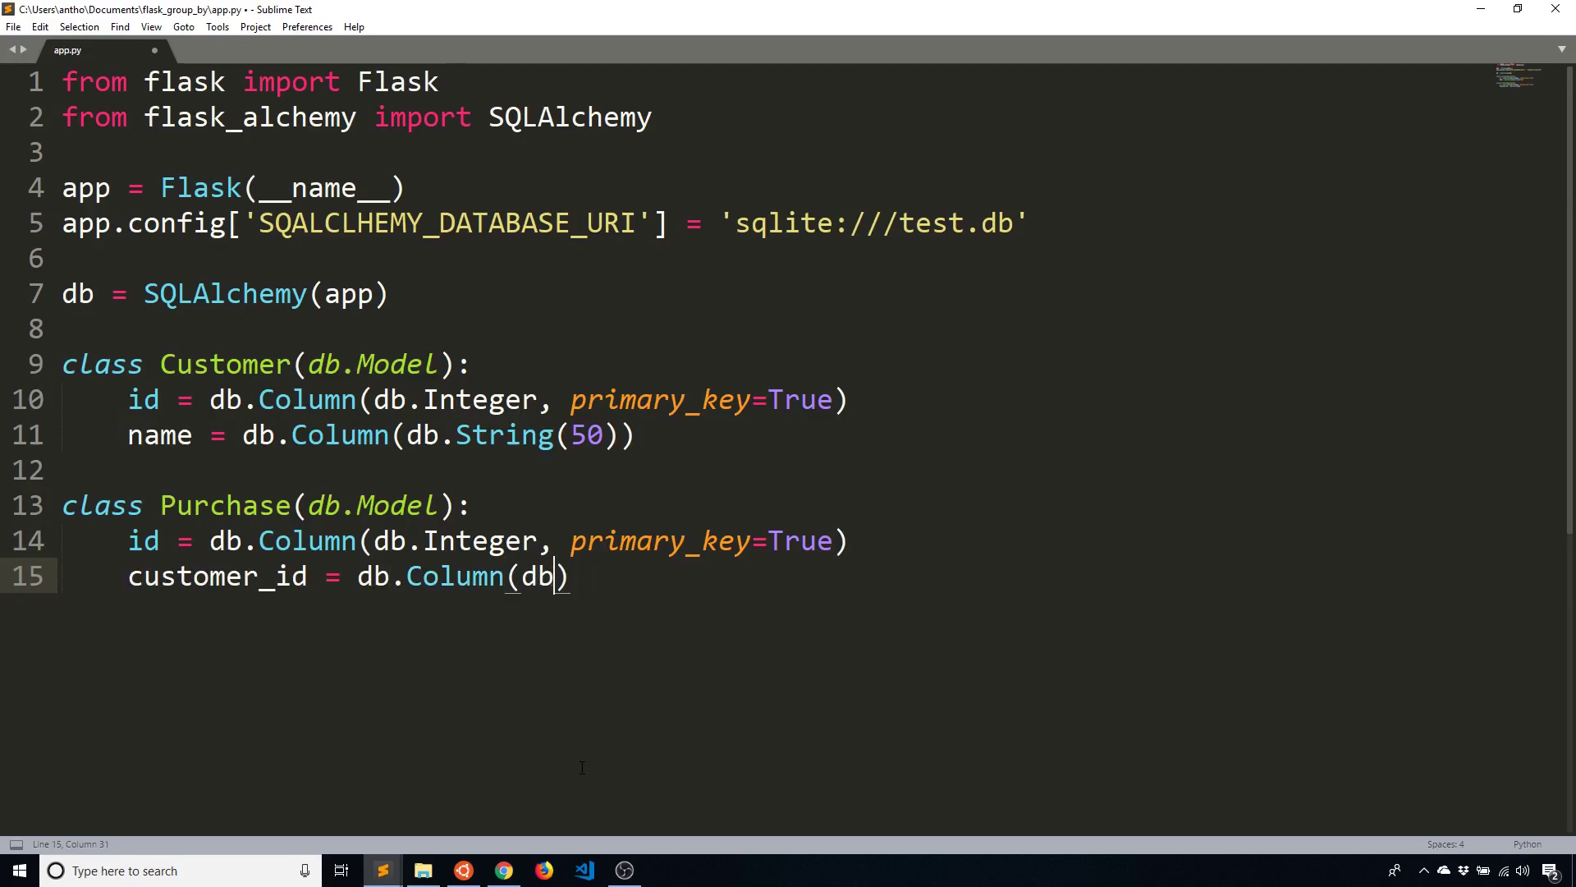
type(".Integer,")
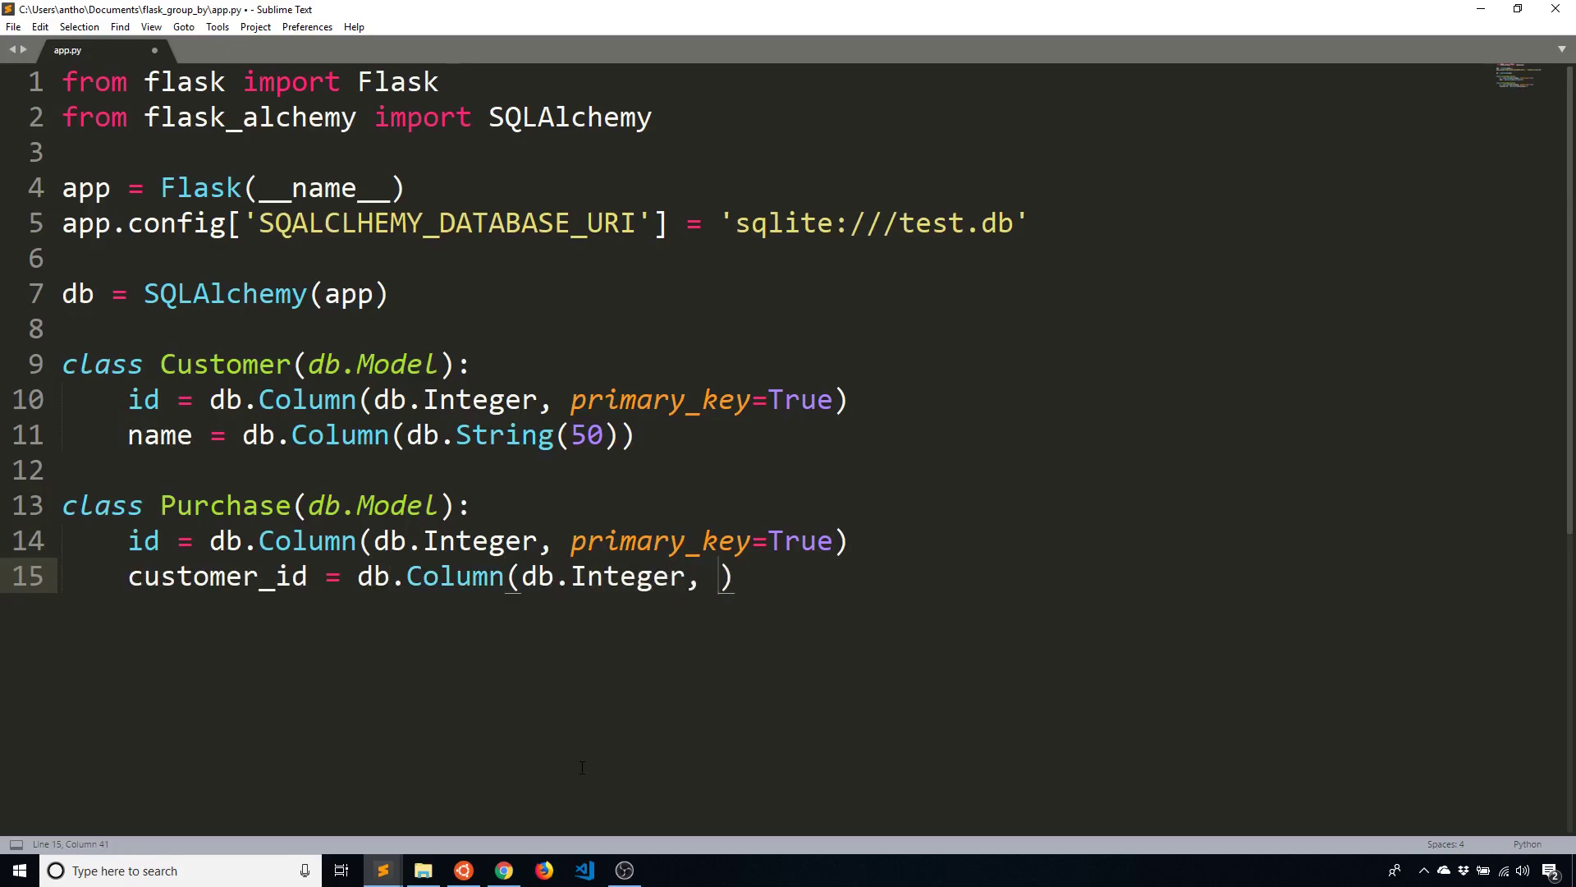
type("db.ForeignKey('customer.id")
type("p")
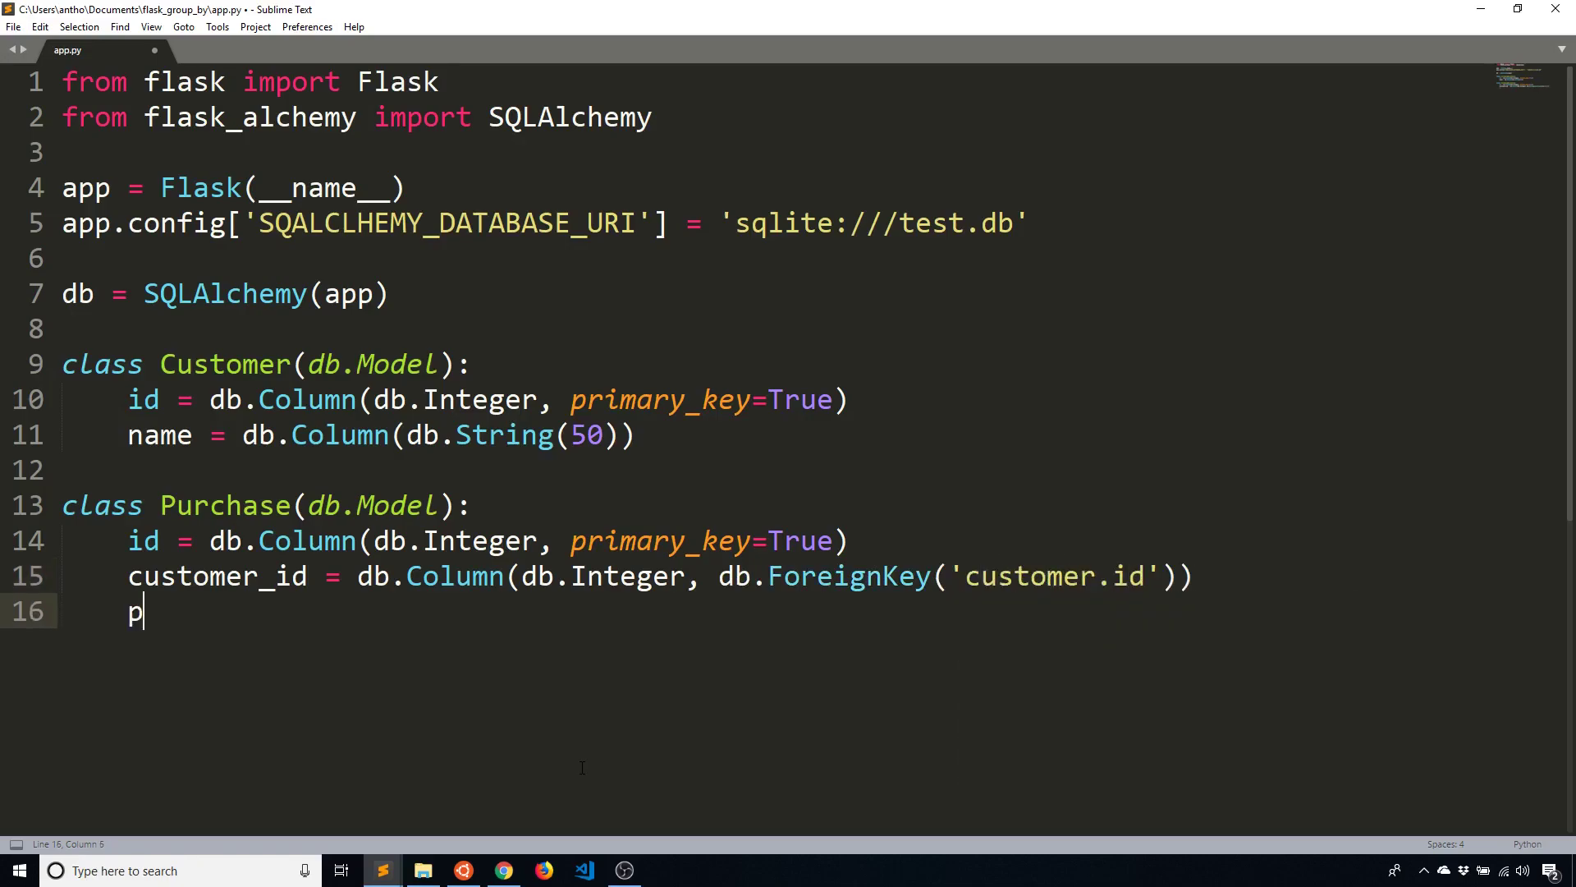
type("rice = db.Column(db.")
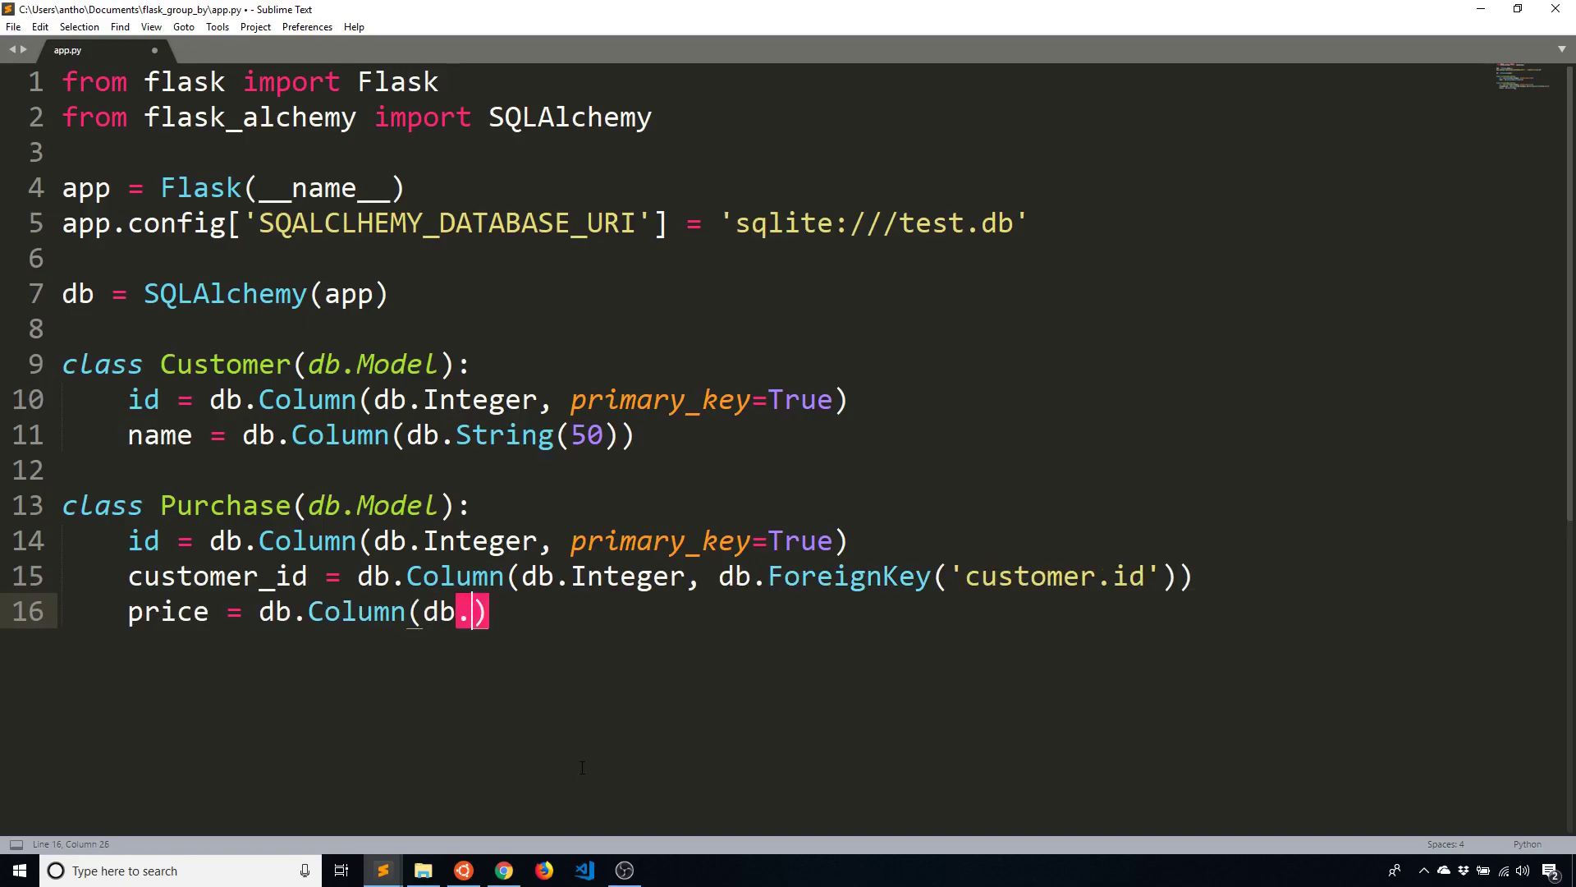
type("Inte")
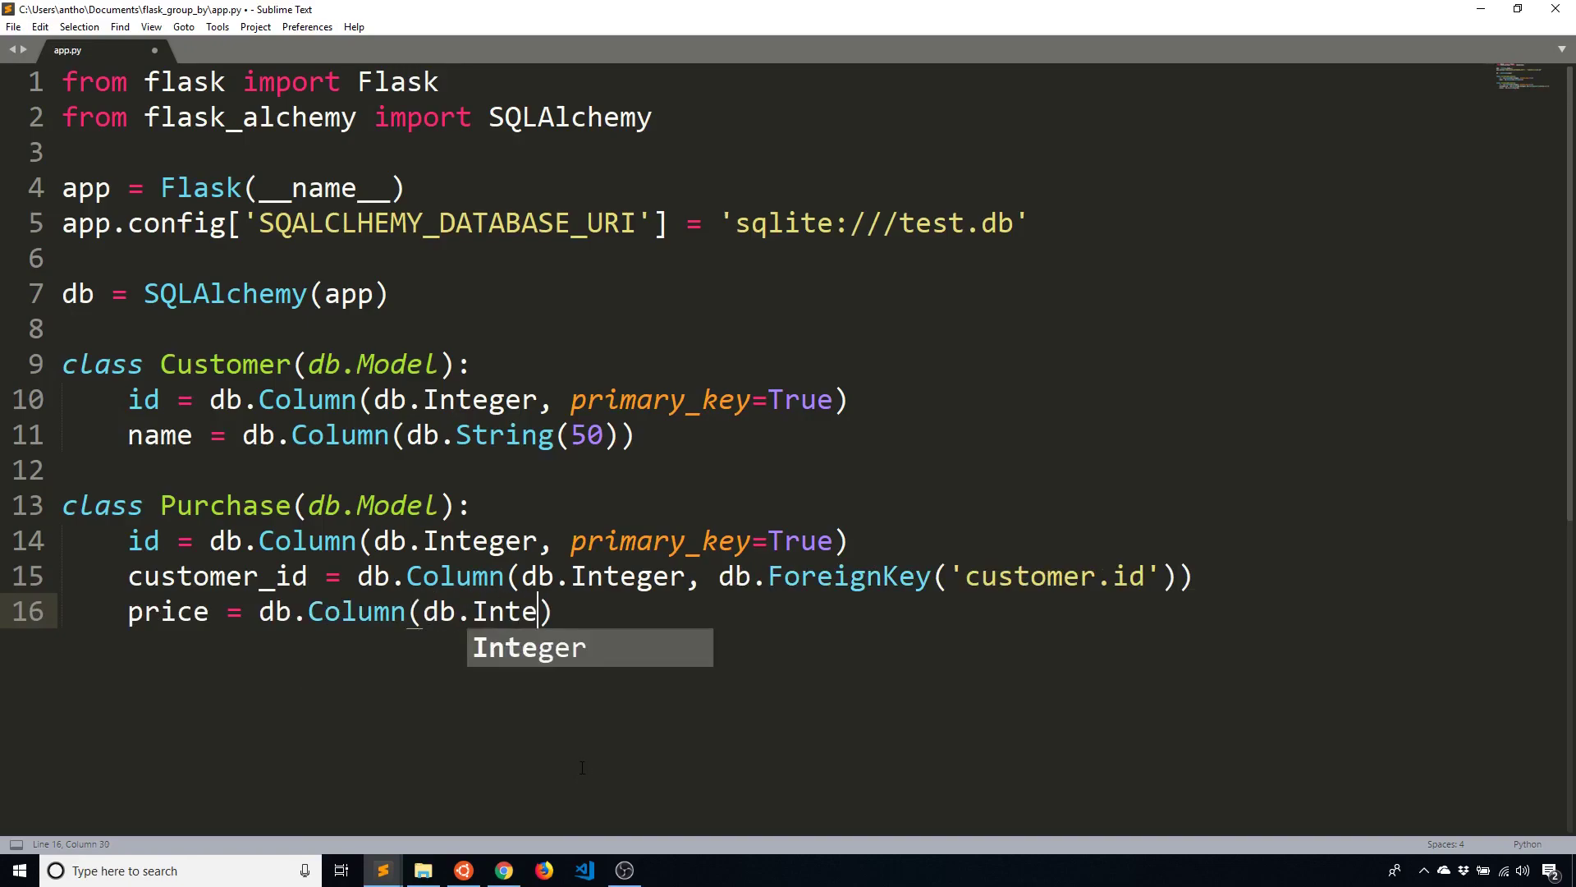
key("Tab")
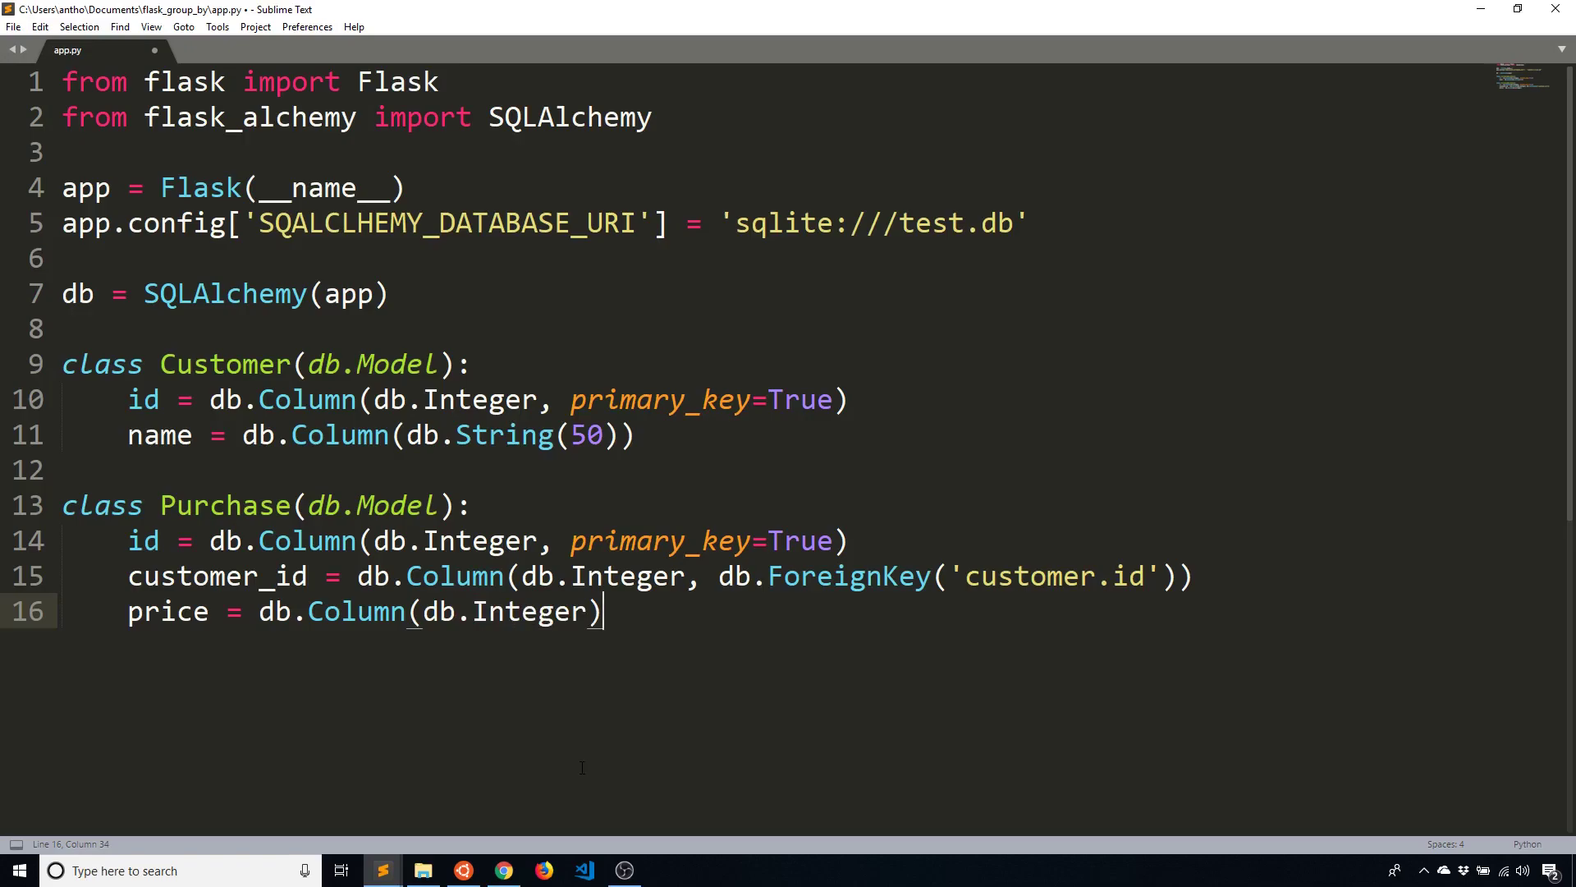
left_click(636, 434)
type("db")
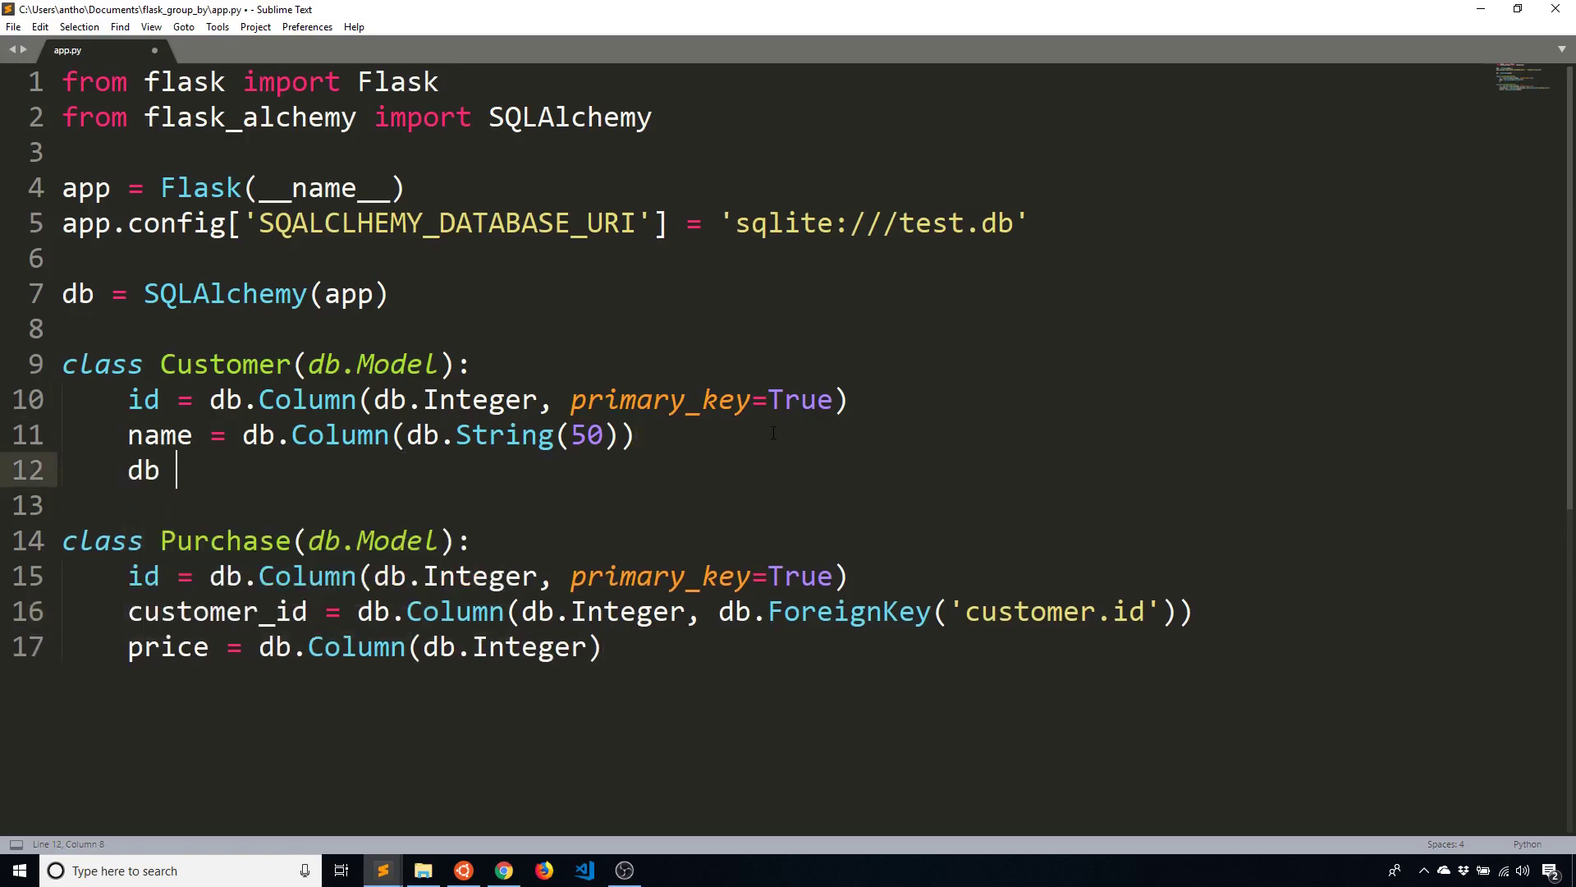
Add purchases = db.relationship('Purchase', backref='customer') to Customer and fix the flask_sqlalchemy import
key("backspace")
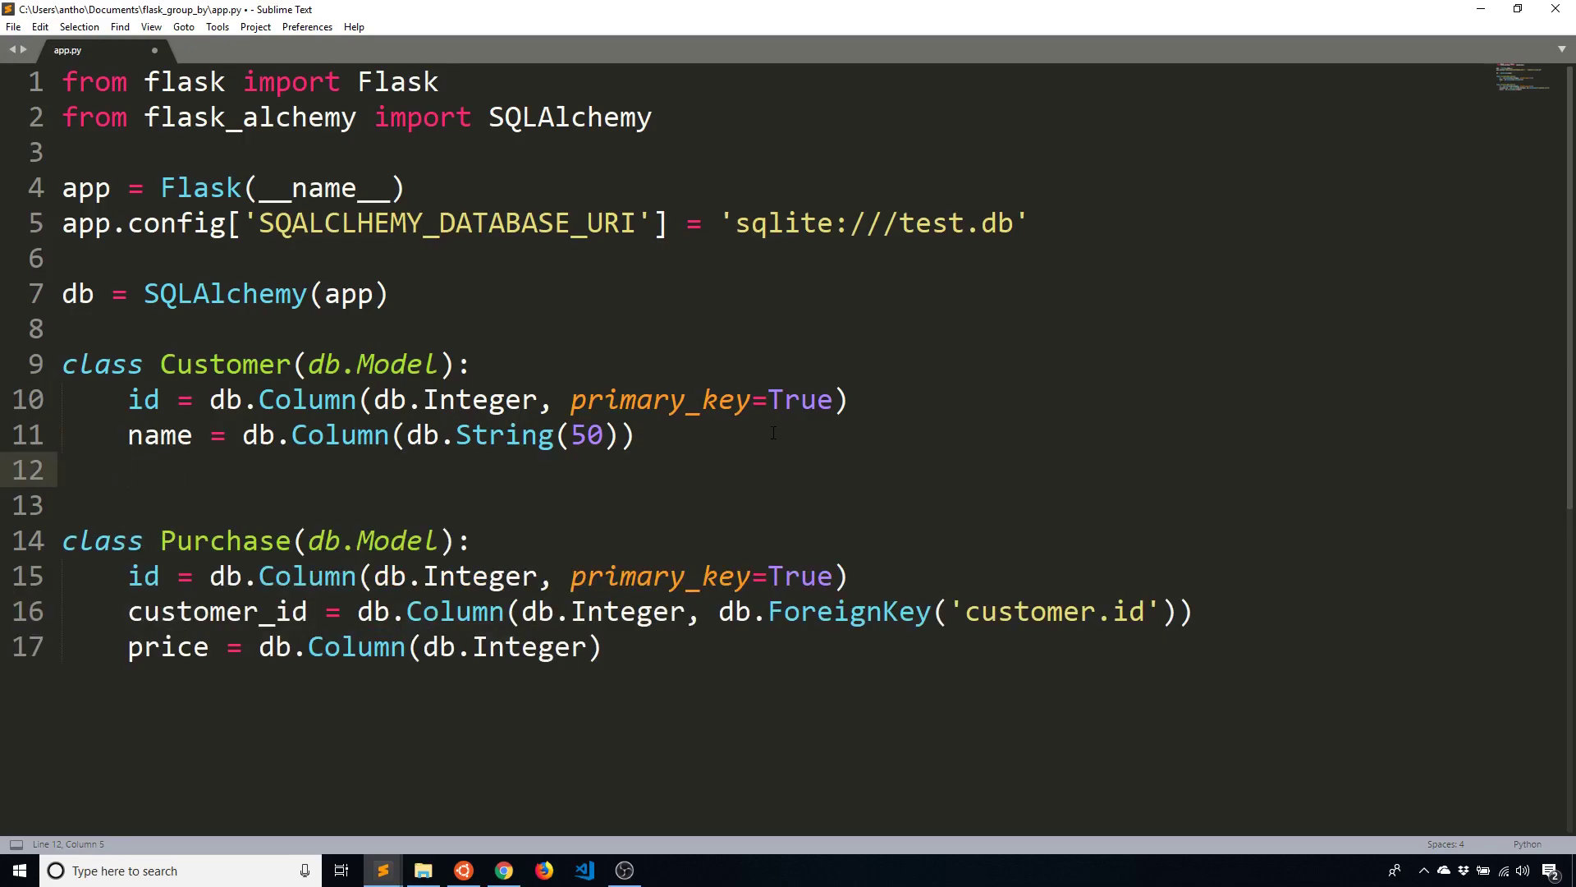
type("or")
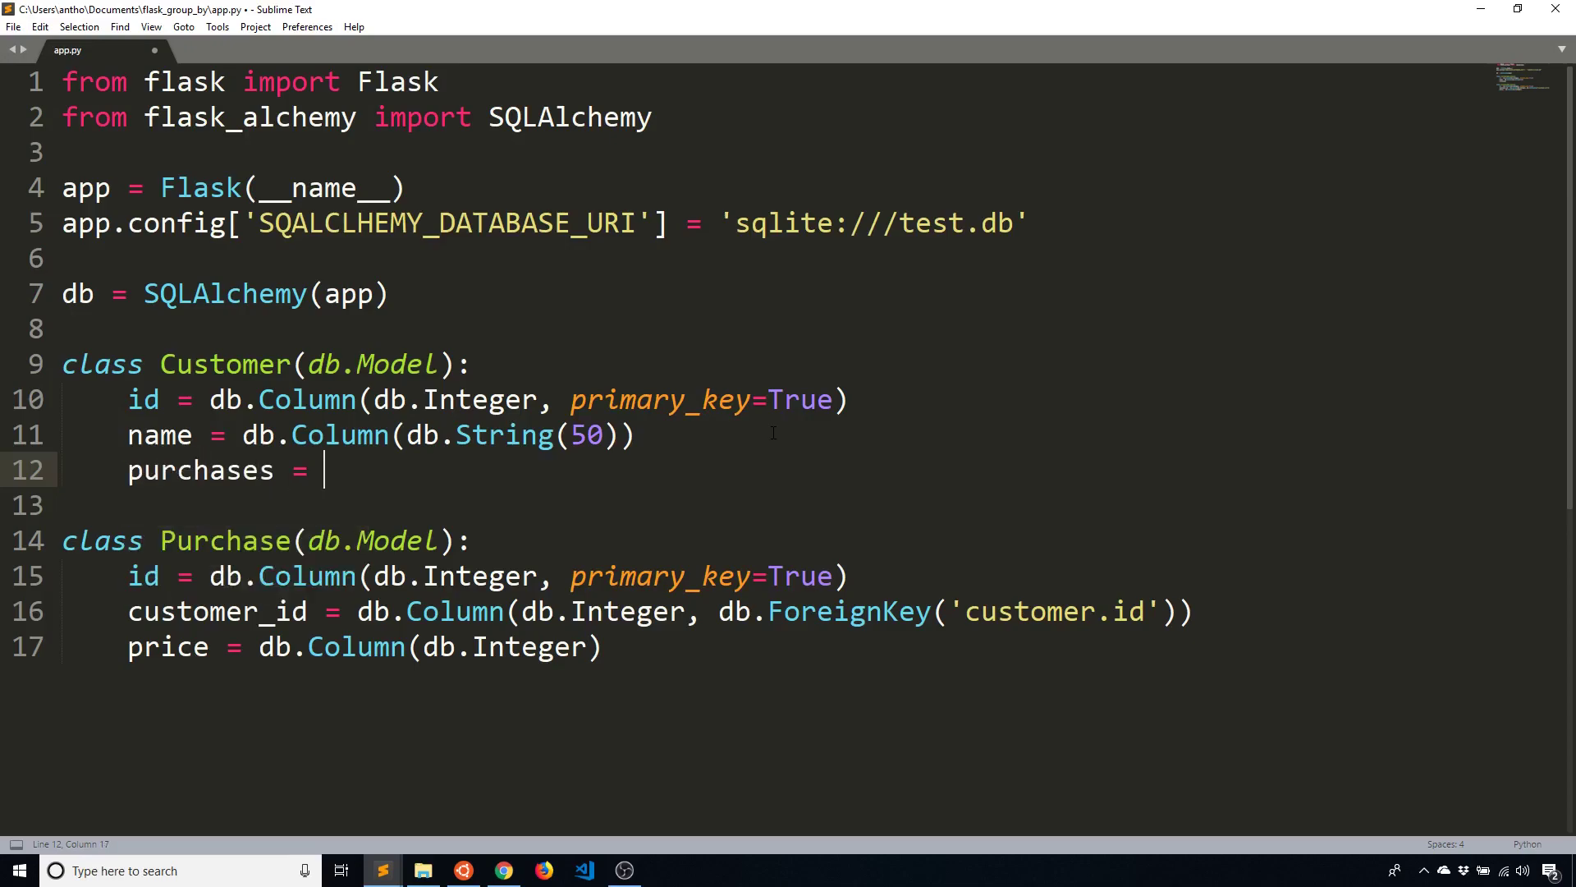
type("db.Col")
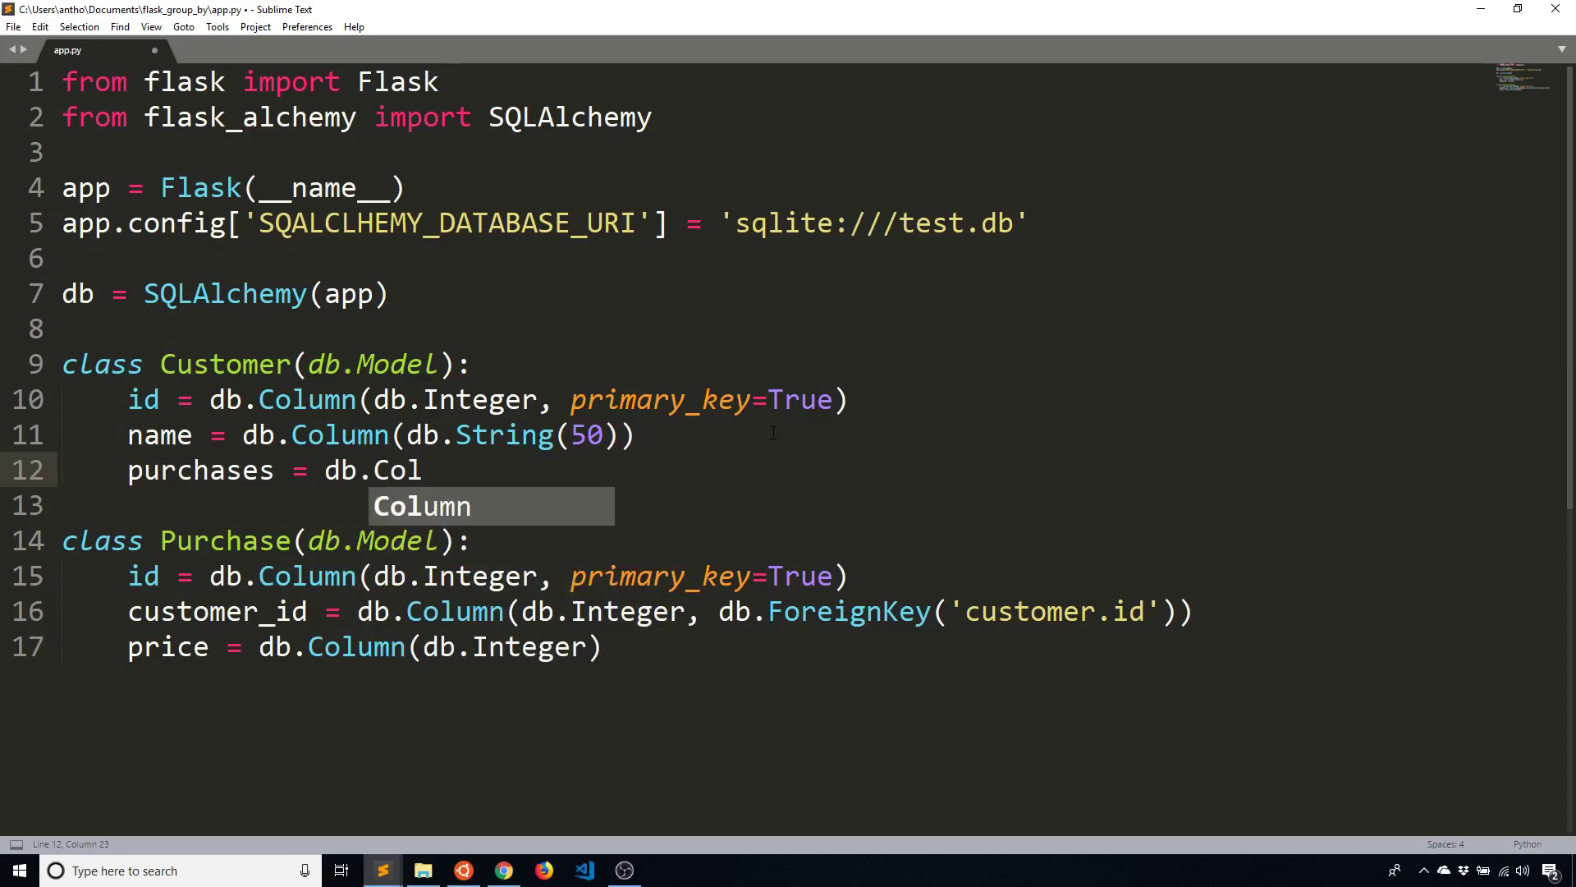
key("backspace")
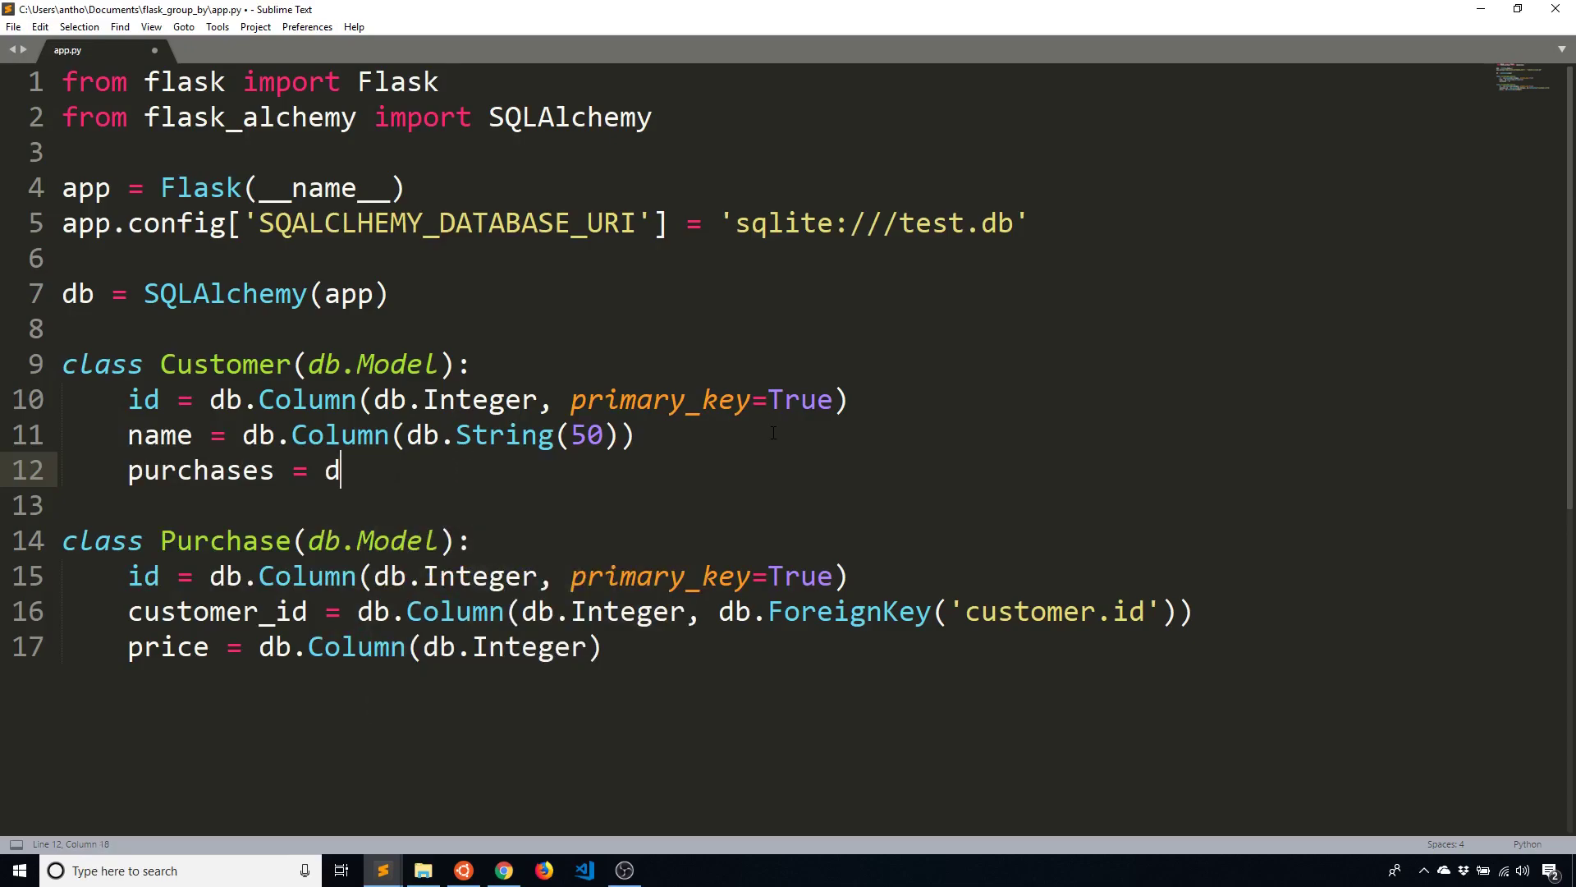
type("b.rela")
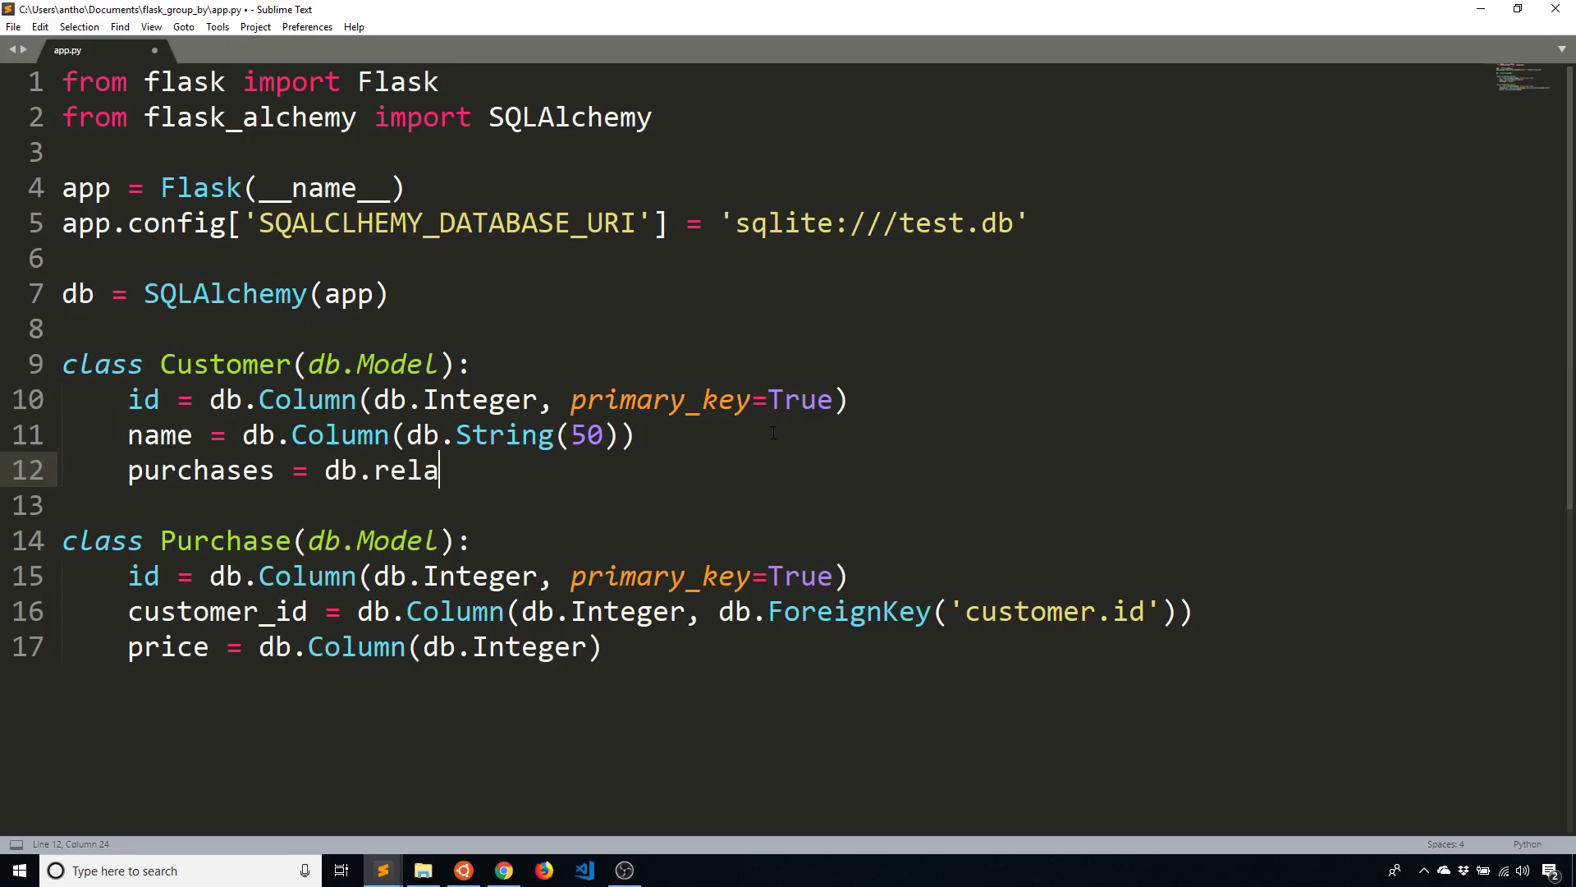
type("tionship('Purchase', b")
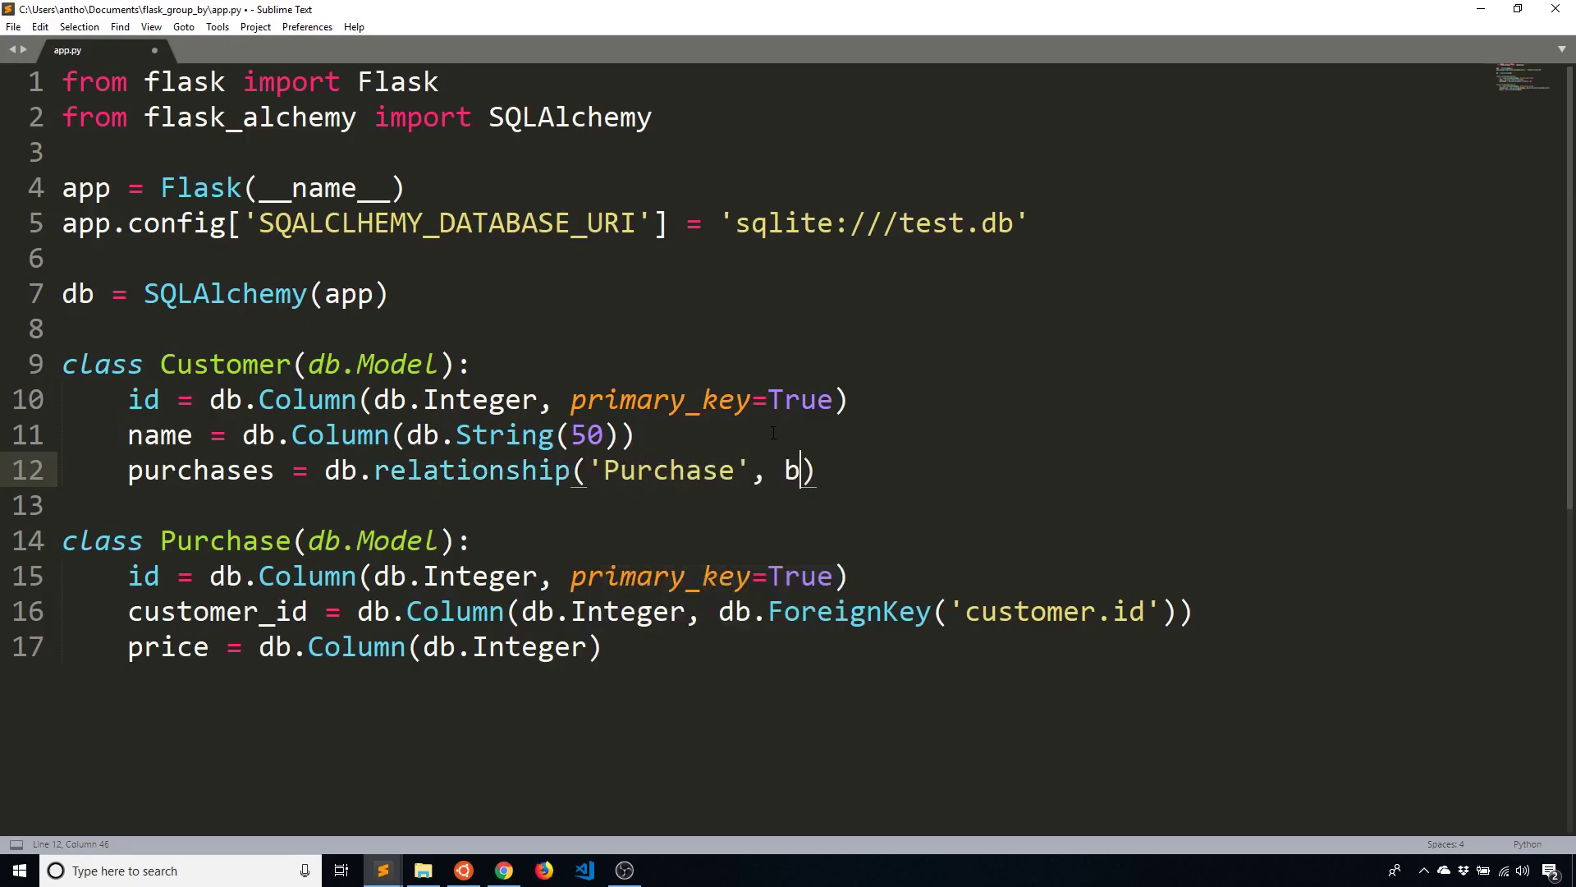
type("ackref=''")
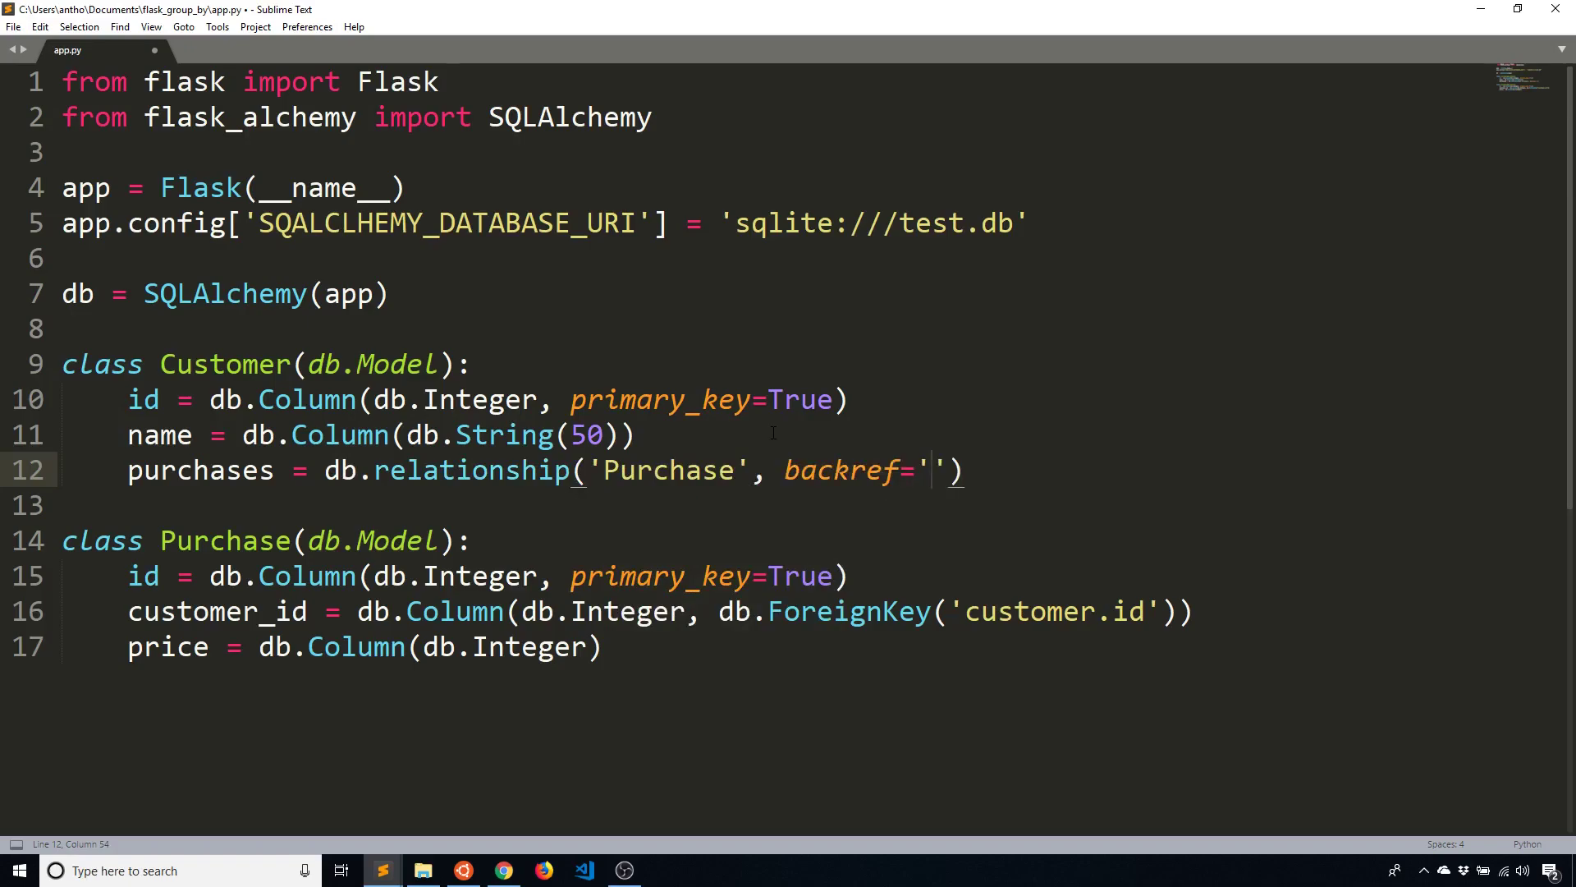
type("customer")
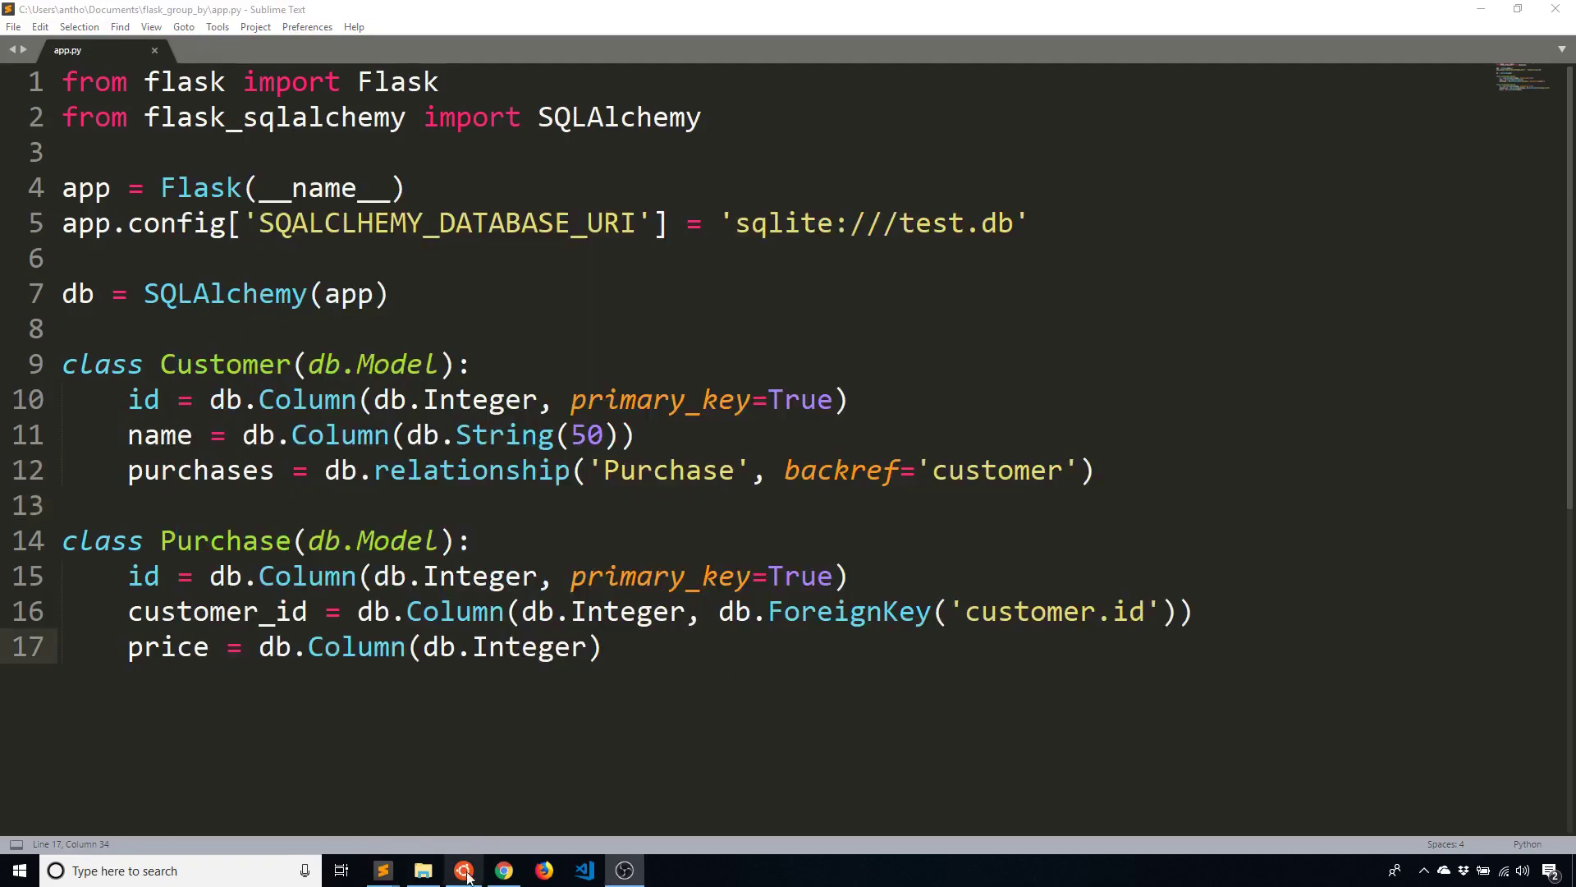
In a Python REPL, import db, Customer, Purchase from app and query Customer (no such table error)
left_click(462, 870)
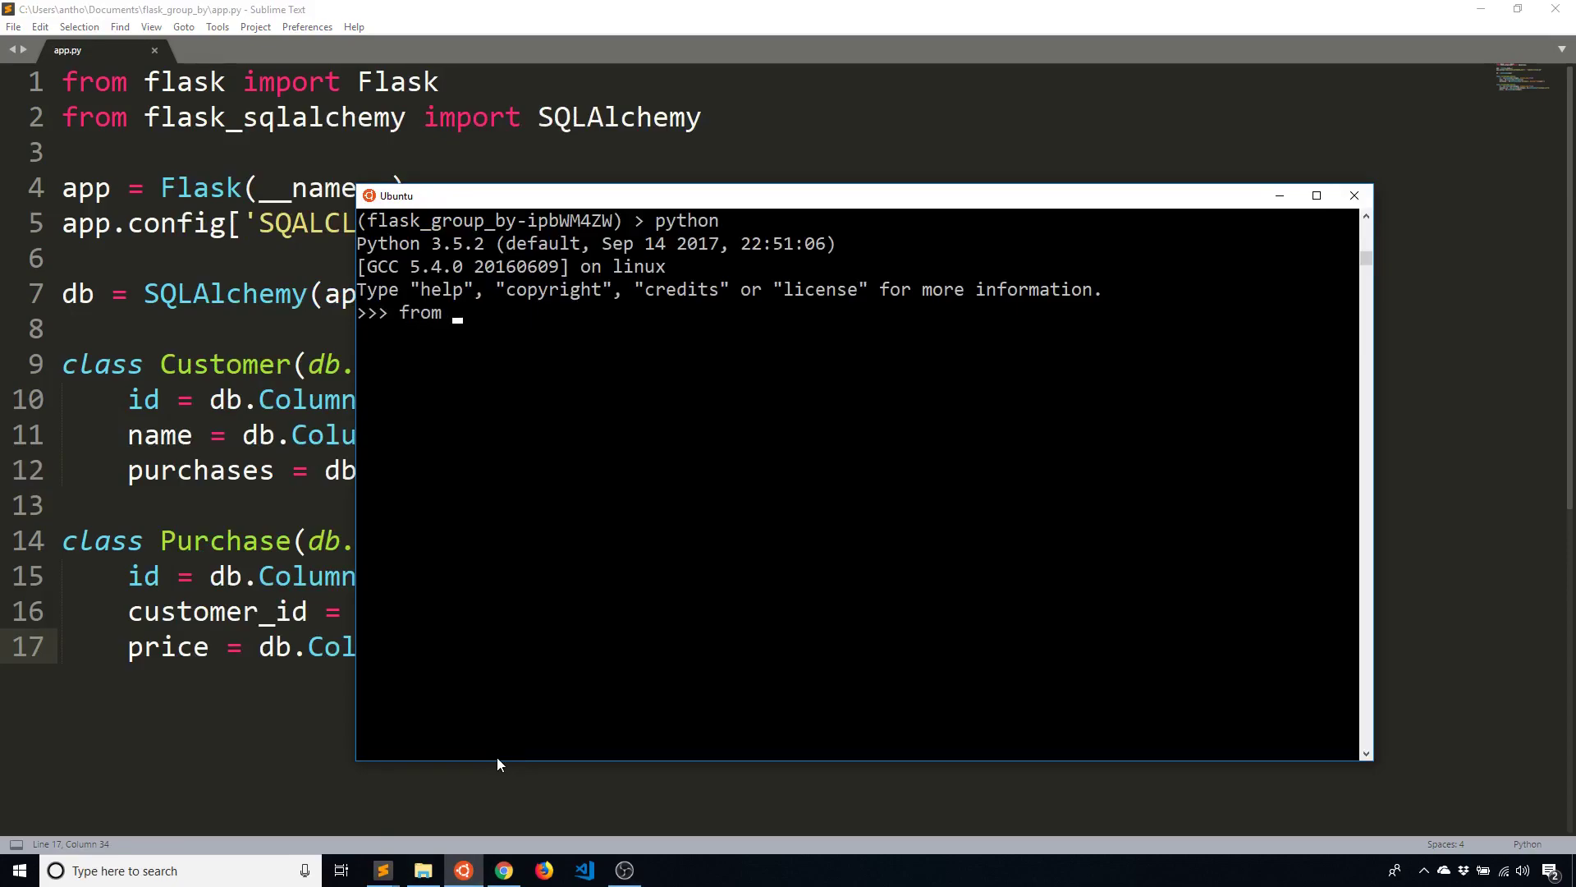
type("app import db")
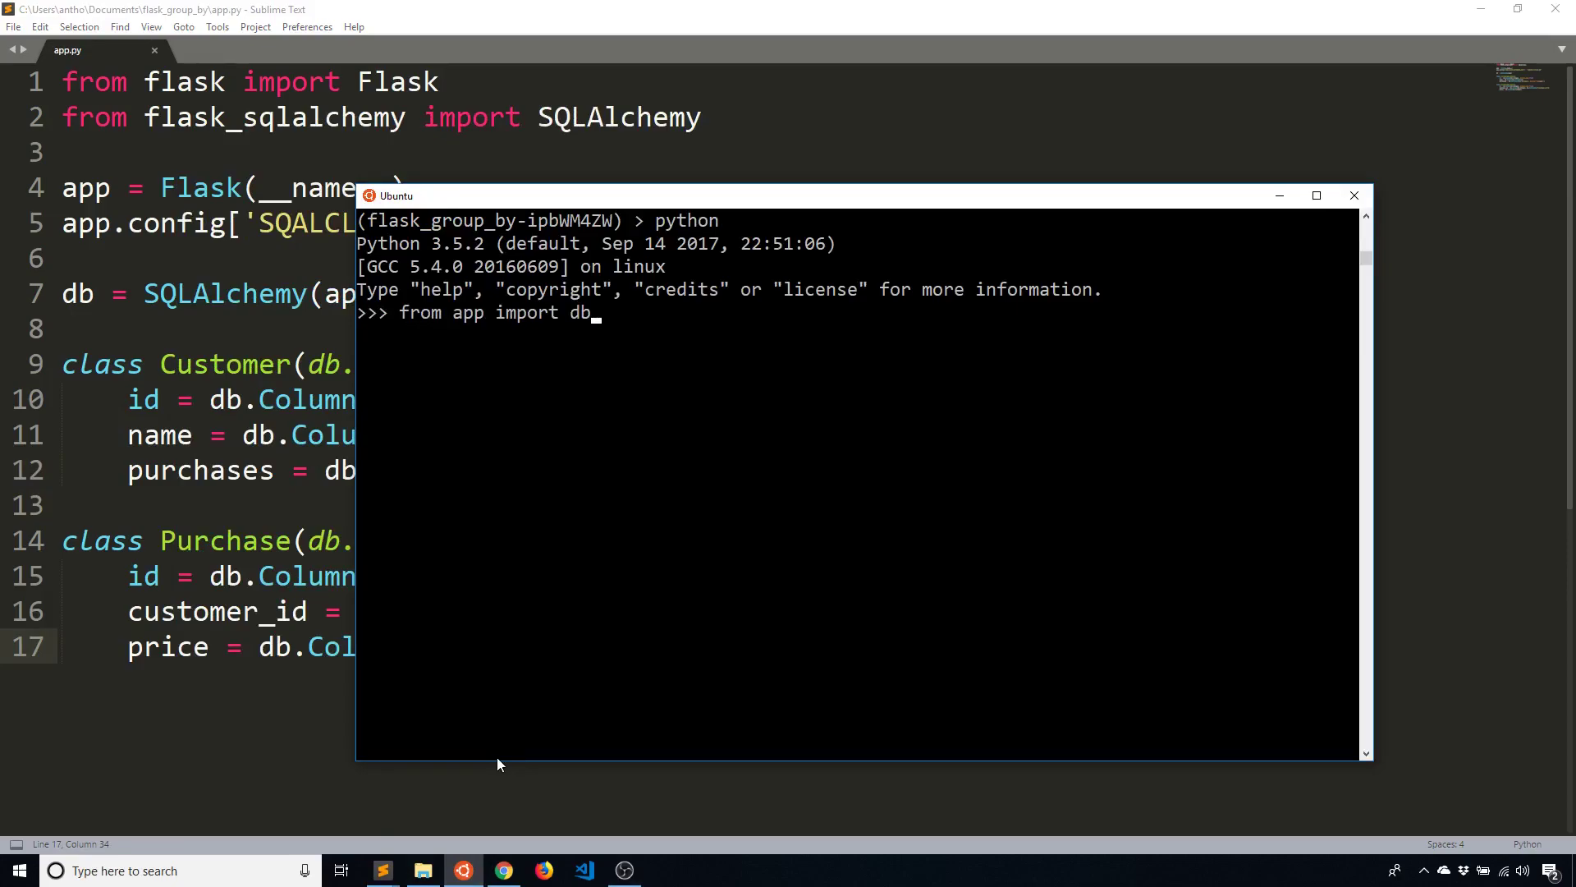
type(", Customer, Purchase")
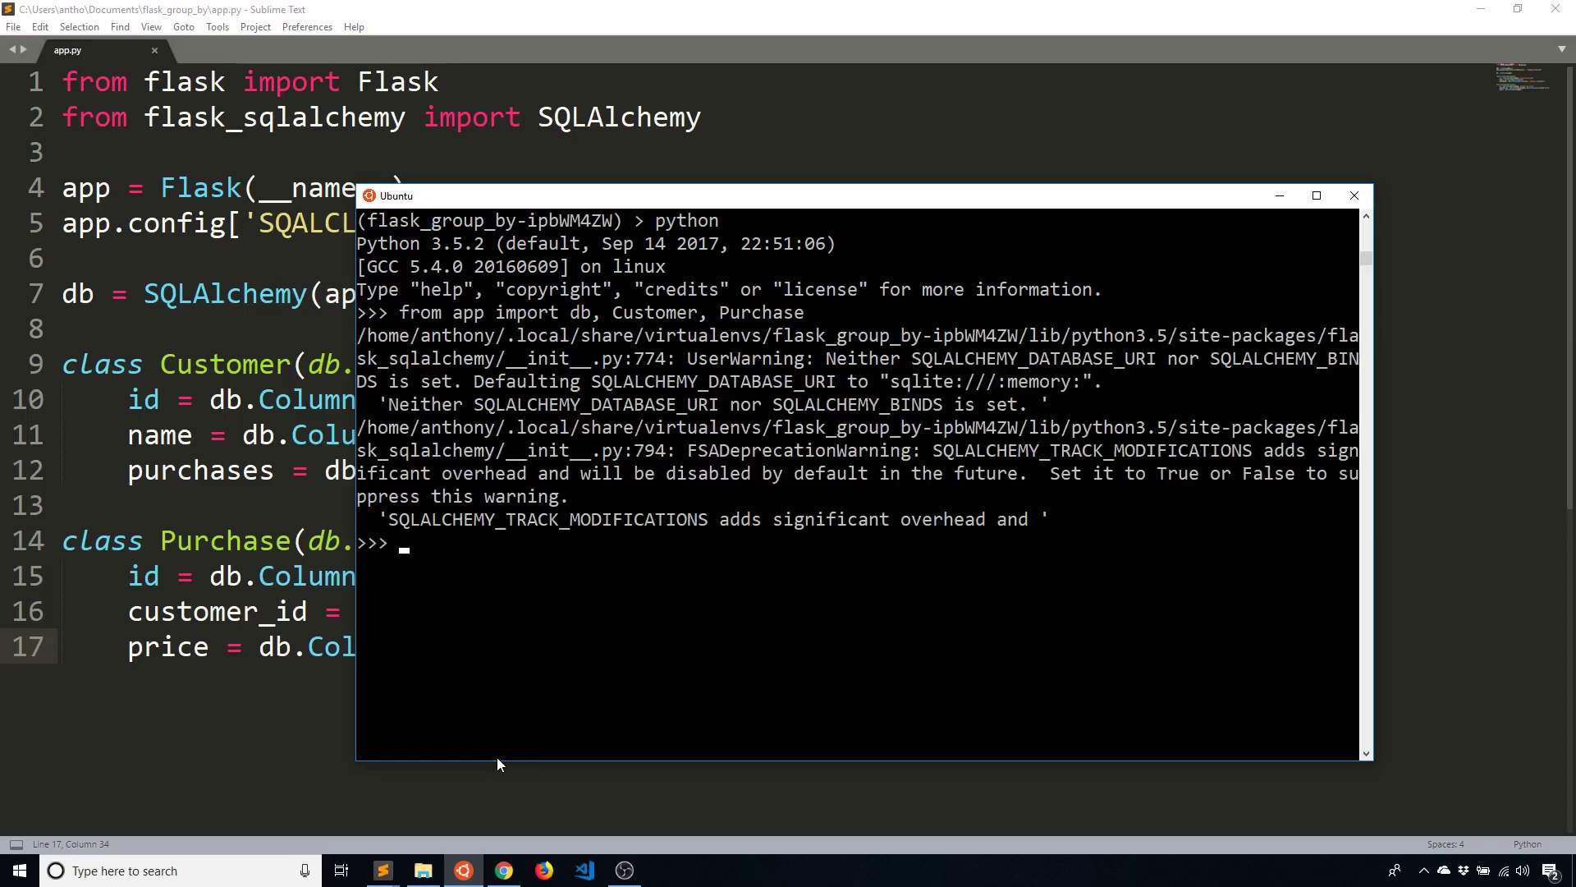
type("Customer.q")
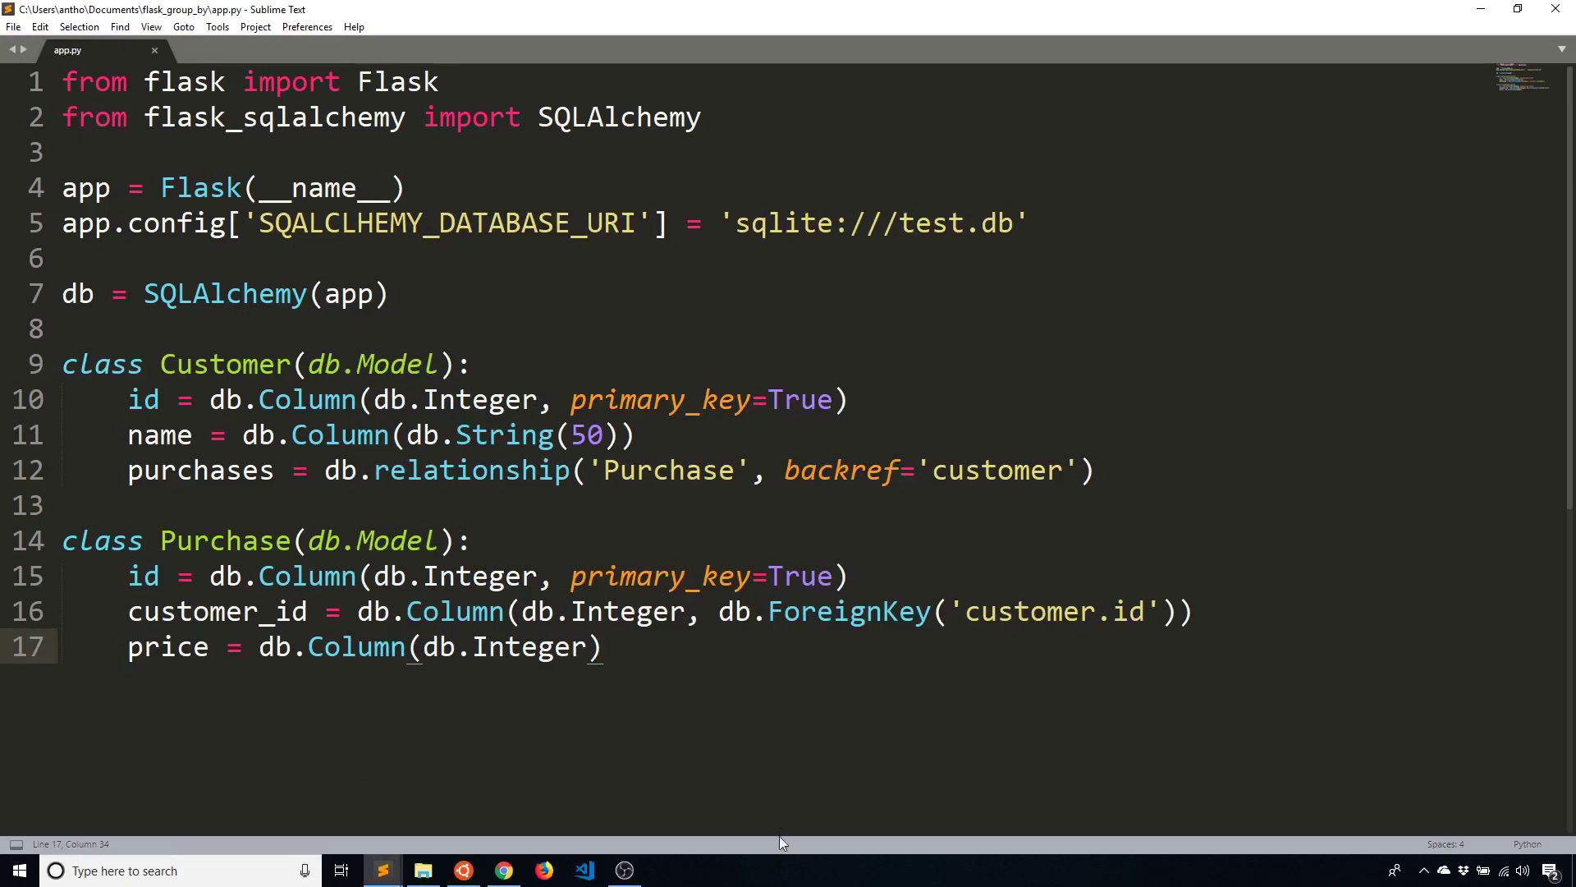
Correct the config key to SQLALCHEMY_DATABASE_URI in app.py and return to the terminal
left_click(342, 222)
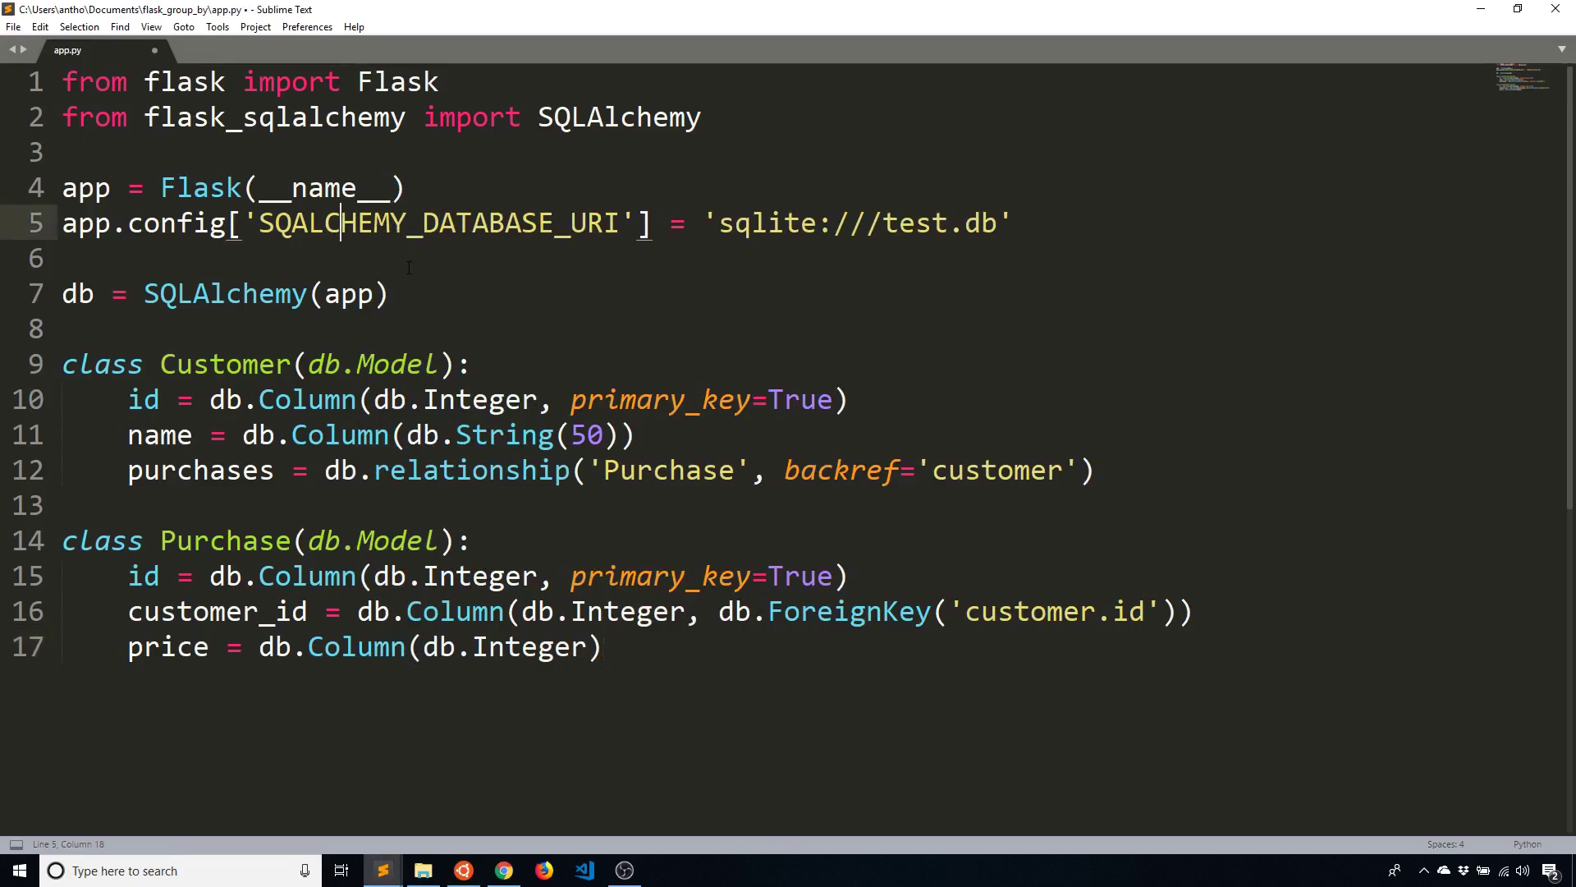
left_click(462, 870)
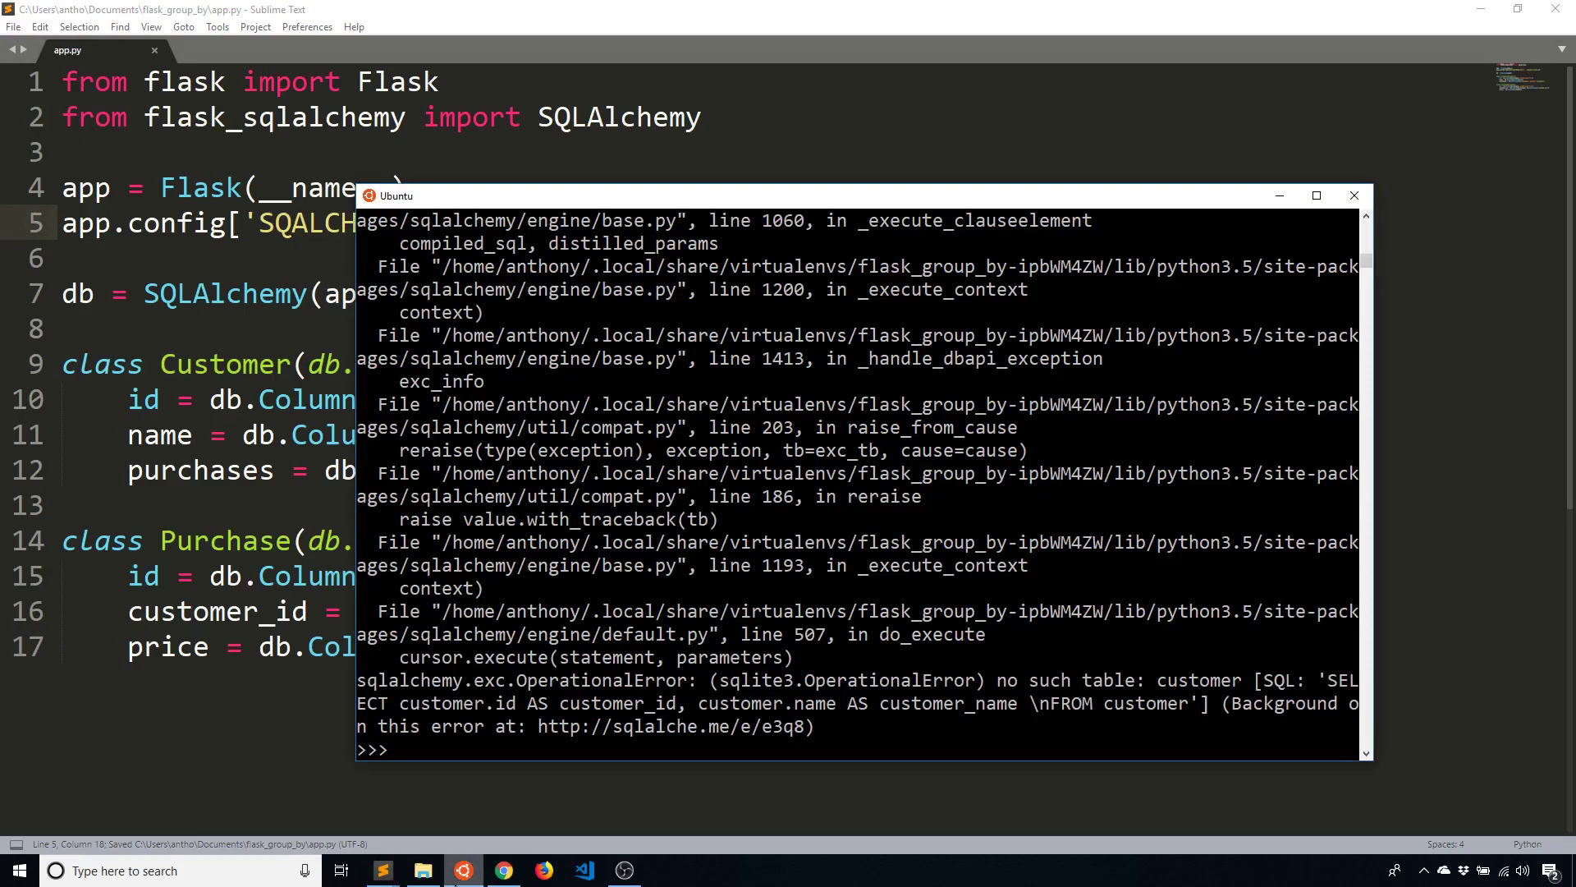
Restart Python and re-run from app import db, Customer, Purchase; the no-URI warning persists
type("from app import db,")
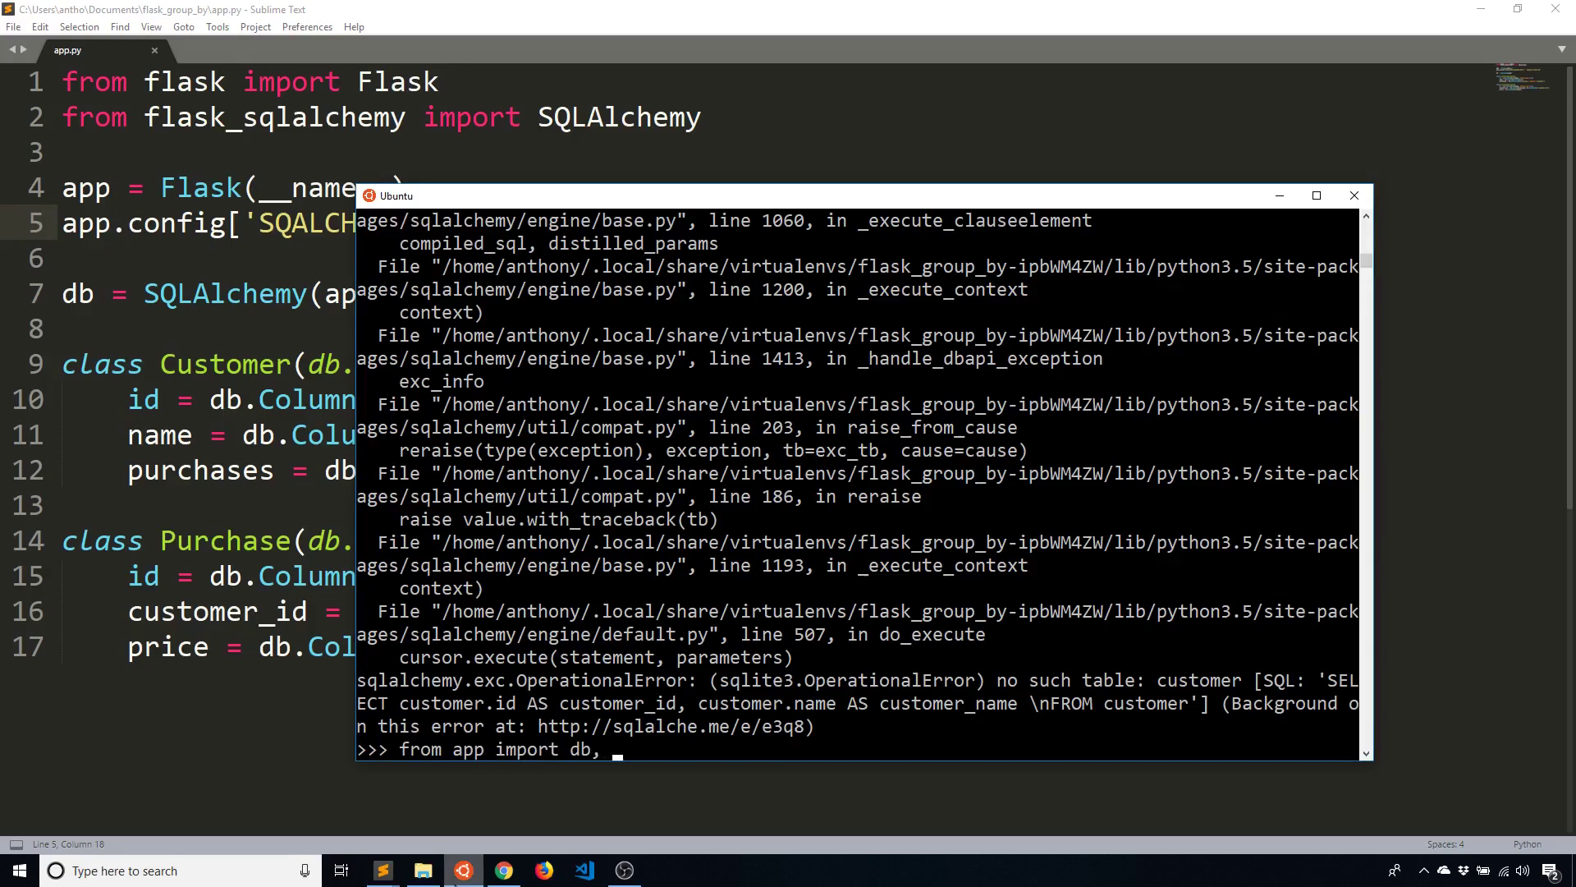
type("Customer")
type("from app")
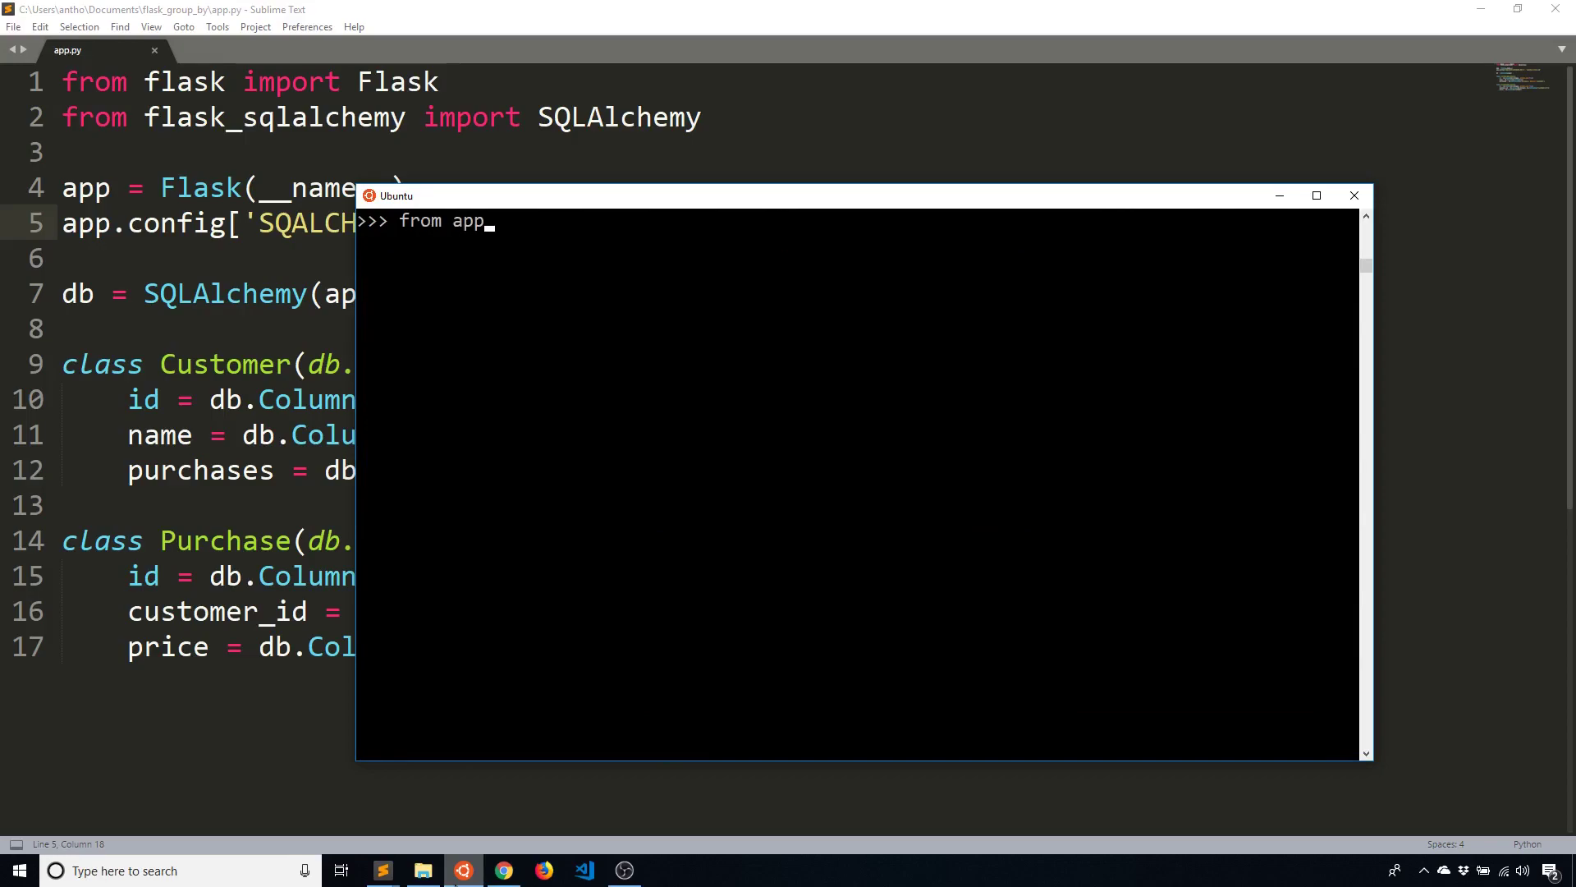
type("import db, C")
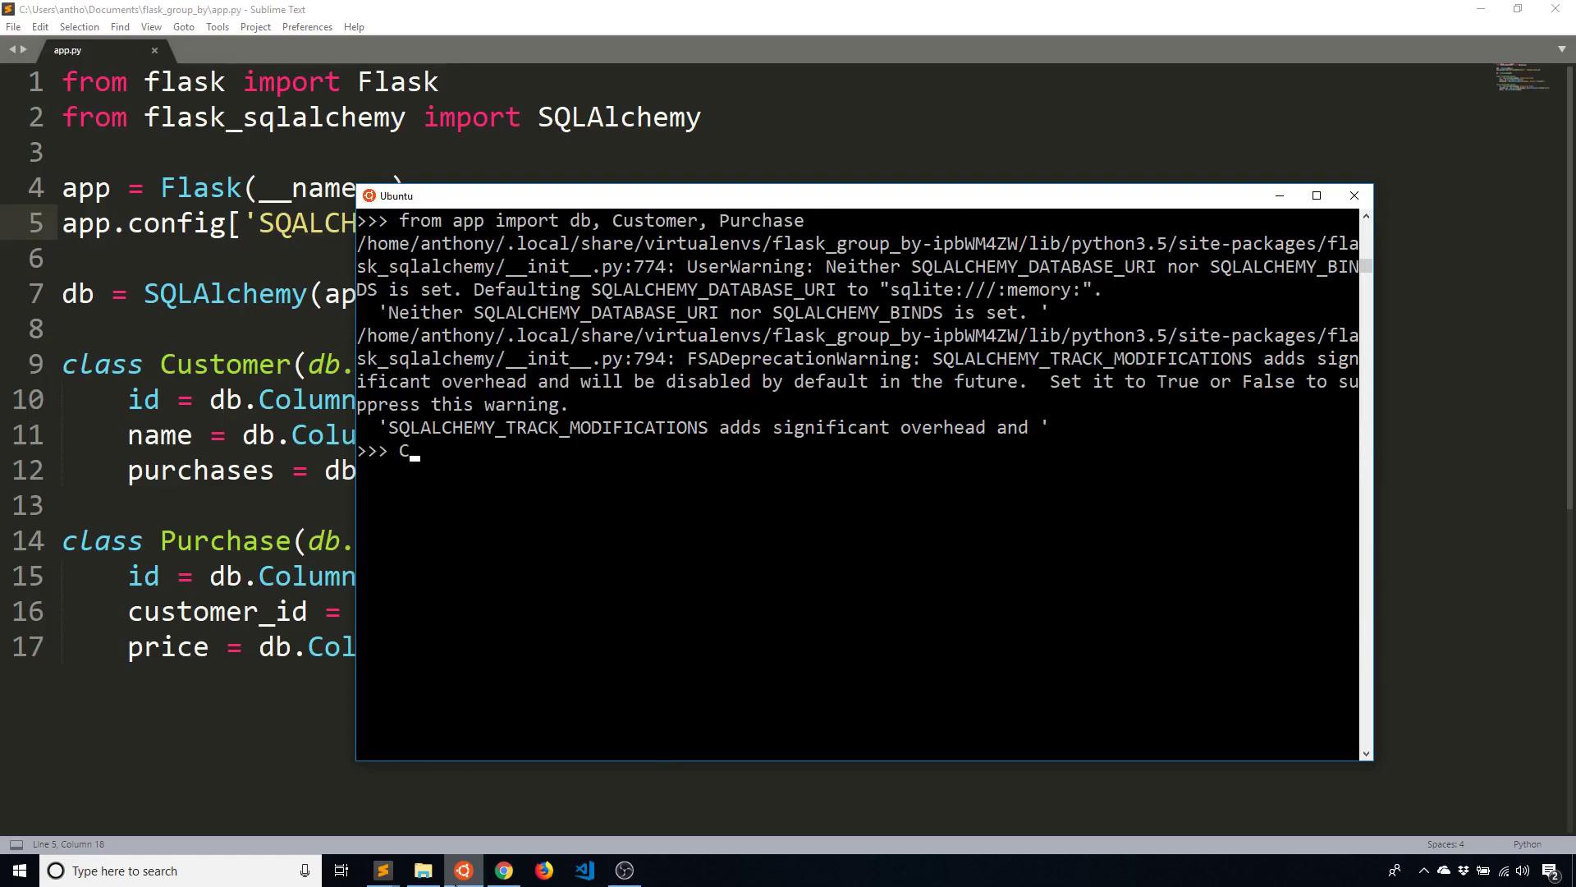
type("ustom")
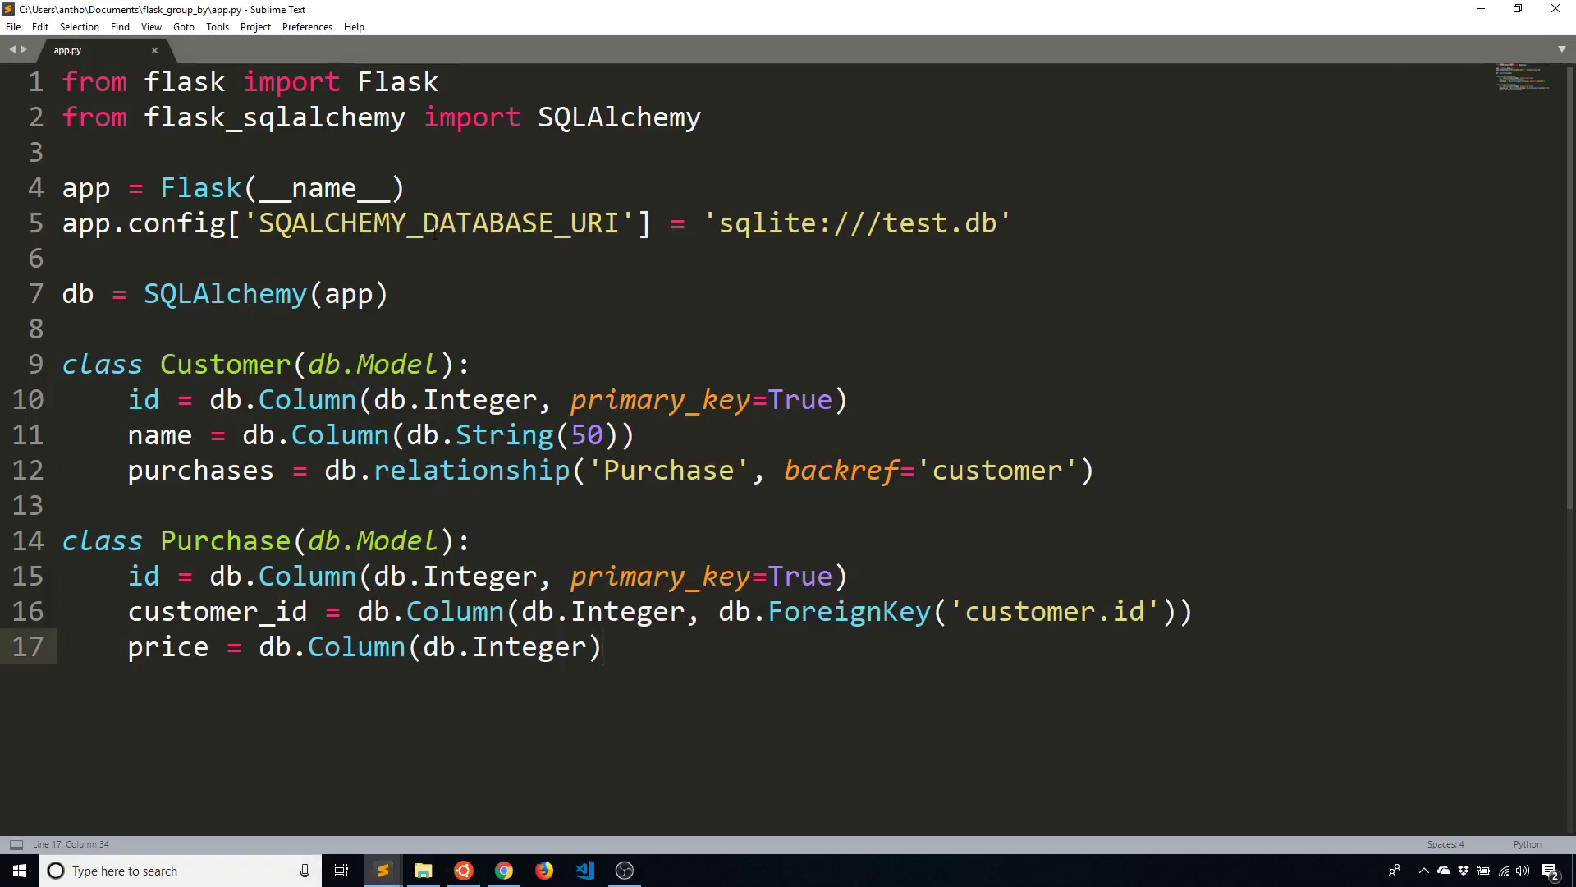
Fix the SQLALCHEMY_DATABASE_URI key on line 5, save, and bring the terminal forward for a fresh Python session
left_click(292, 223)
type("L")
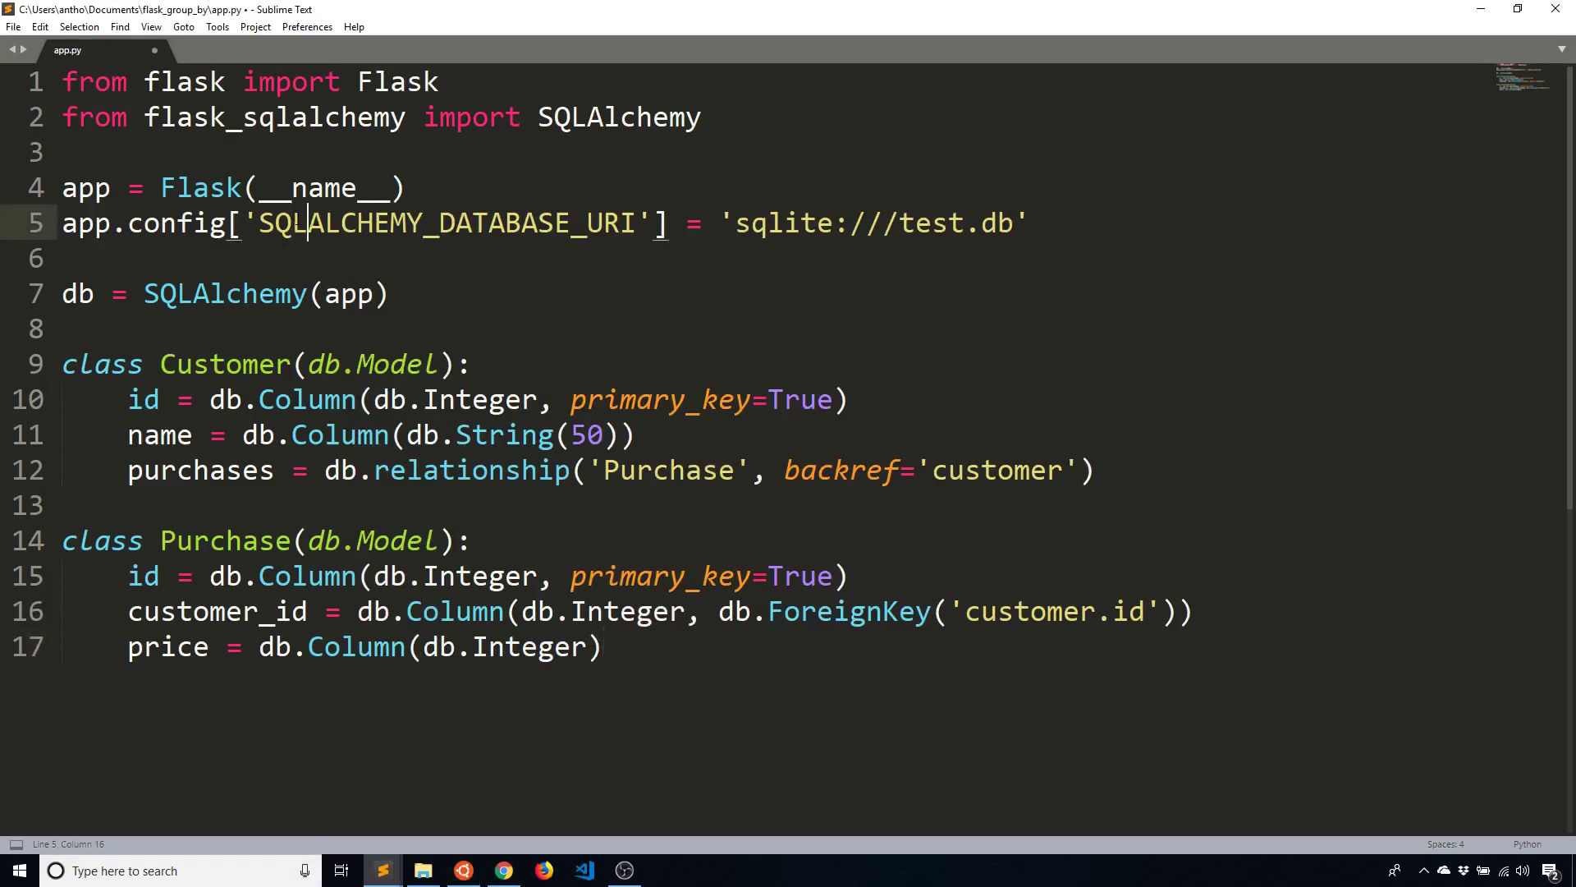
left_click(463, 870)
type("from app import db, C")
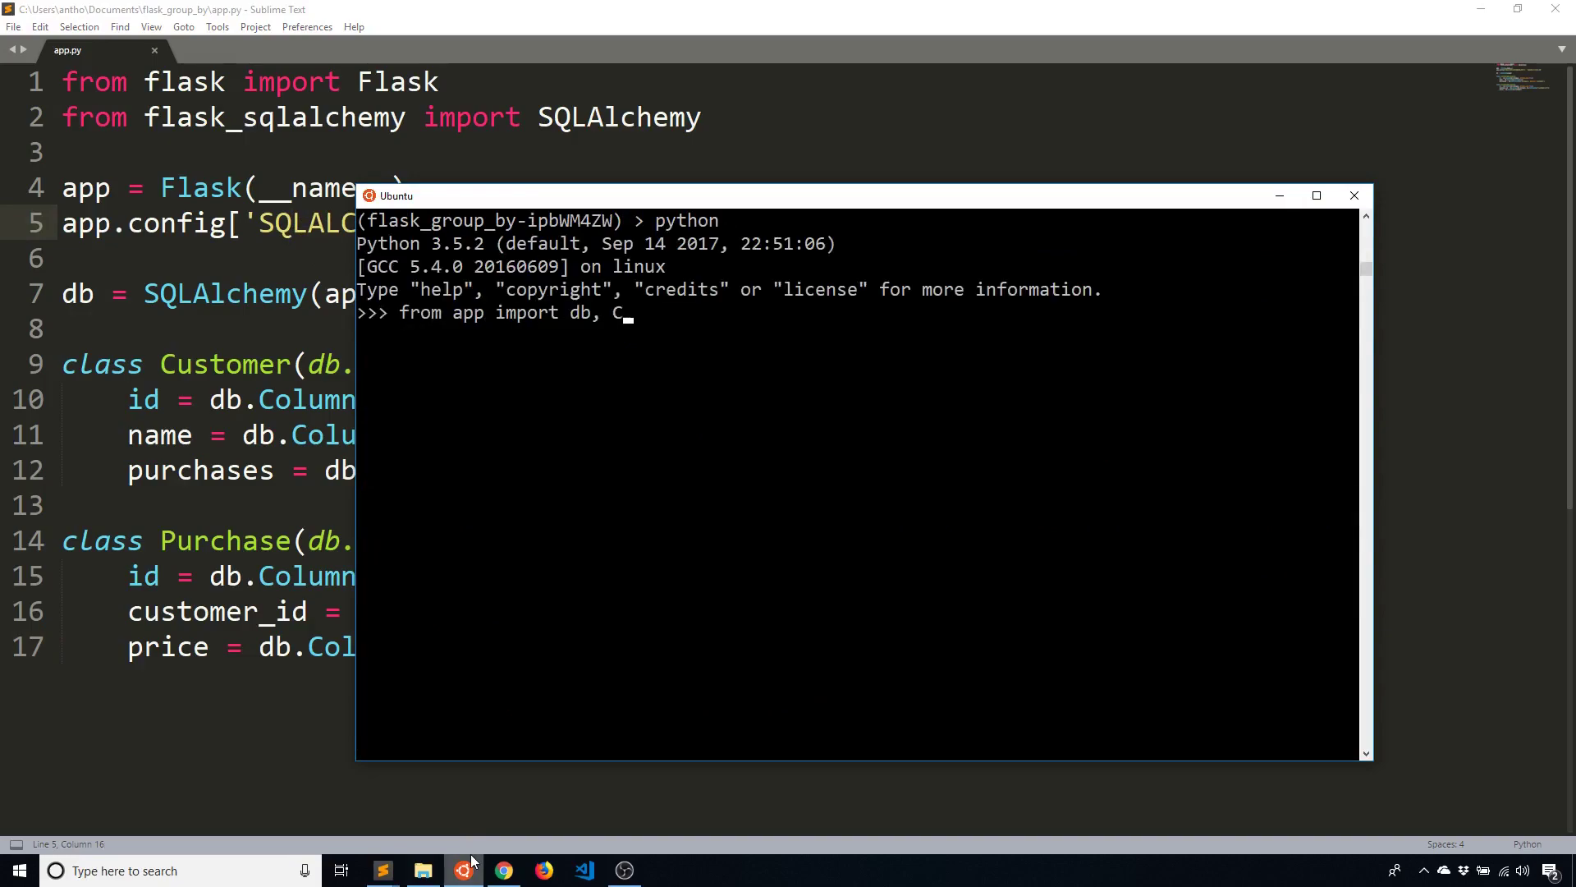
Import db, Customer, Purchase from app and run Customer.query.all(), then clear the screen
type("ustomer, PUr")
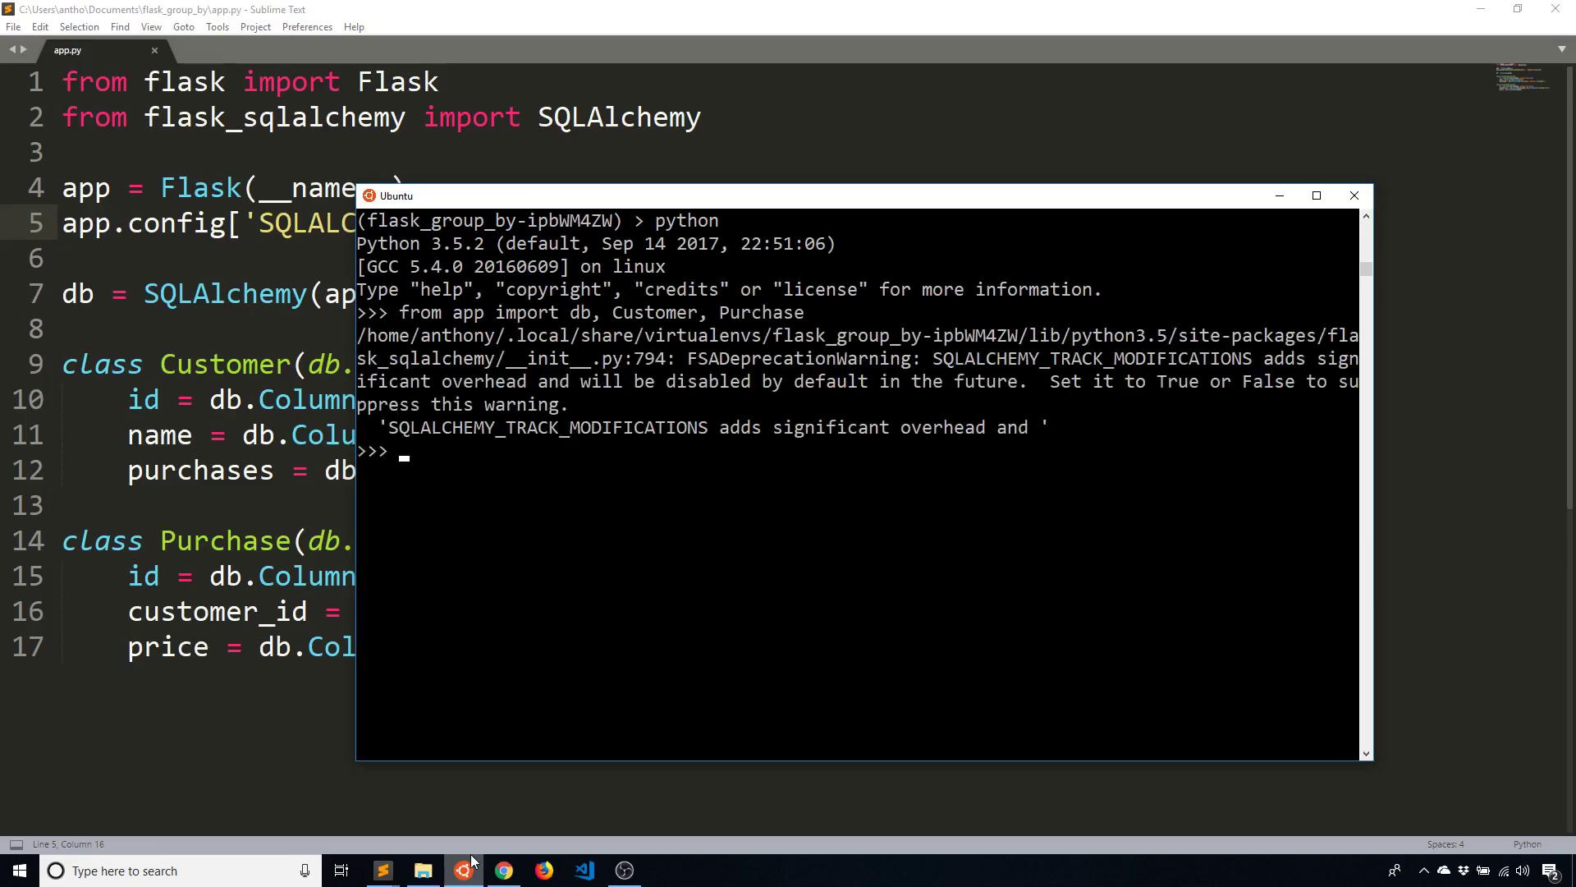
type("Customer.query.all(")
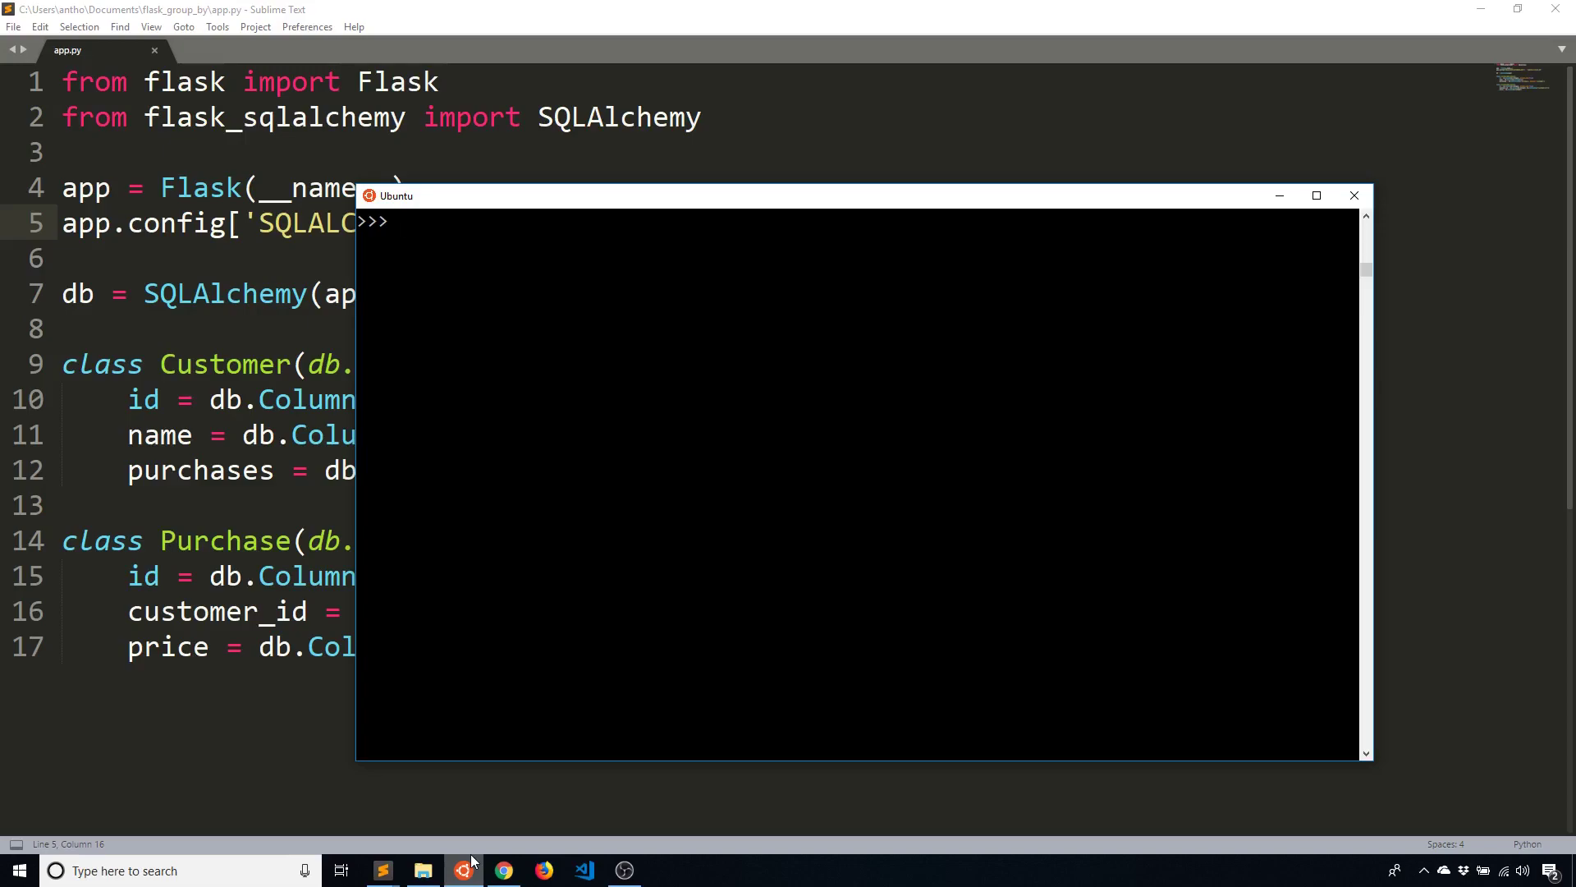
Begin db.session.query(Customer).outerjoin( at the REPL prompt
type("db")
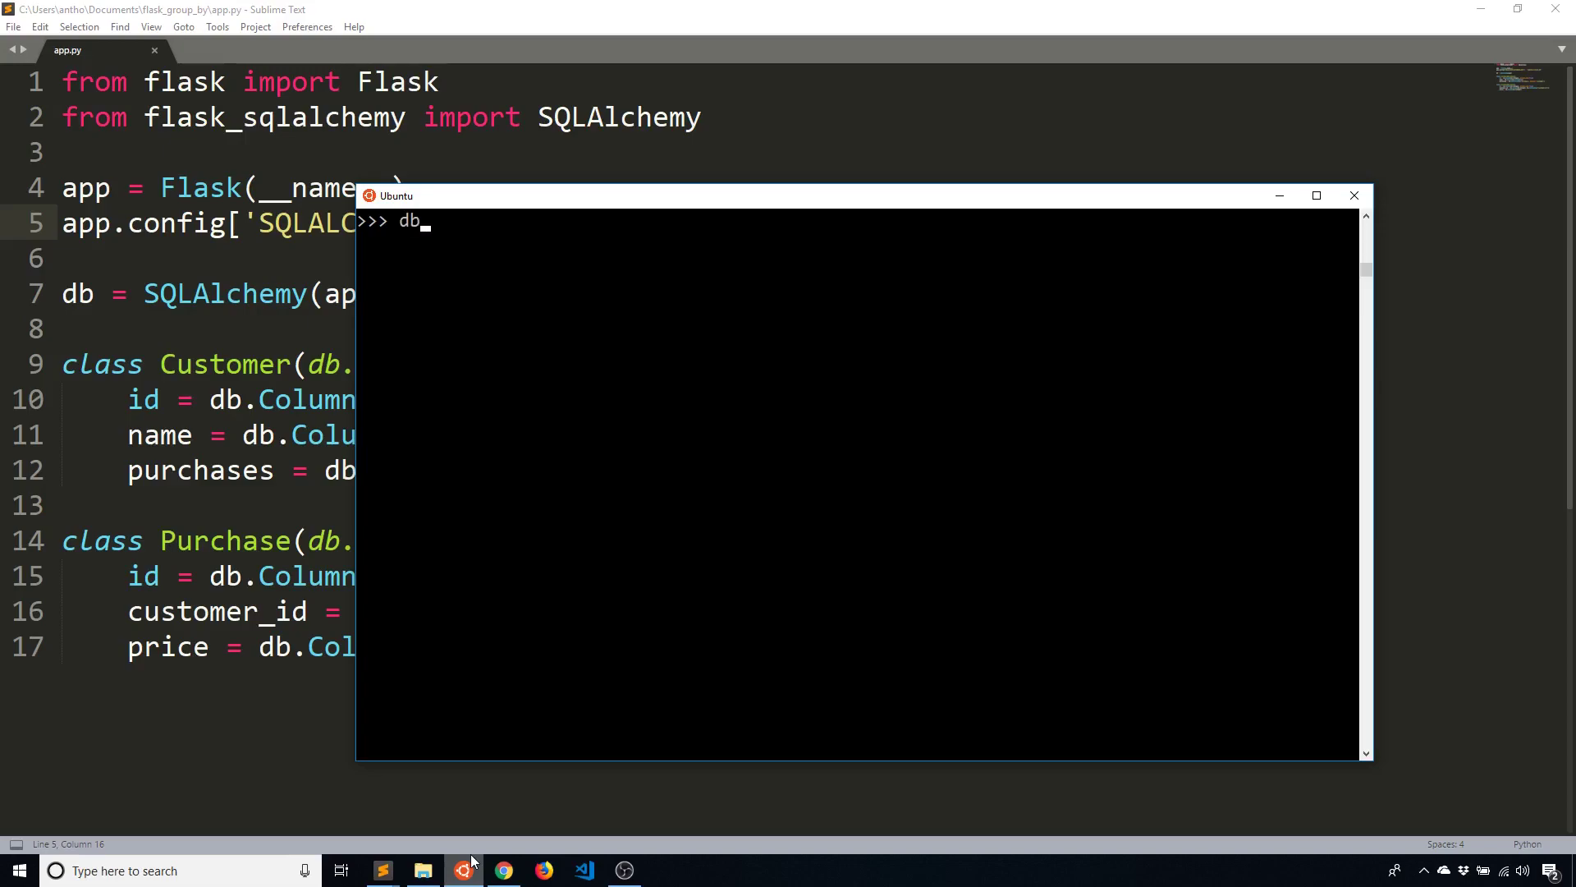
type(".session")
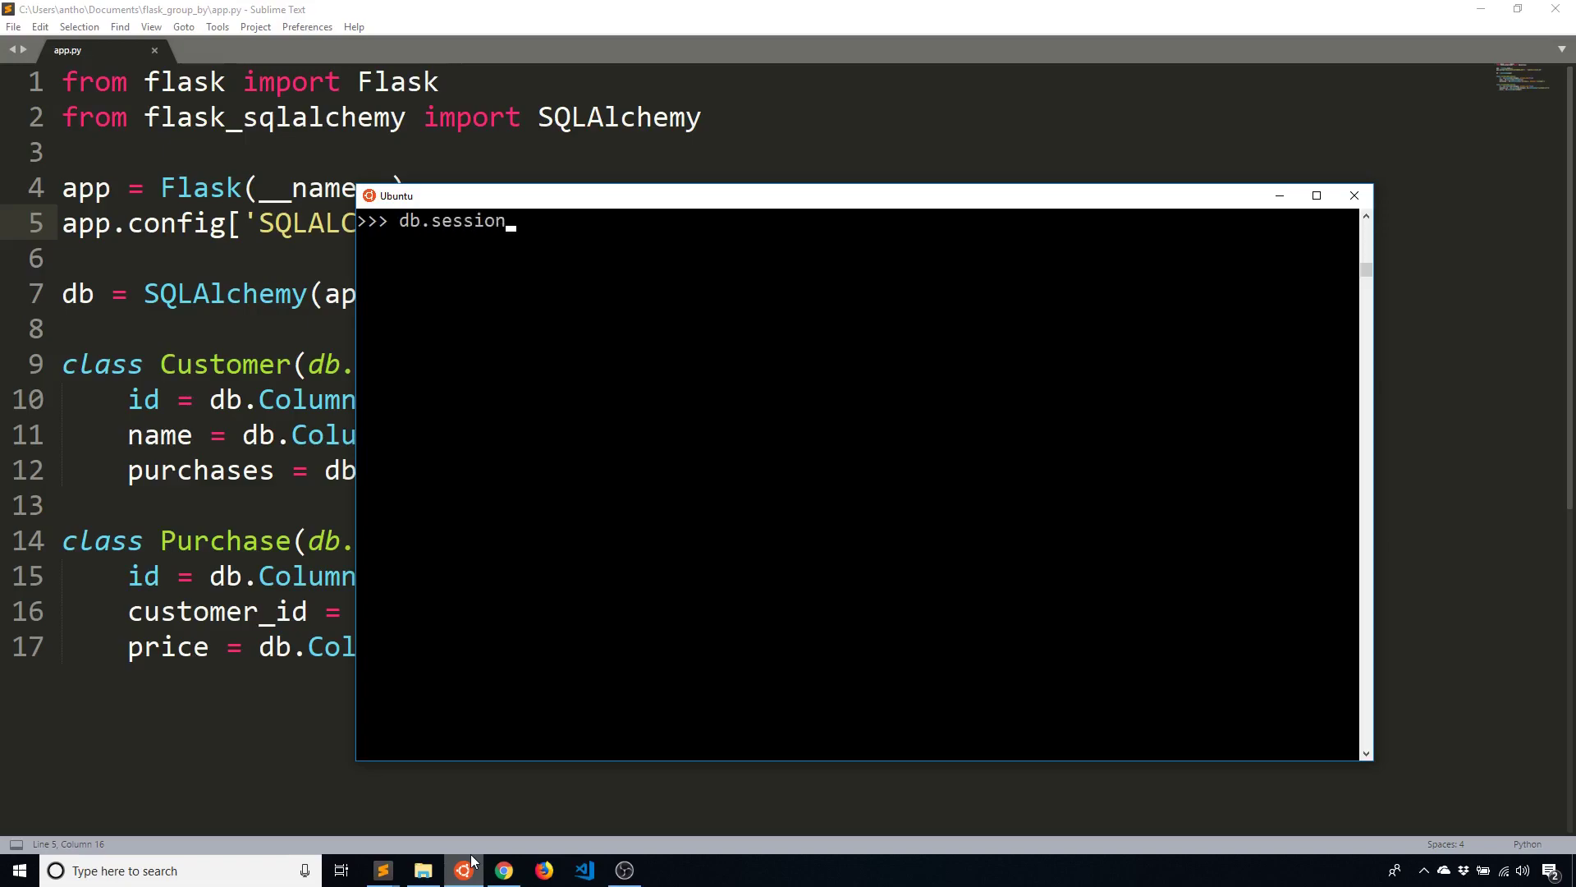
type(".query(")
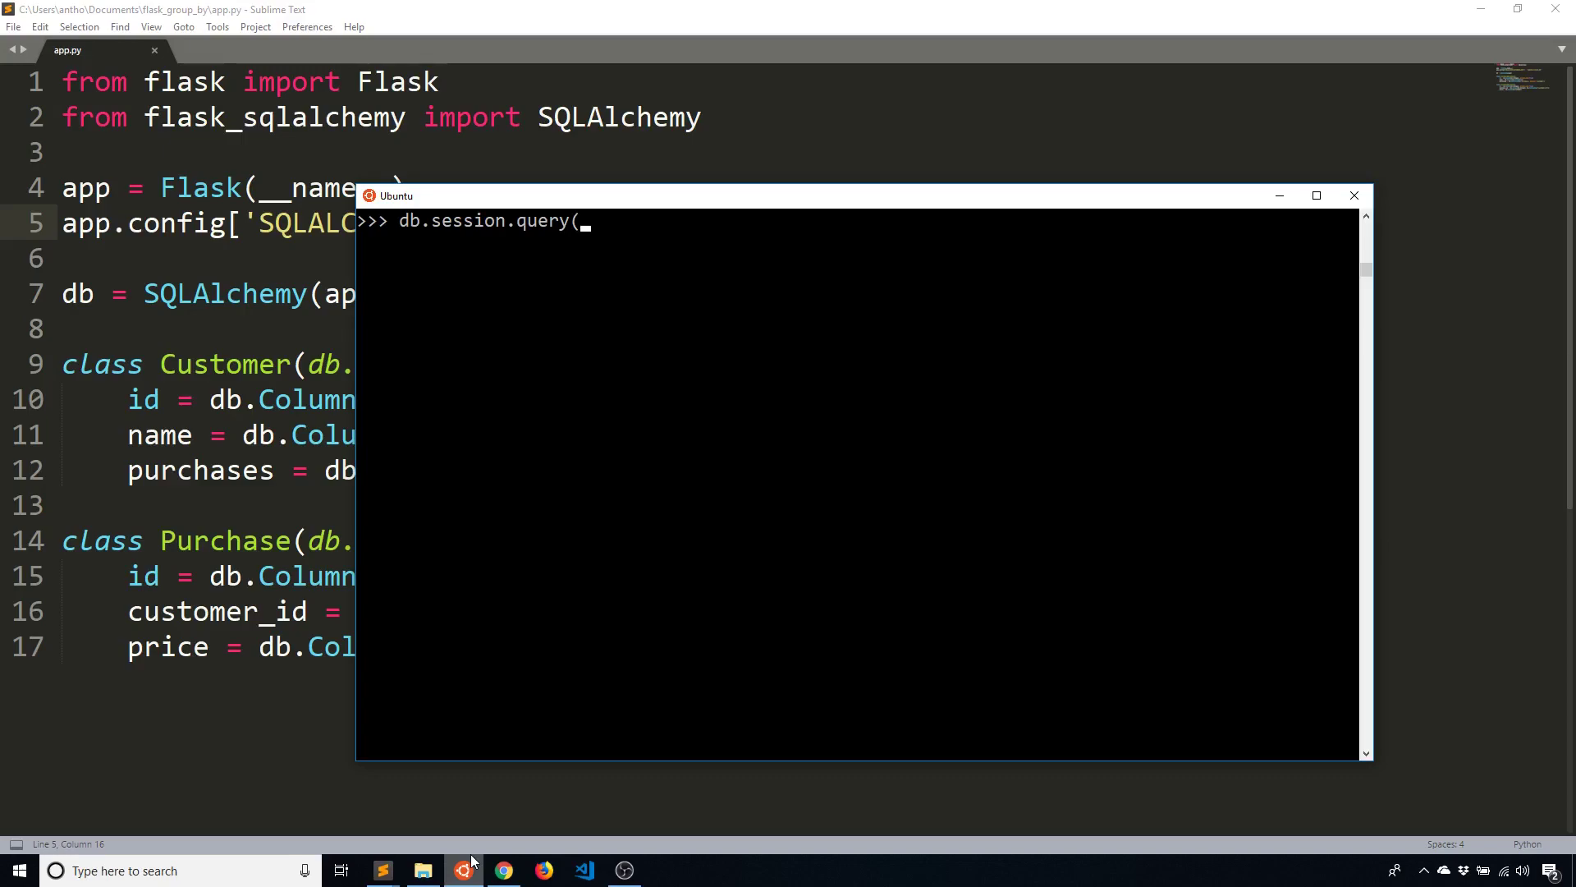
type("Customer)")
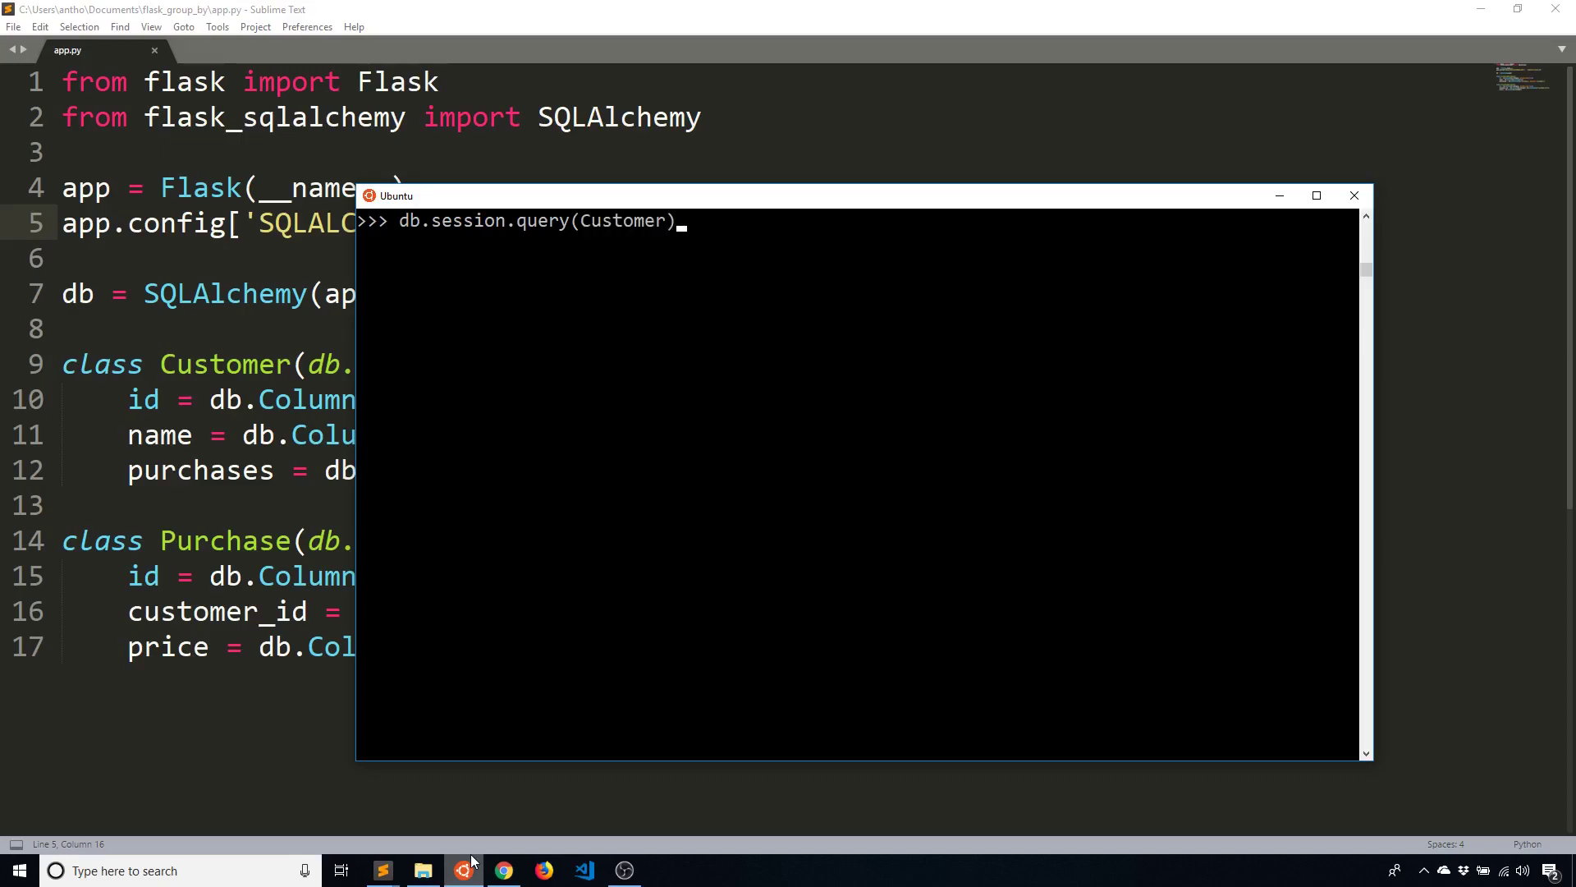
type(".")
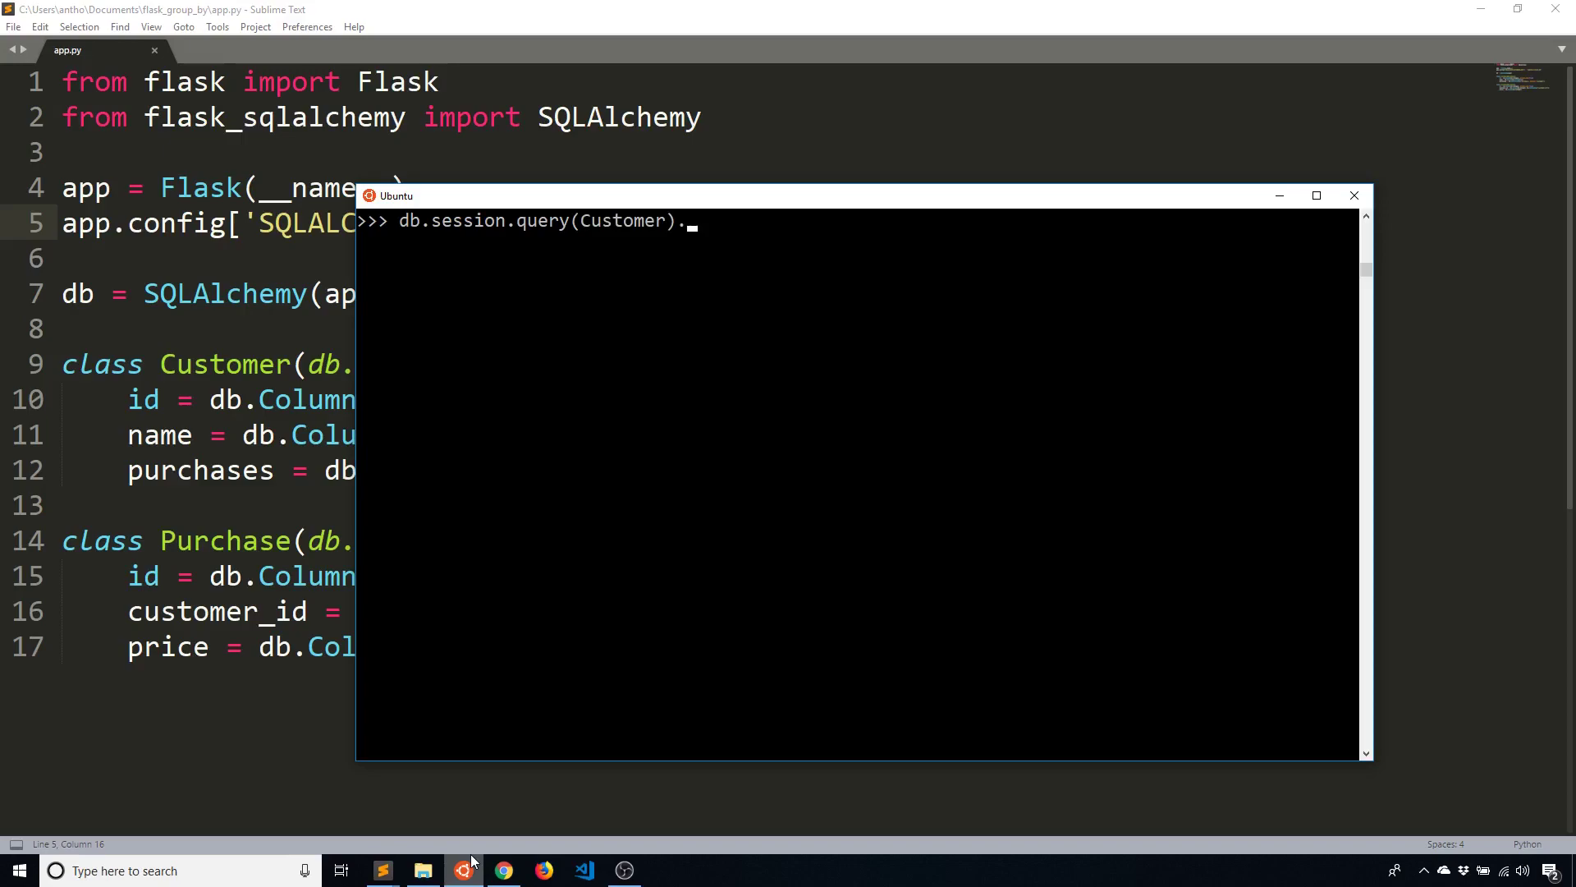
type("outerjoin(")
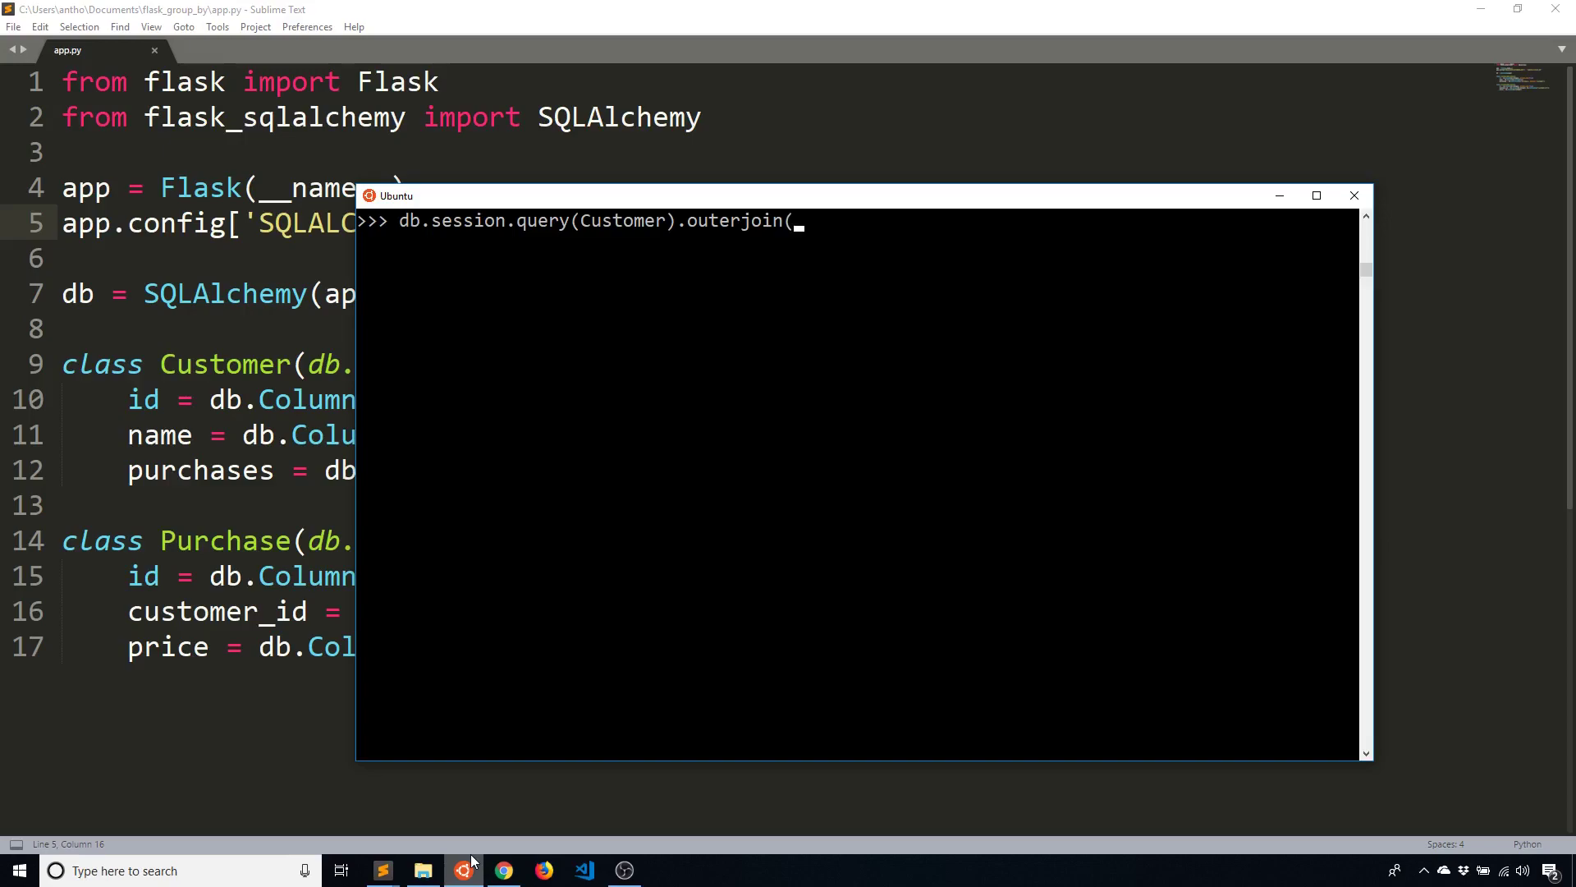
Complete the join as outerjoin(Purchase, customer.id == purchase.customer_id) and start chaining .group_by
type("Pur")
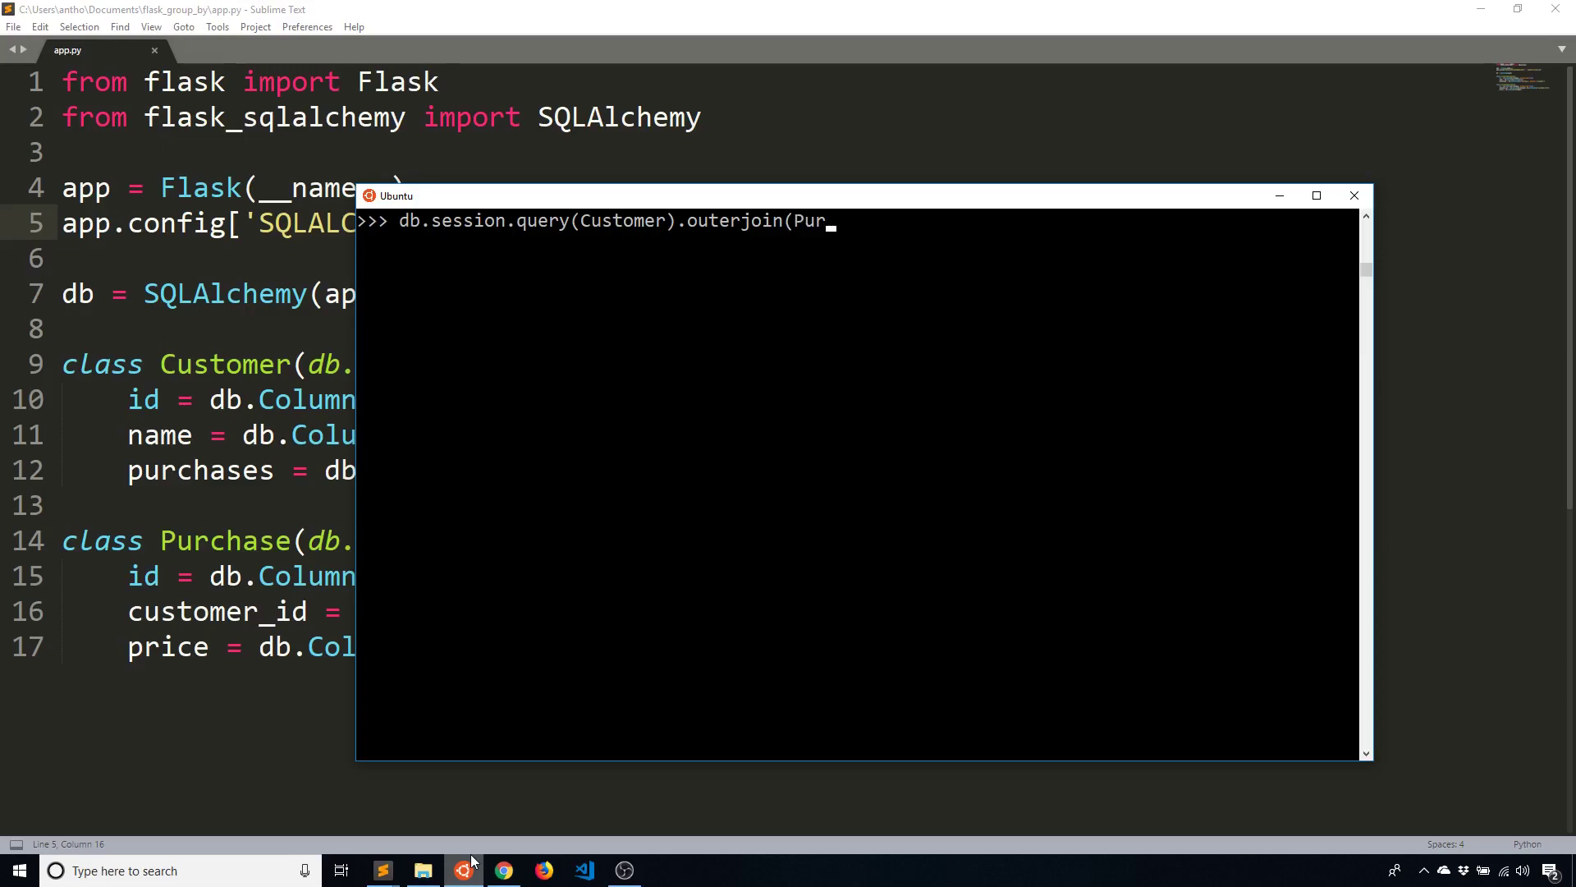
type("chase,")
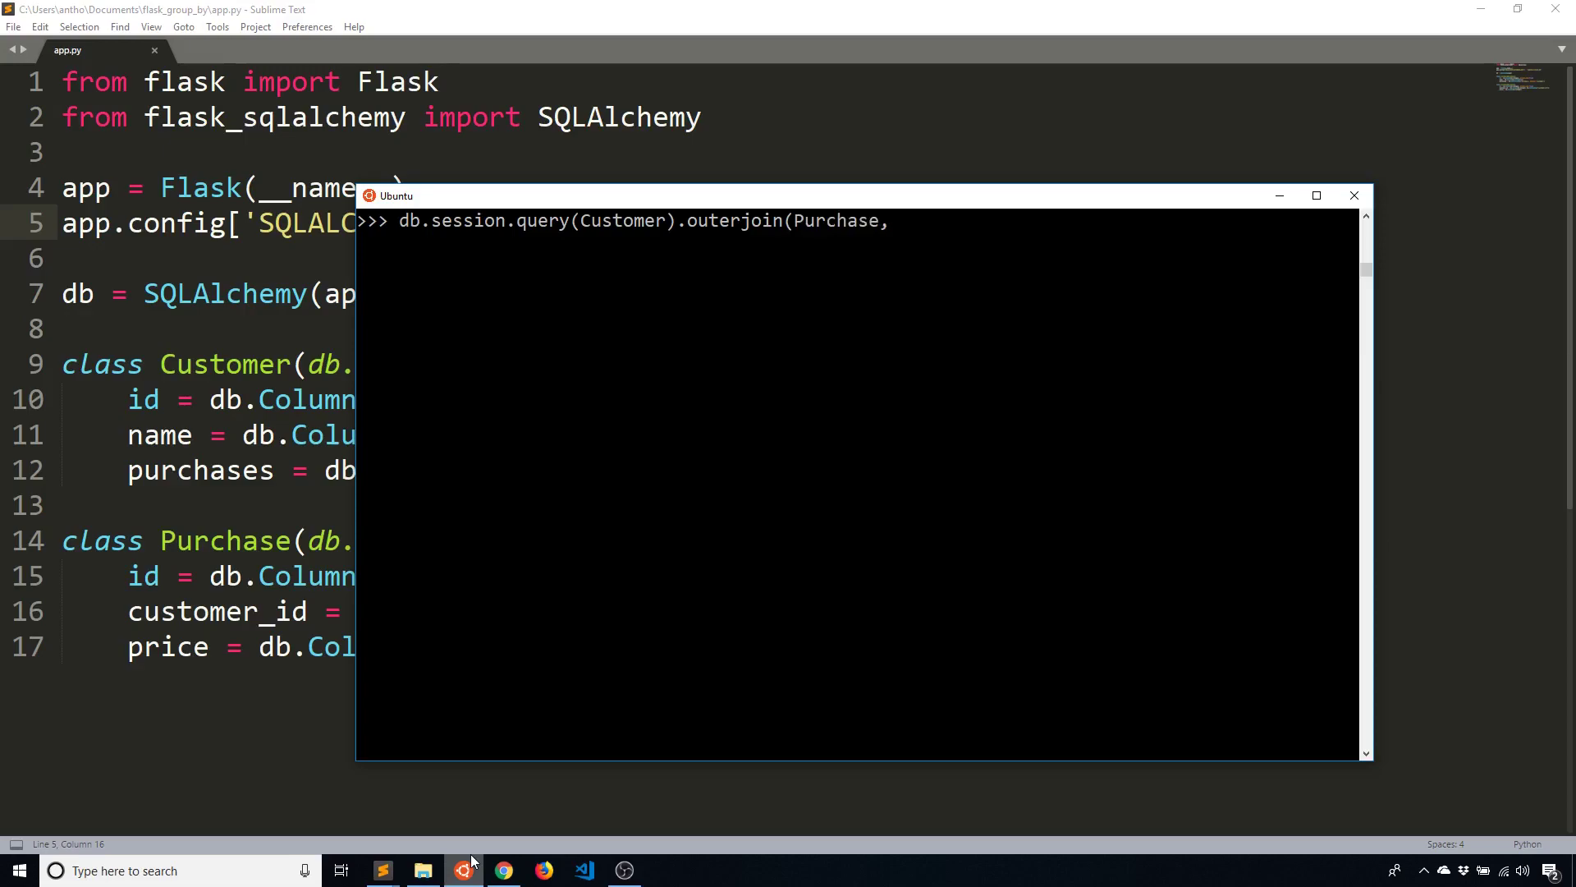
type("customer")
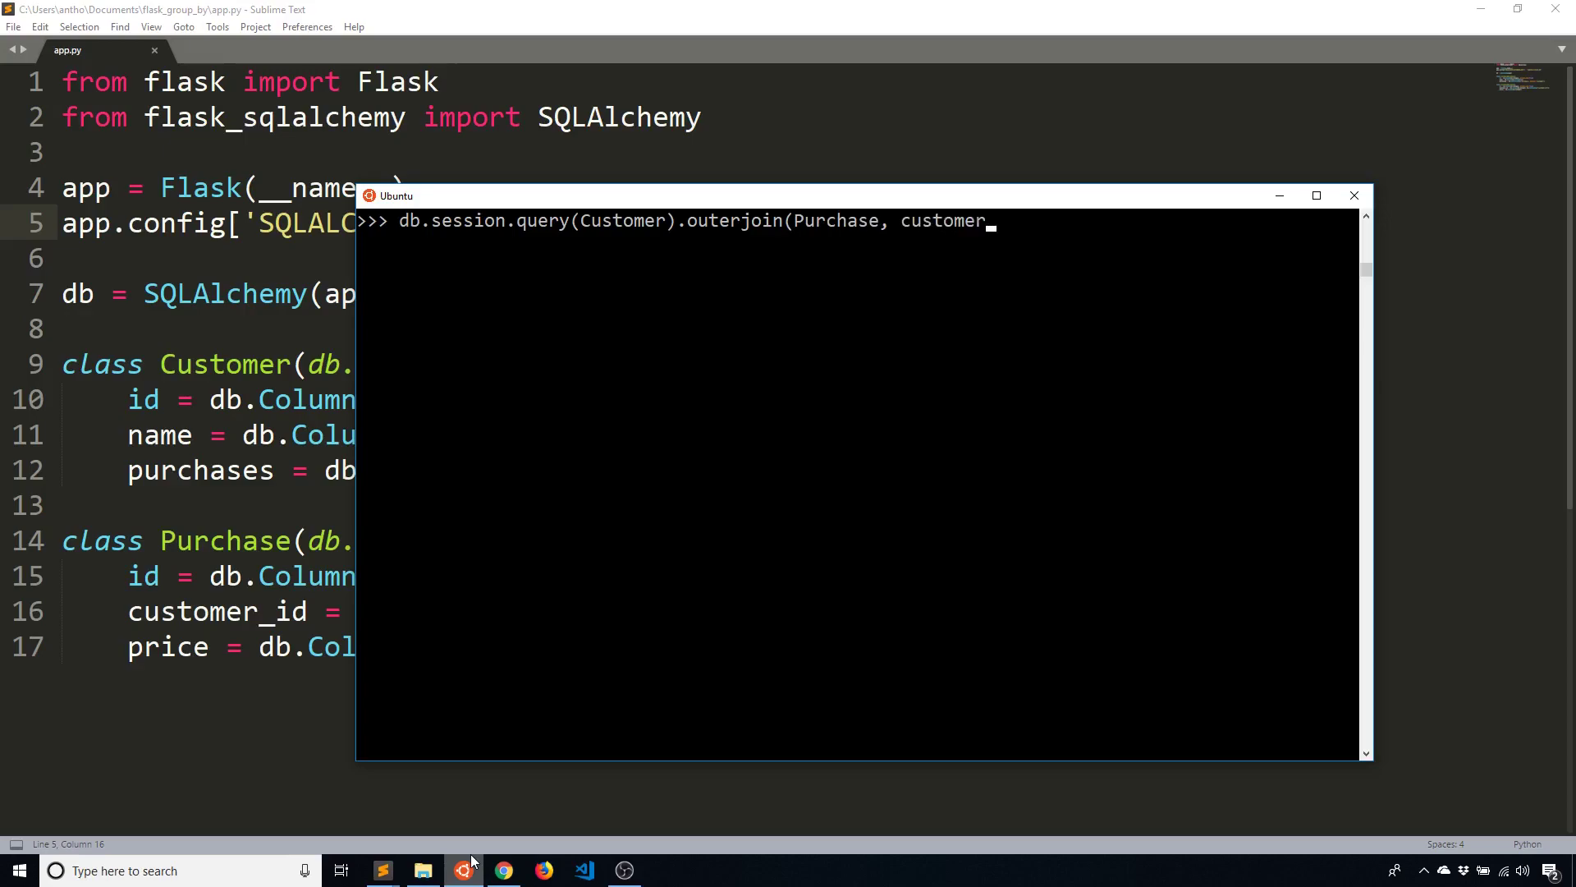
type(".id ==")
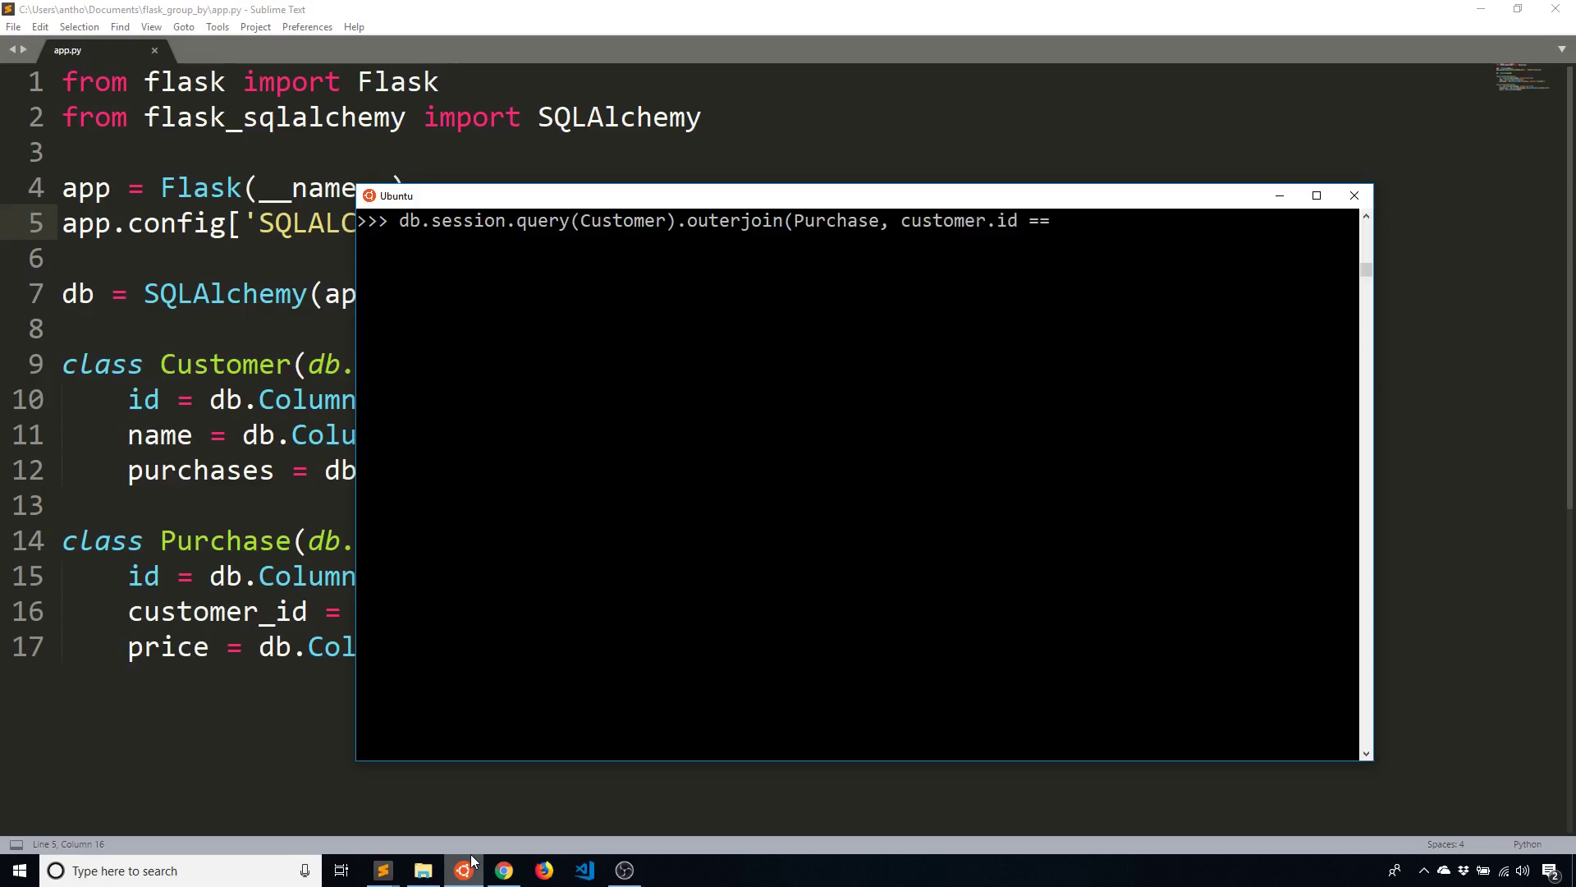
type("purchase.cust")
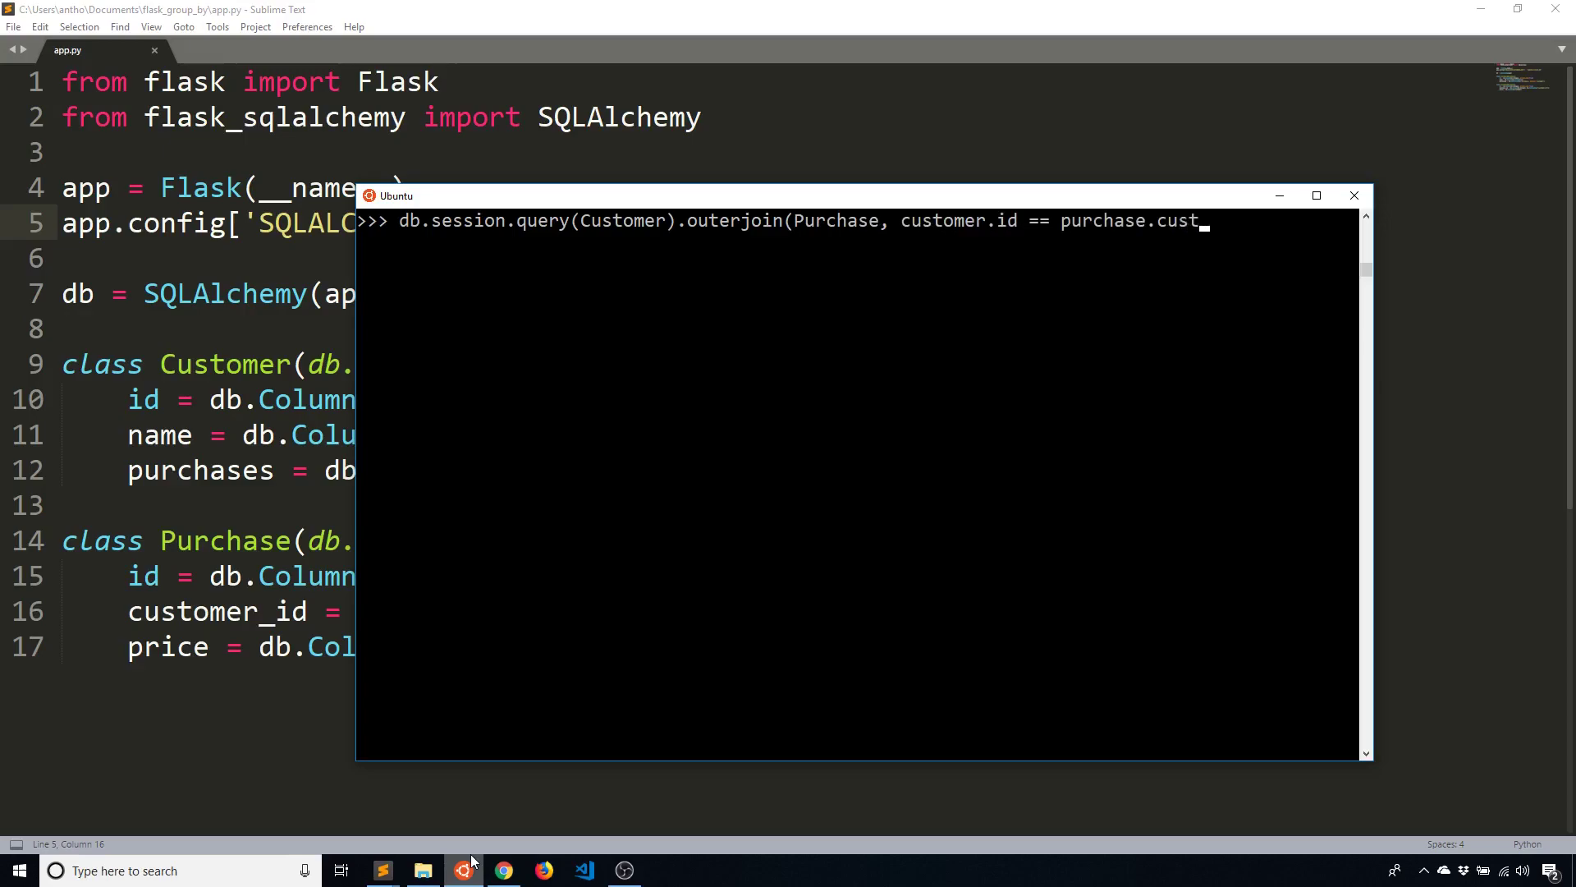
type("omer_id)")
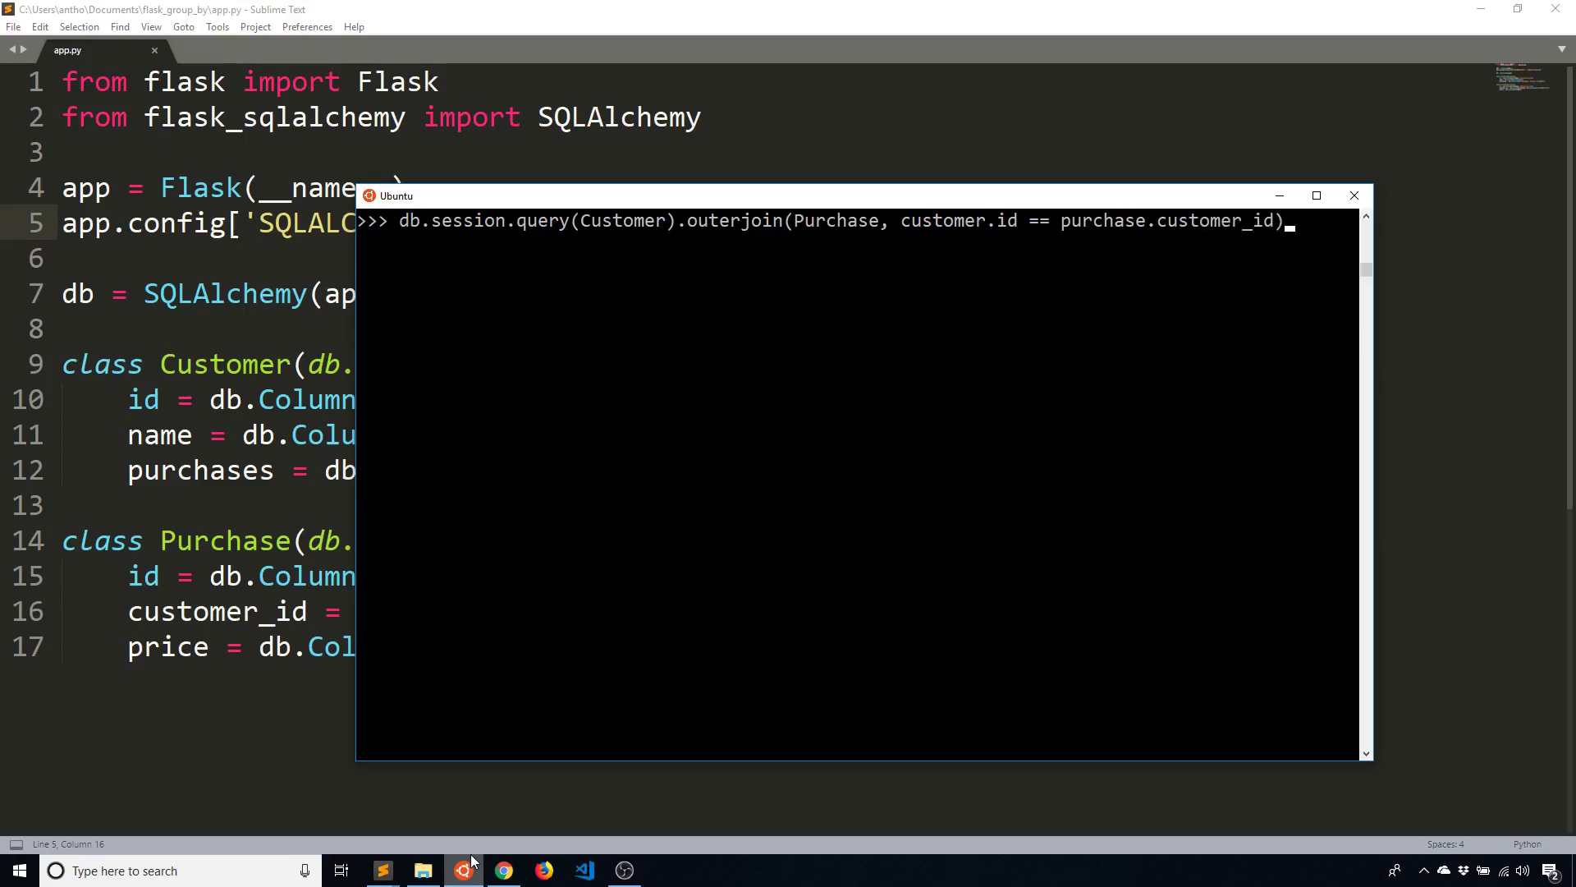
mouse_move(1056, 232)
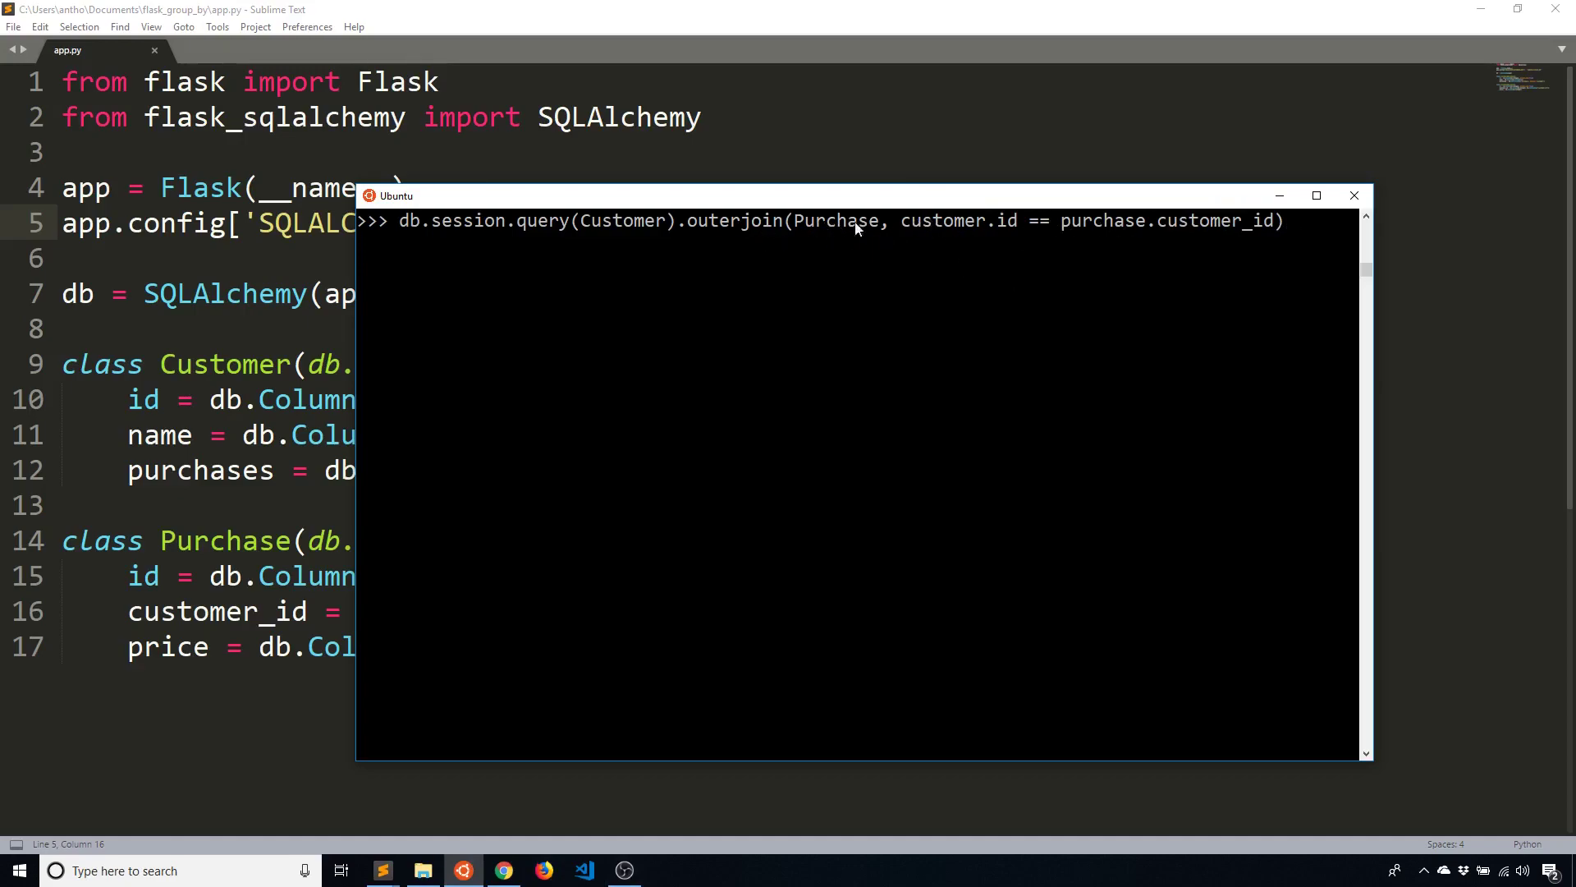
mouse_move(811, 251)
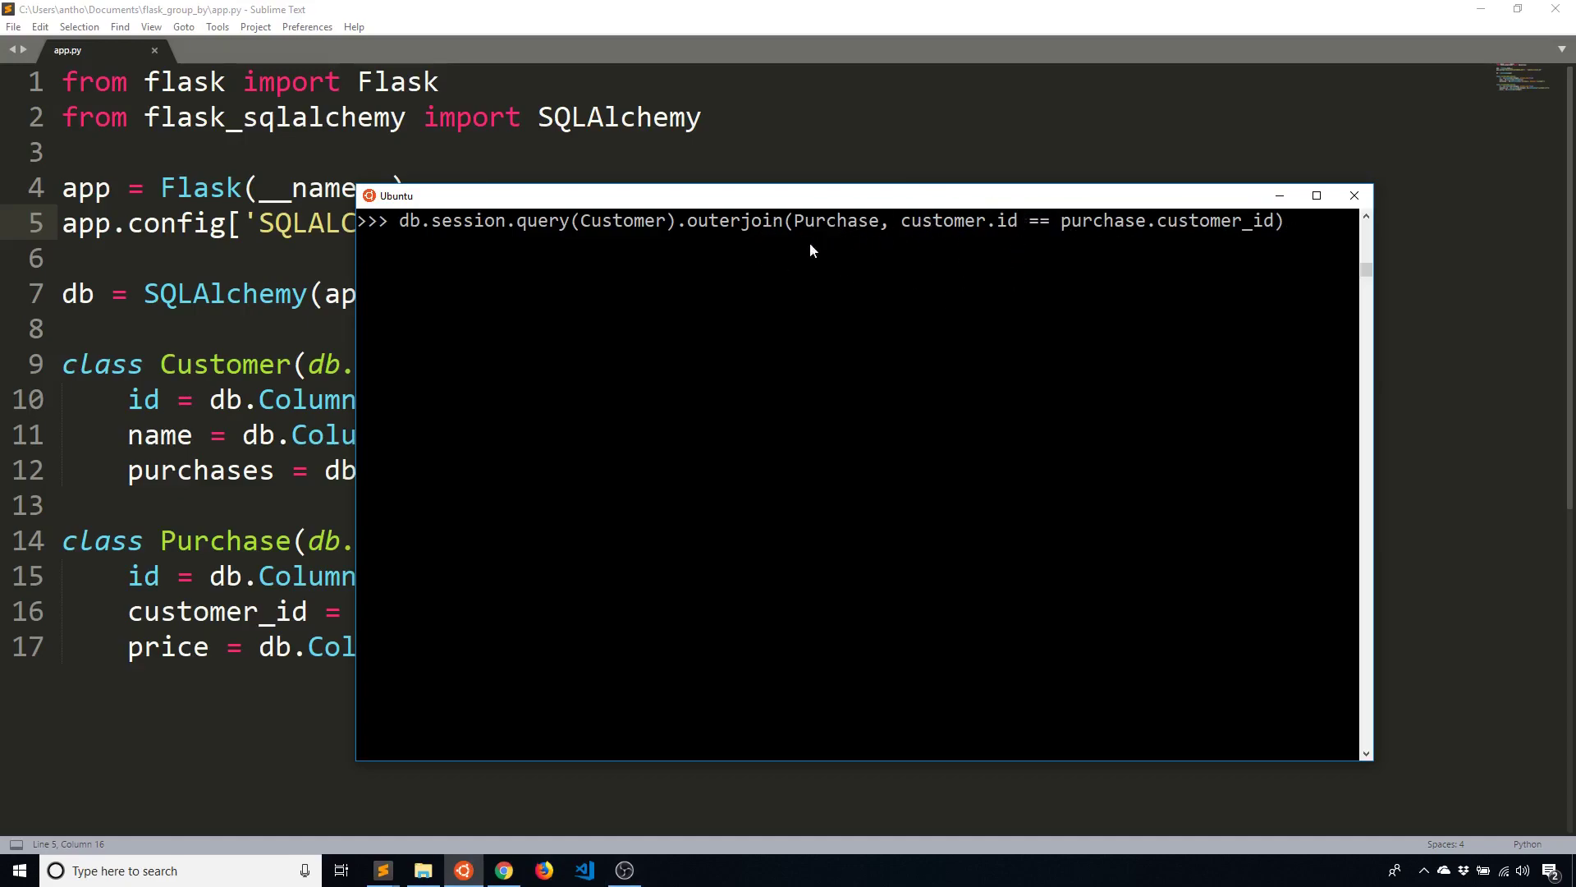
mouse_move(935, 220)
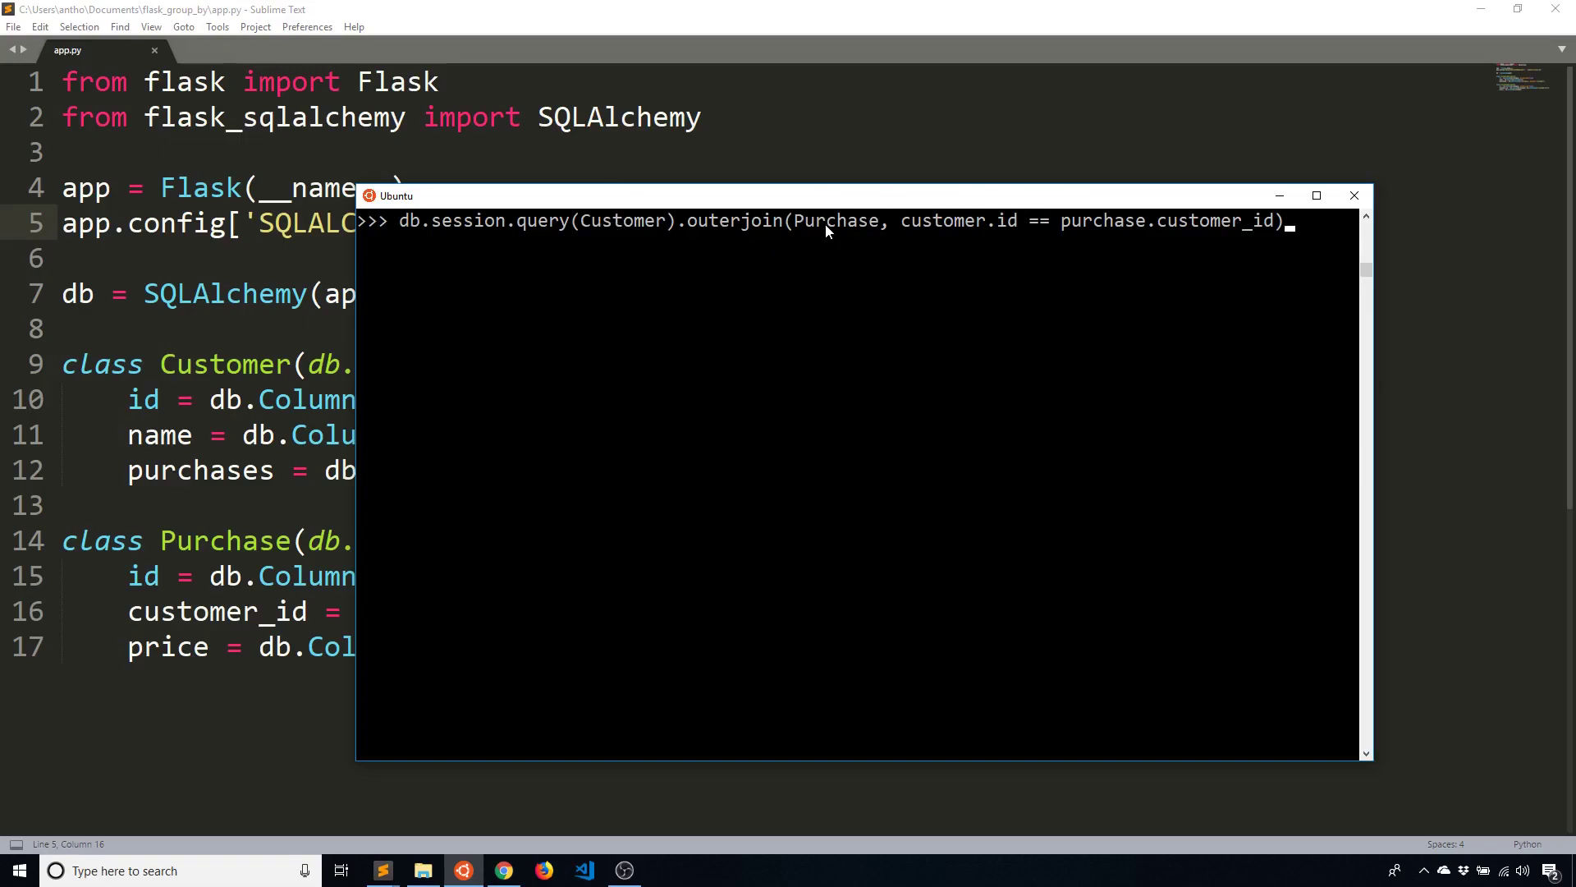
mouse_move(802, 233)
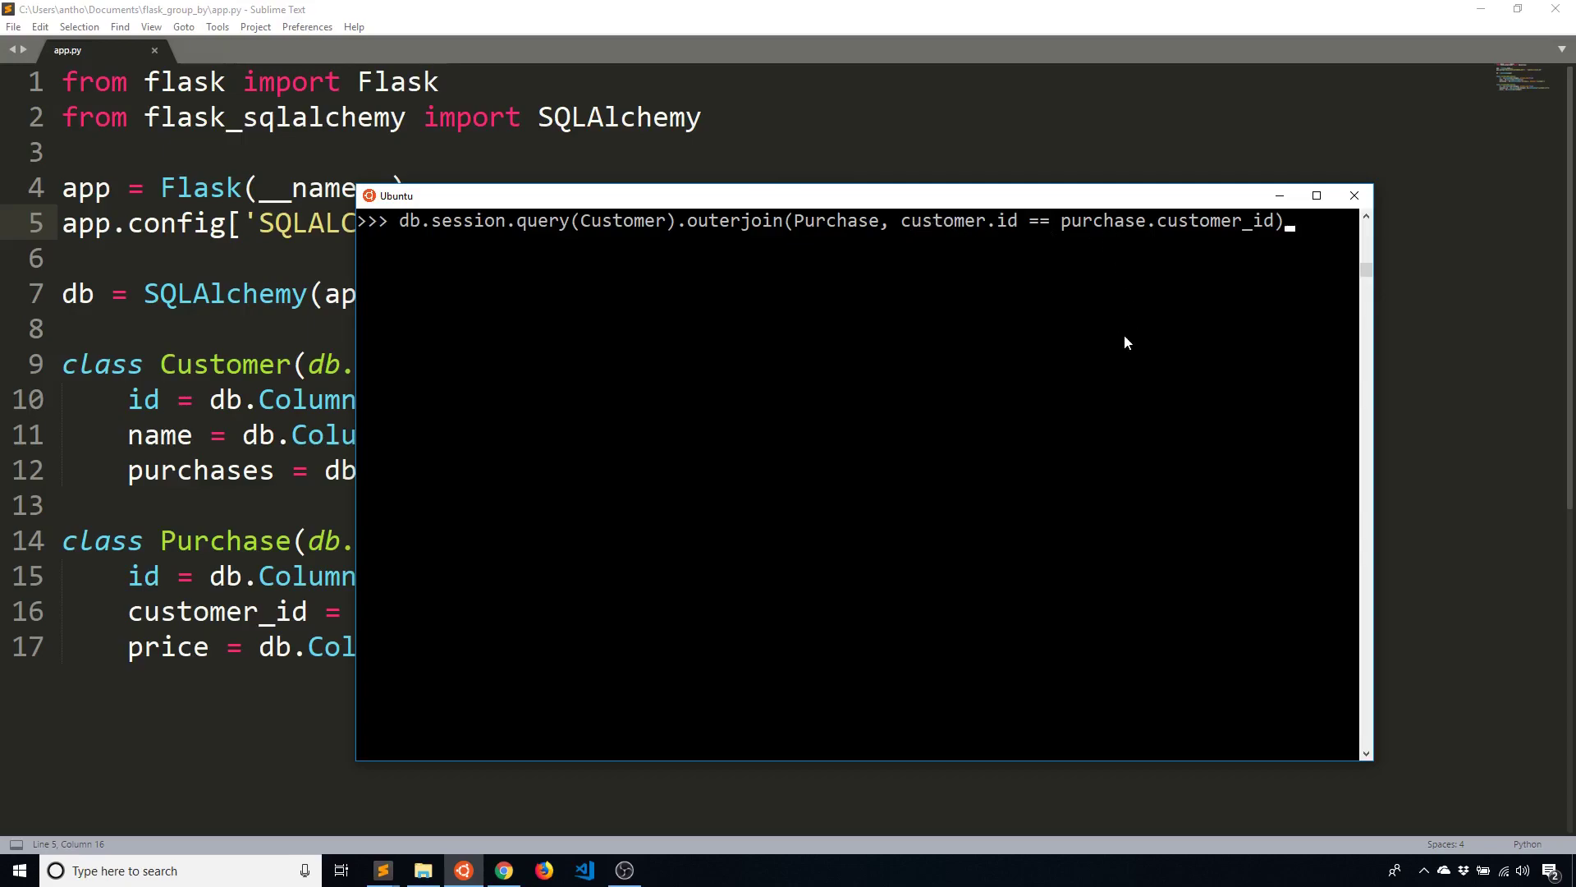
type(".group_by(C")
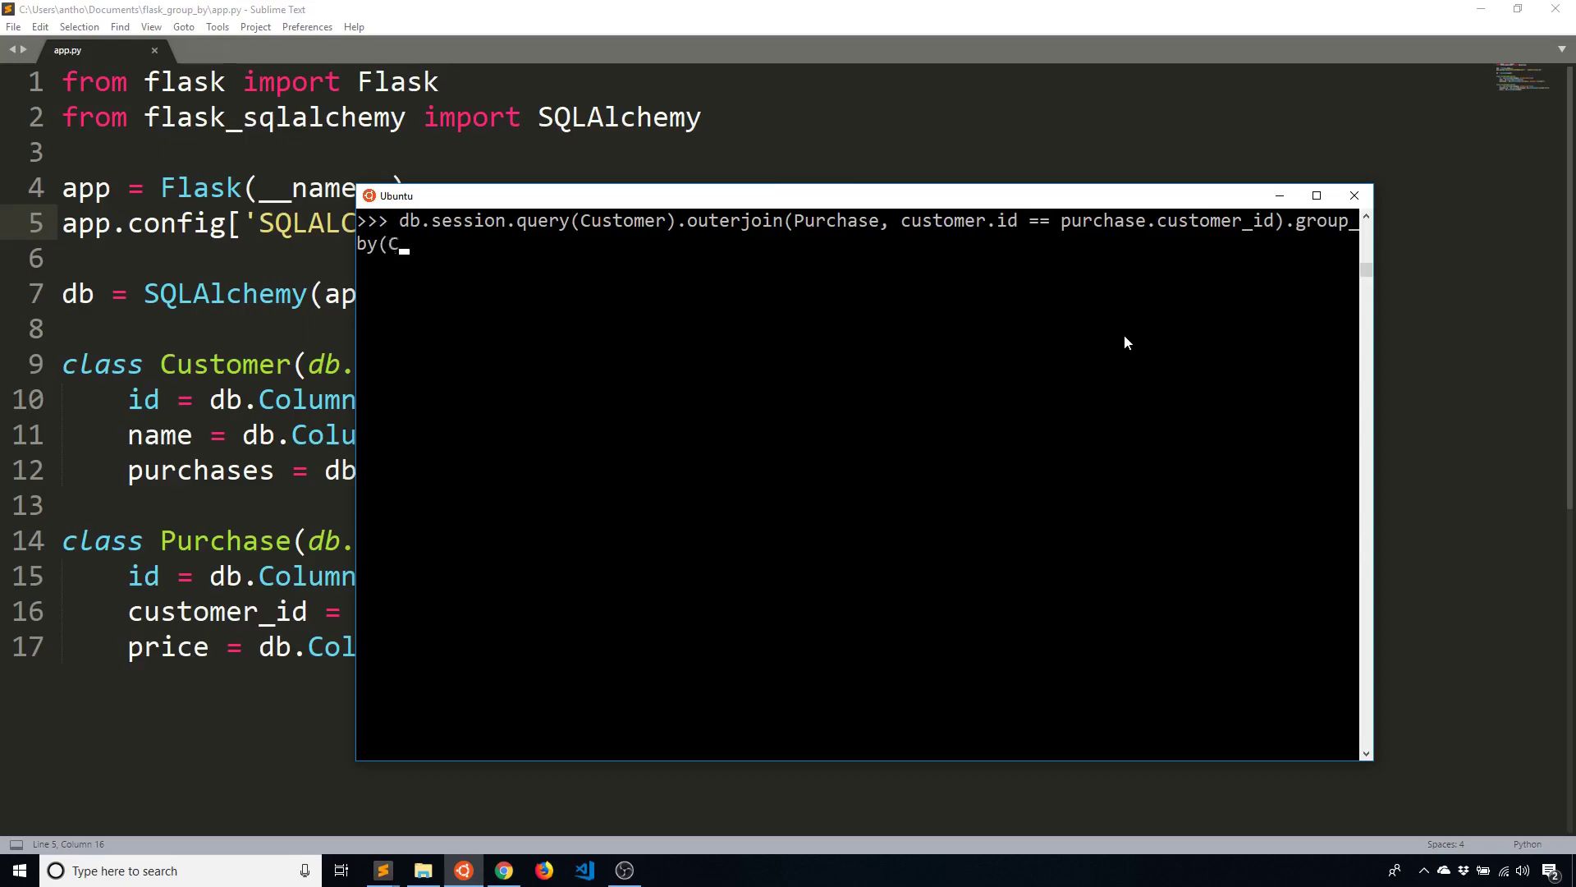
Group by Customer.name, count Purchase.customer_id with db.func.count, and run it: Anthony 5, Carlos 4, Penny 0, Sara 6
type("ustomer.name).all()")
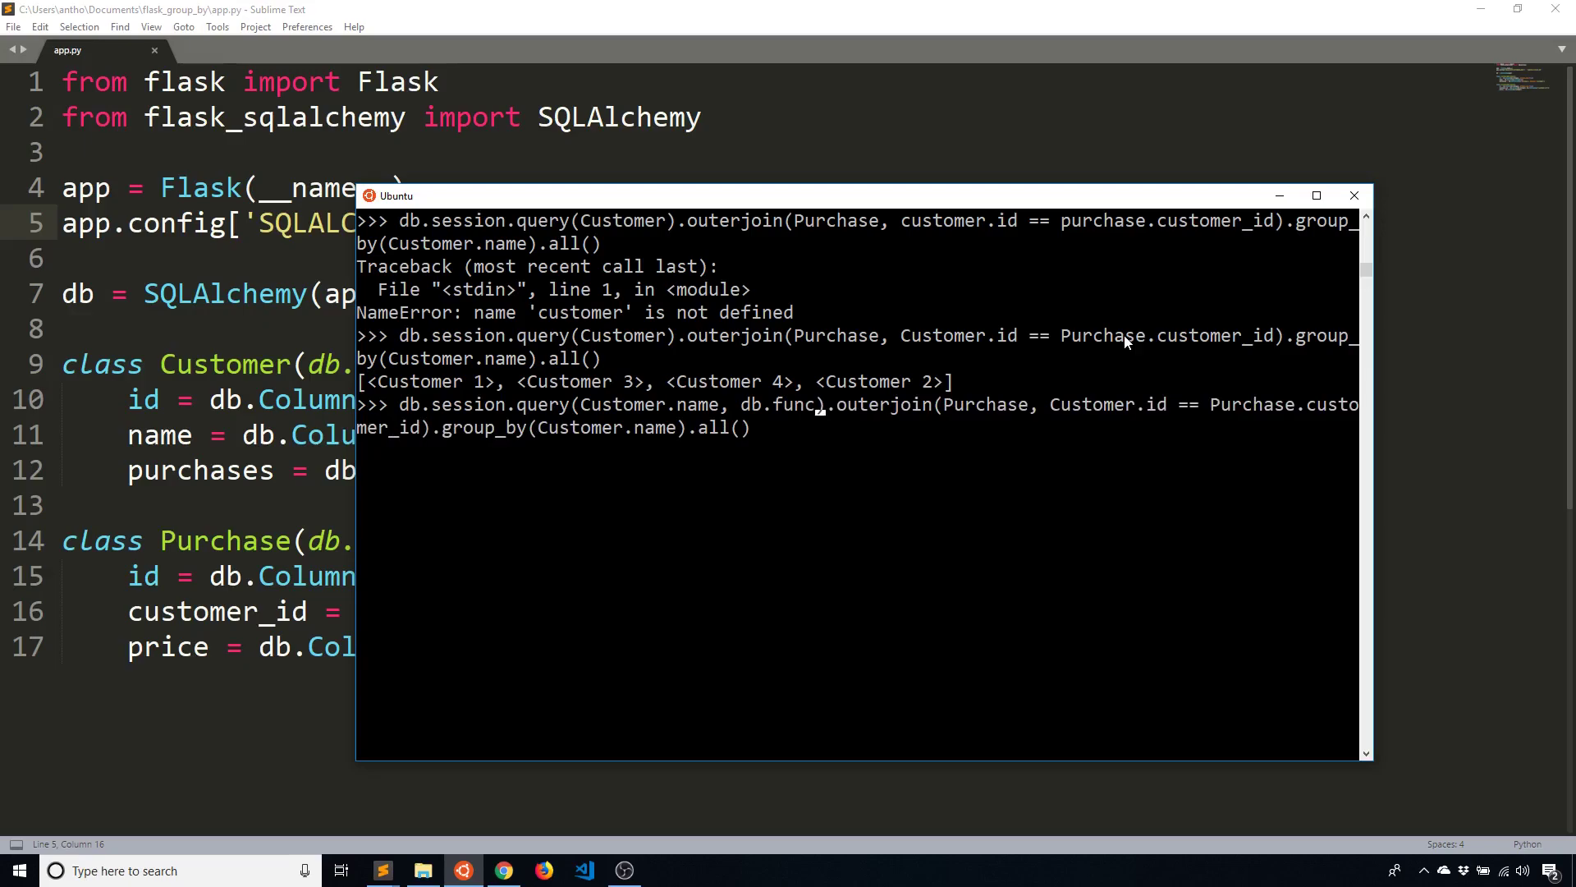
type("count(Purchase.customer")
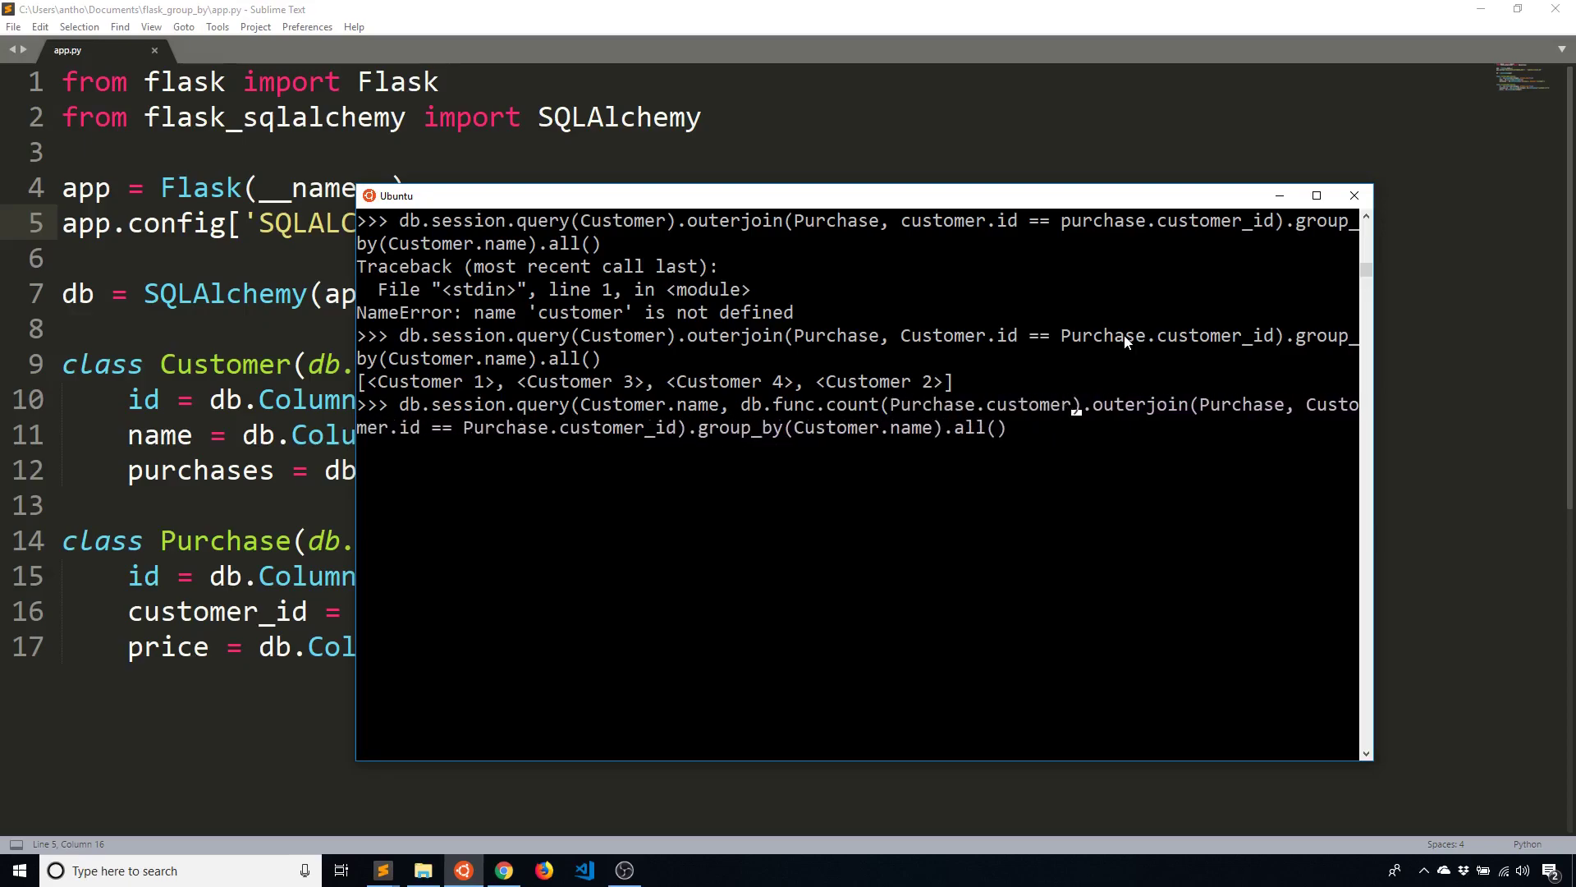
type("_id")
key("enter")
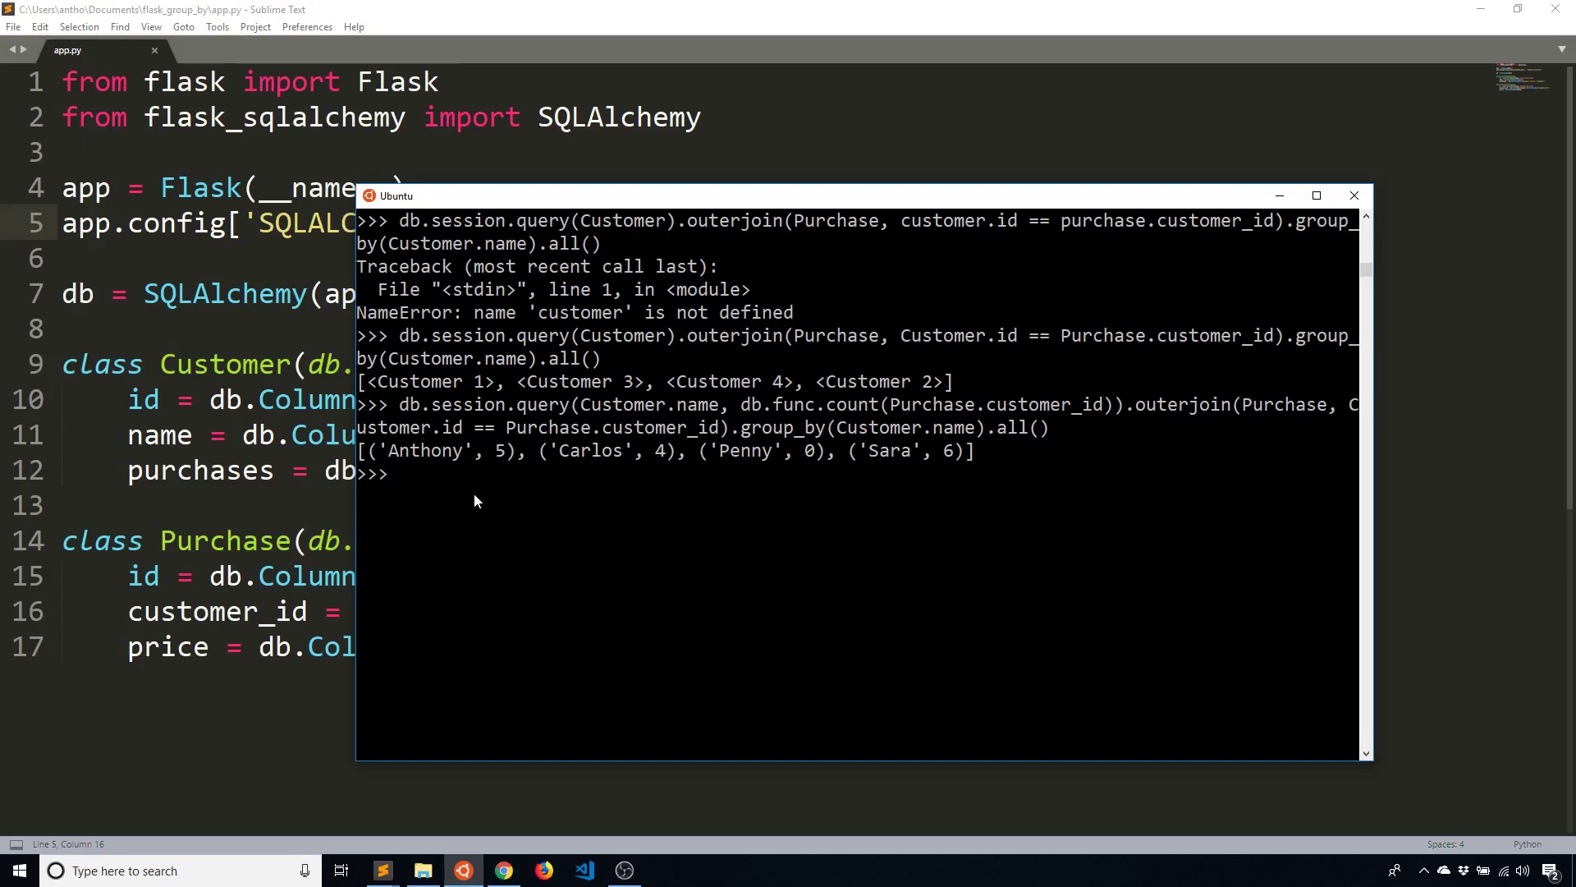
mouse_move(492, 457)
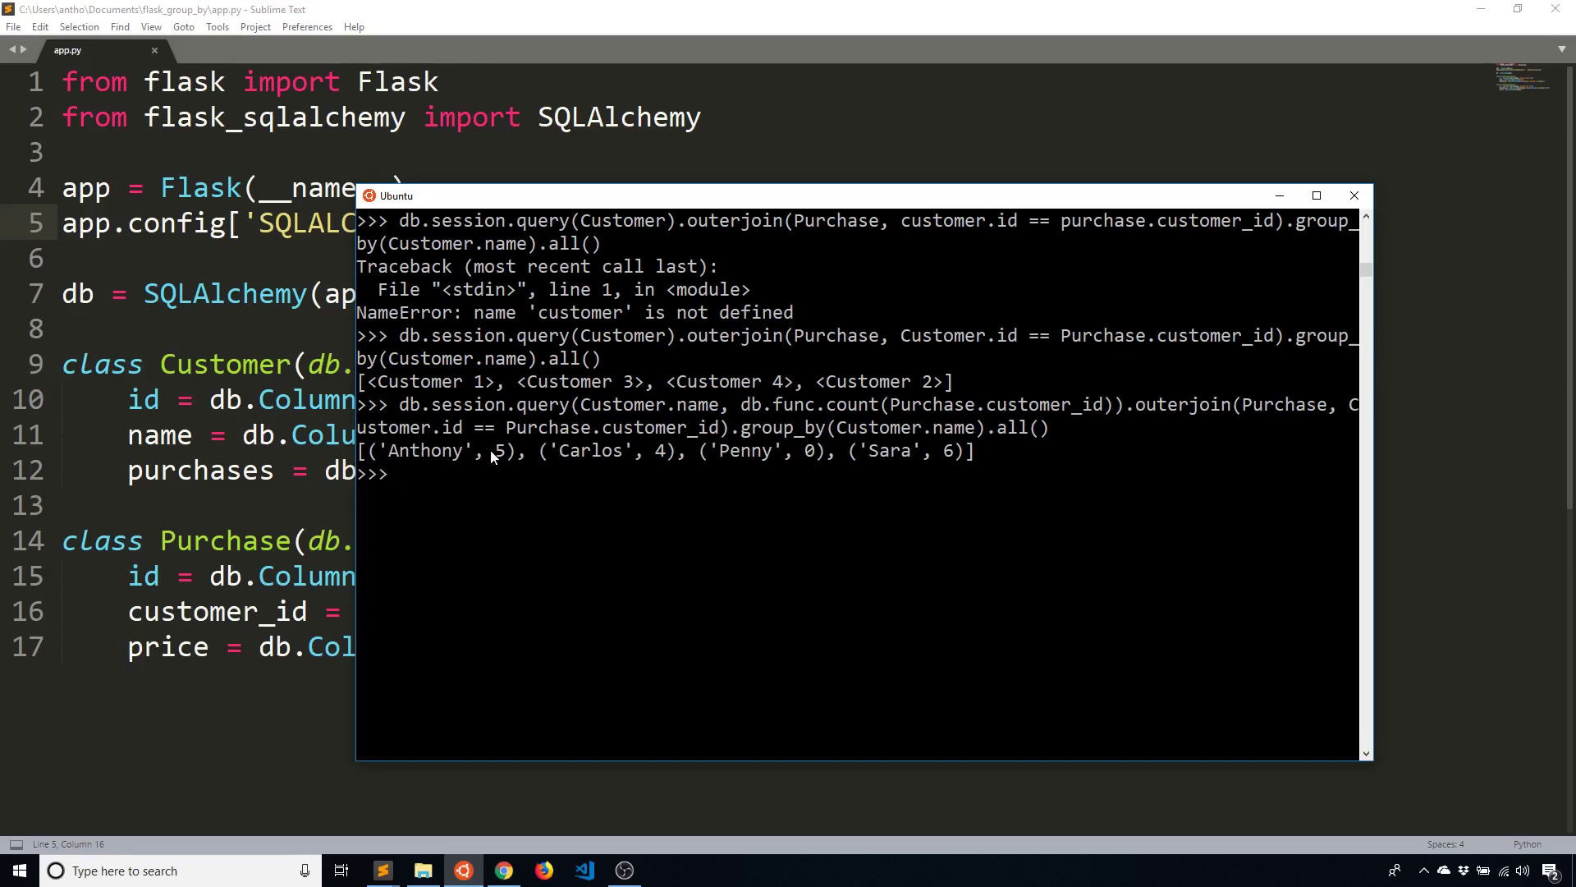
mouse_move(690, 507)
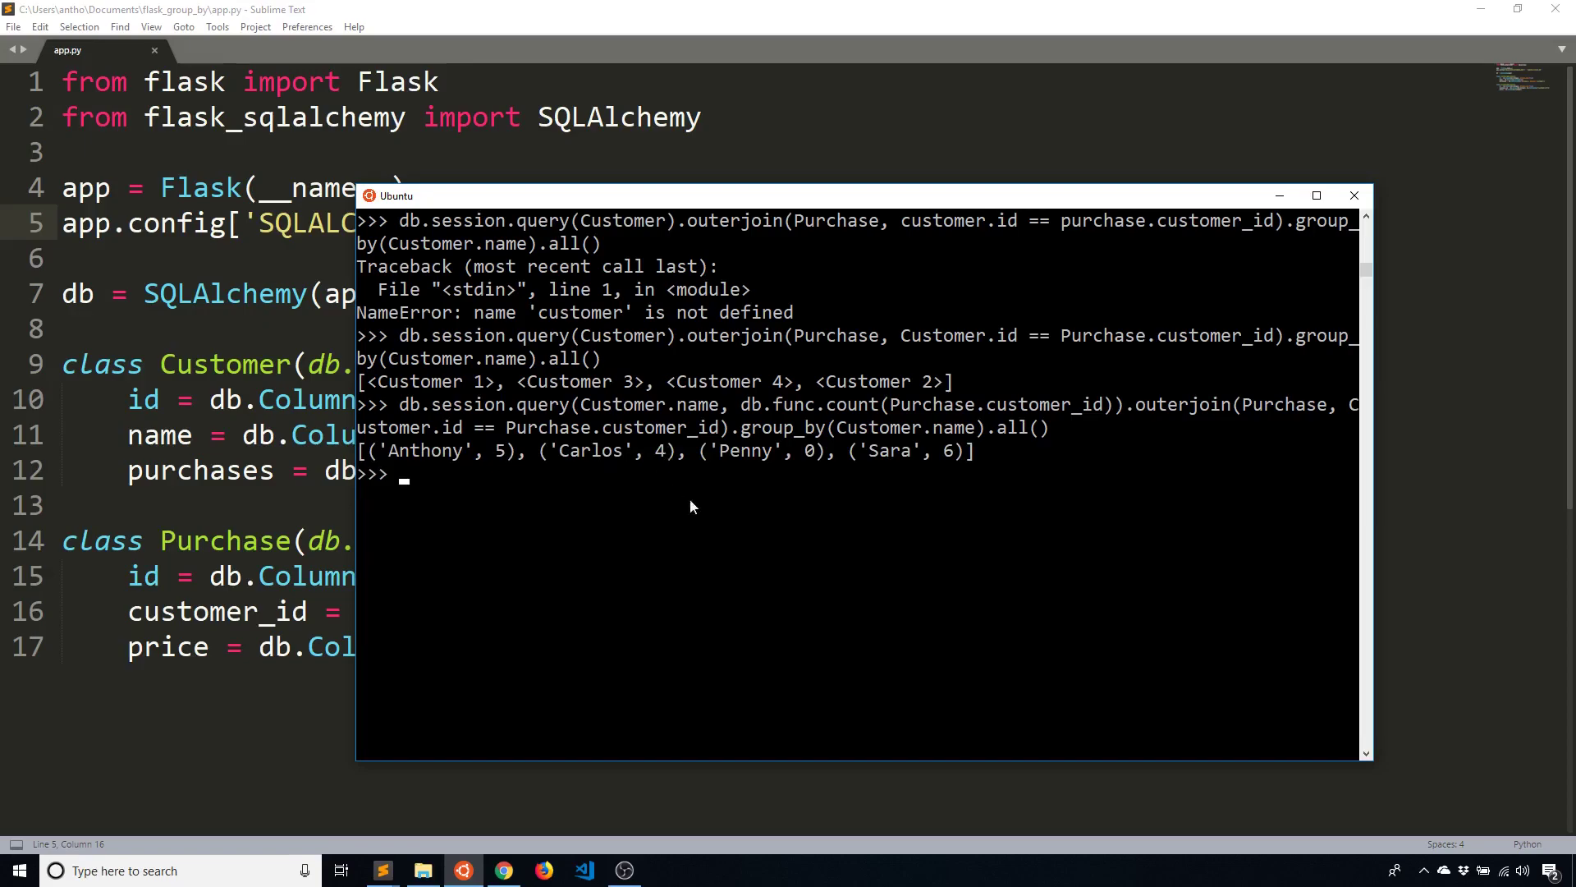
mouse_move(899, 466)
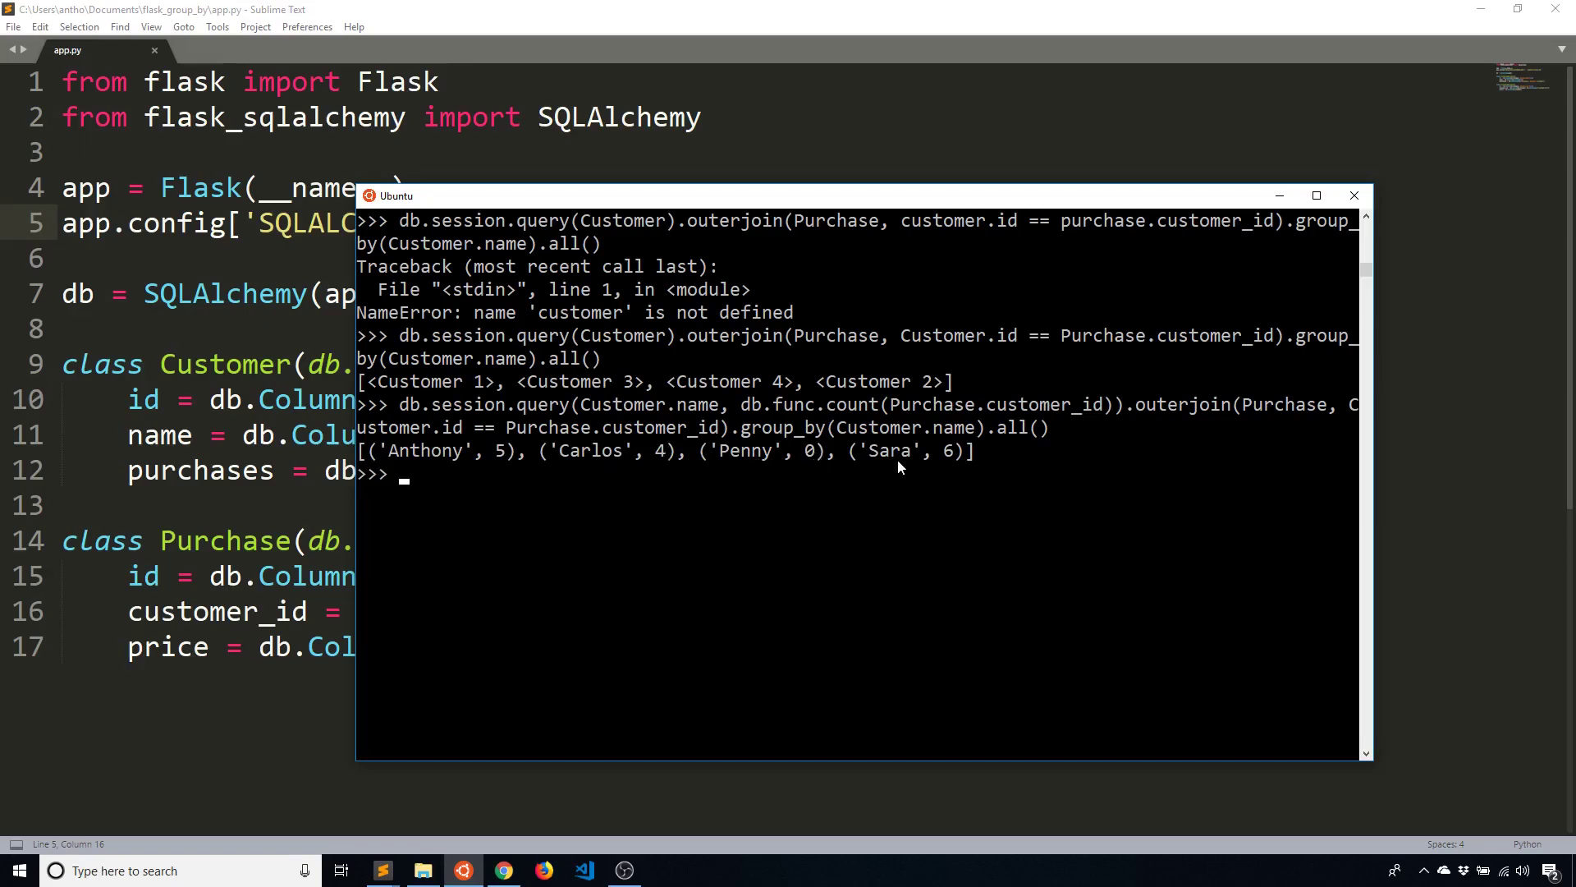
mouse_move(989, 547)
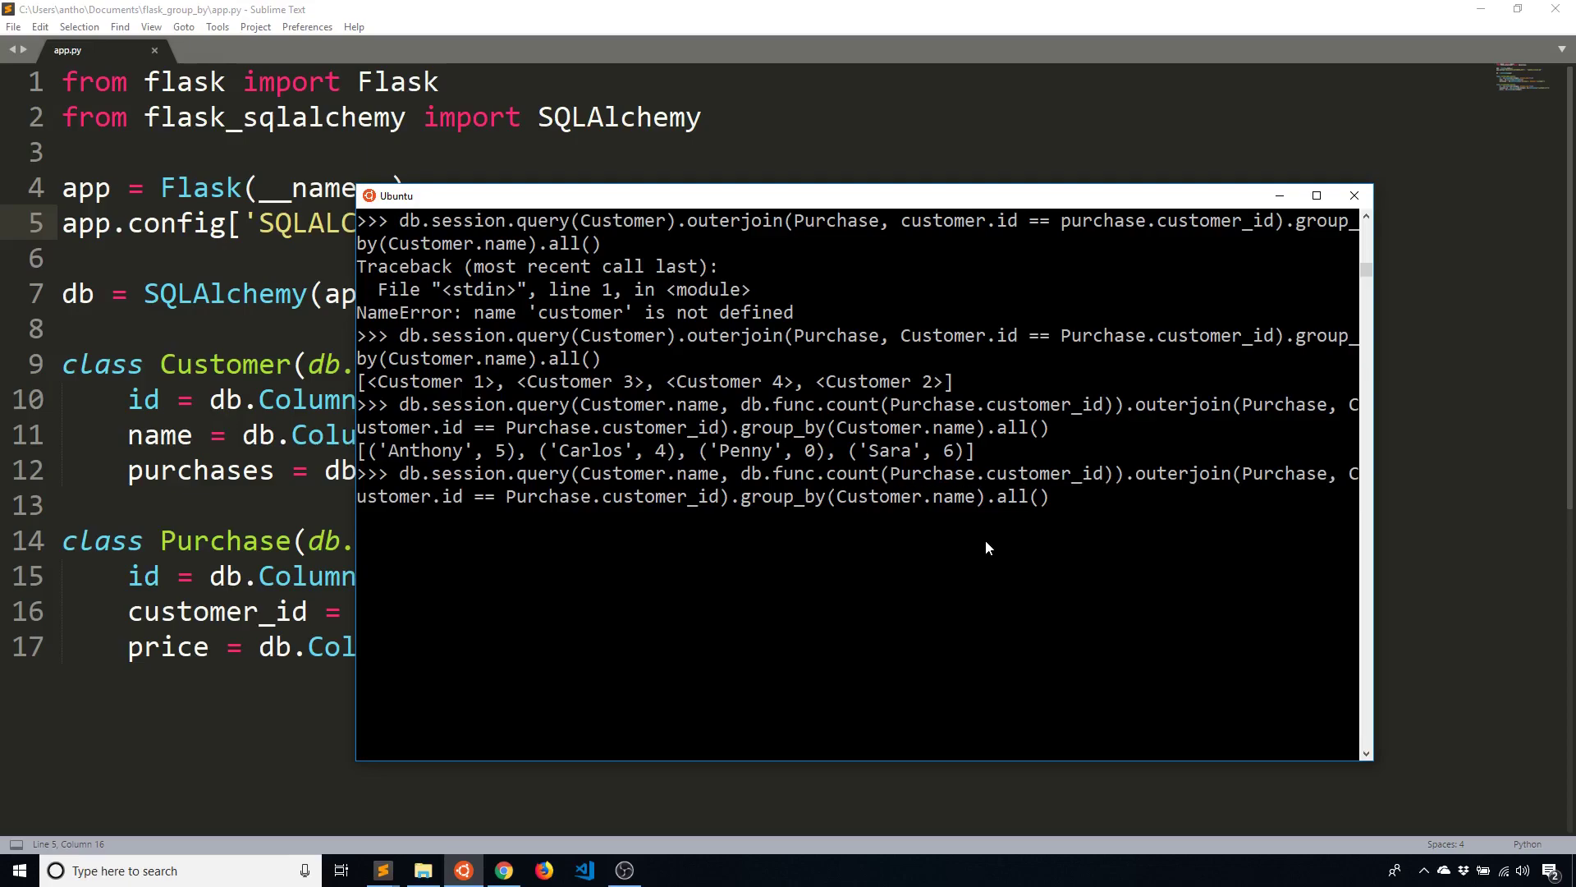
mouse_move(882, 481)
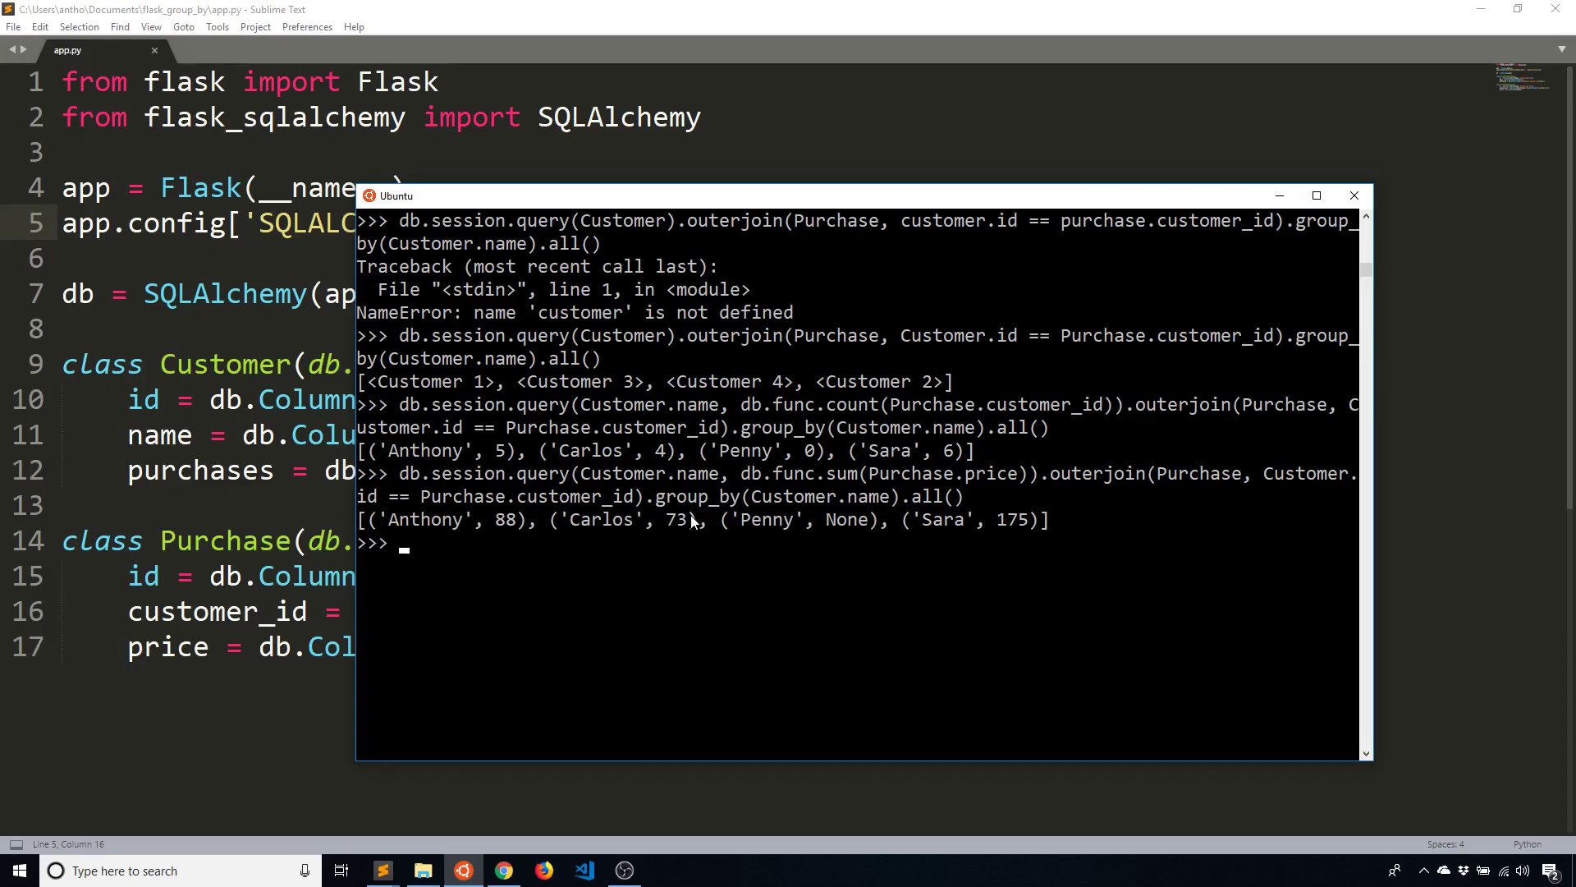
mouse_move(855, 525)
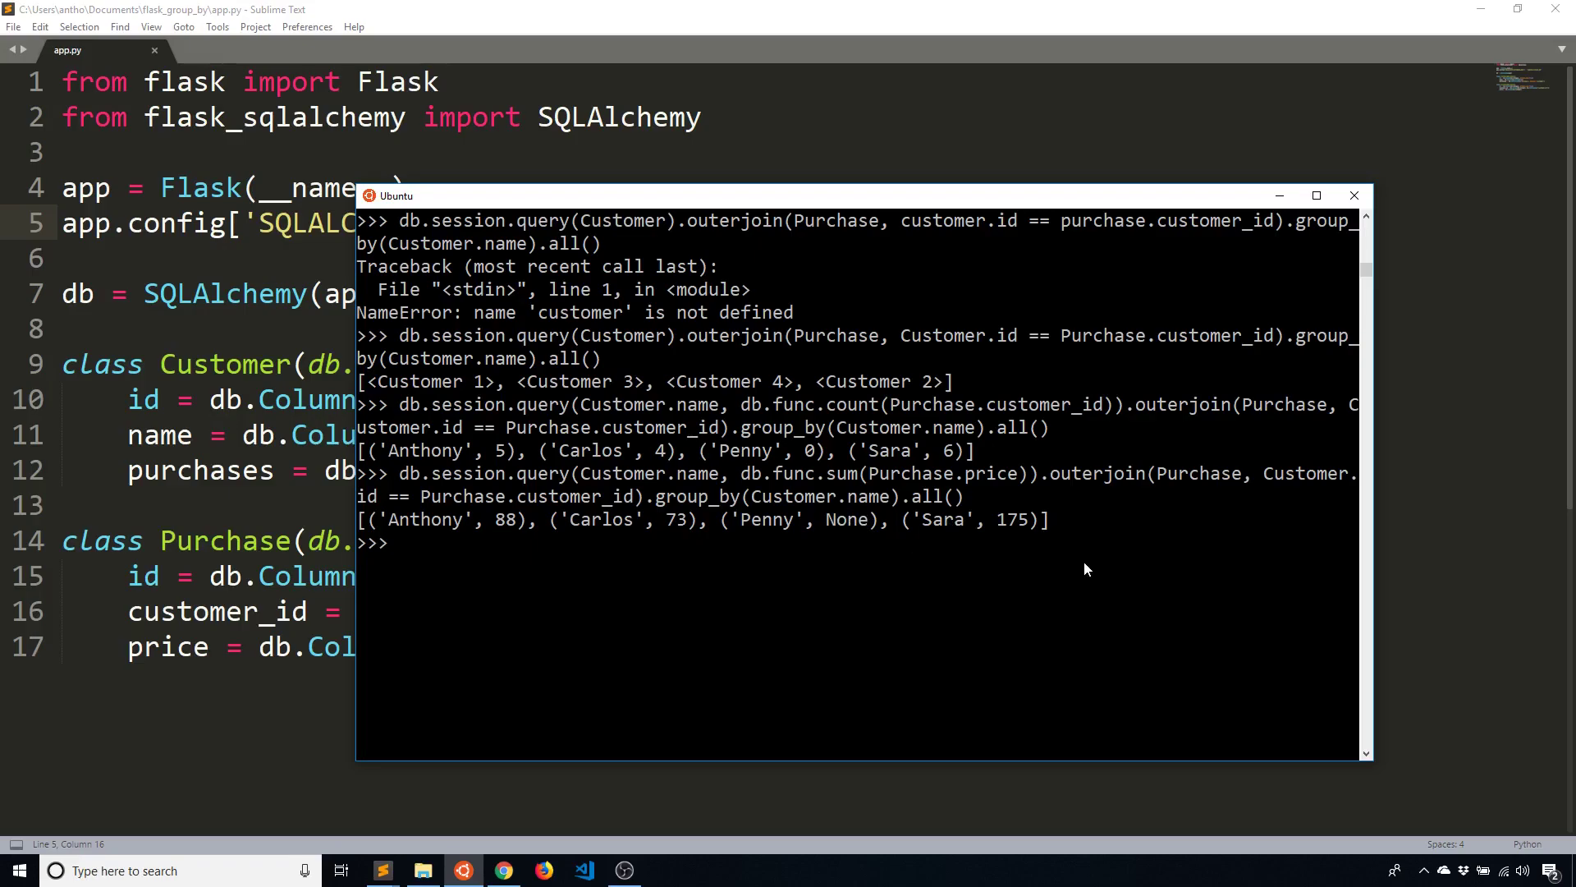
mouse_move(445, 542)
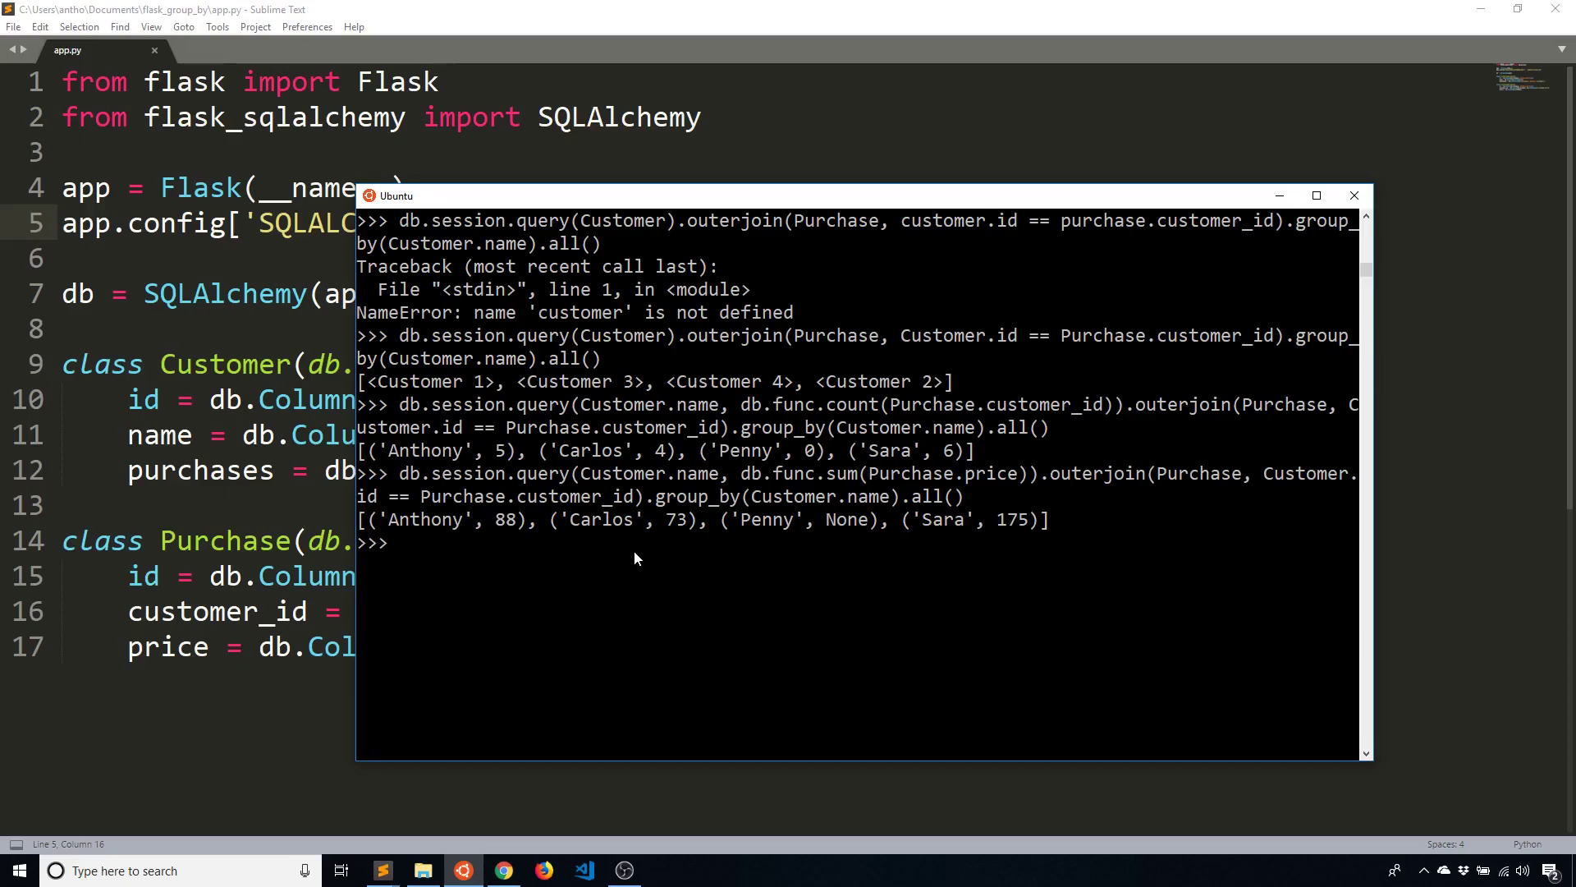
Scroll the Flask-SQLAlchemy Basics course page down to its lesson list, then return to the Python session
left_click(503, 869)
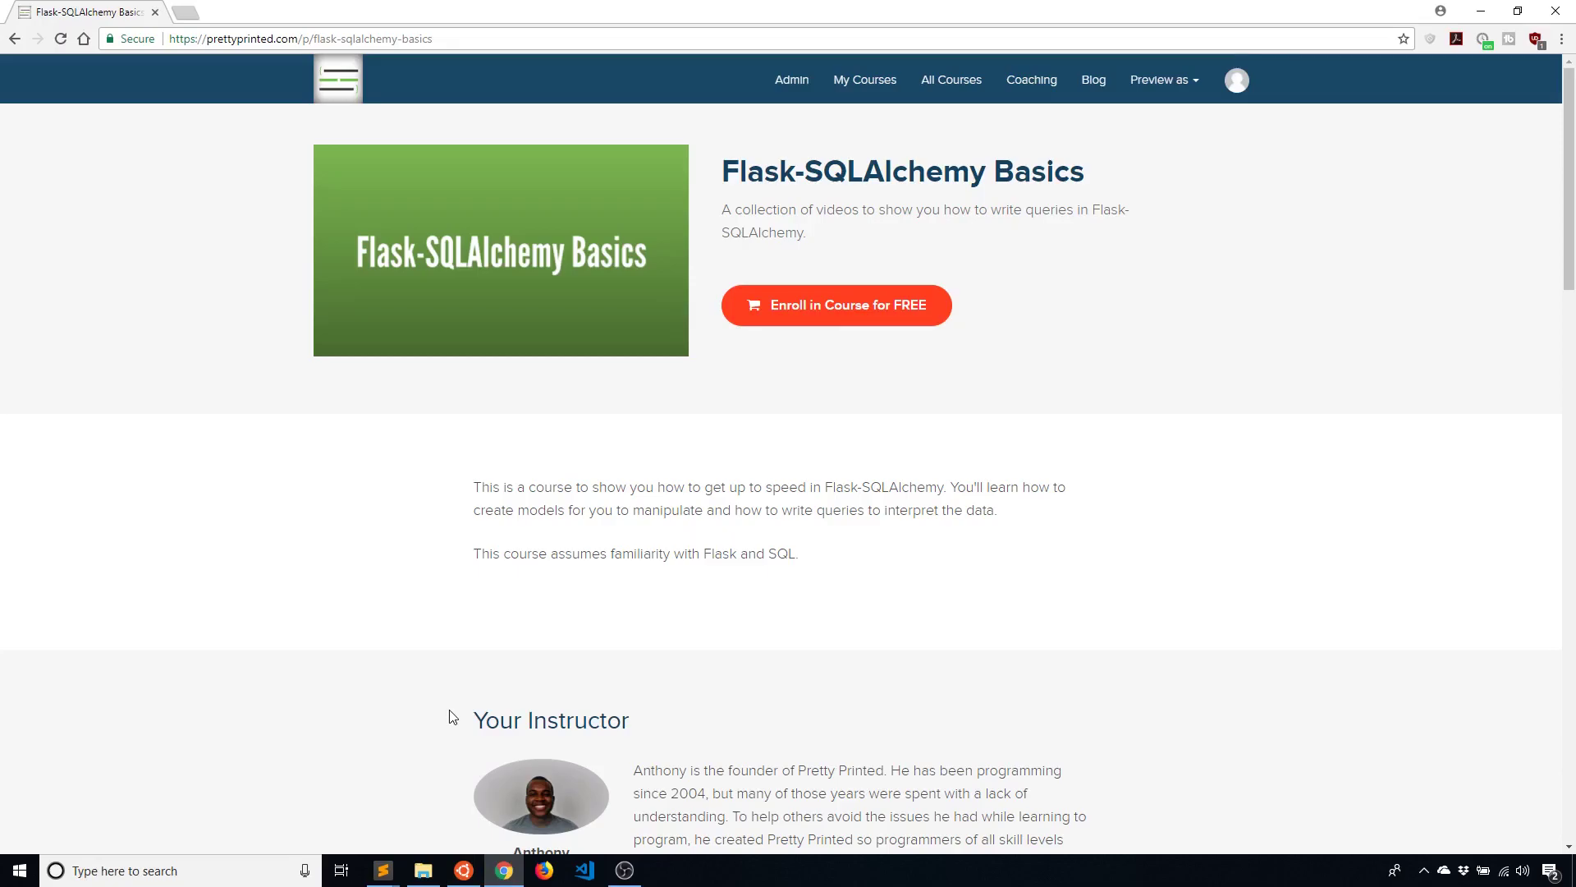
scroll("down", 3)
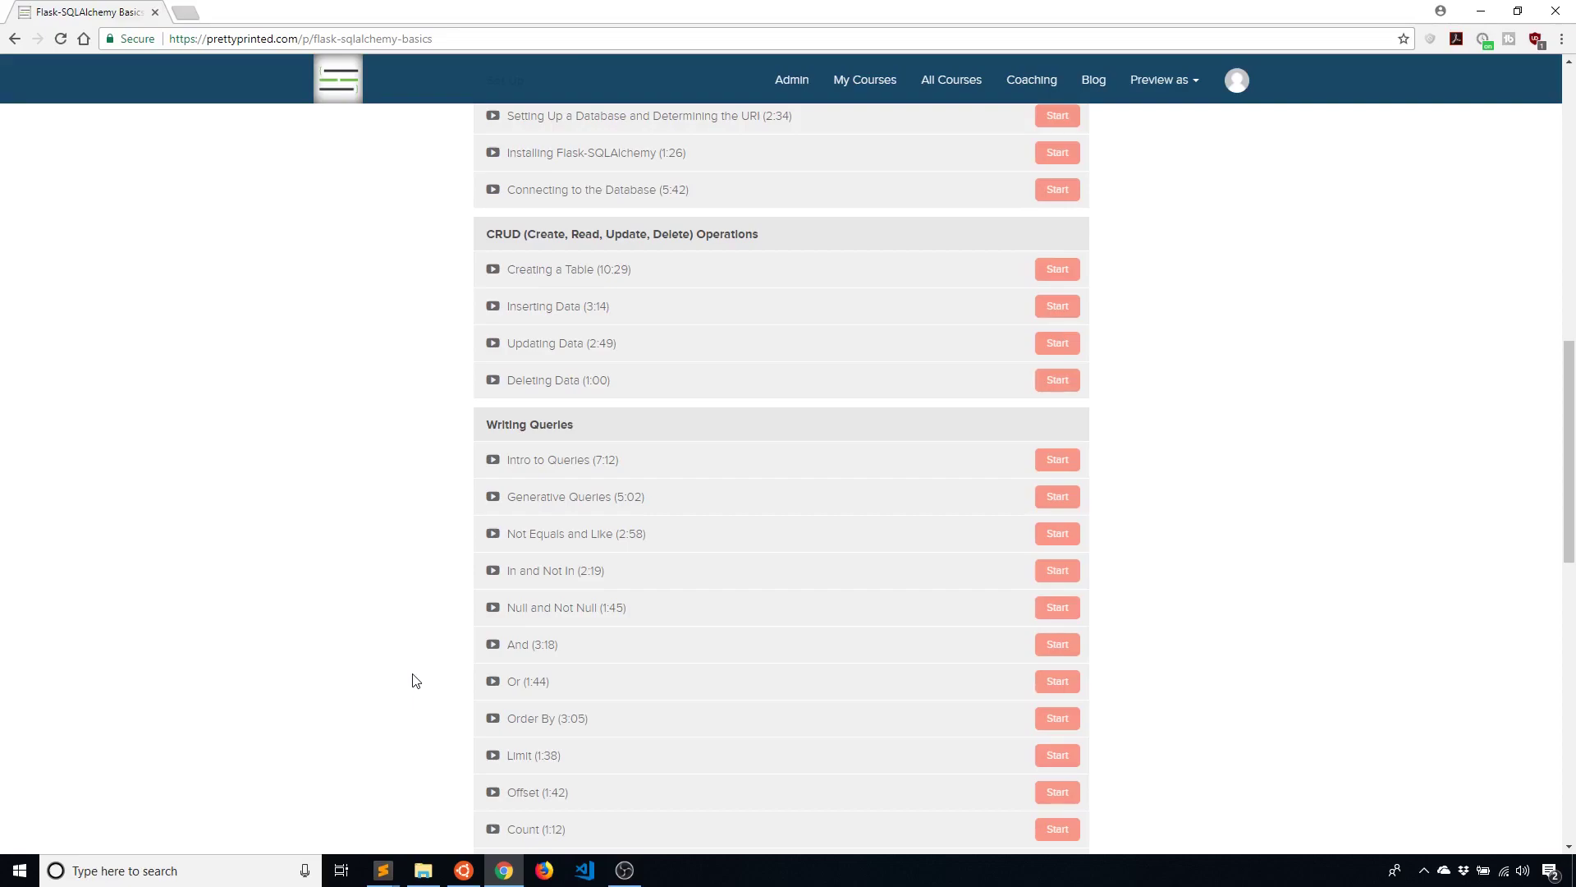
scroll("down", 3)
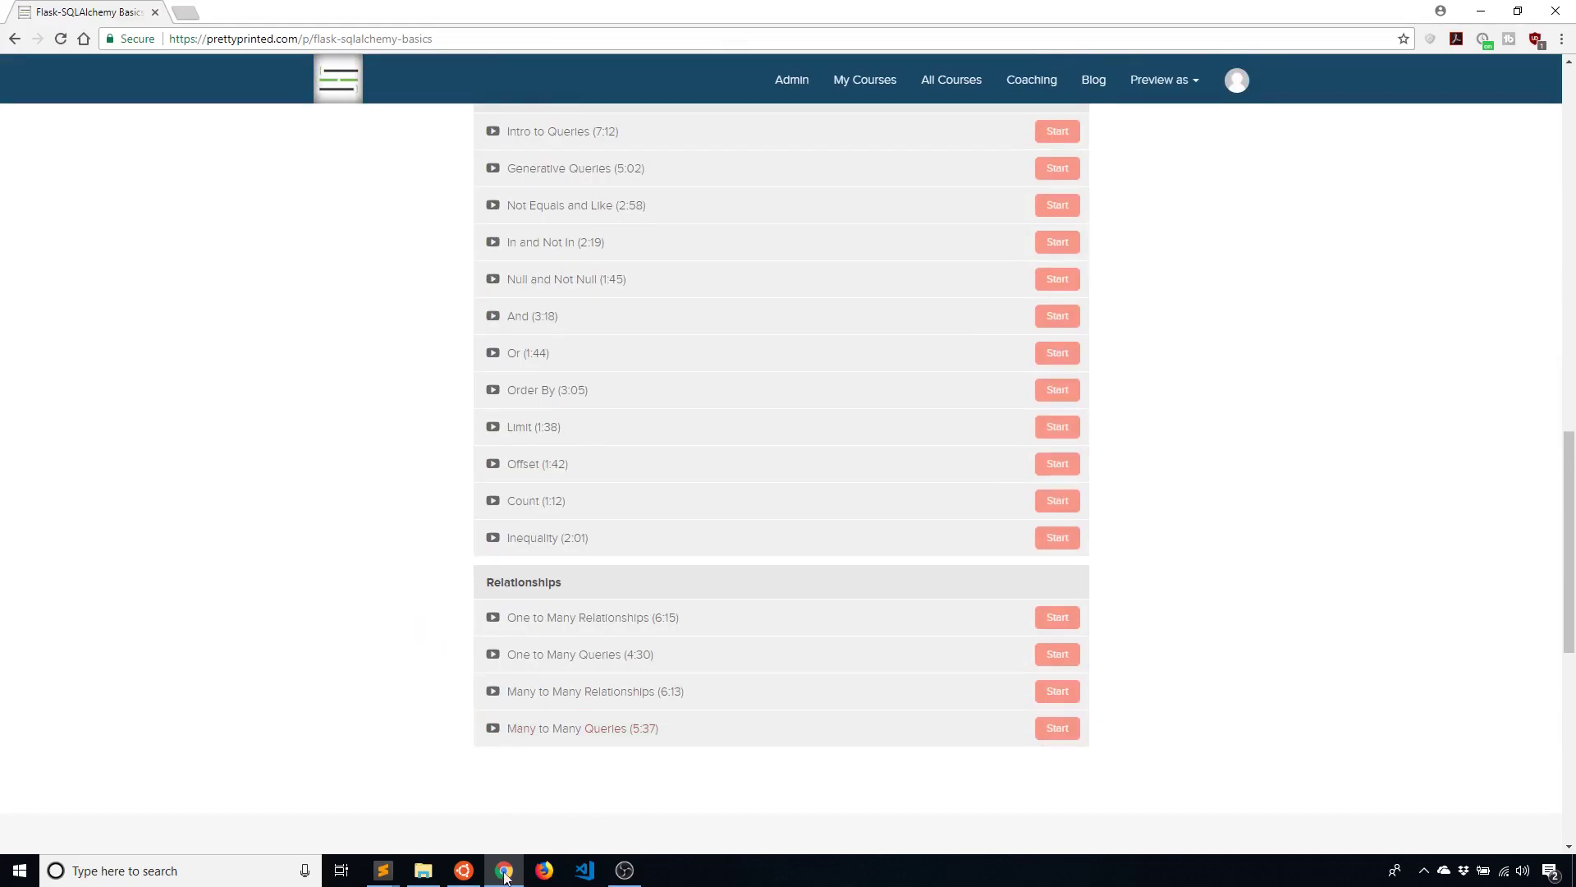
left_click(463, 870)
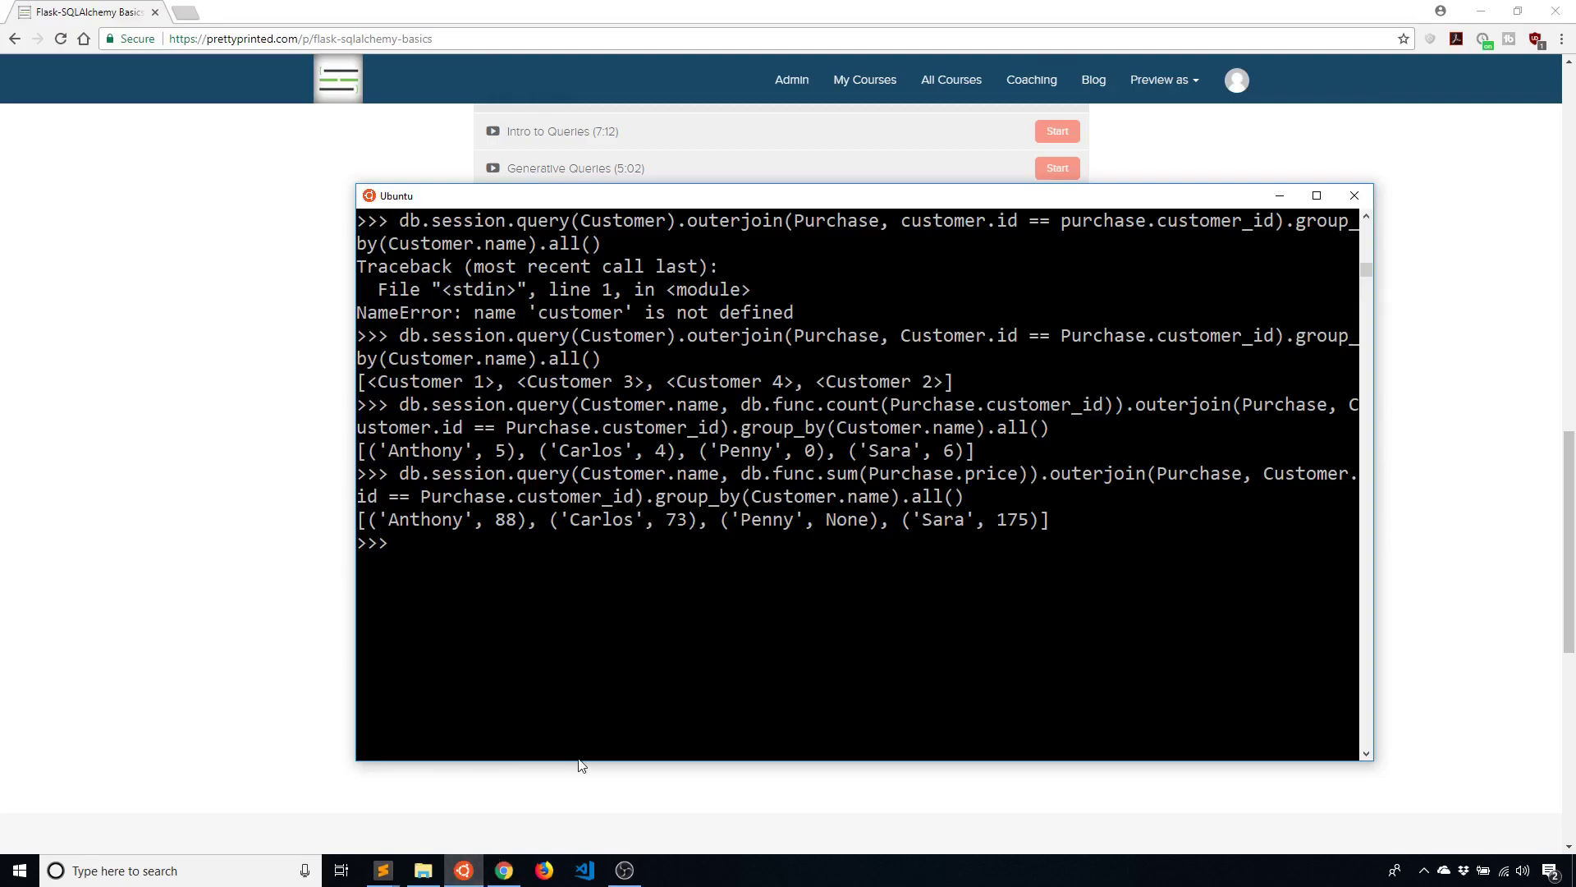
mouse_move(809, 633)
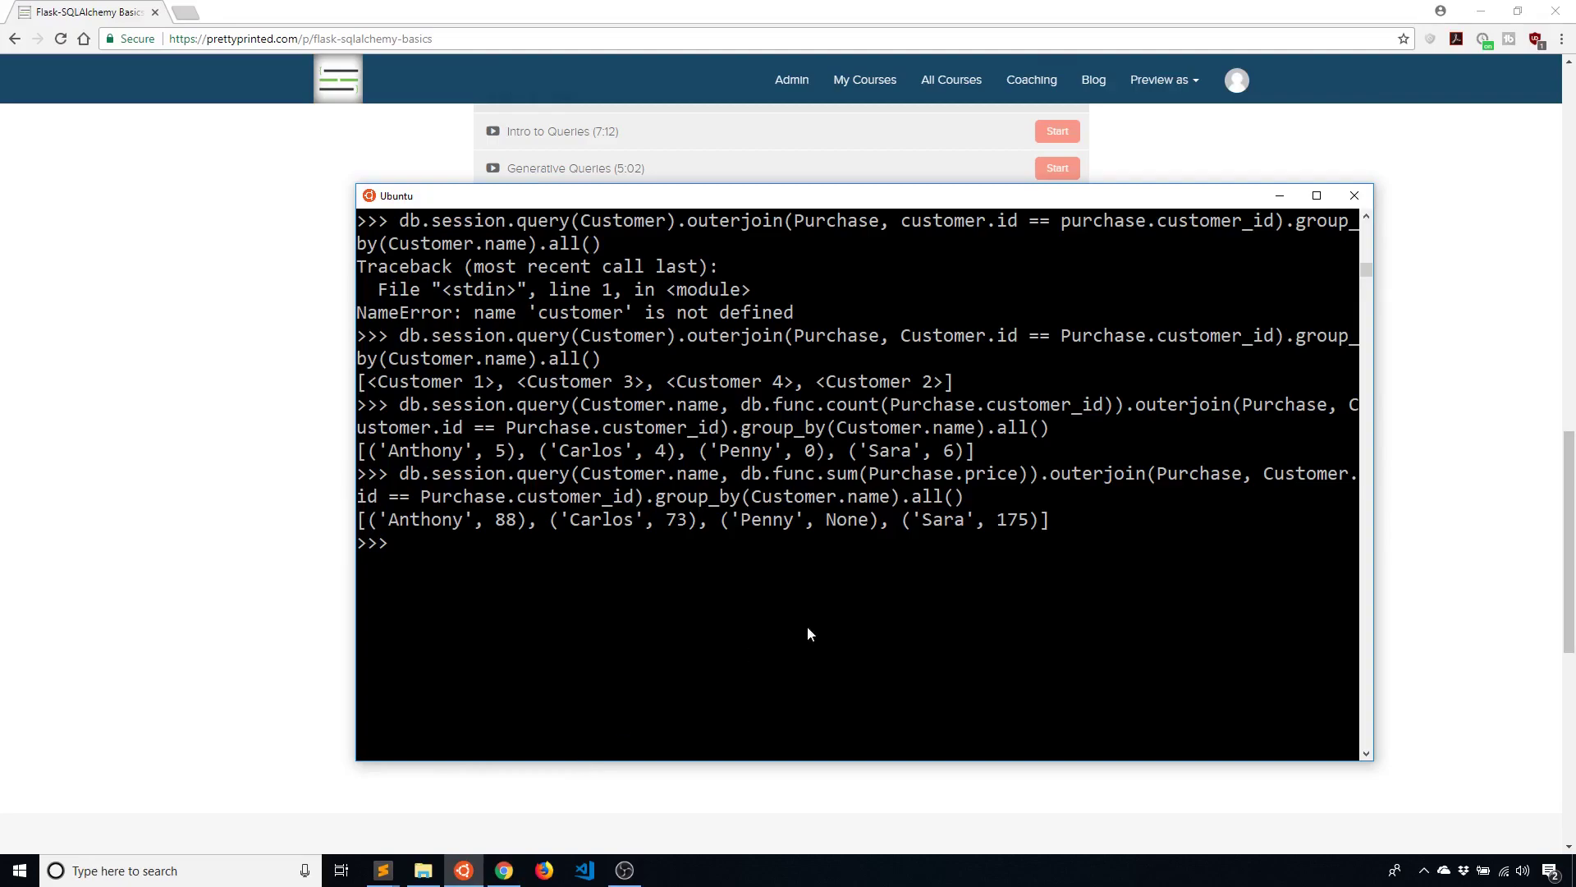